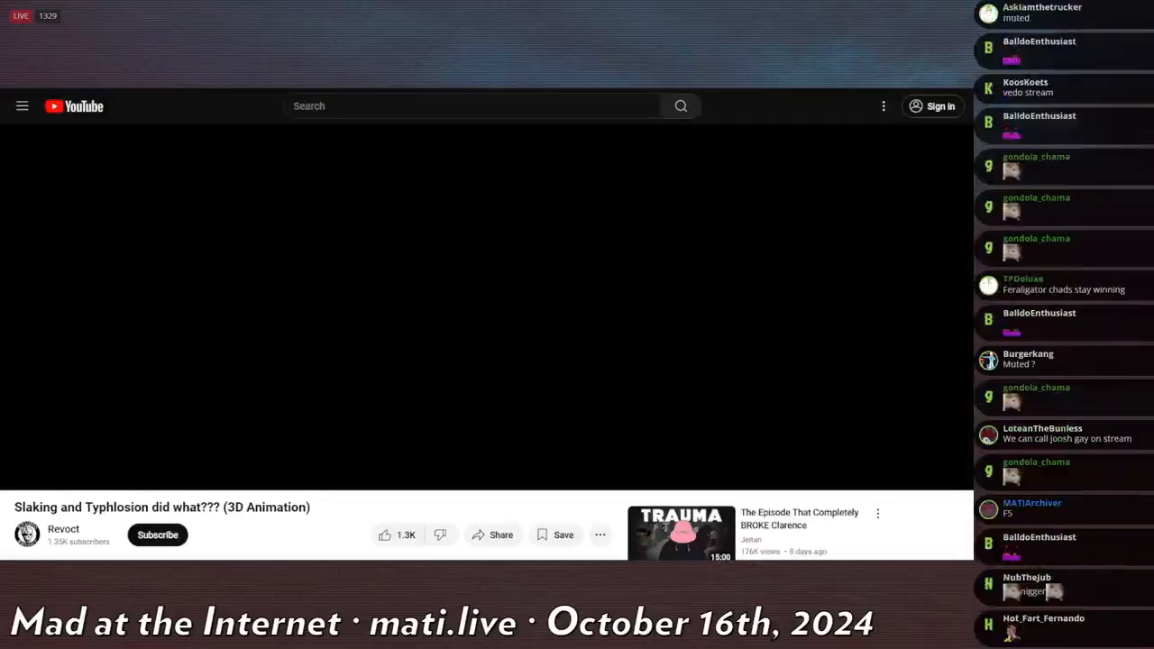
Start the Slaking and Typhlosion 3D animation and follow it as it plays through.
click(486, 297)
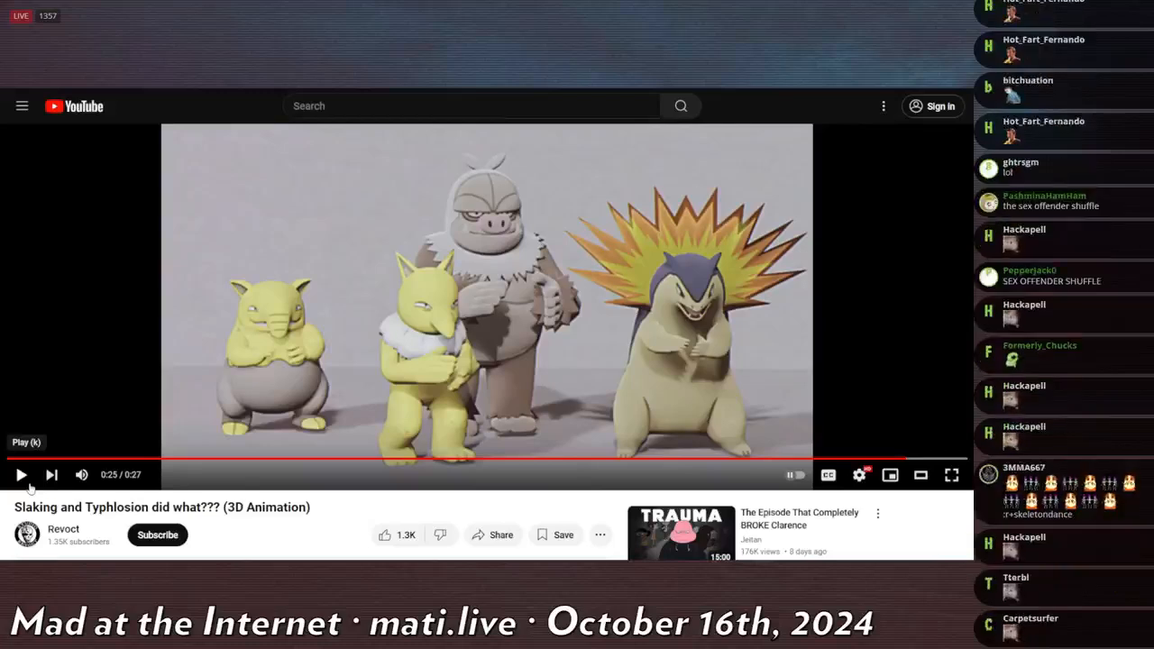
scroll(down, 3)
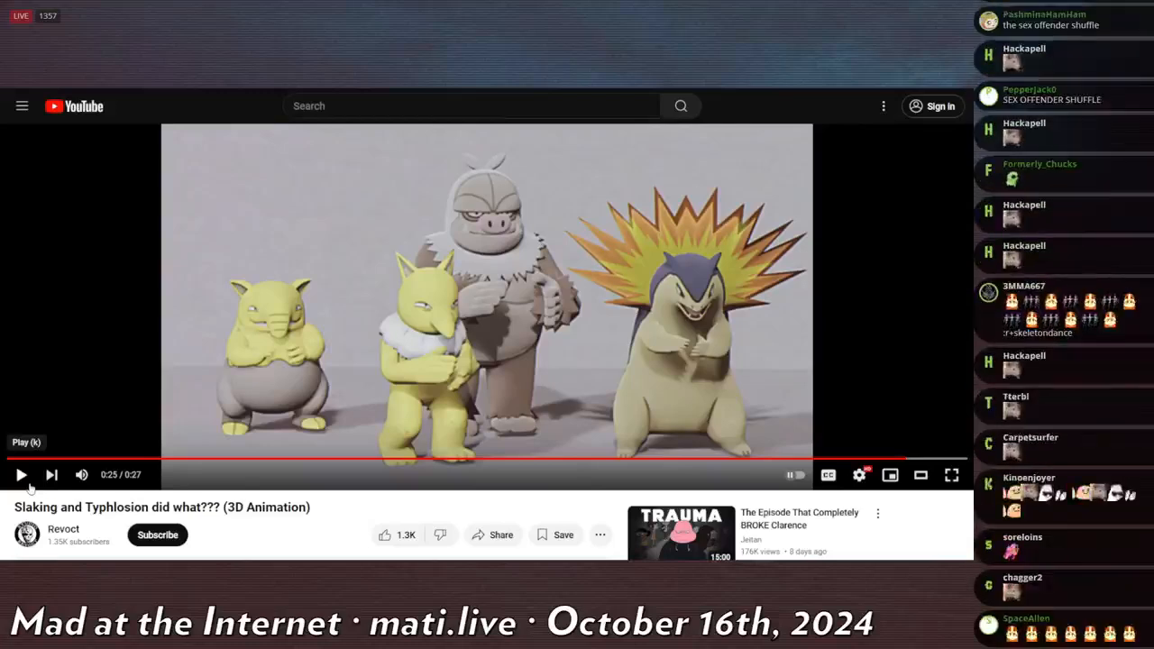
scroll(down, 3)
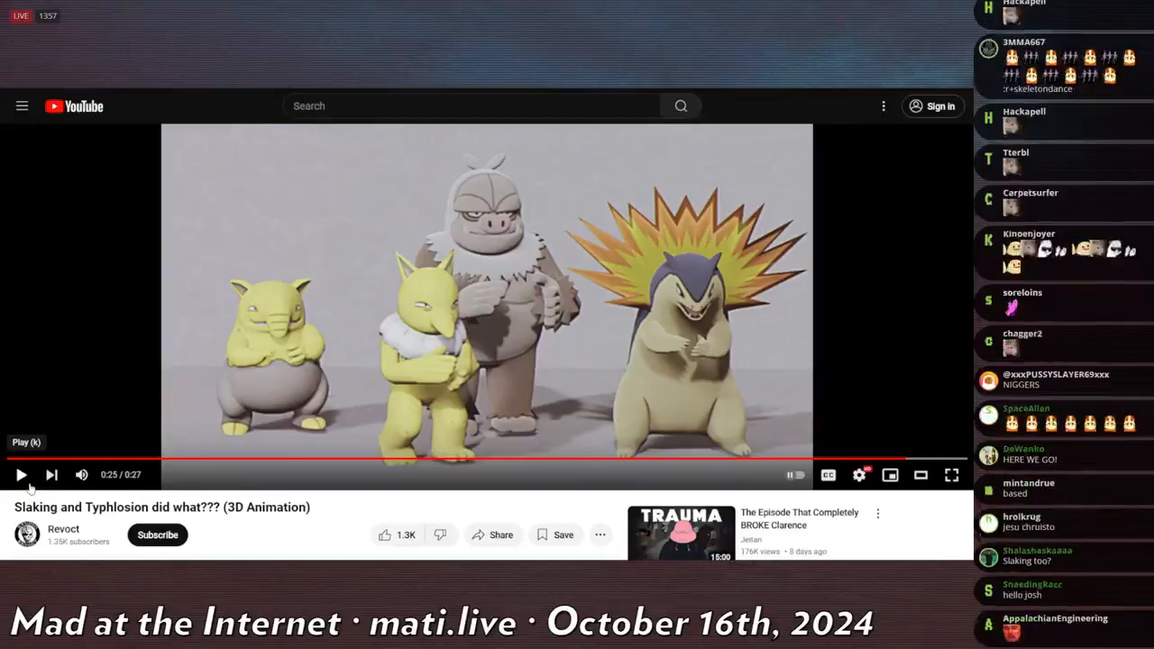
scroll(down, 3)
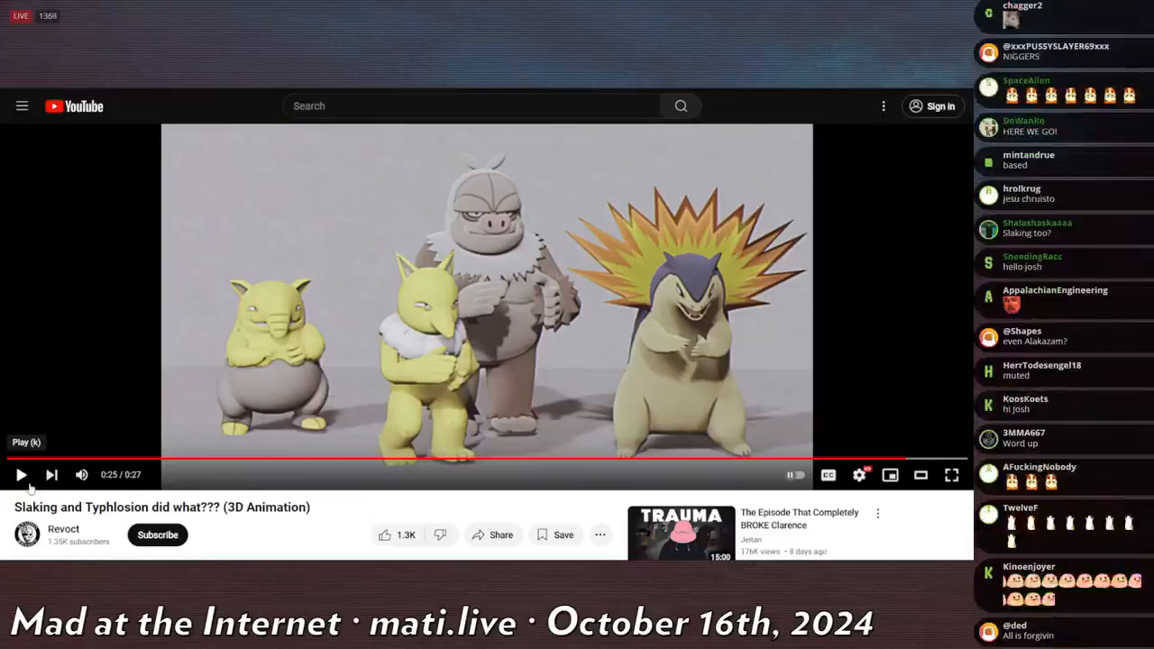
scroll(down, 3)
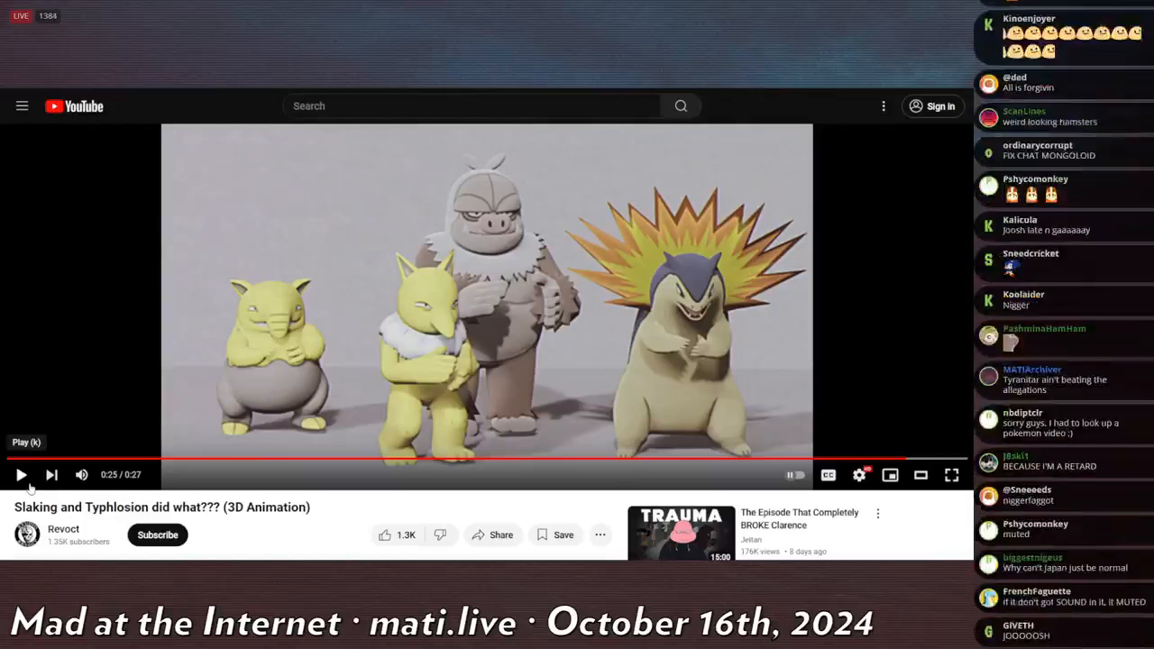
scroll(down, 3)
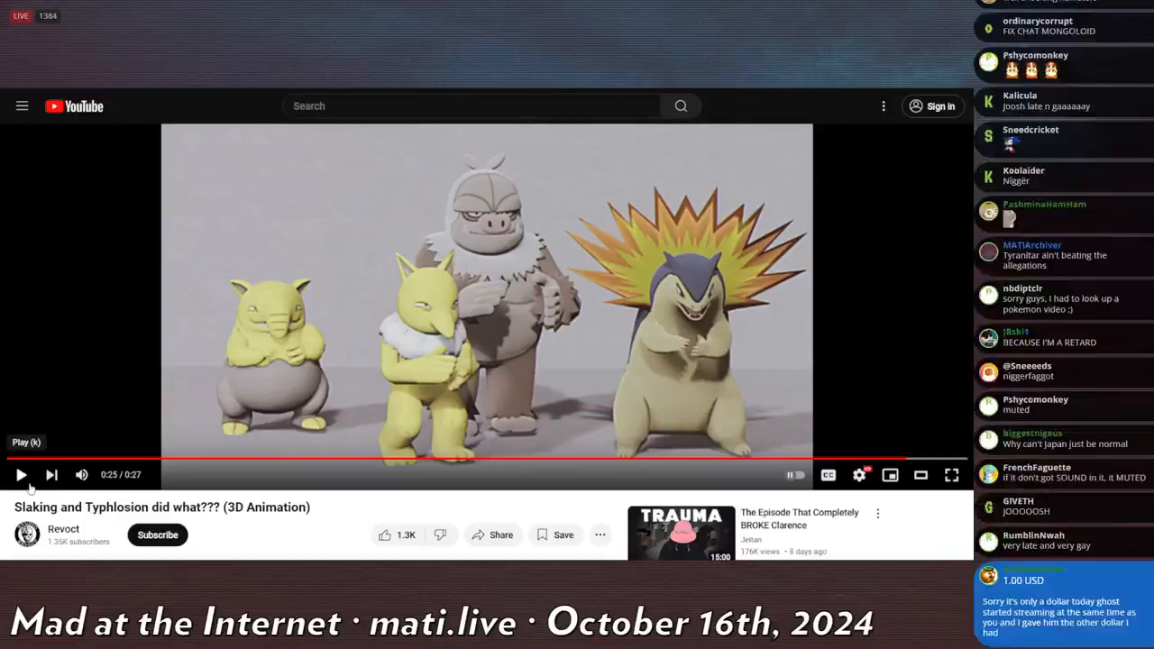
scroll(down, 3)
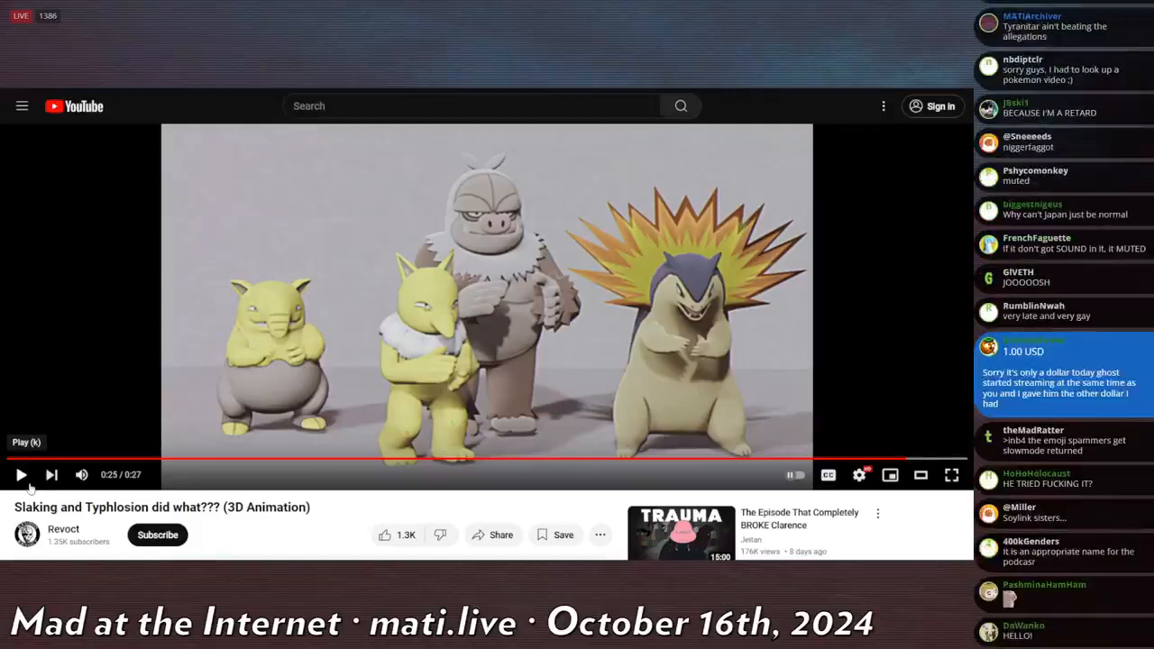
scroll(down, 3)
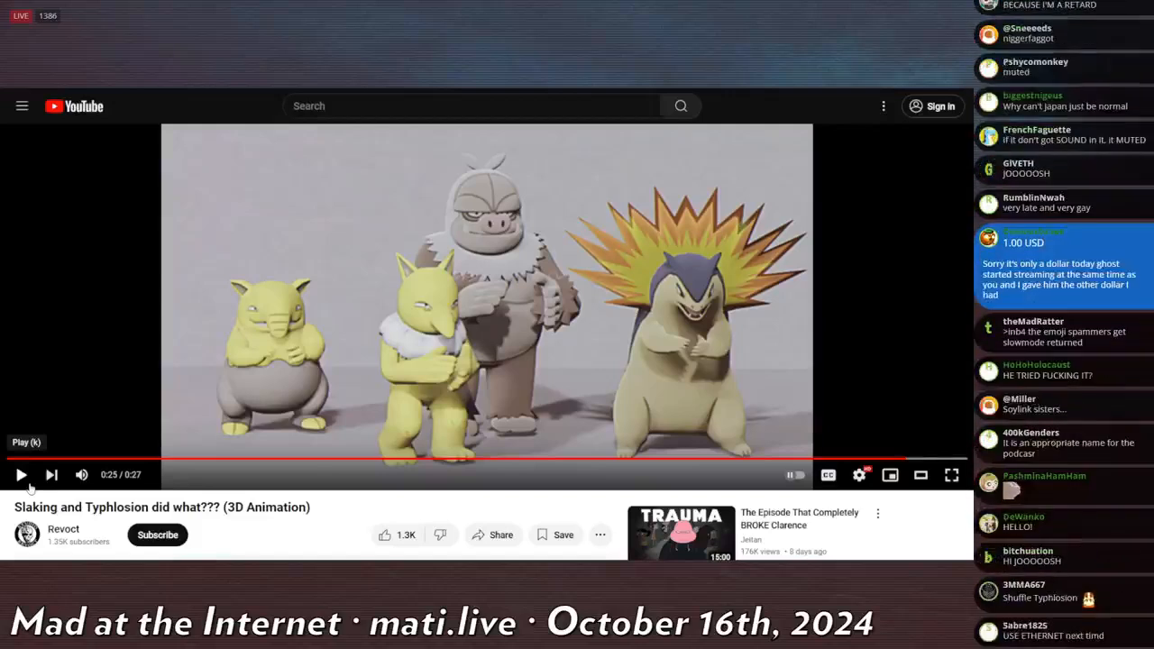
scroll(down, 3)
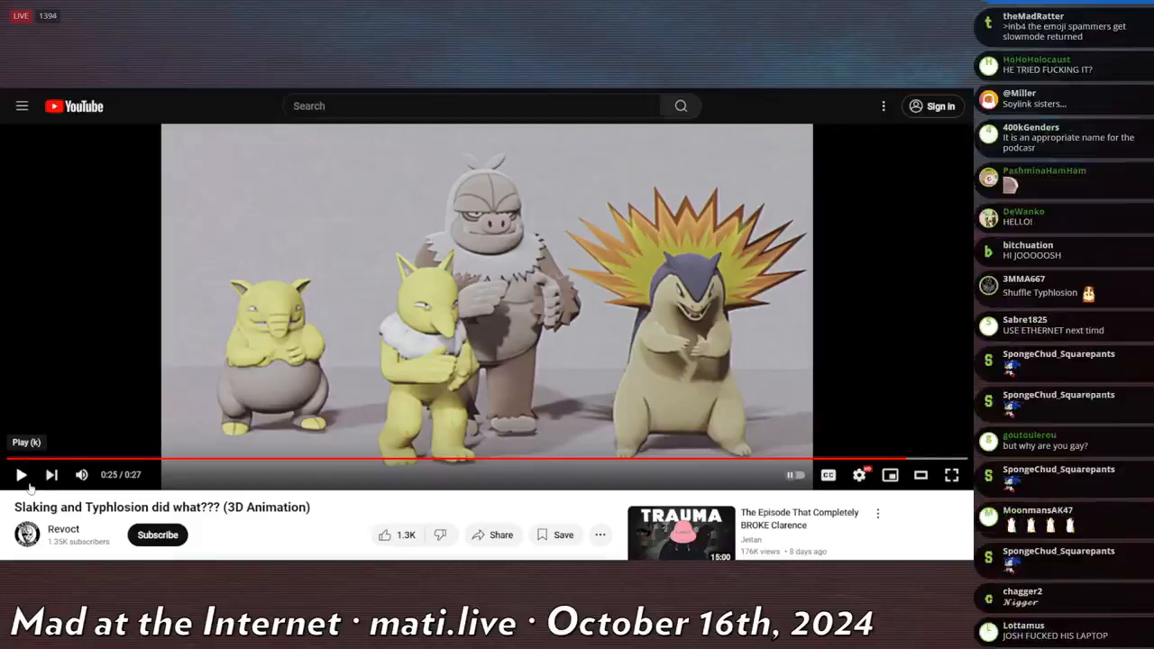
scroll(down, 3)
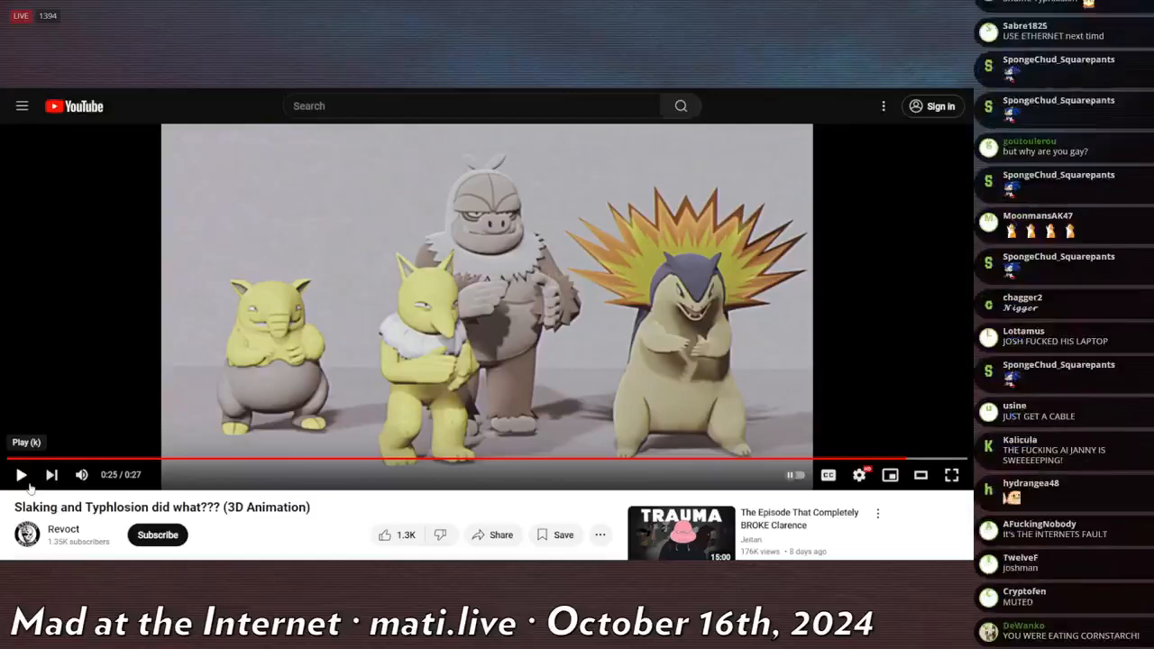
Move down the page to the forum post about Game Freak's leaked lore.
scroll(down, 3)
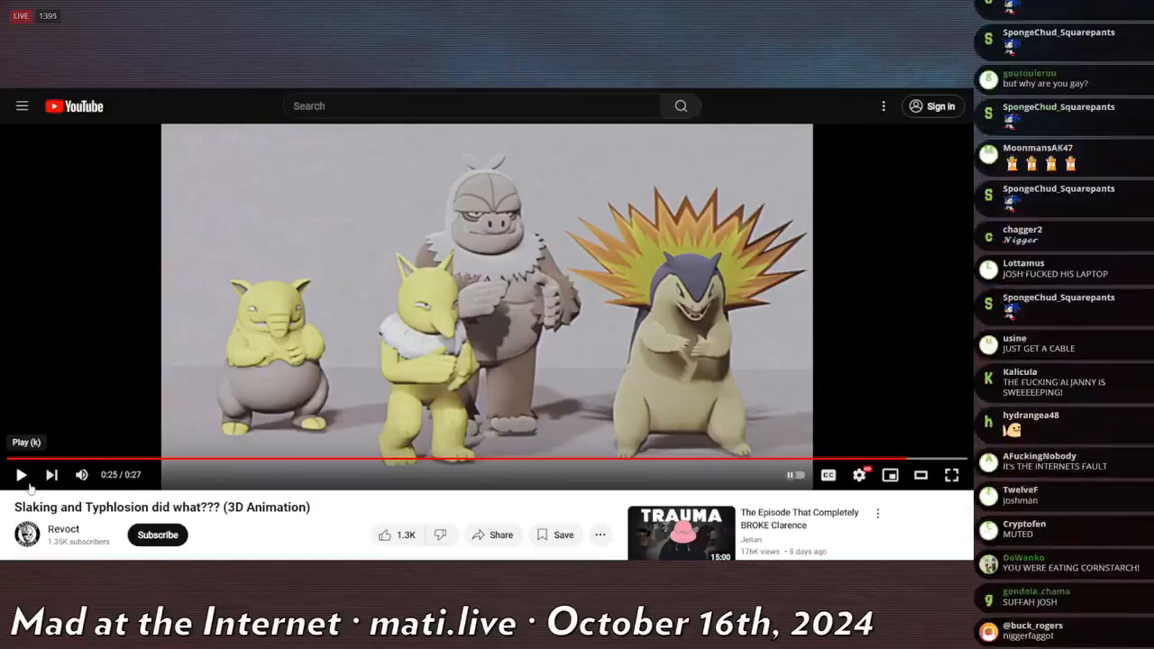
scroll(down, 3)
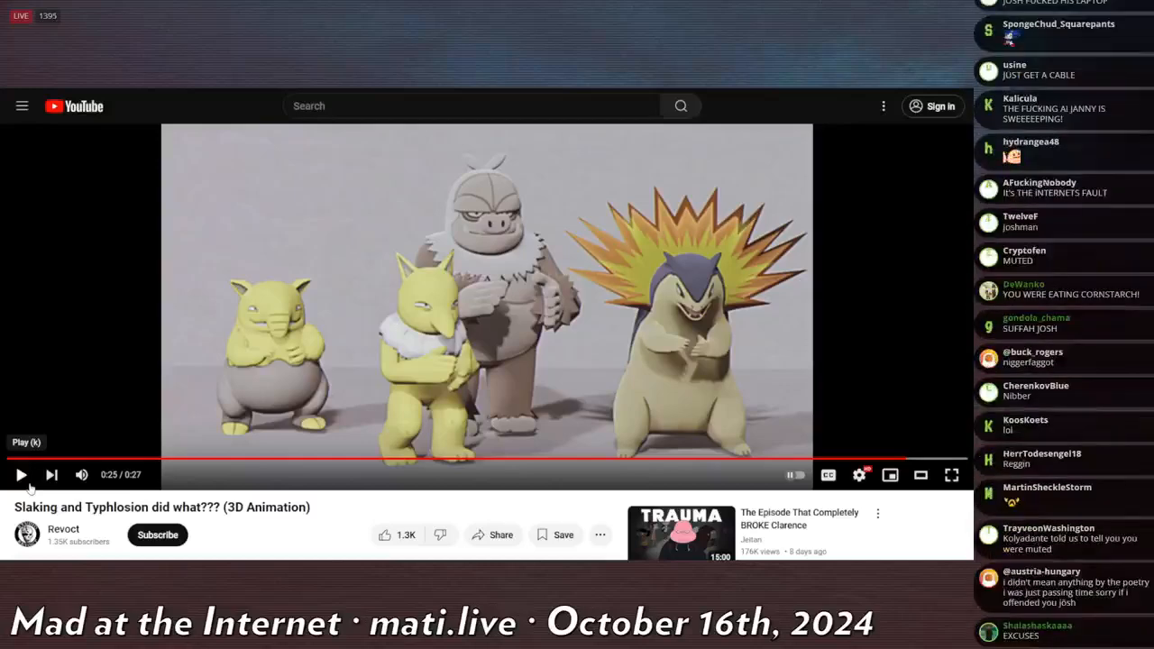
scroll(down, 3)
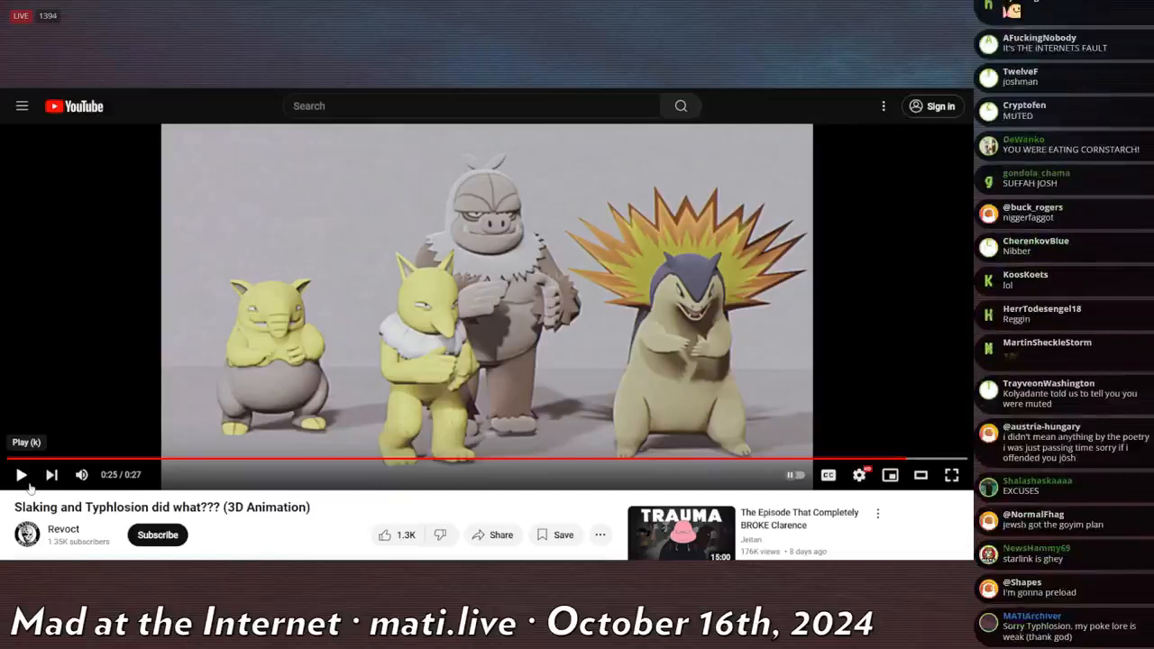
scroll(down, 3)
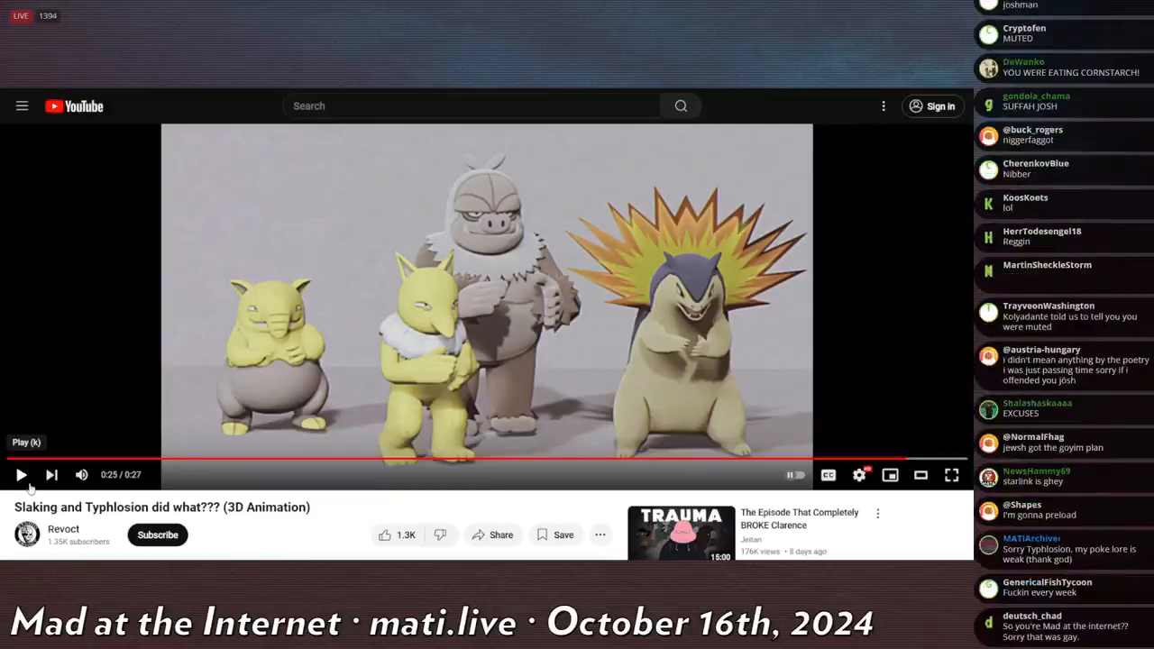
scroll(down, 3)
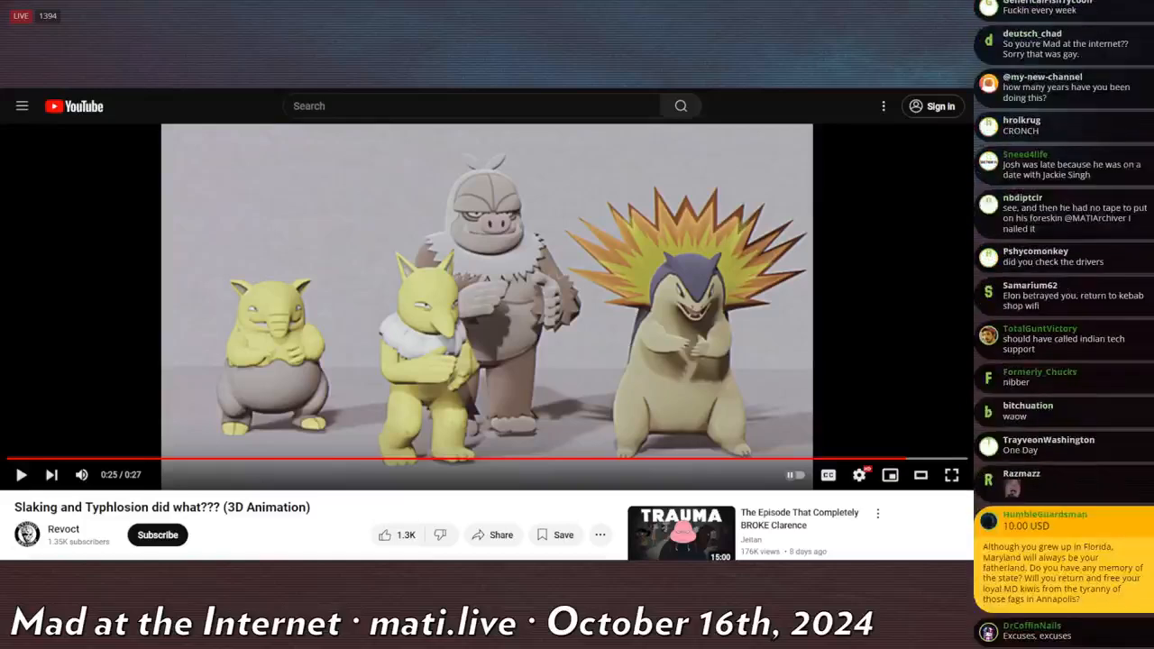
scroll(down, 3)
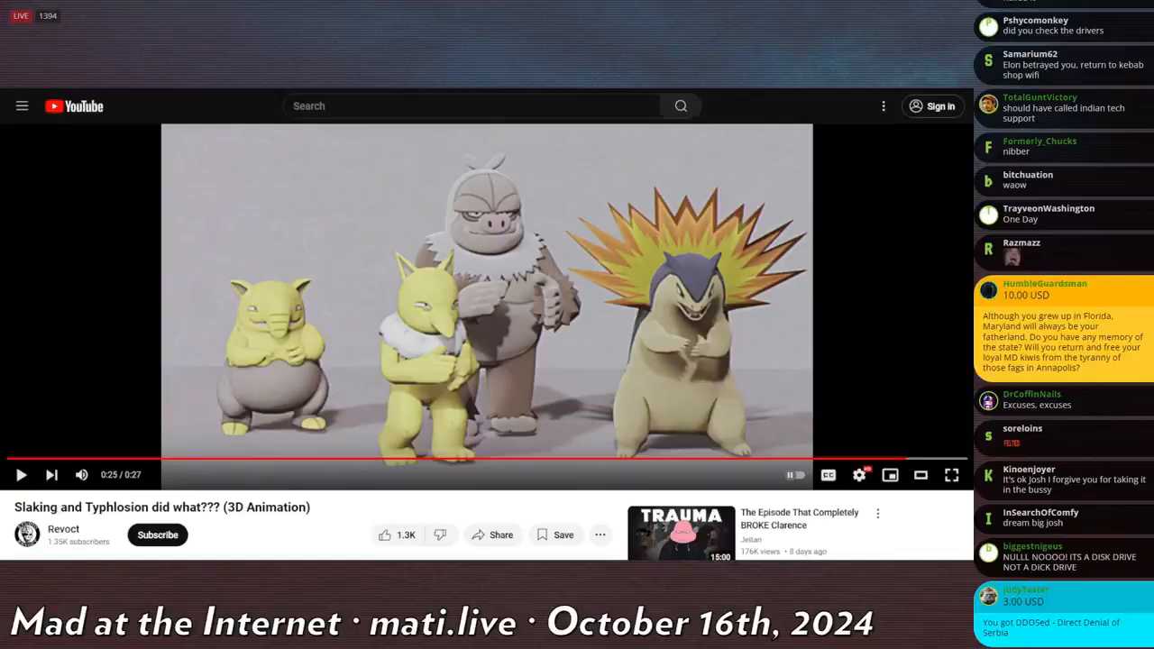
scroll(down, 3)
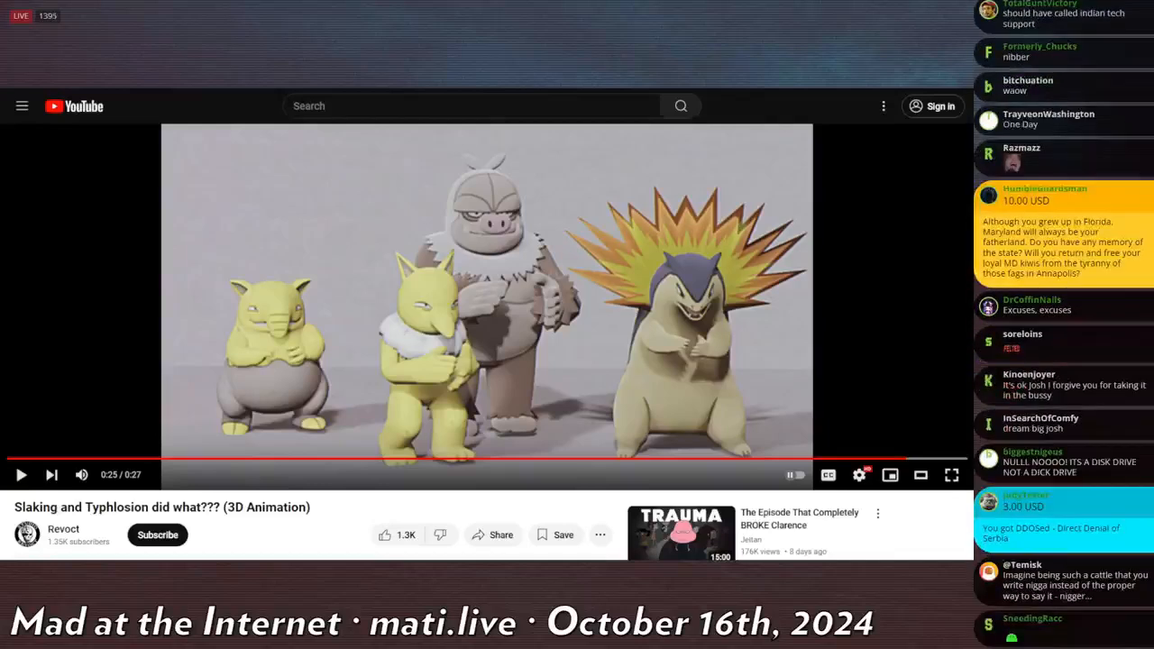
scroll(down, 3)
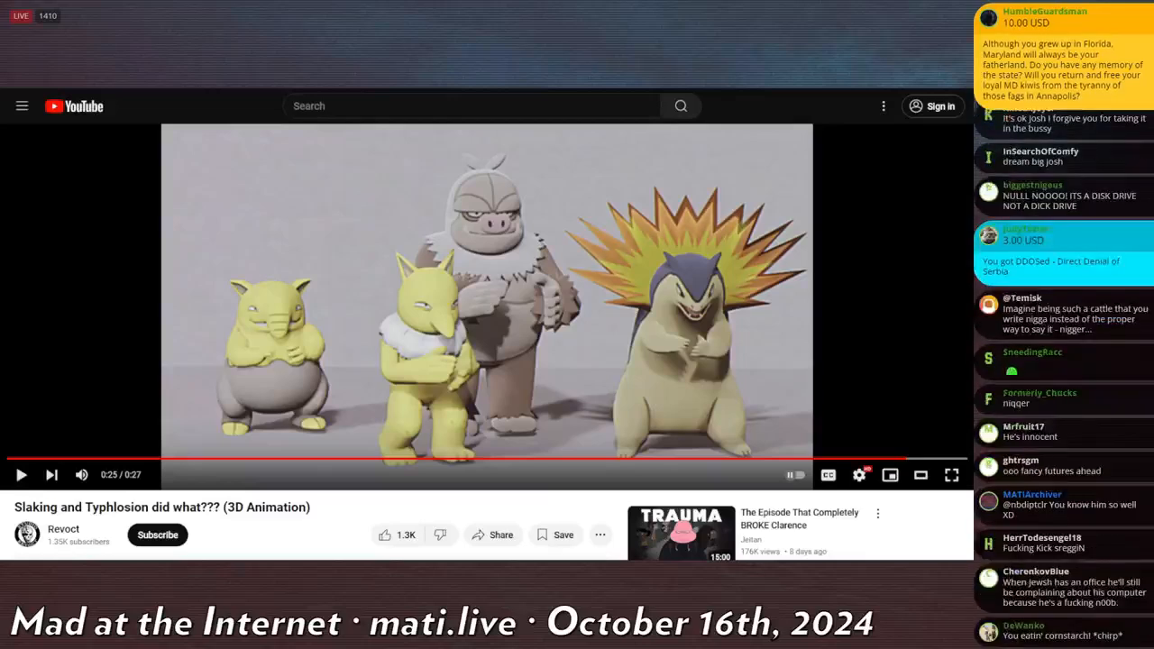
scroll(down, 3)
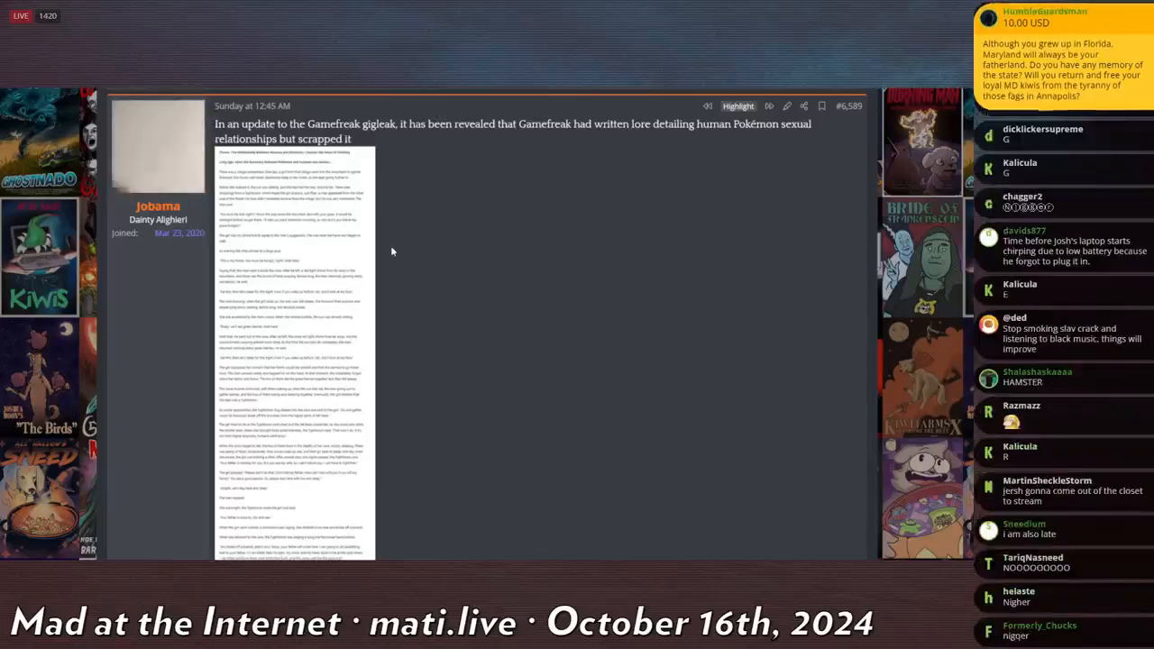
scroll(down, 3)
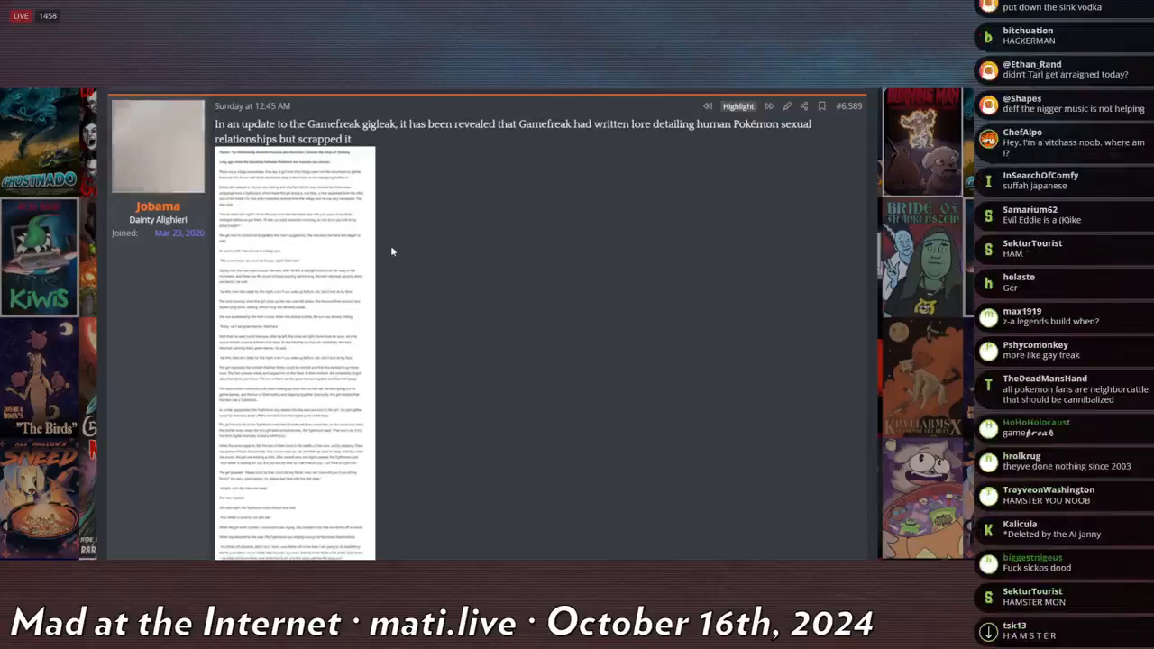
scroll(down, 3)
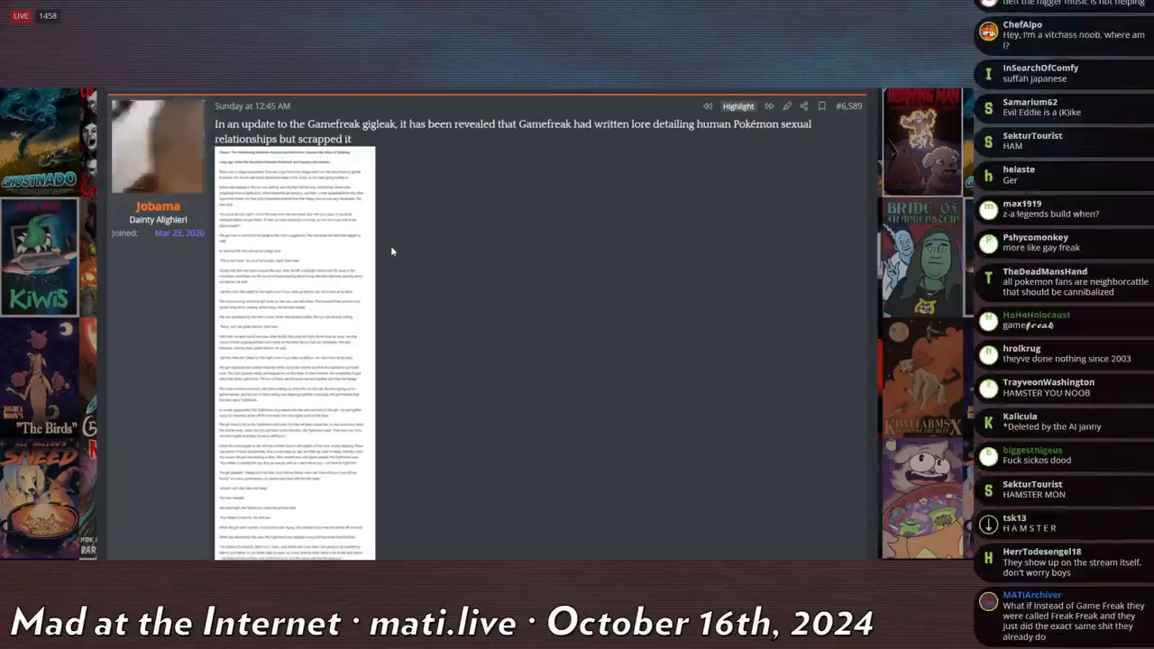
scroll(down, 3)
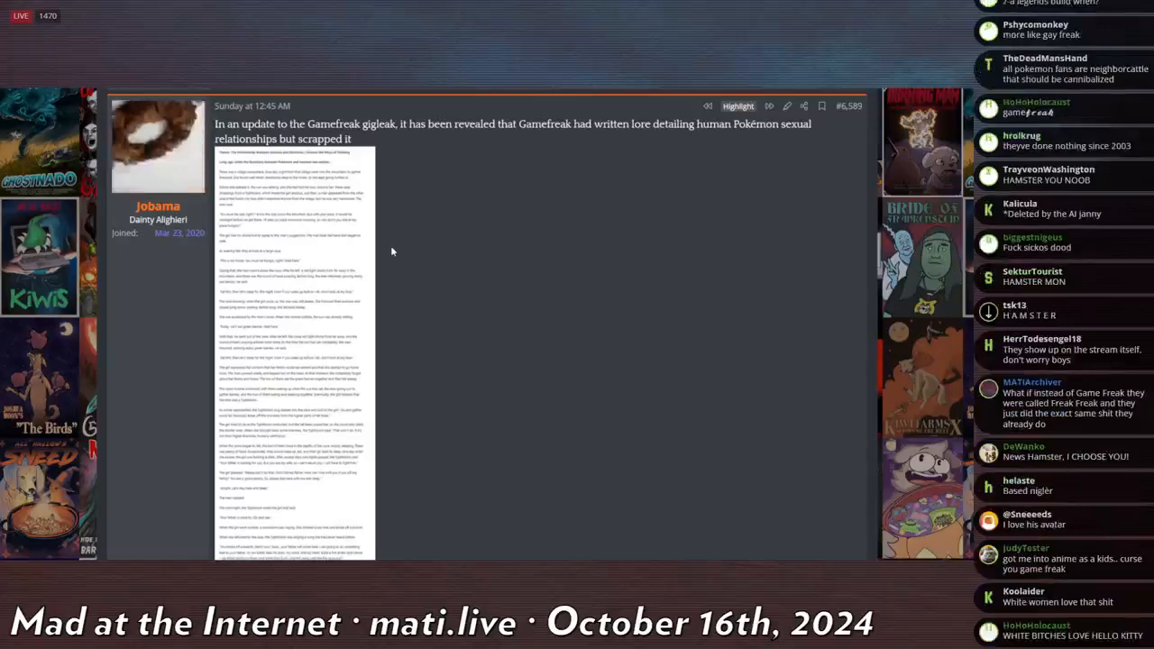
scroll(down, 3)
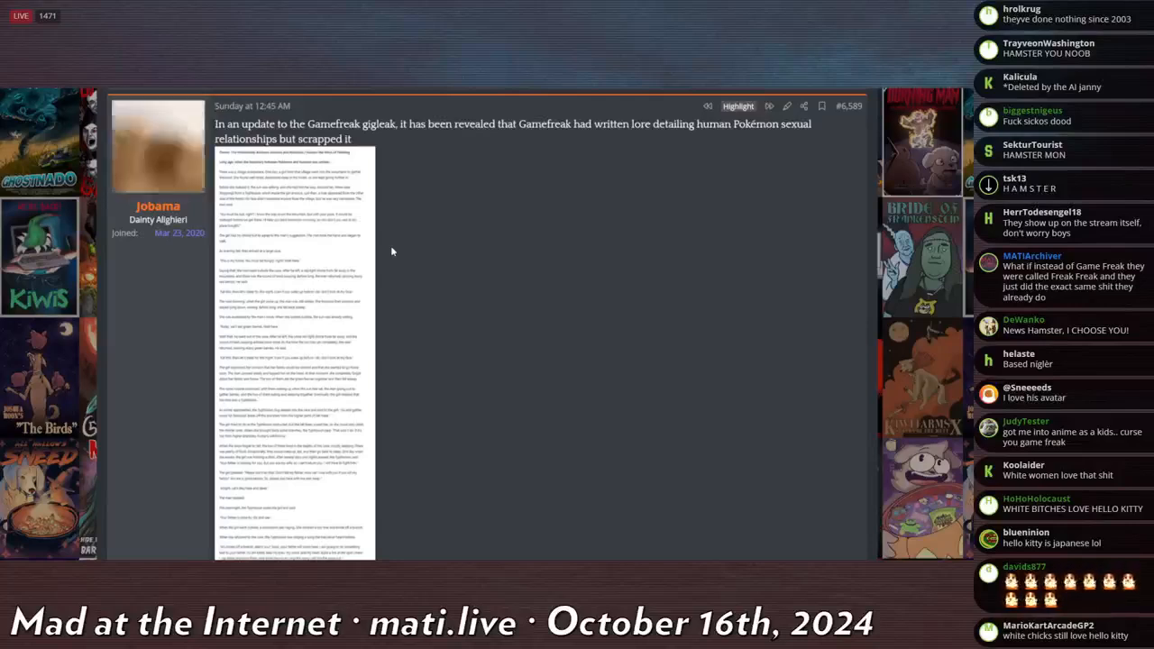
scroll(down, 3)
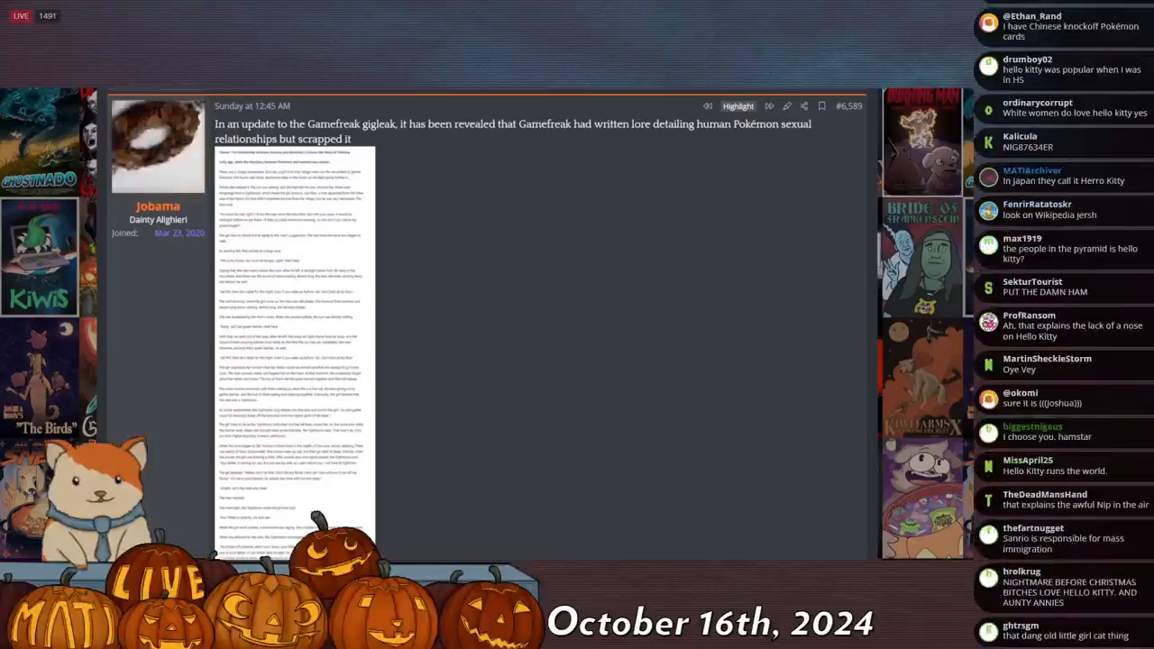
Read down the Game Freak gigleak lore post to the later part of its body text.
scroll(down, 3)
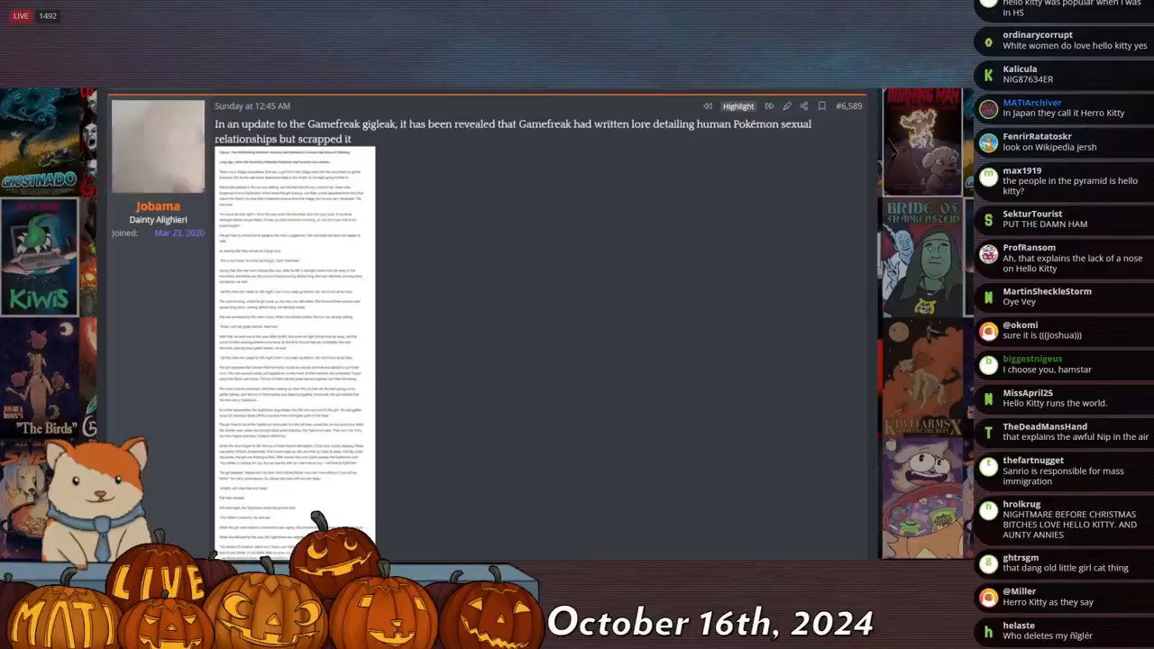
scroll(down, 3)
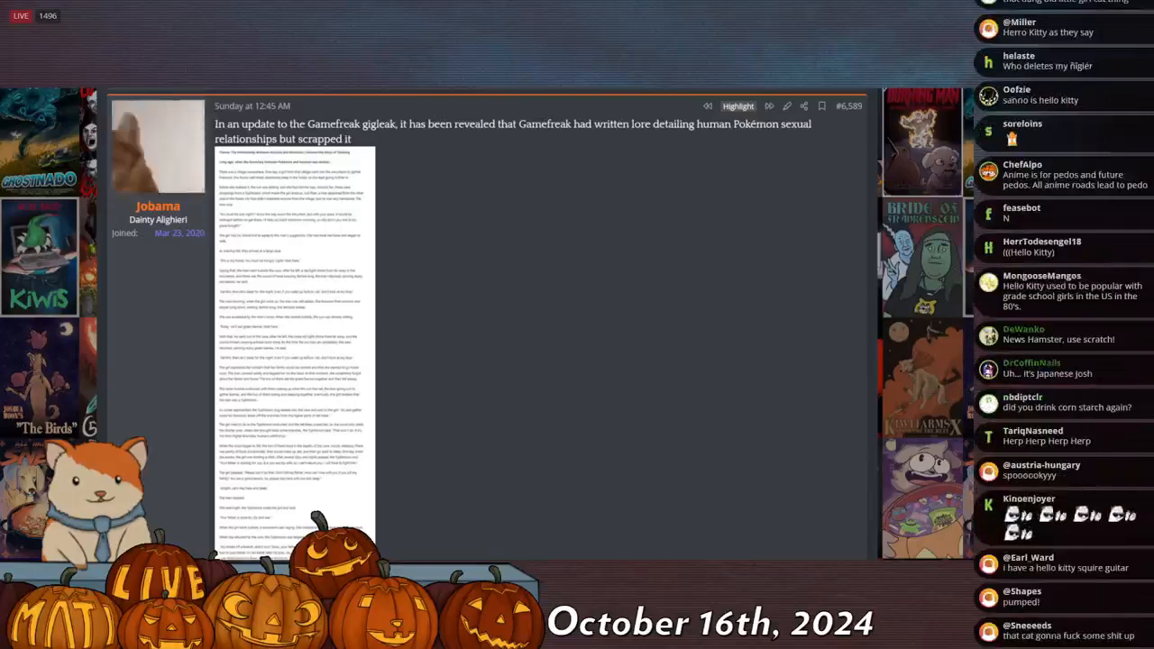
scroll(down, 3)
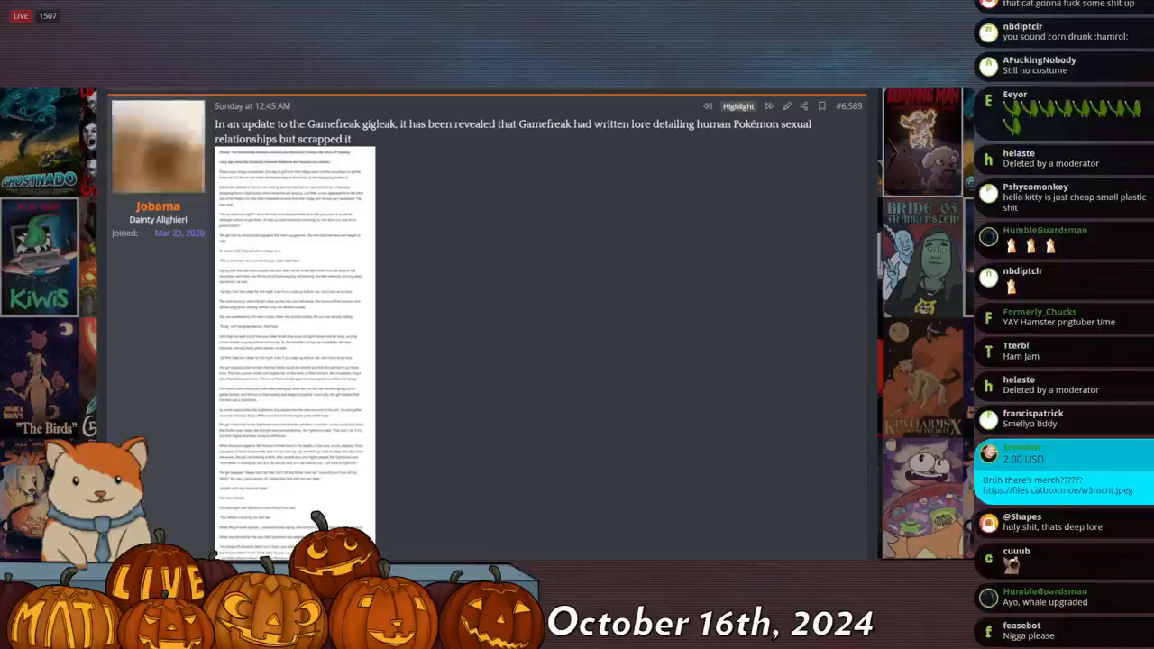
scroll(down, 3)
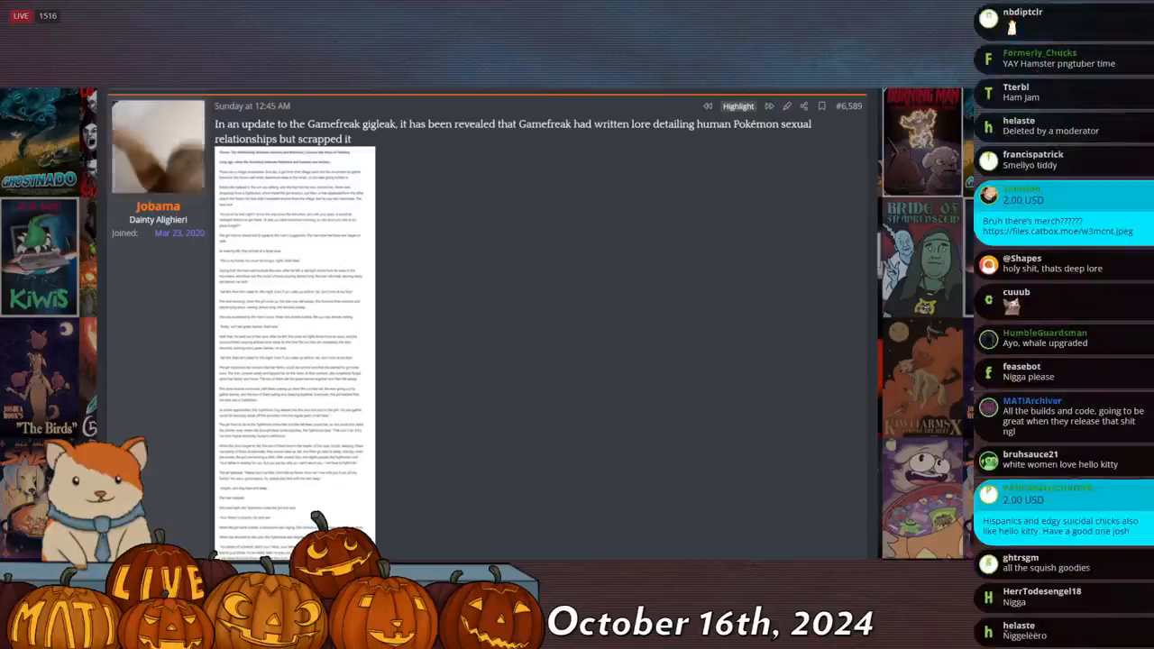
scroll(down, 3)
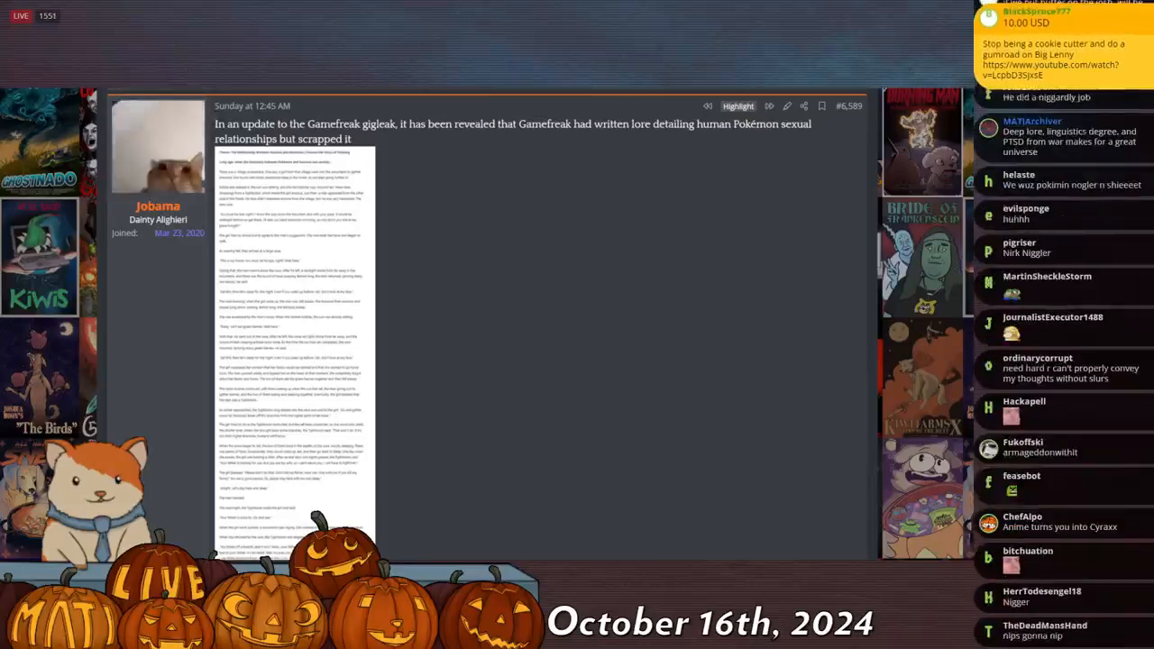
scroll(down, 3)
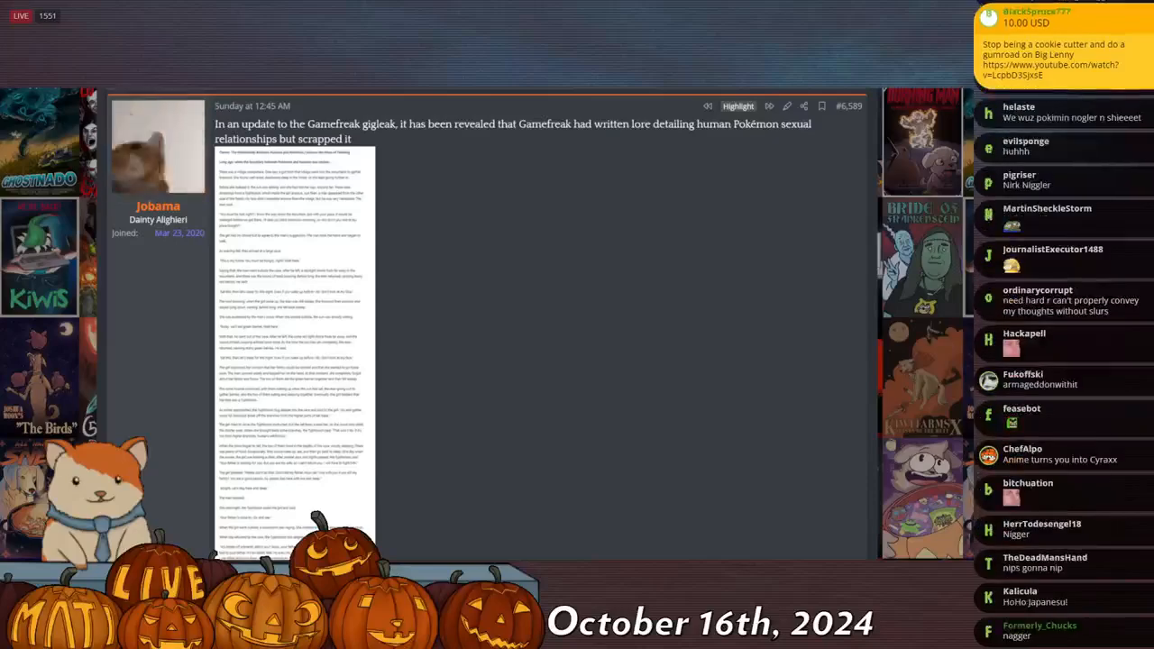
scroll(down, 3)
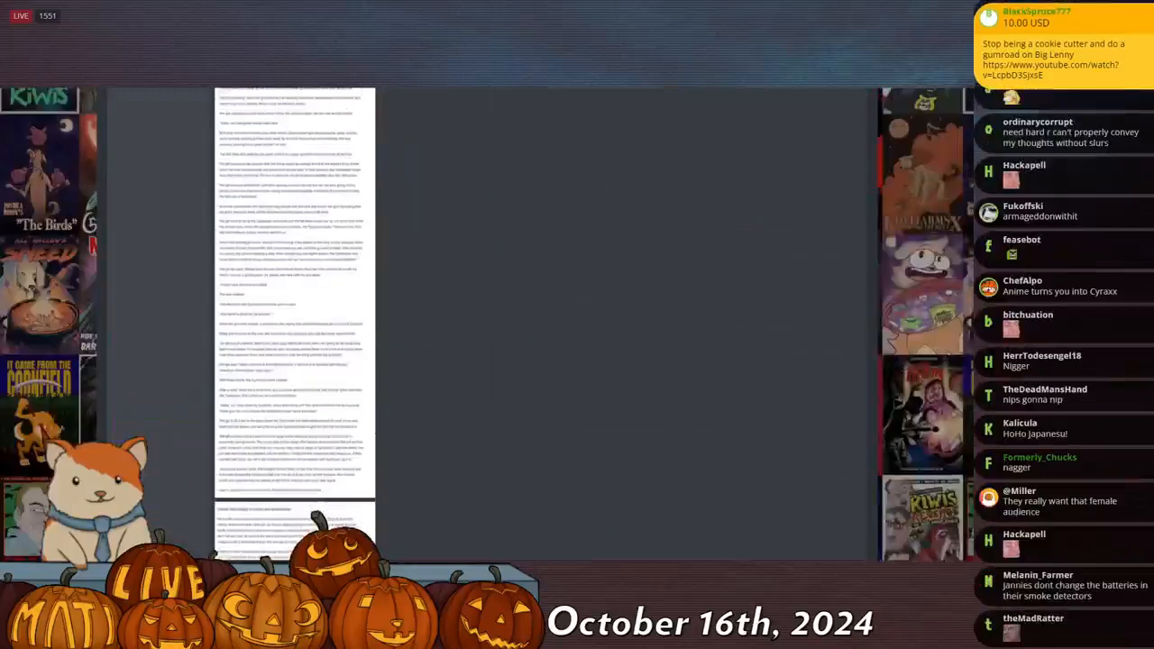
Enlarge the post's attachments, glance at the fourth one (the Typhlosion drawing), then return to the first story image.
click(292, 288)
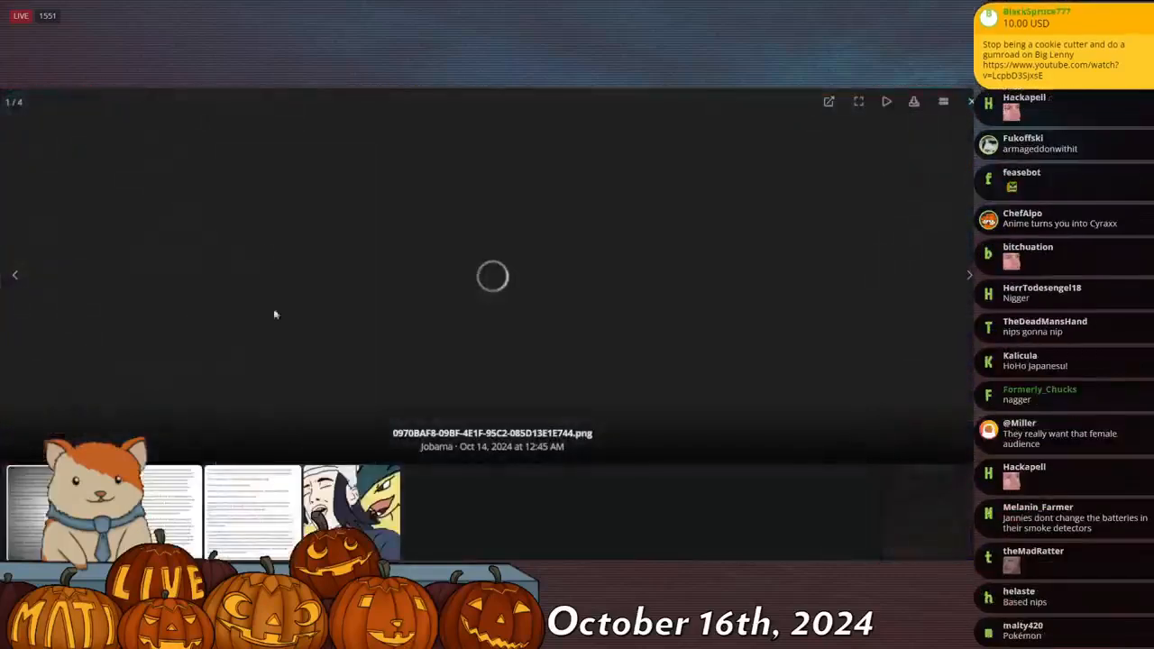
click(968, 274)
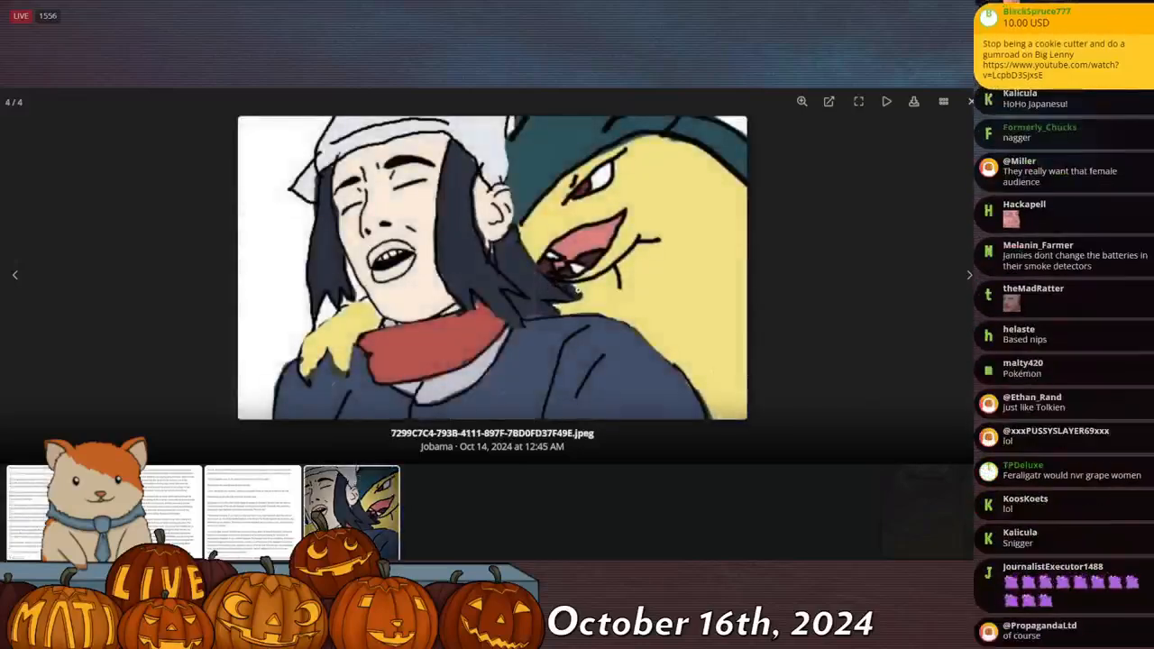
scroll(down, 3)
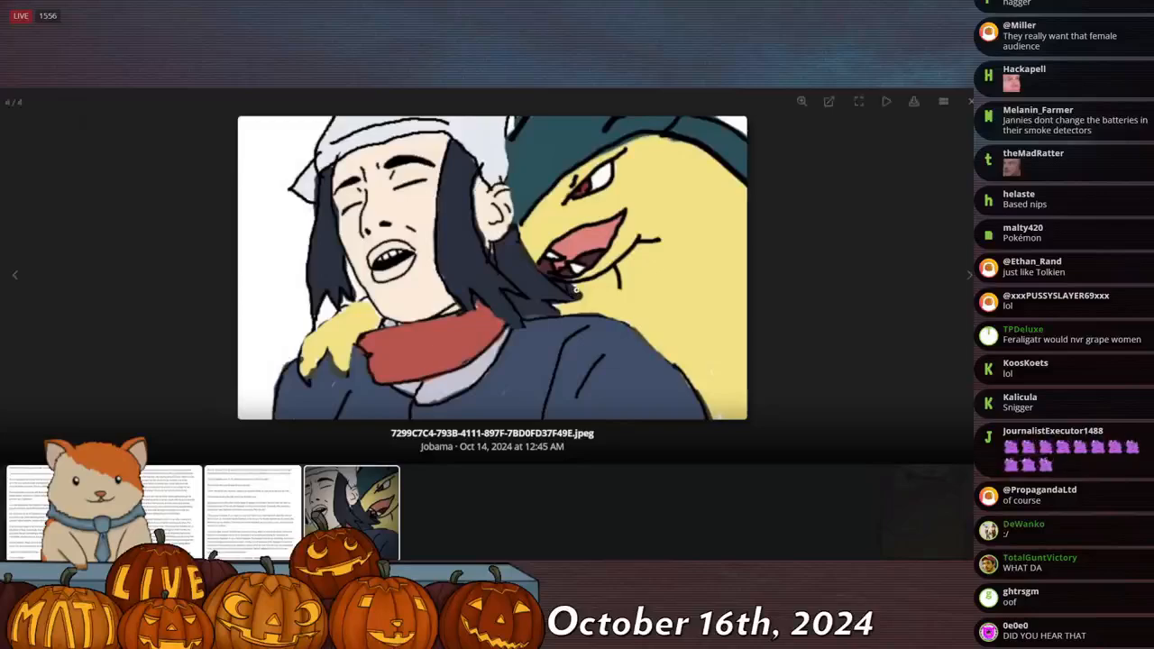
scroll(down, 3)
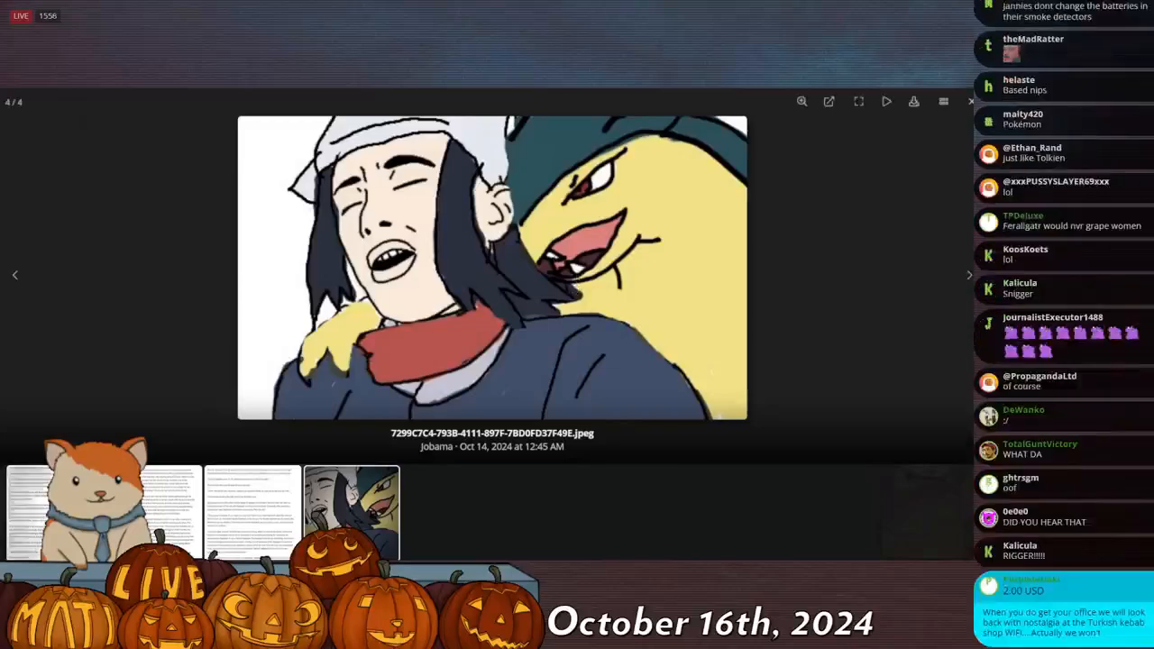
click(15, 274)
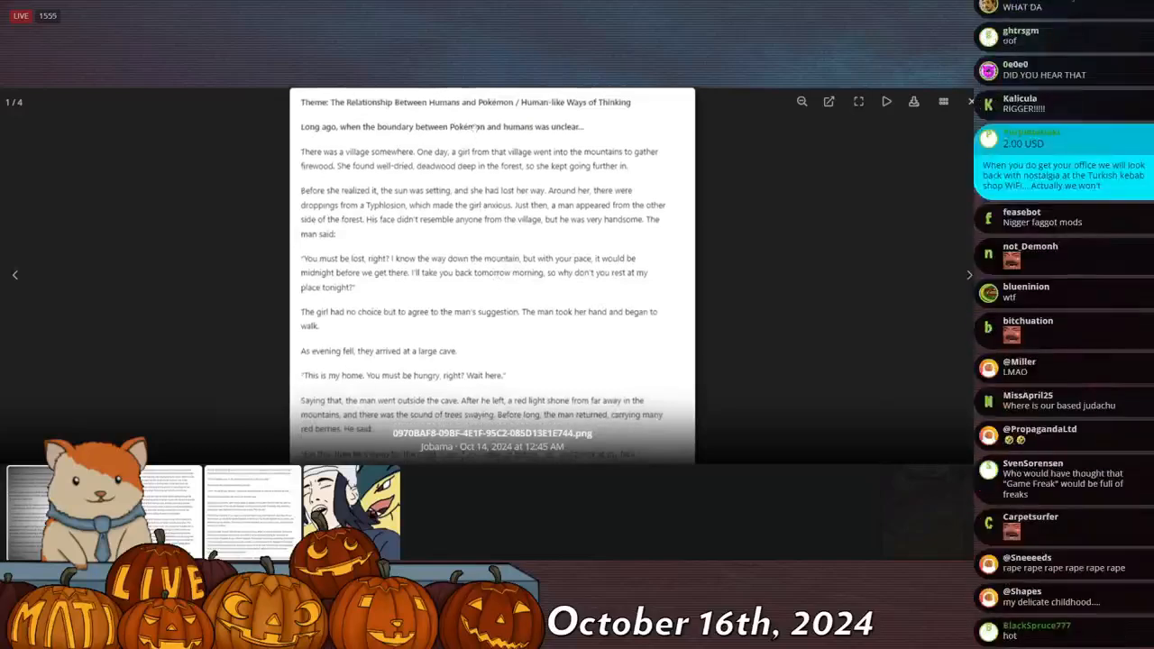
Read down the first story image through the human–Pokémon relationship opening.
scroll(down, 3)
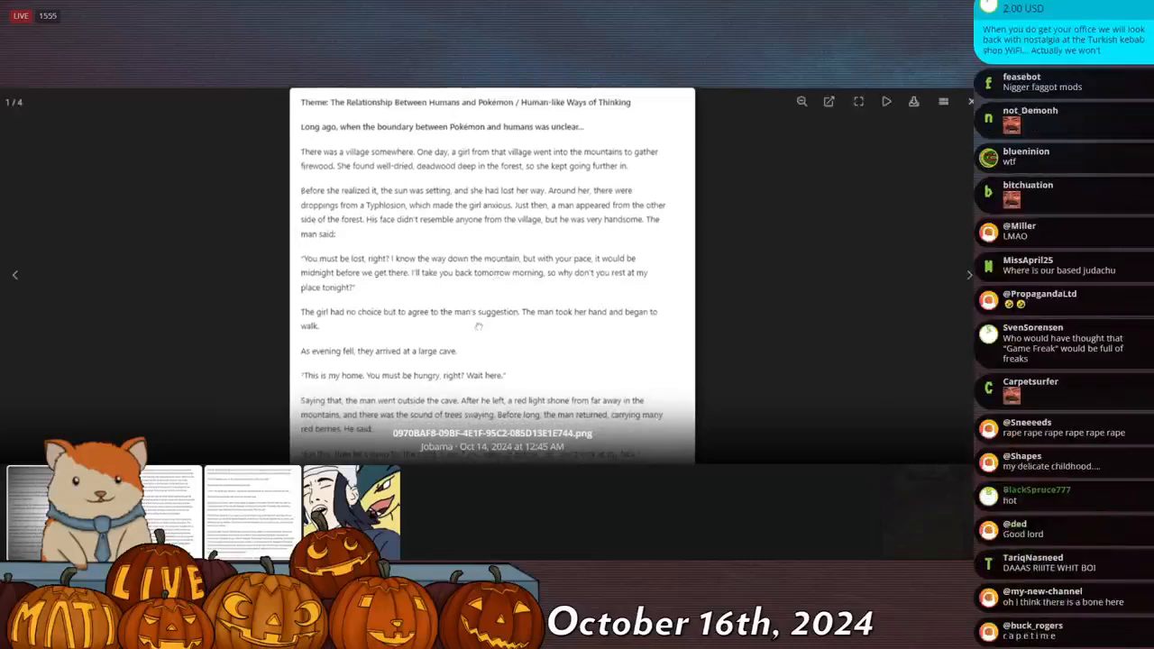
scroll(down, 3)
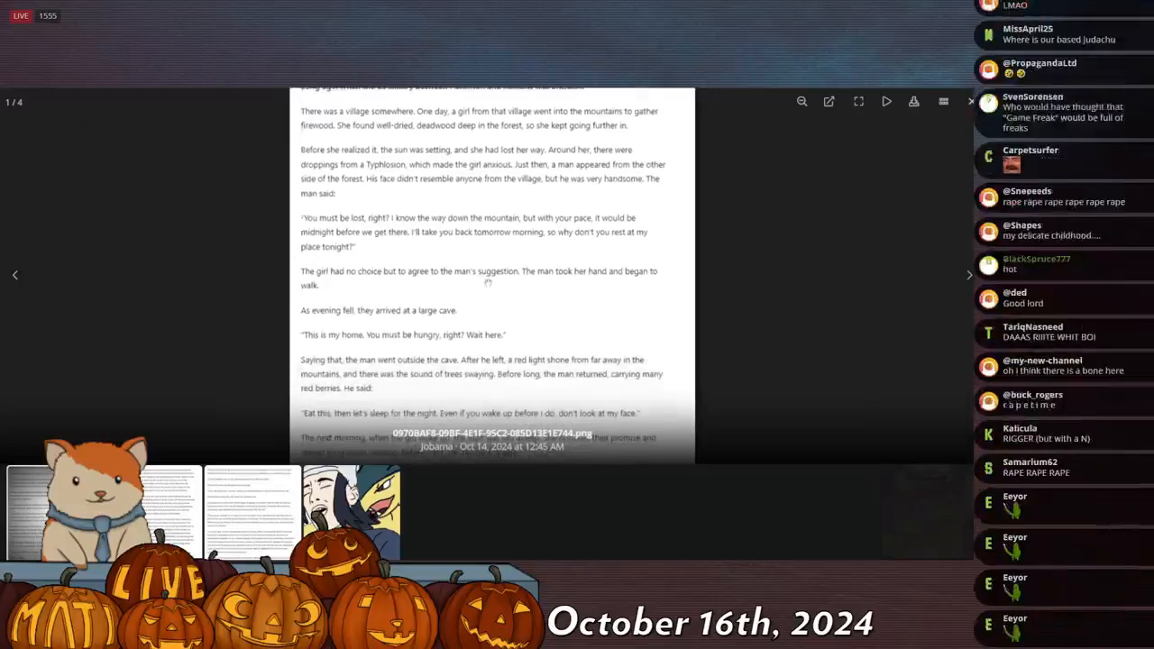
scroll(down, 3)
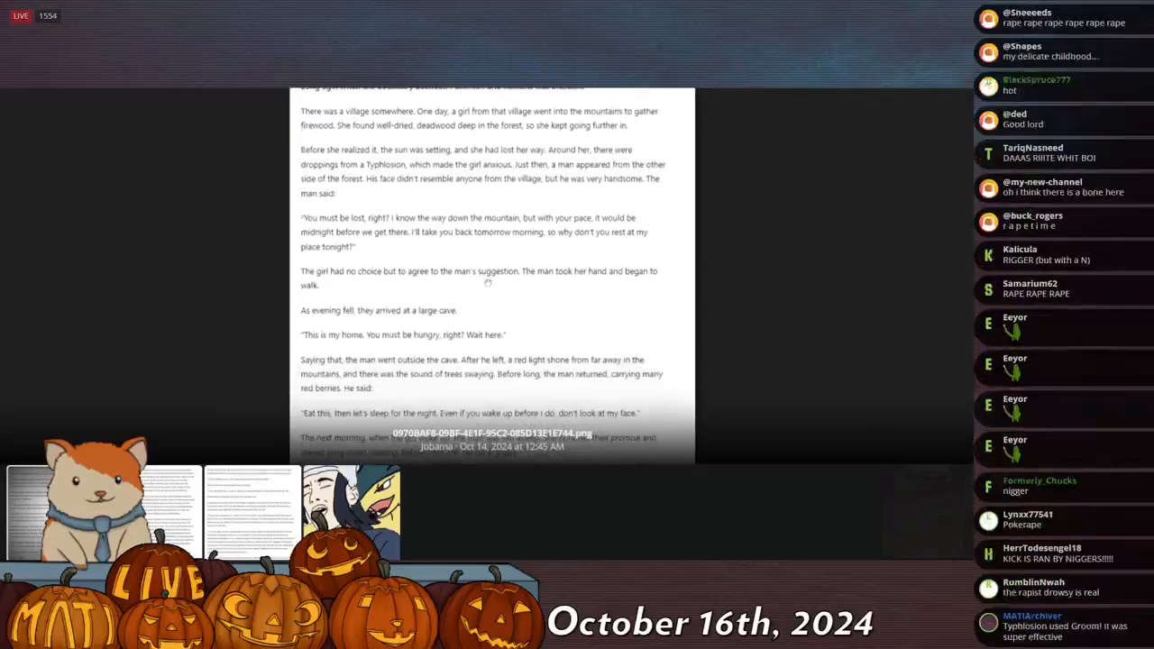
scroll(down, 3)
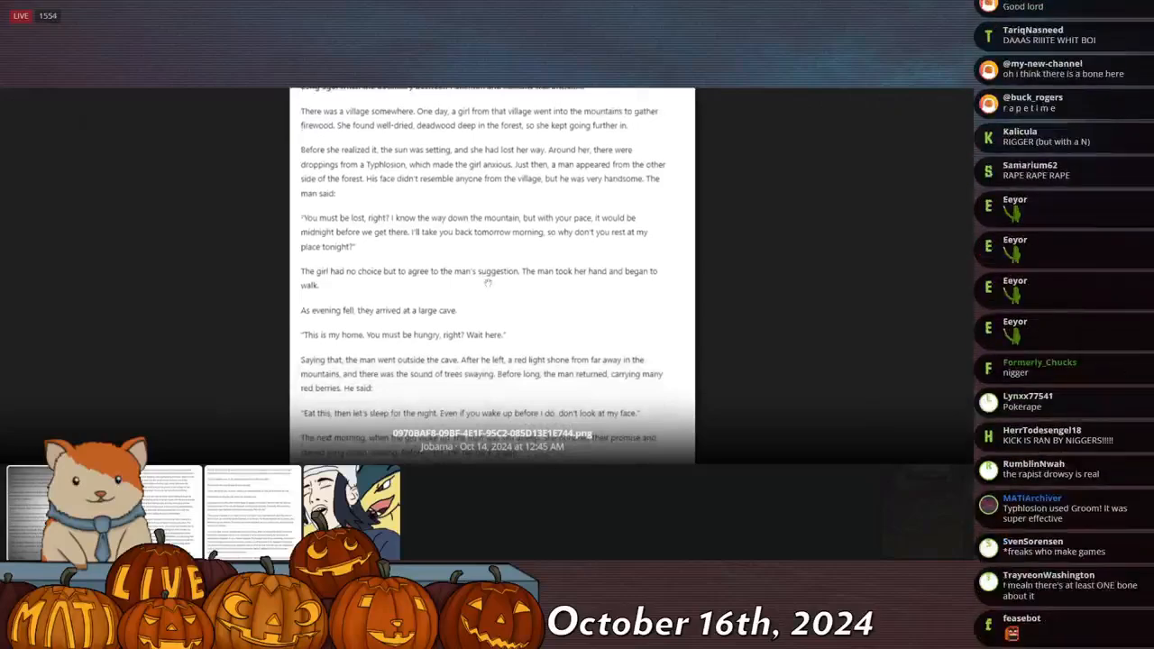
scroll(down, 3)
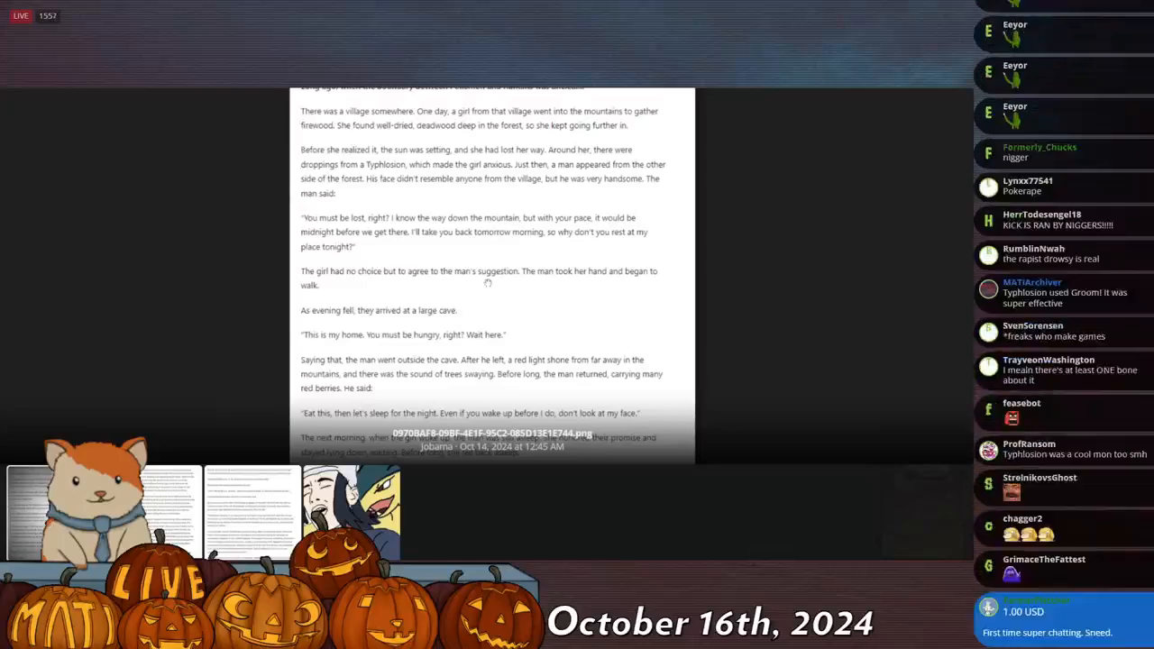
scroll(down, 3)
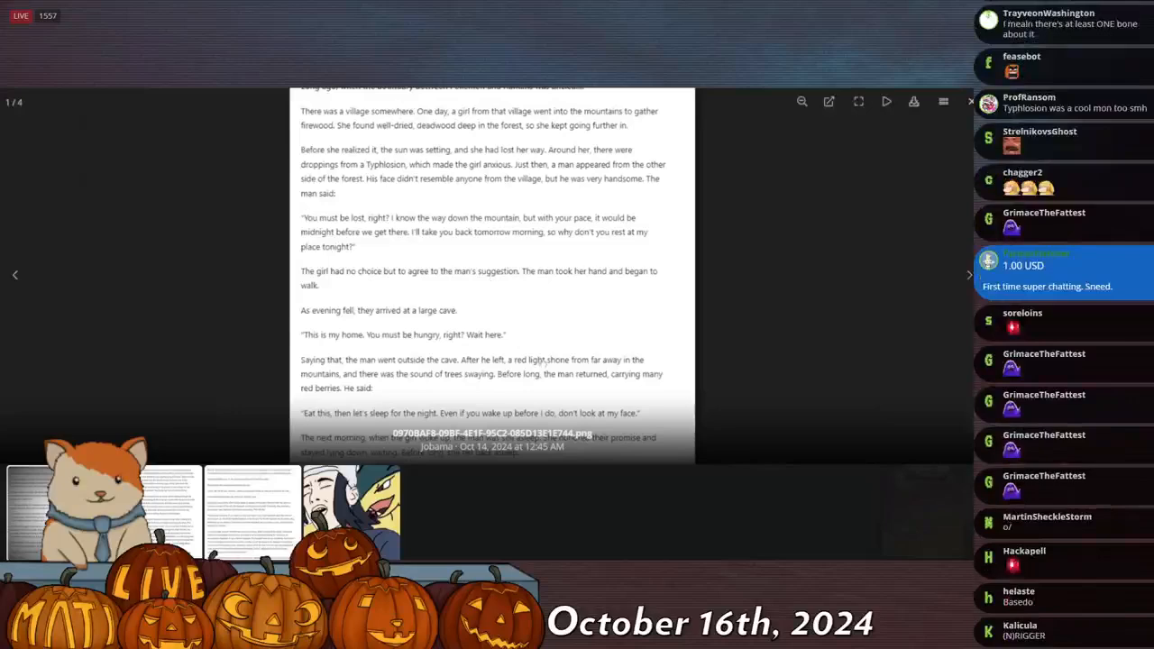
scroll(down, 3)
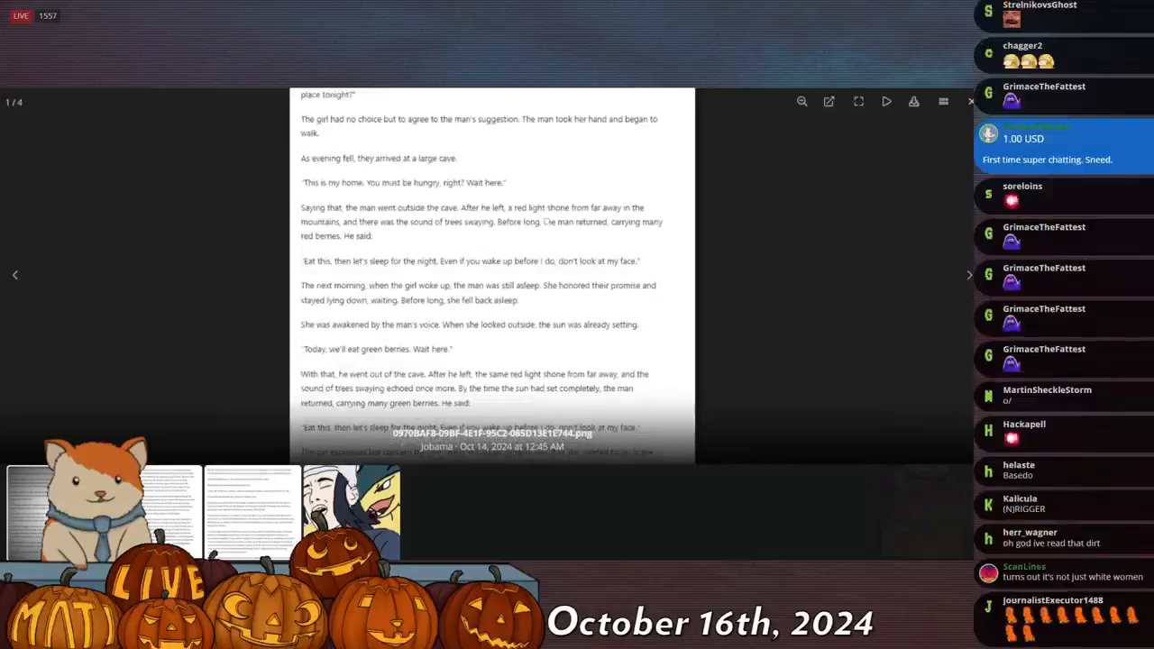
scroll(down, 3)
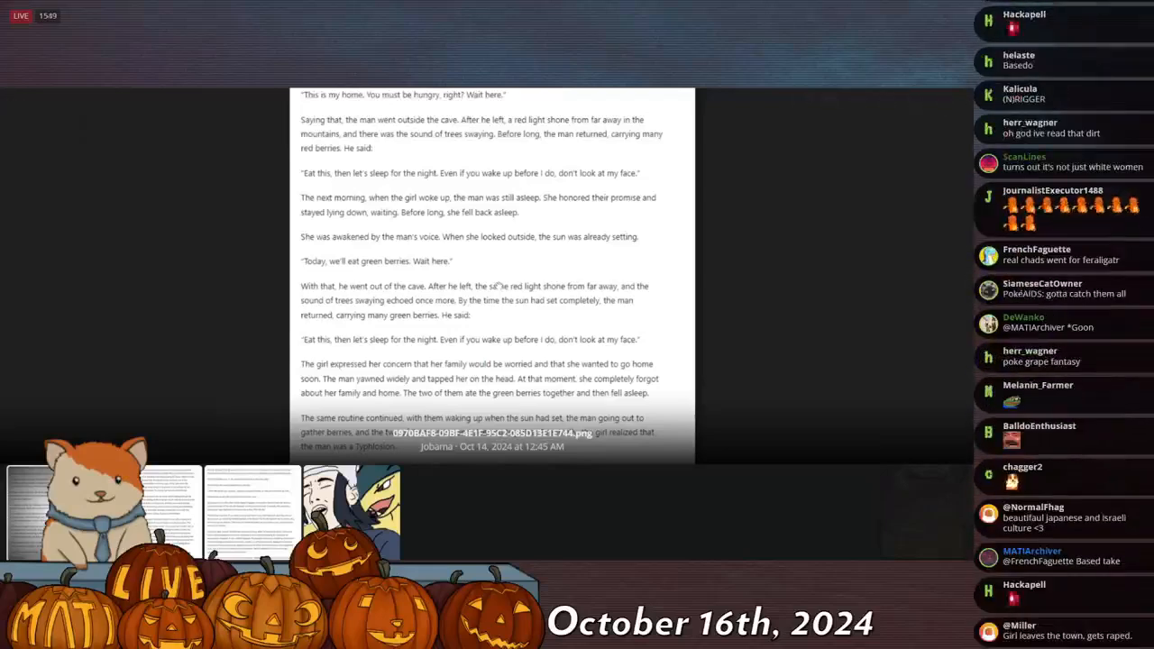
Continue down the story to the Typhlosion winter cave passage and the snowstorm night.
scroll(down, 3)
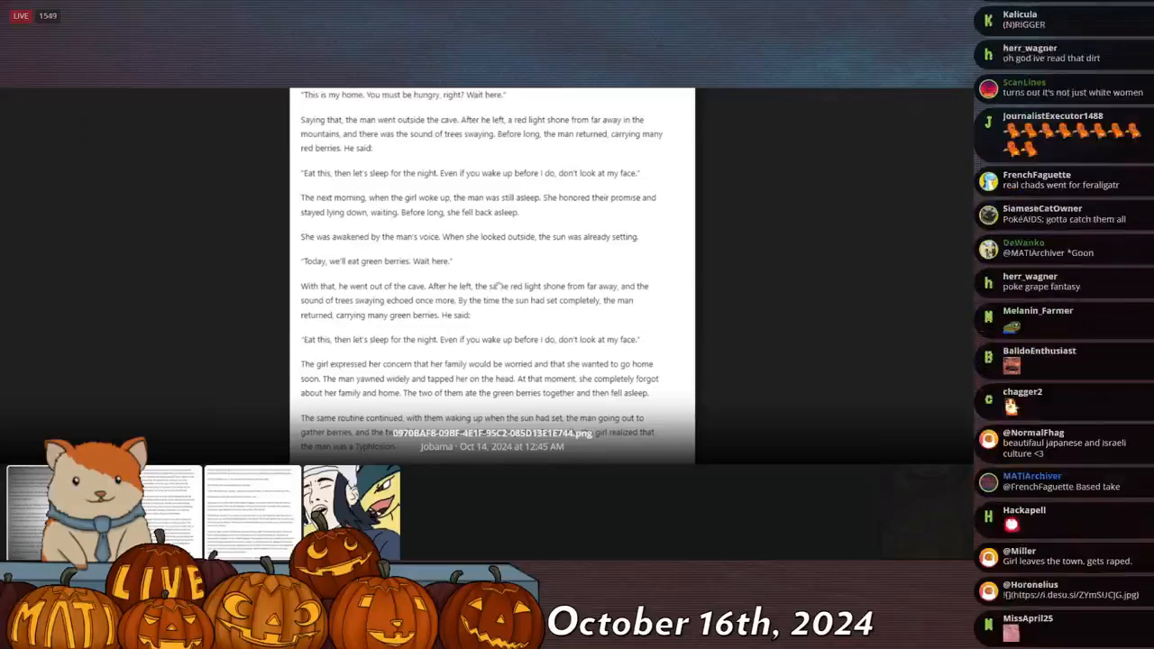
scroll(down, 3)
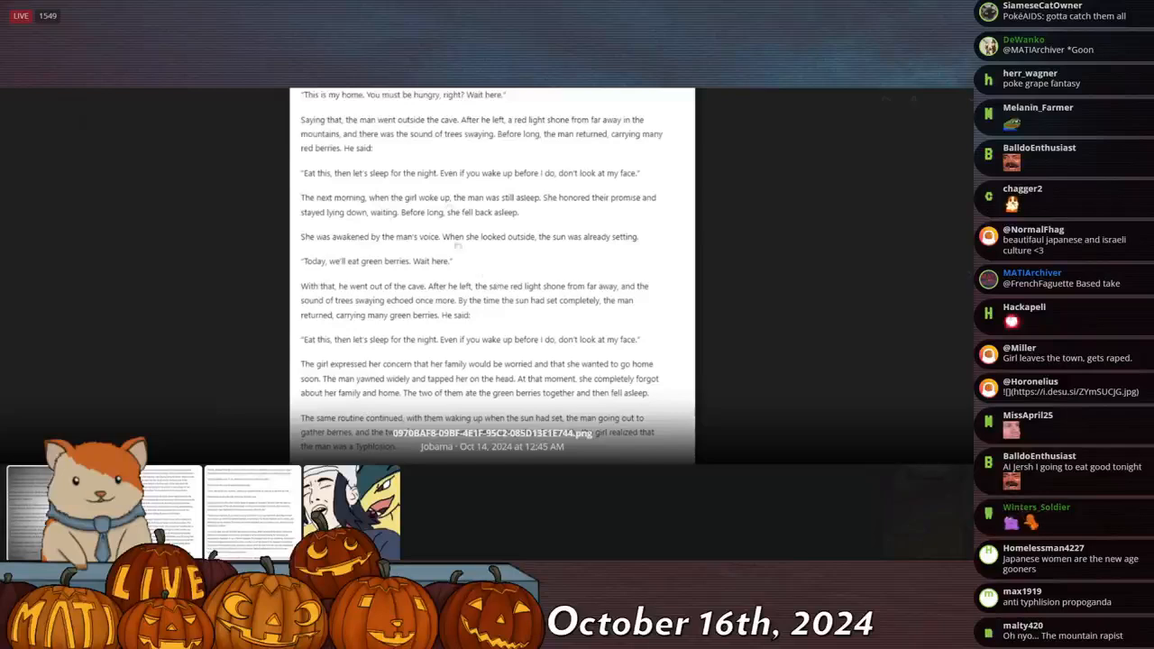
scroll(down, 3)
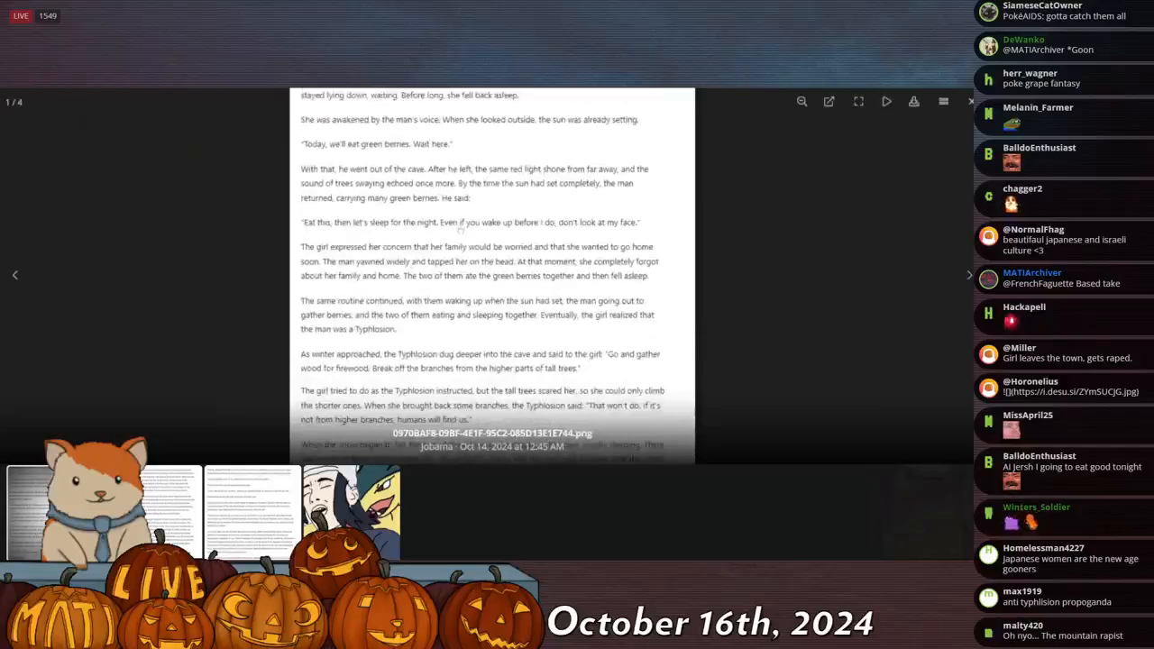
scroll(down, 3)
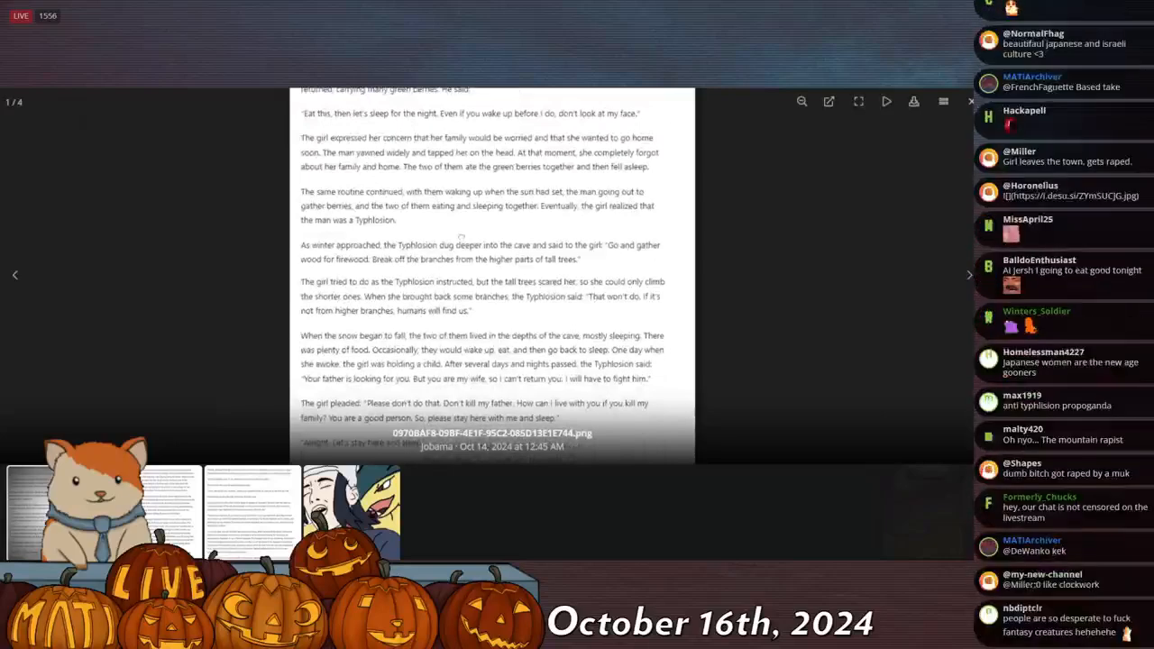
scroll(down, 3)
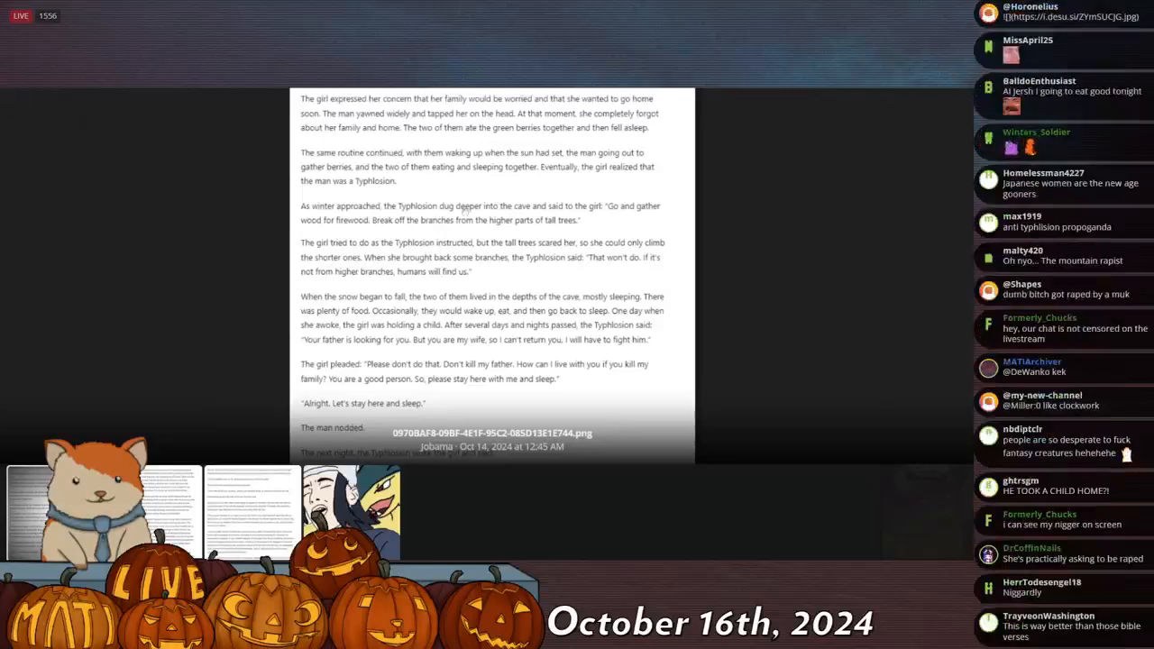
scroll(down, 3)
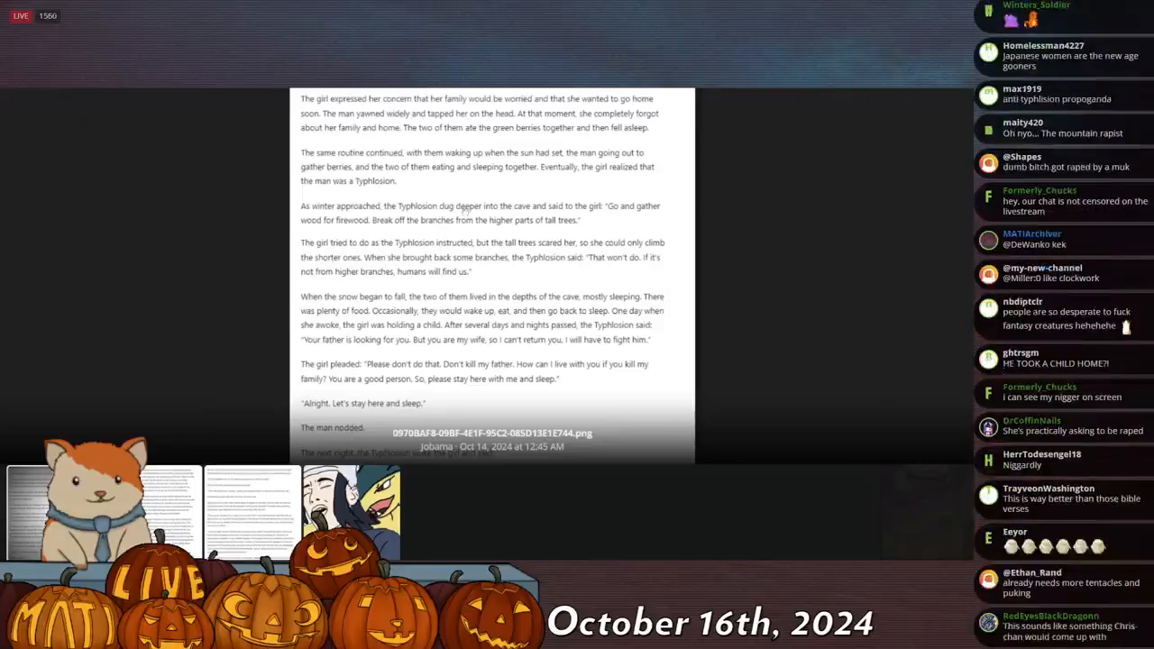
scroll(down, 3)
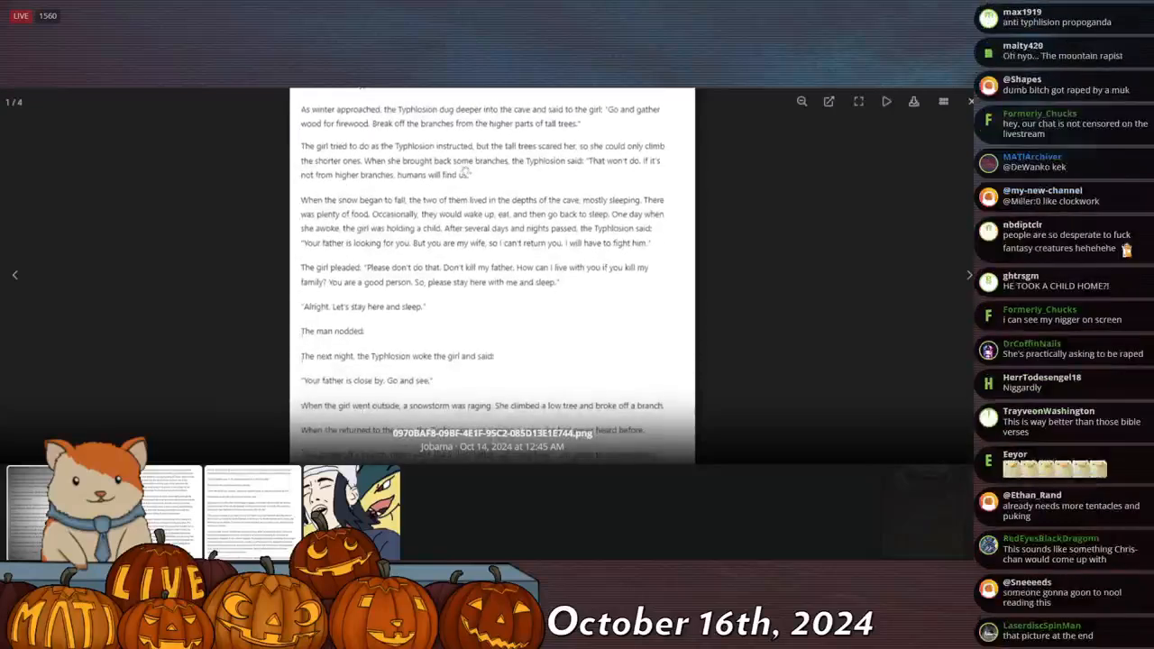
scroll(down, 3)
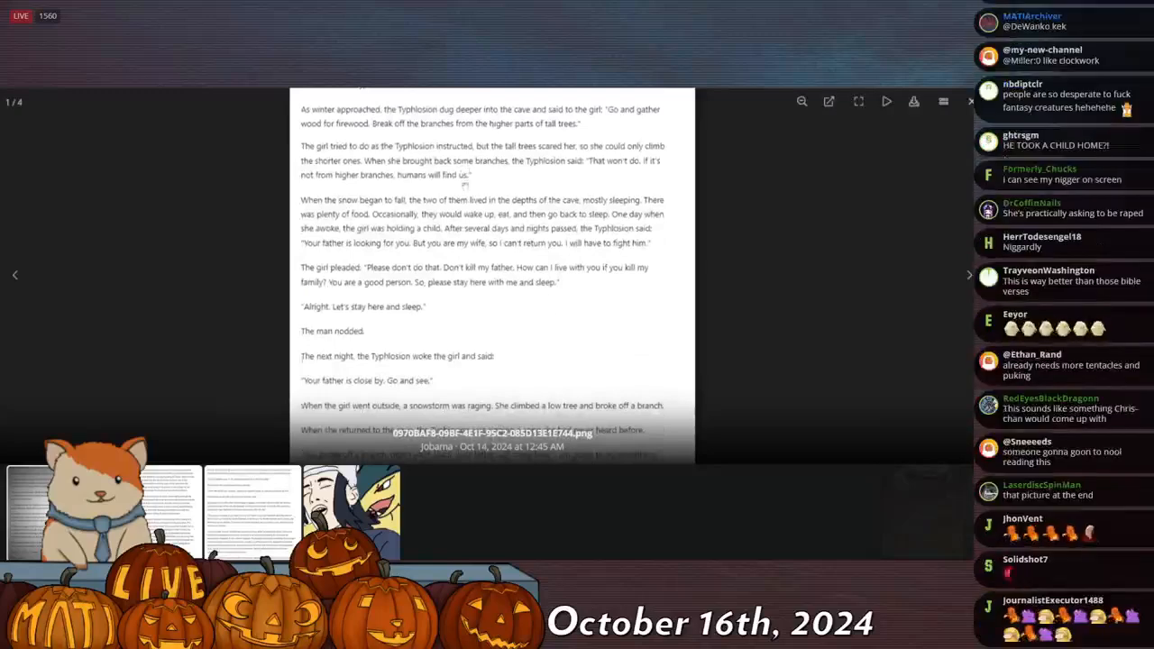
scroll(down, 3)
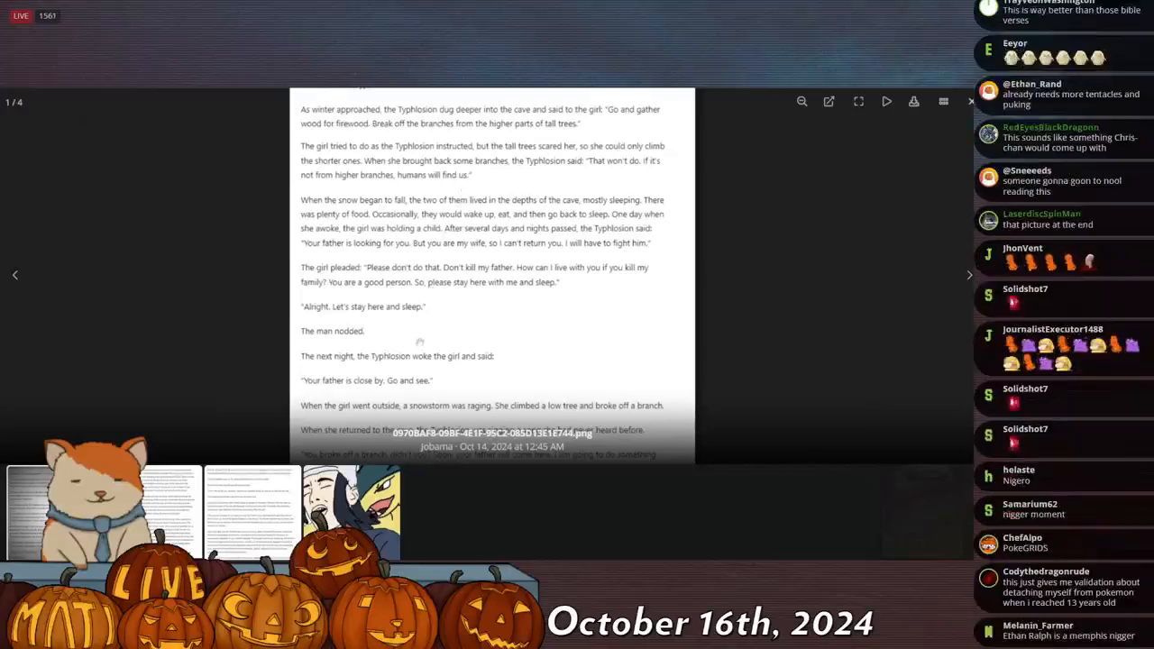
Read further into the Typhlosion story, briefly backing up to re-read a passage.
scroll(down, 3)
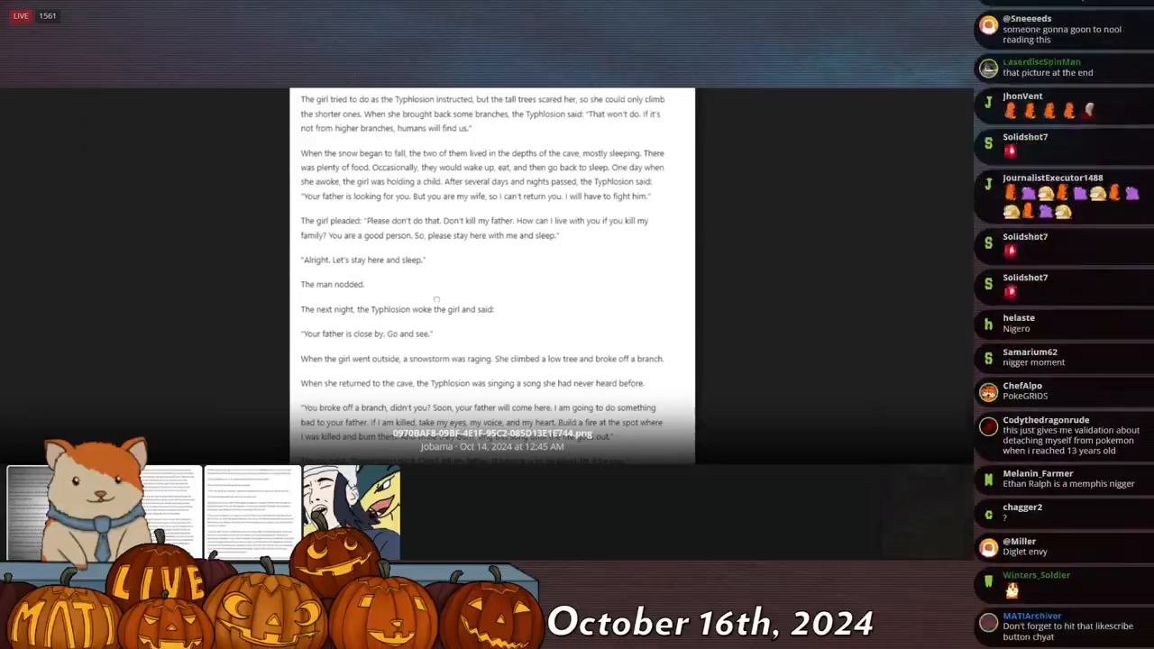
scroll(down, 3)
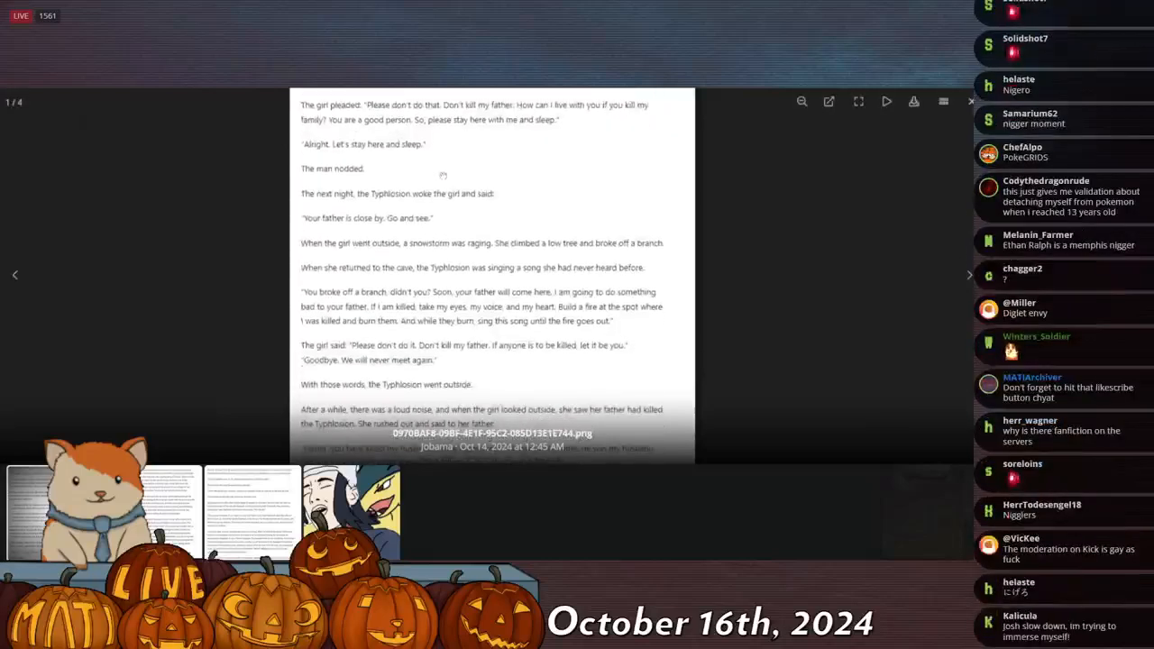
scroll(down, 3)
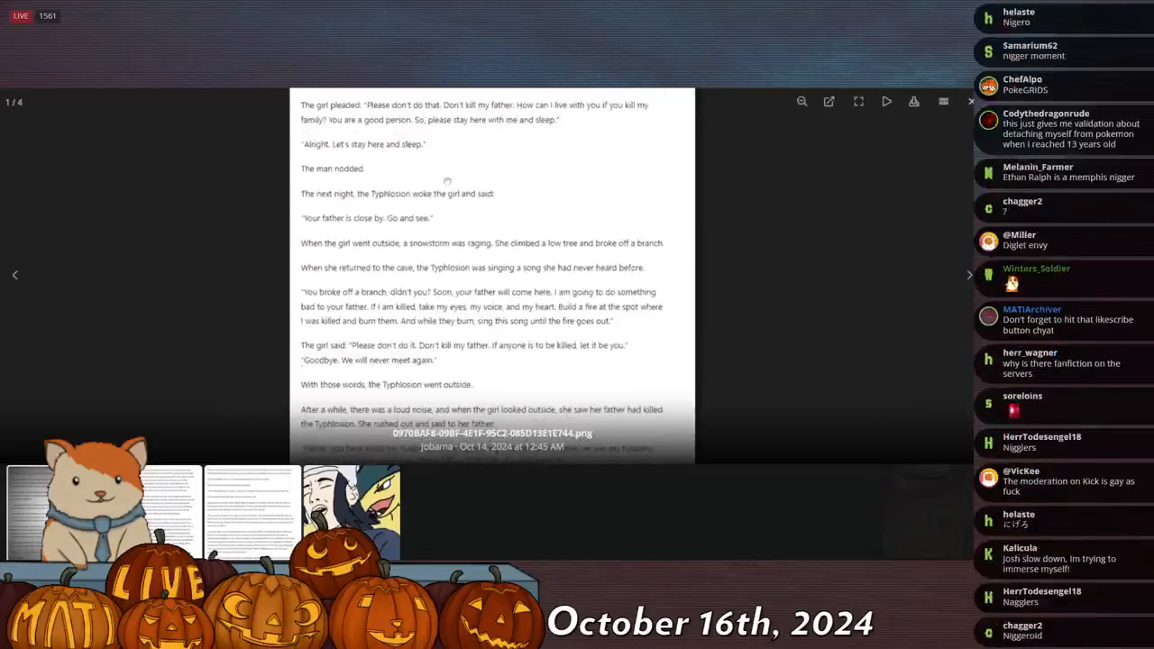
scroll(down, 3)
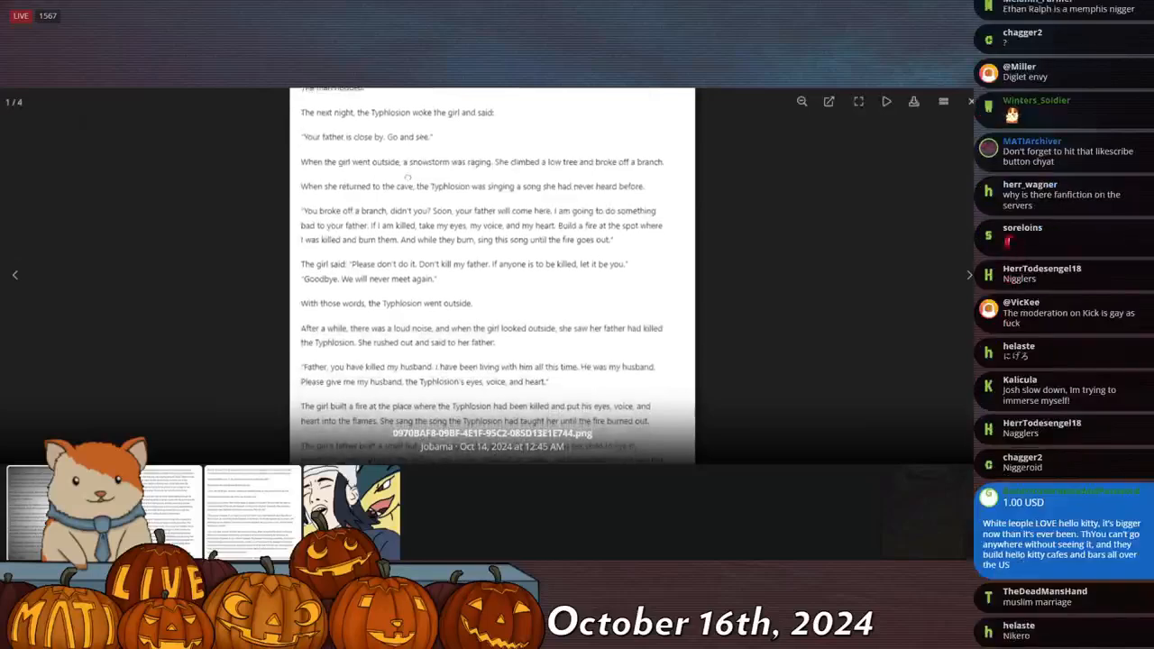
scroll(down, 3)
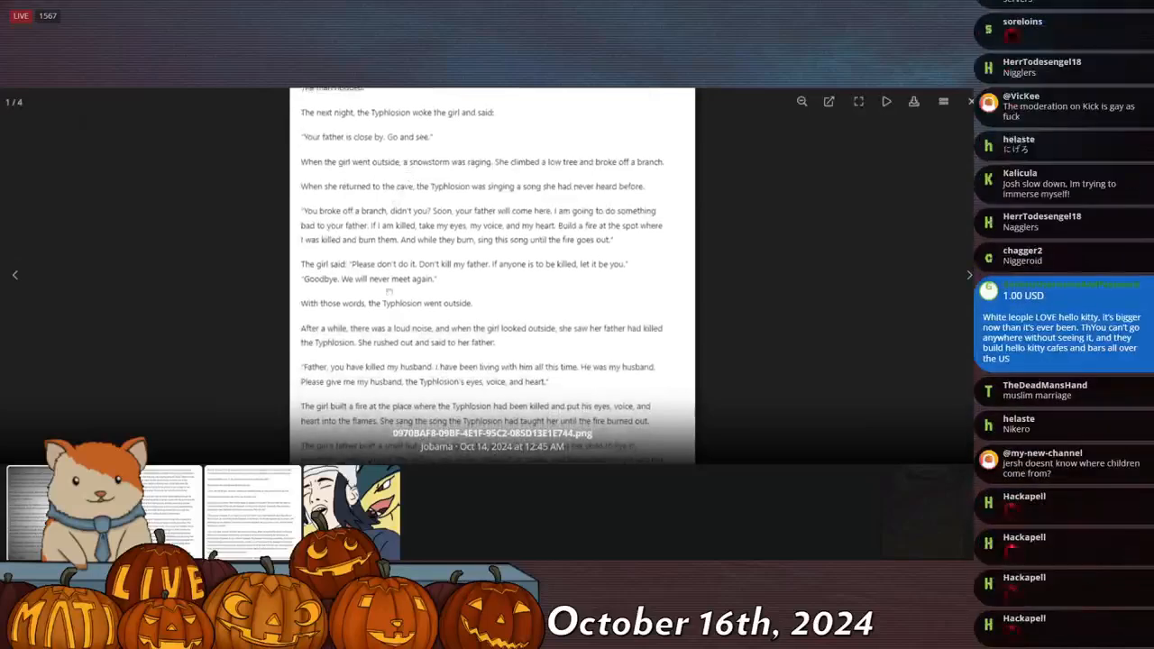
scroll(up, 3)
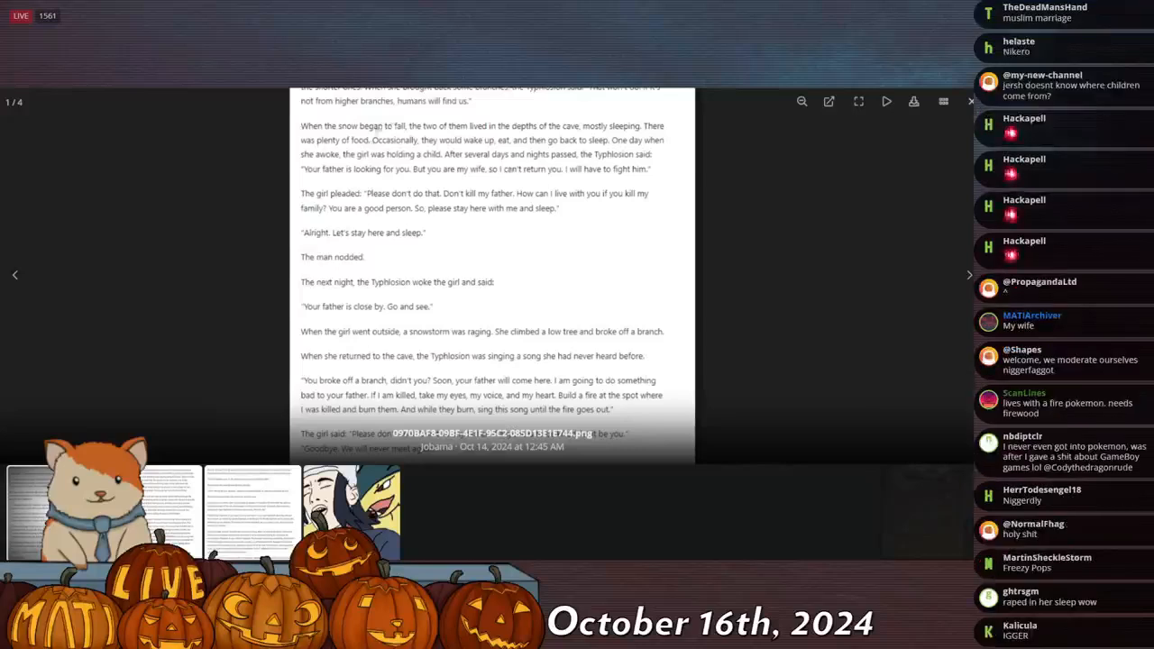
scroll(down, 3)
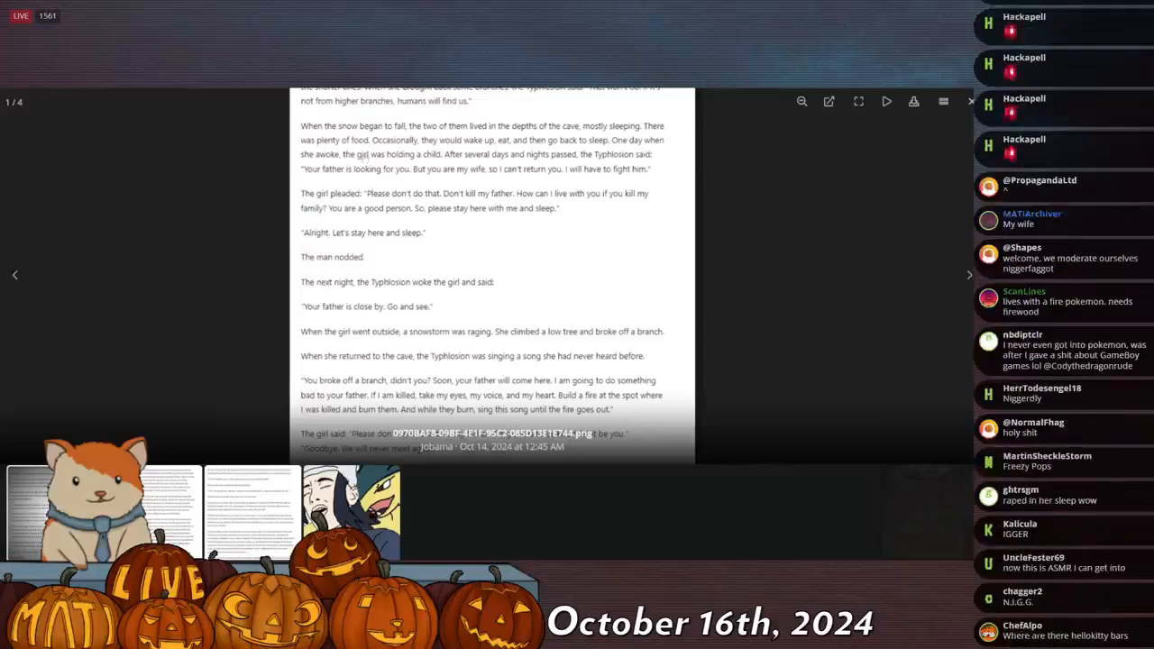
scroll(down, 3)
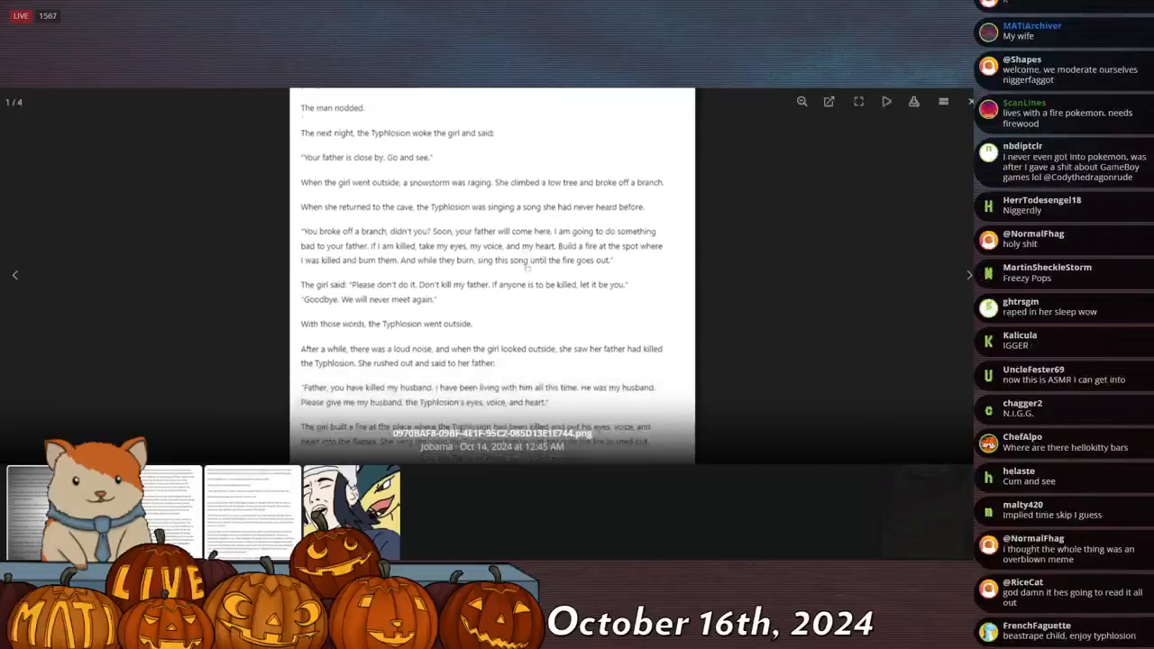
Reach the story's closing lines about Typhlosion marrying humans.
scroll(down, 3)
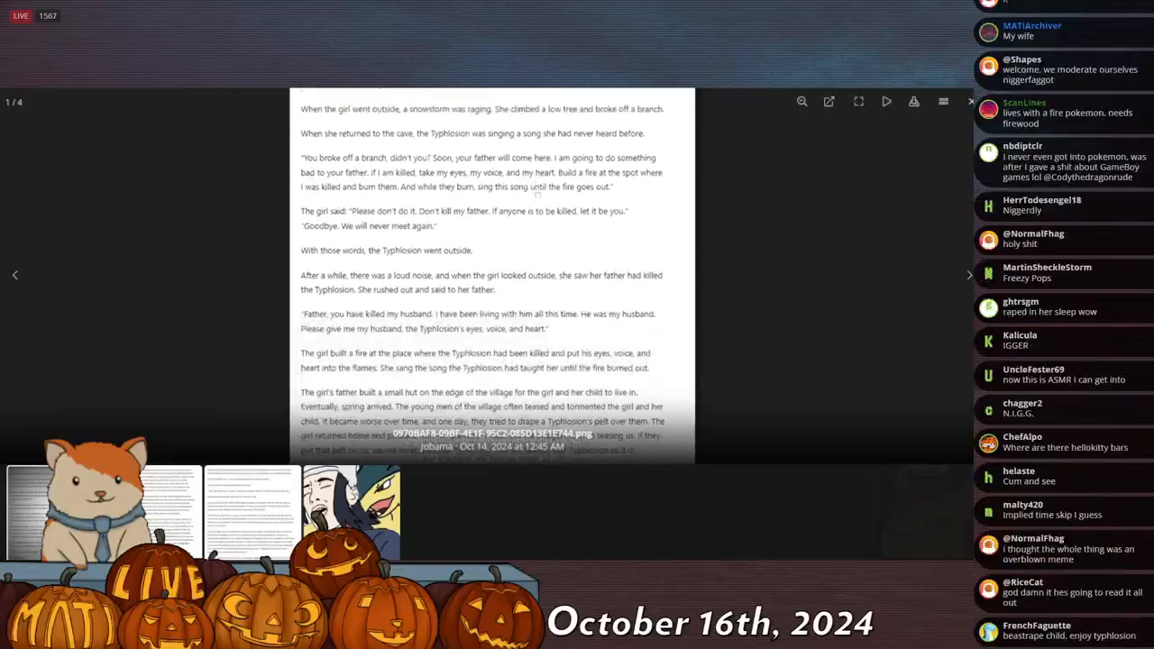
scroll(down, 3)
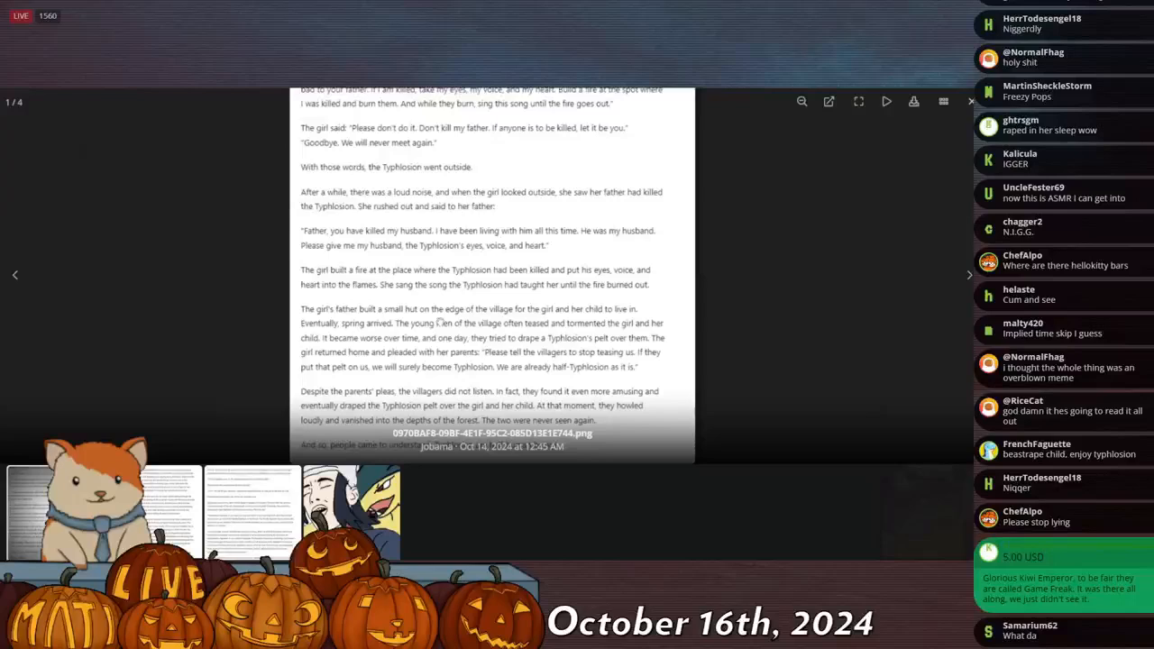
scroll(down, 3)
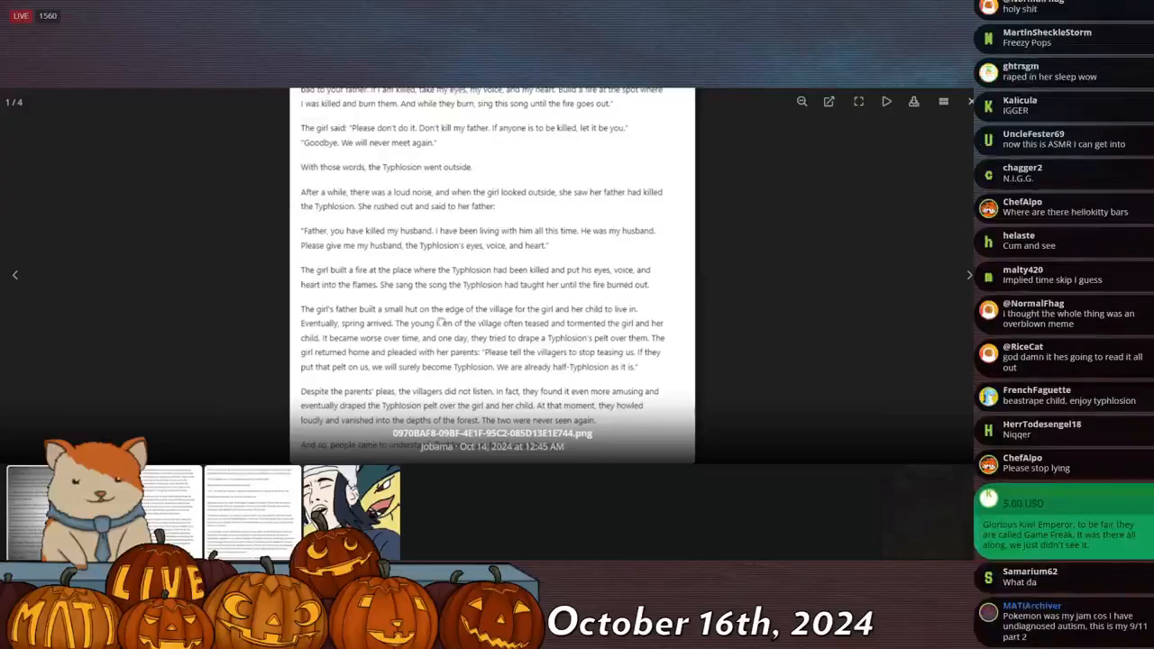
scroll(down, 3)
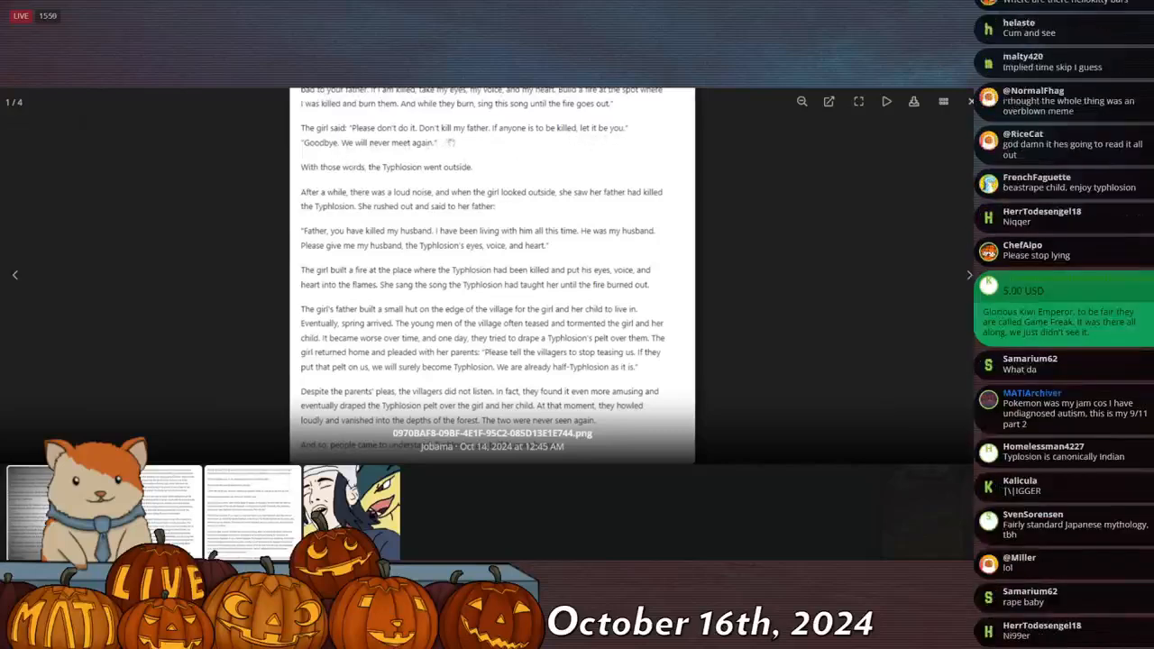
scroll(down, 3)
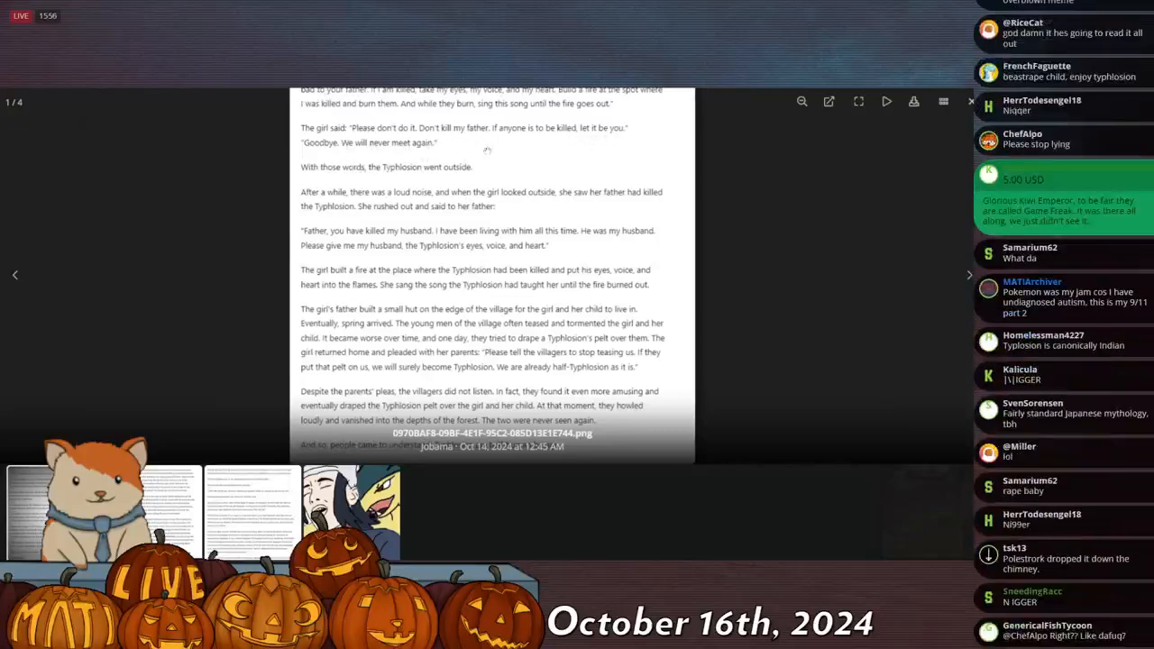
scroll(down, 3)
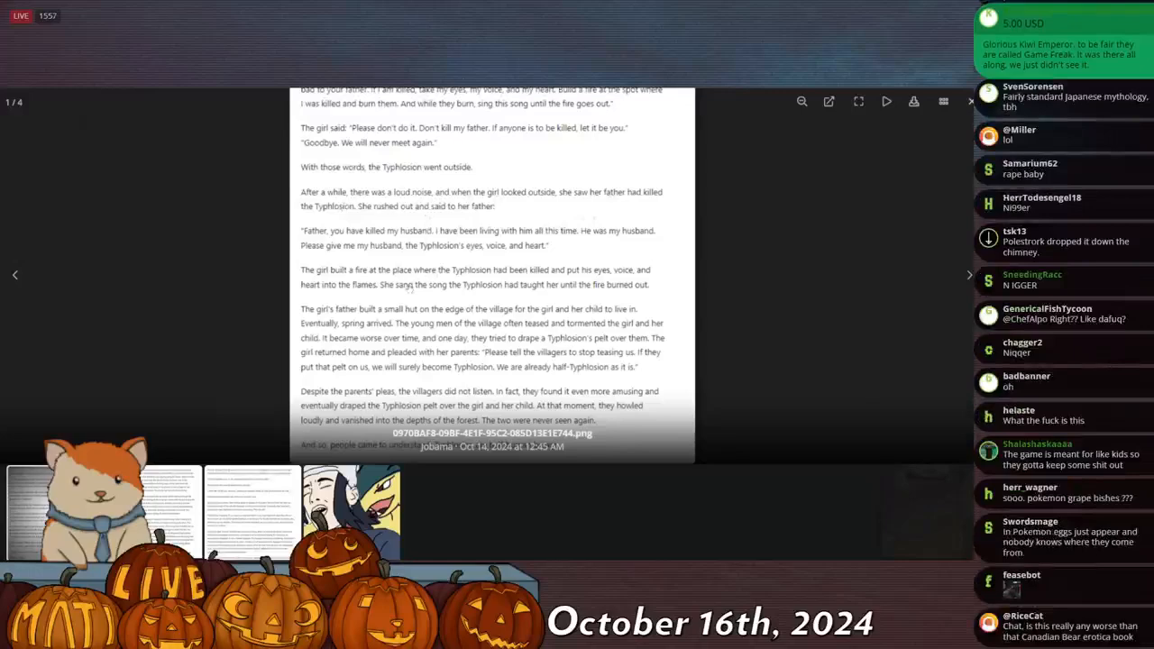
scroll(down, 3)
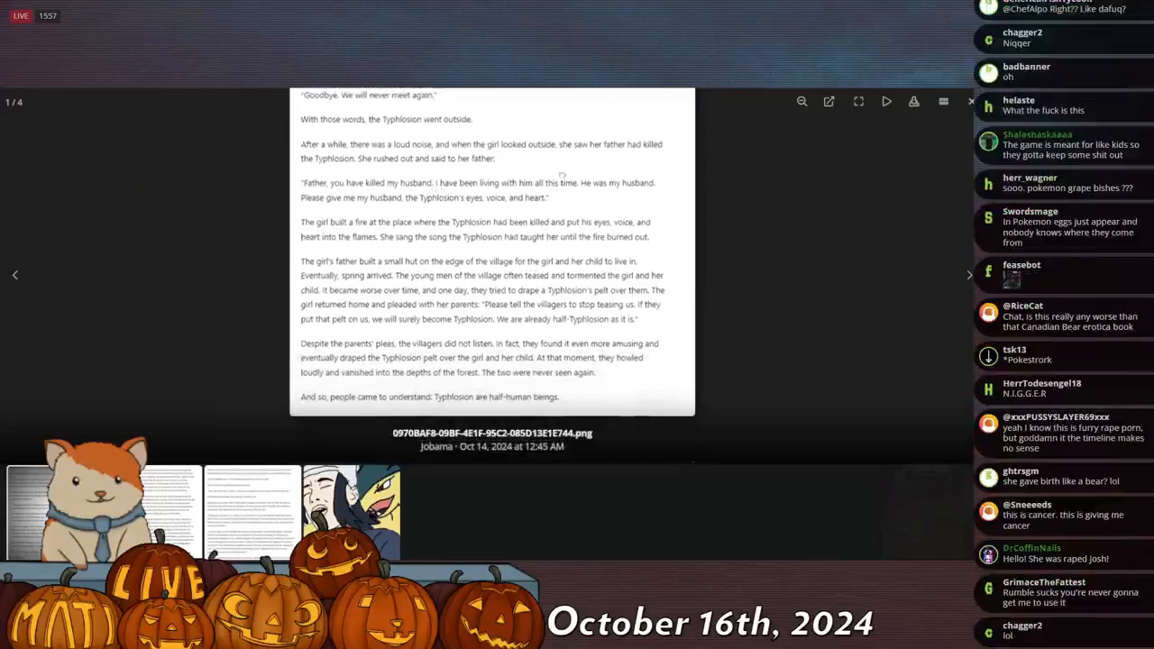
Go back over the first story image after finishing the Typhlosion tale.
scroll(down, 3)
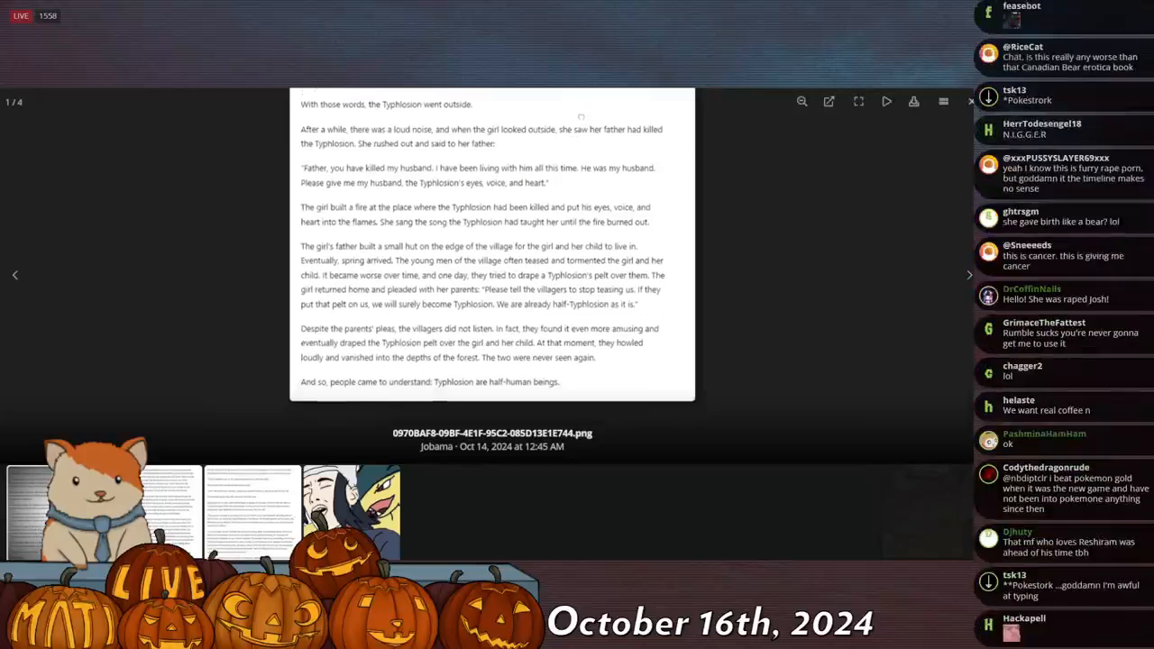
scroll(down, 3)
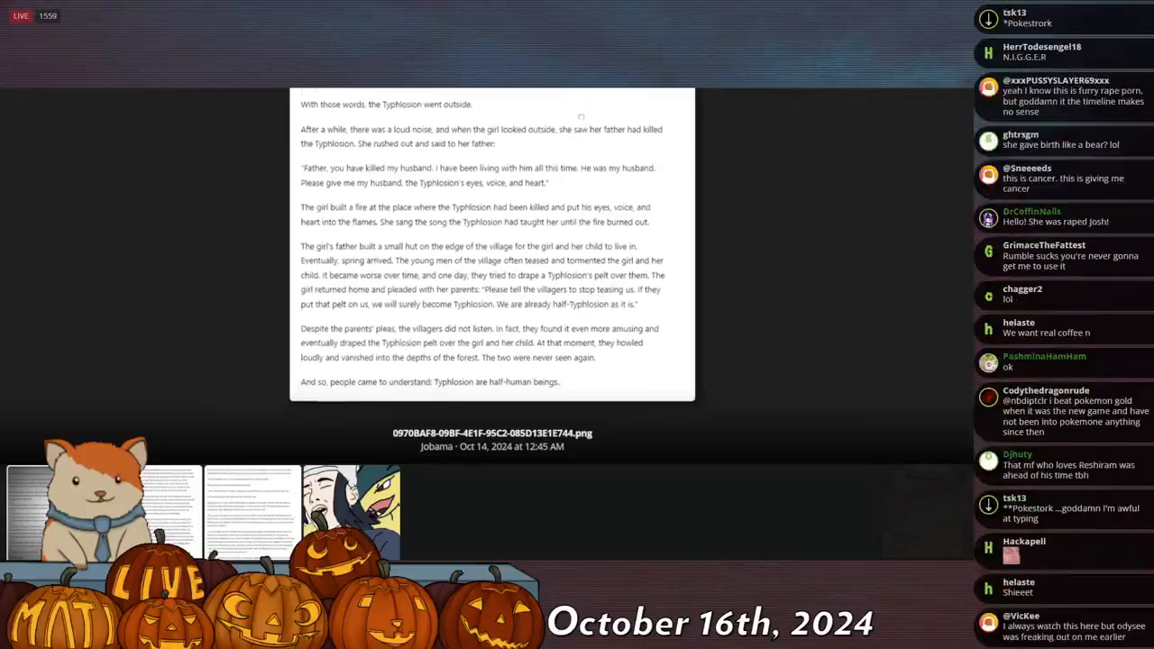
scroll(down, 3)
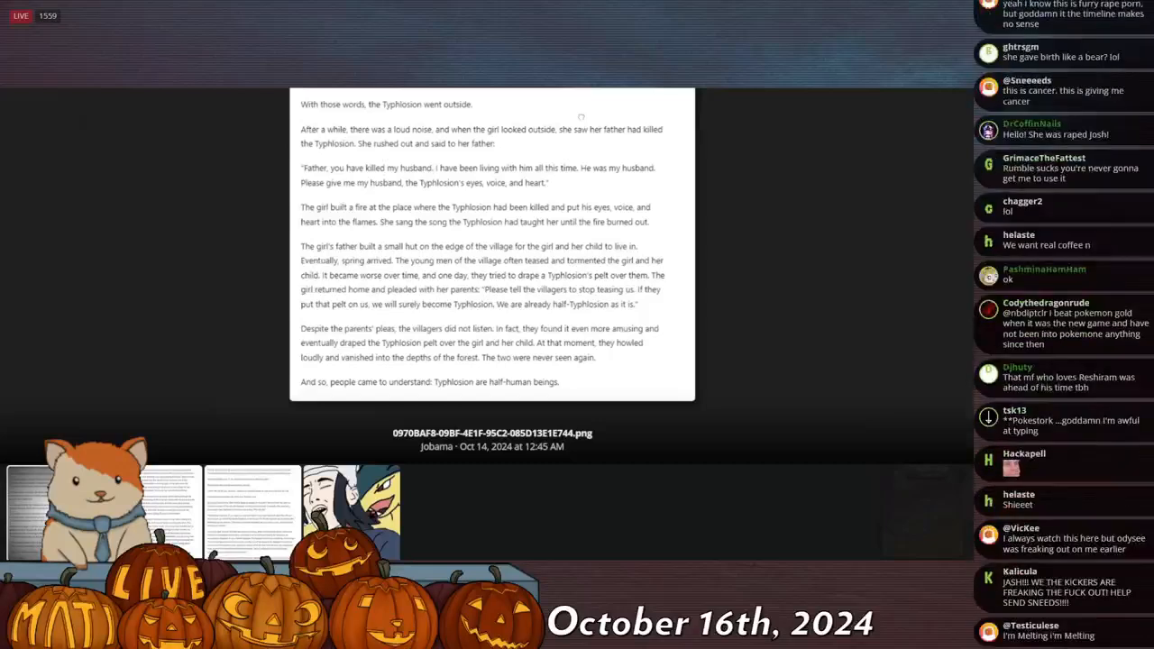
scroll(down, 3)
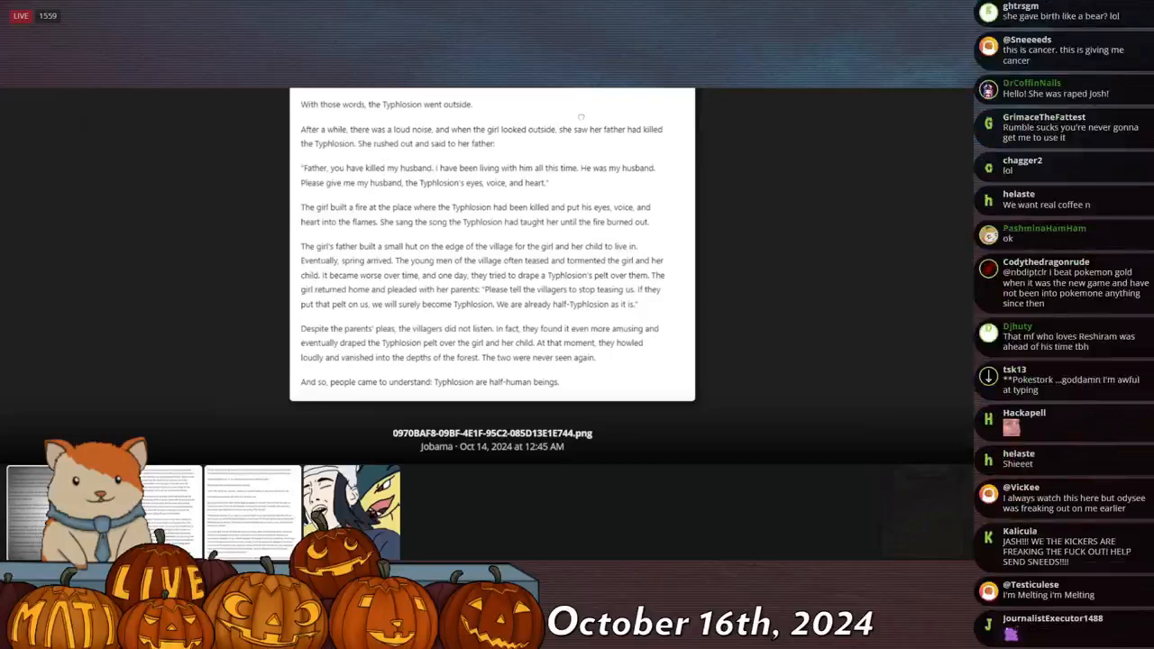
scroll(down, 3)
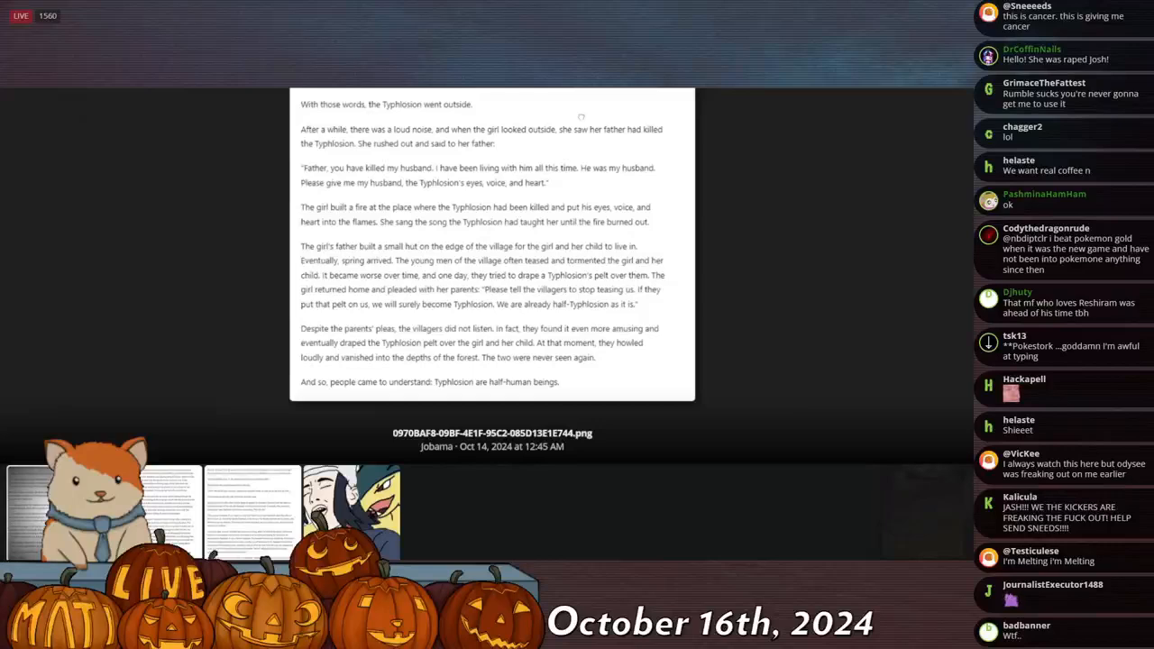
scroll(down, 3)
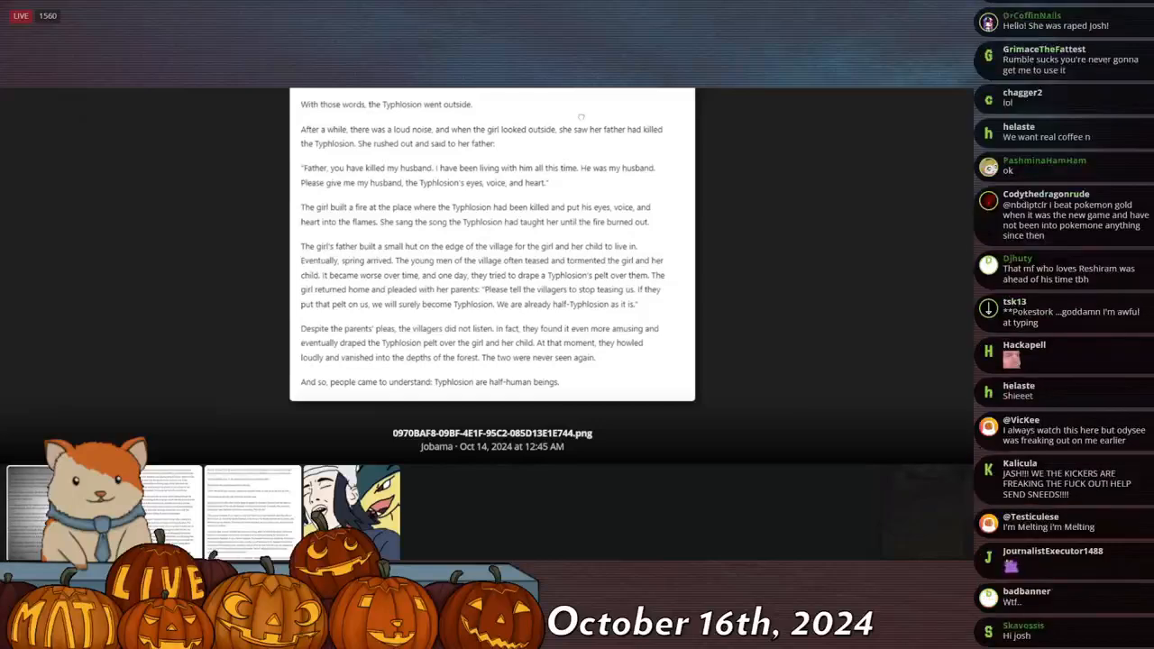
scroll(down, 3)
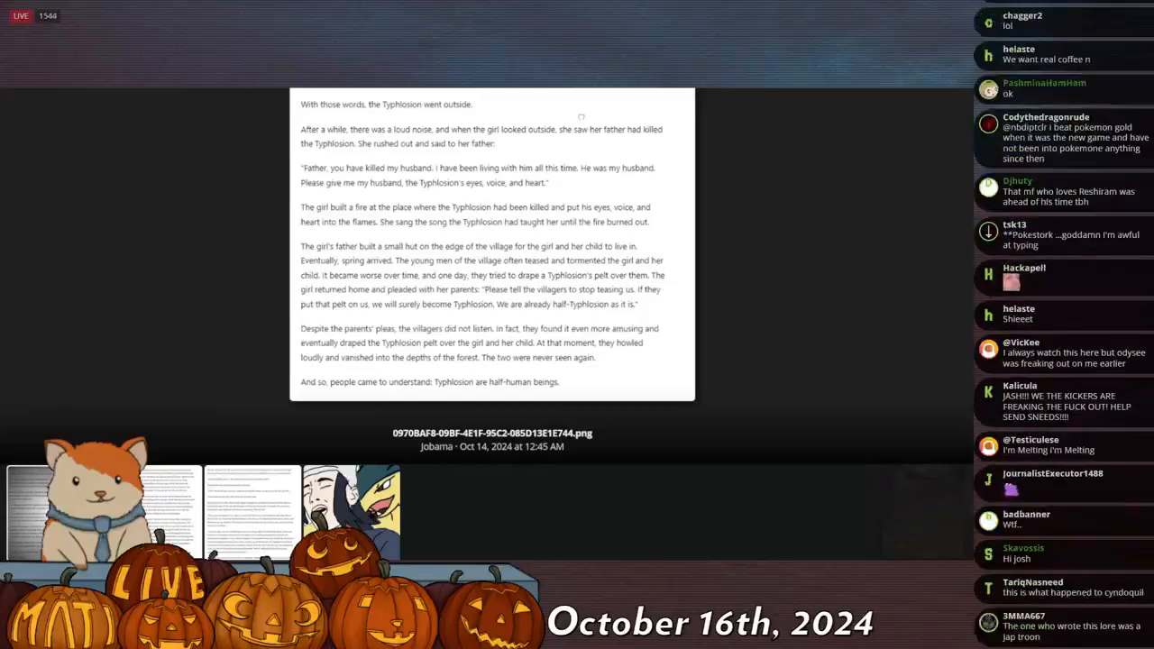
scroll(down, 3)
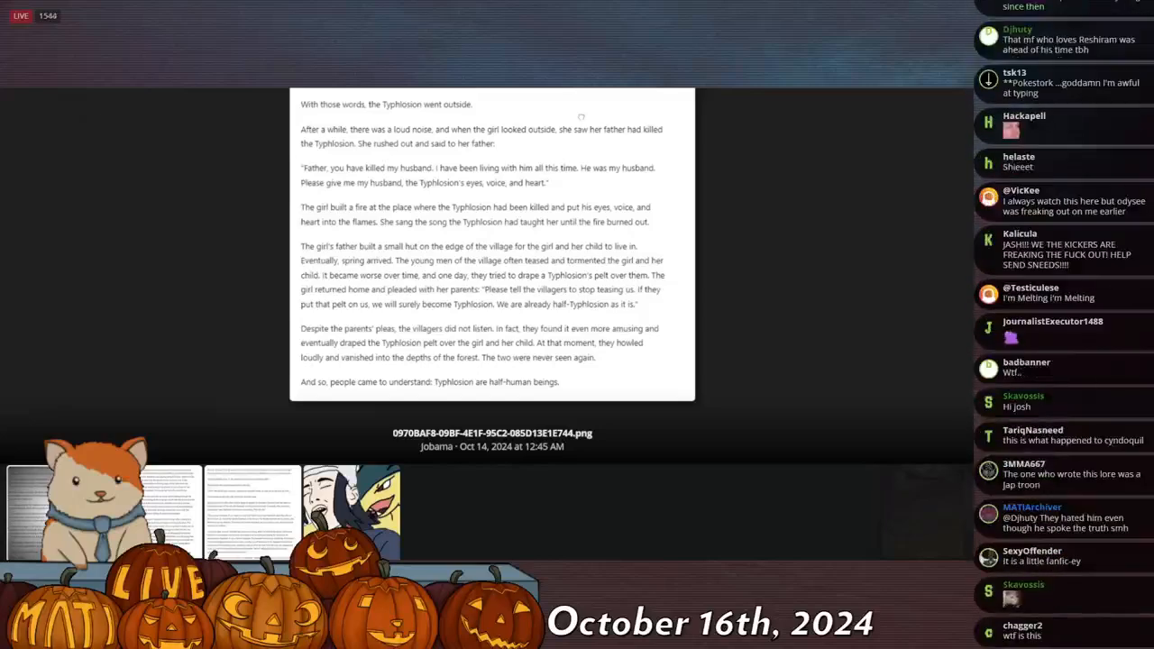
scroll(down, 3)
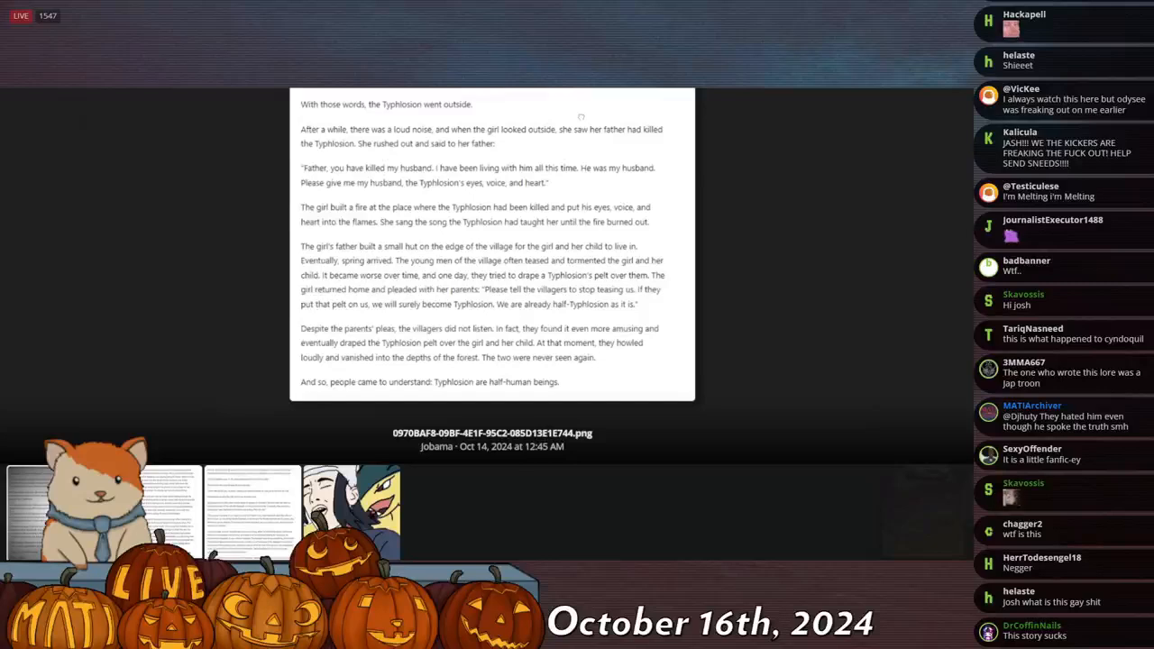
Move on and enlarge the second story image, 'Collapse of Culture and Relationships'.
scroll(down, 3)
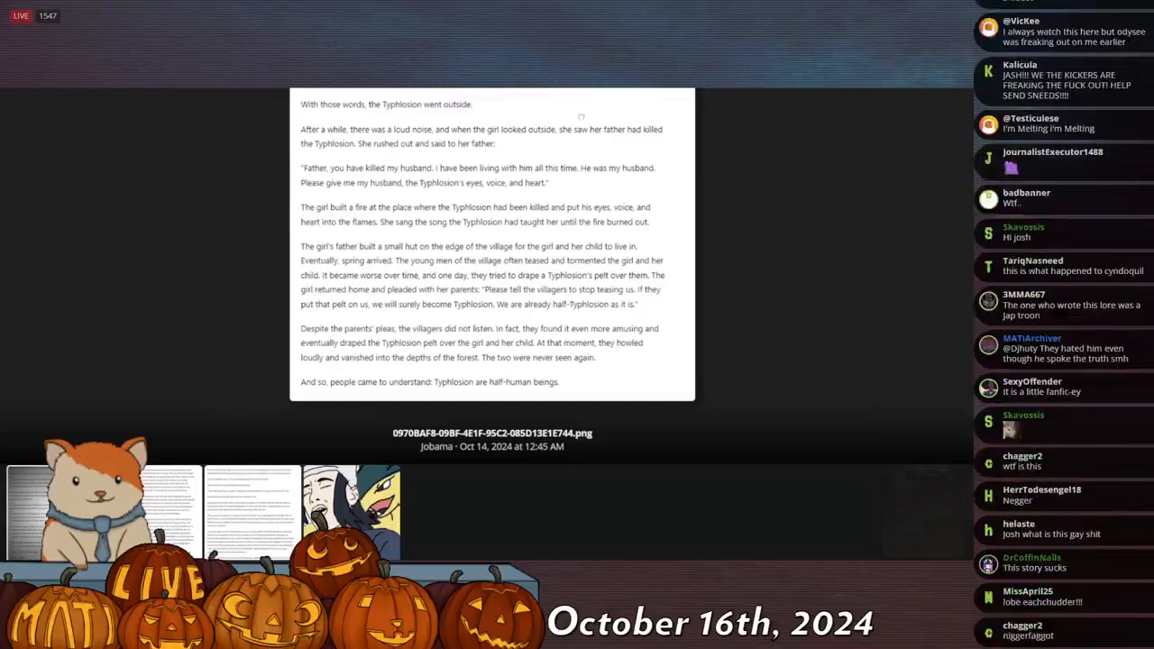
scroll(down, 3)
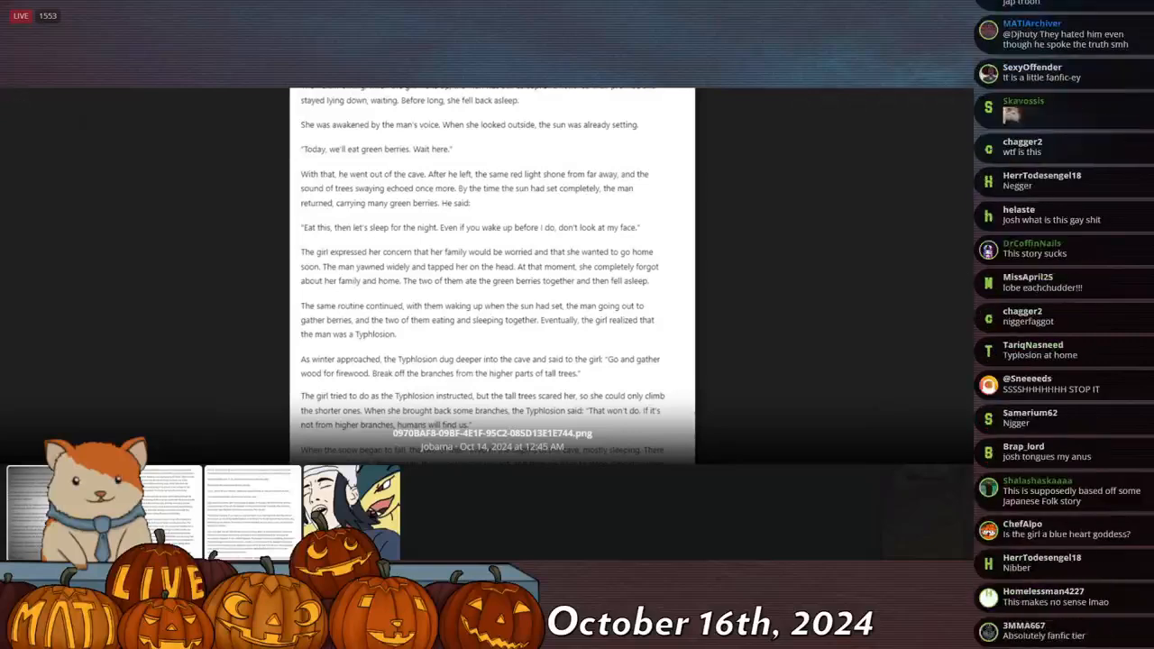
scroll(down, 3)
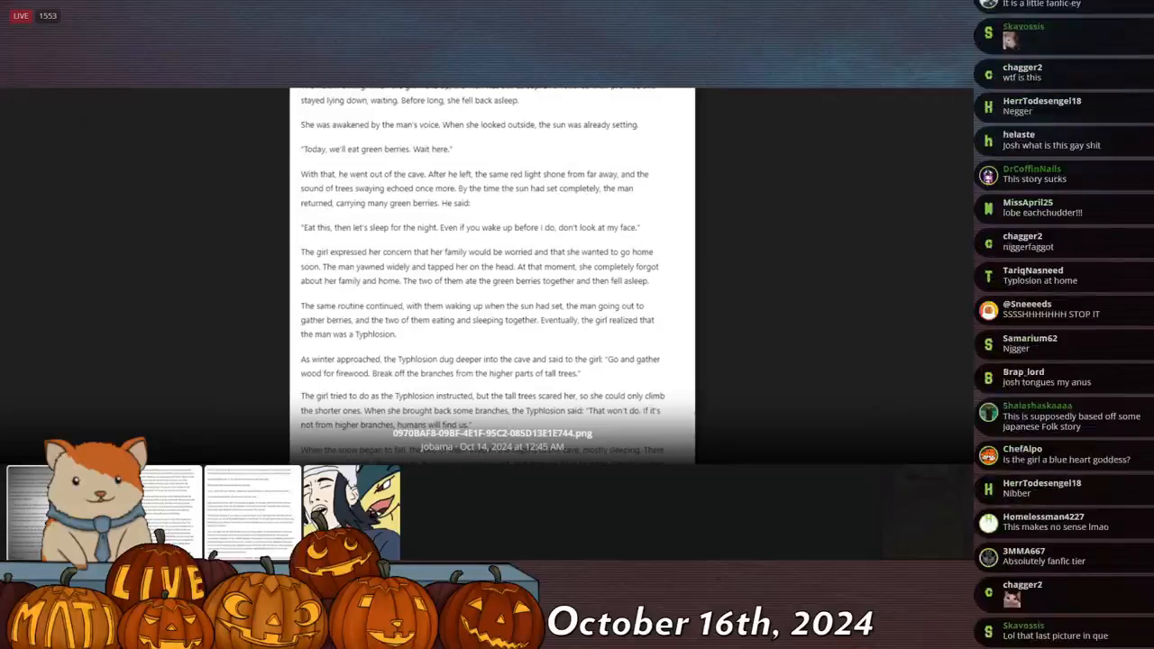
scroll(down, 3)
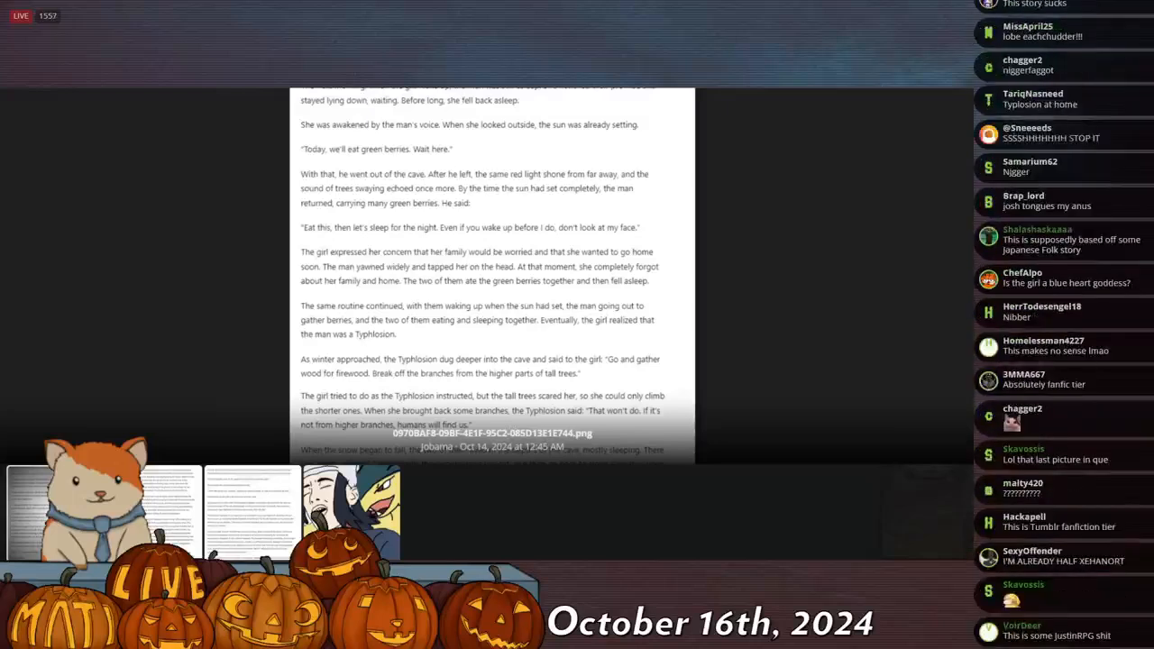
scroll(down, 3)
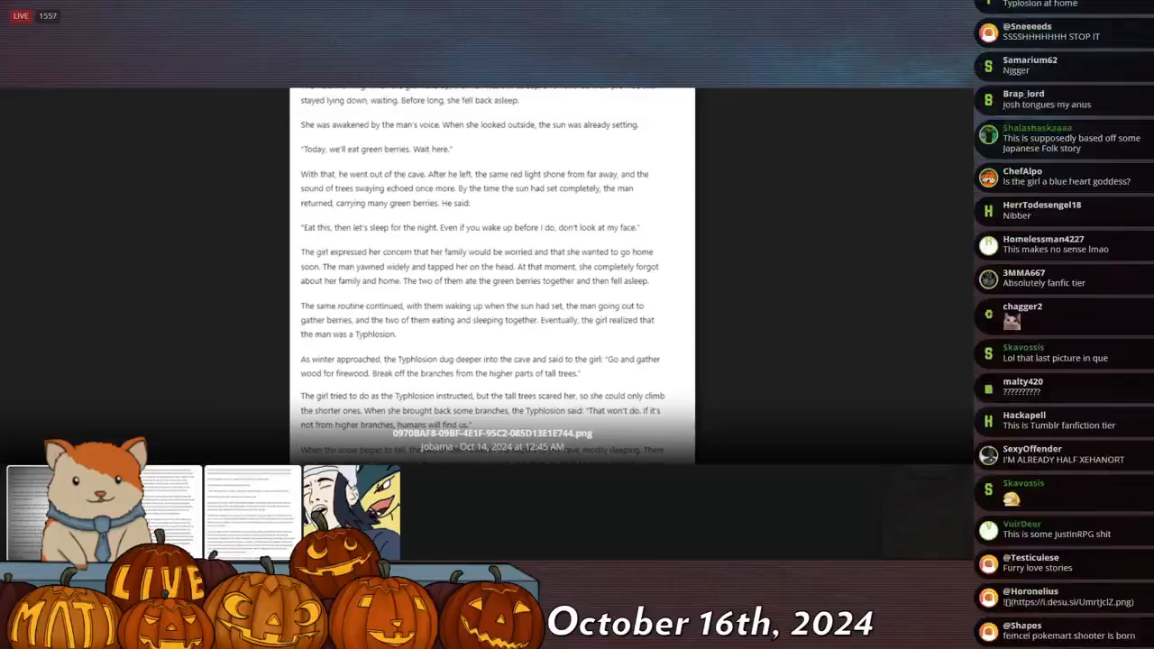
scroll(down, 3)
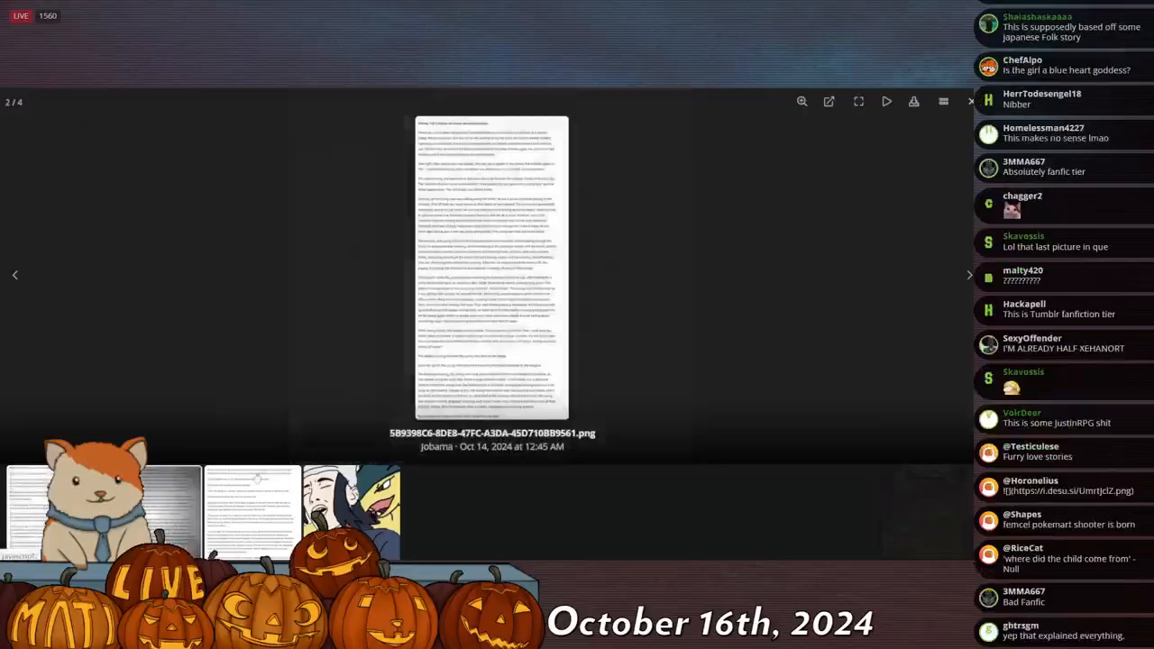
click(801, 101)
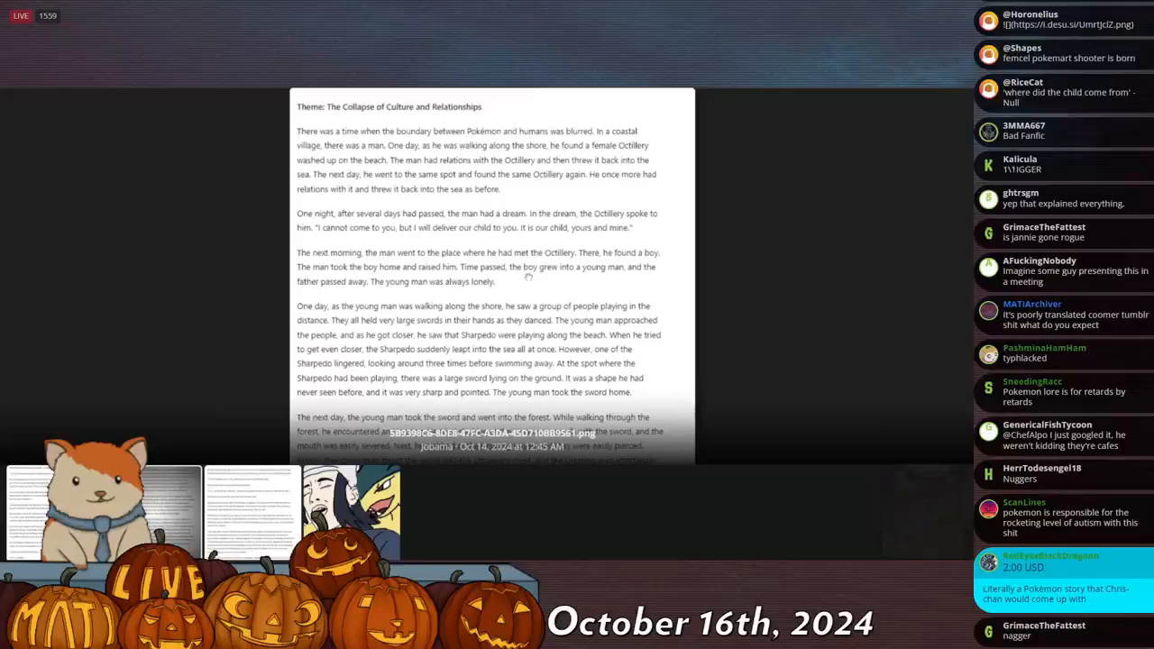
Read the second story's Octillery and Sharpedo beach passages down to the Ursaring fight.
scroll(down, 3)
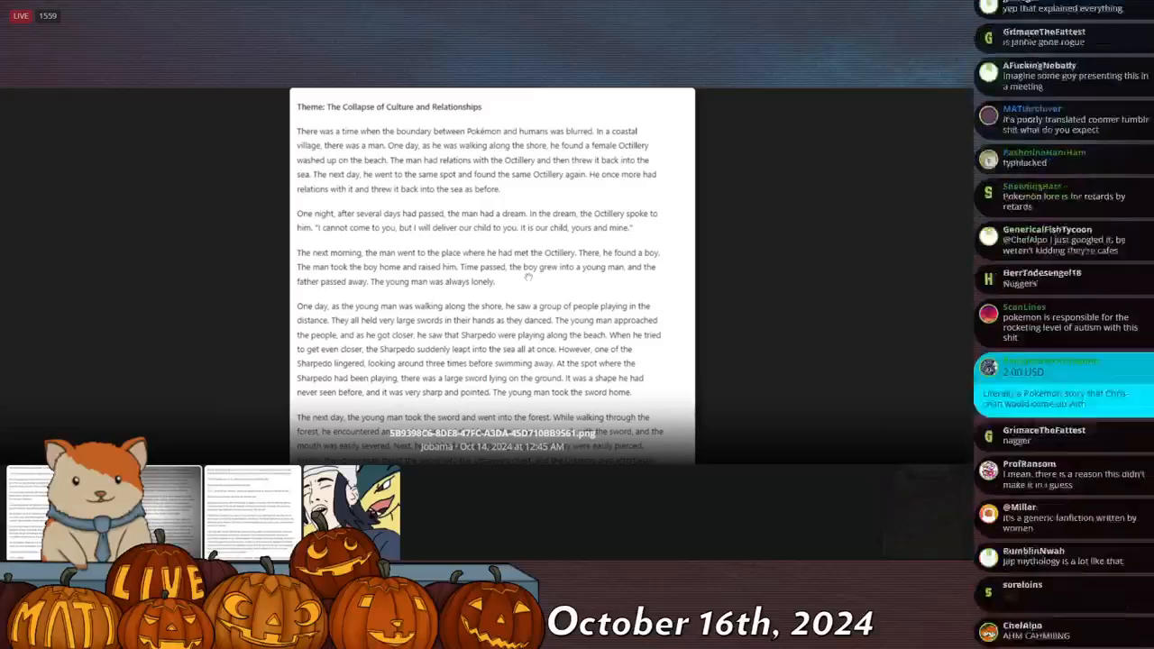
scroll(down, 3)
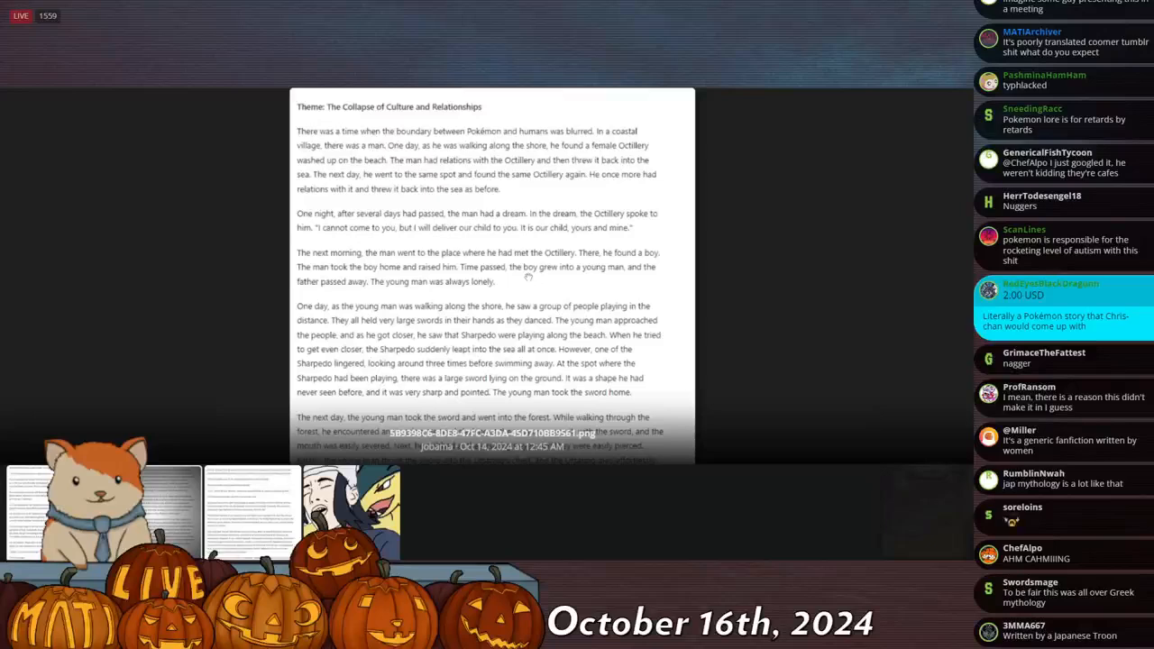
scroll(down, 3)
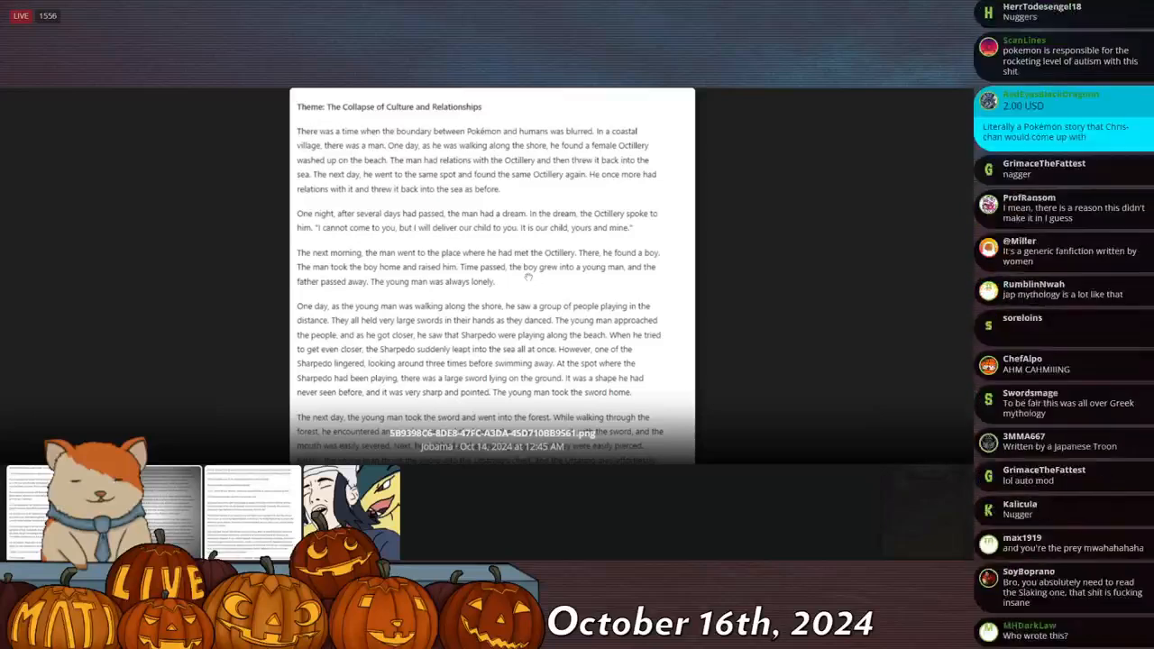
scroll(down, 3)
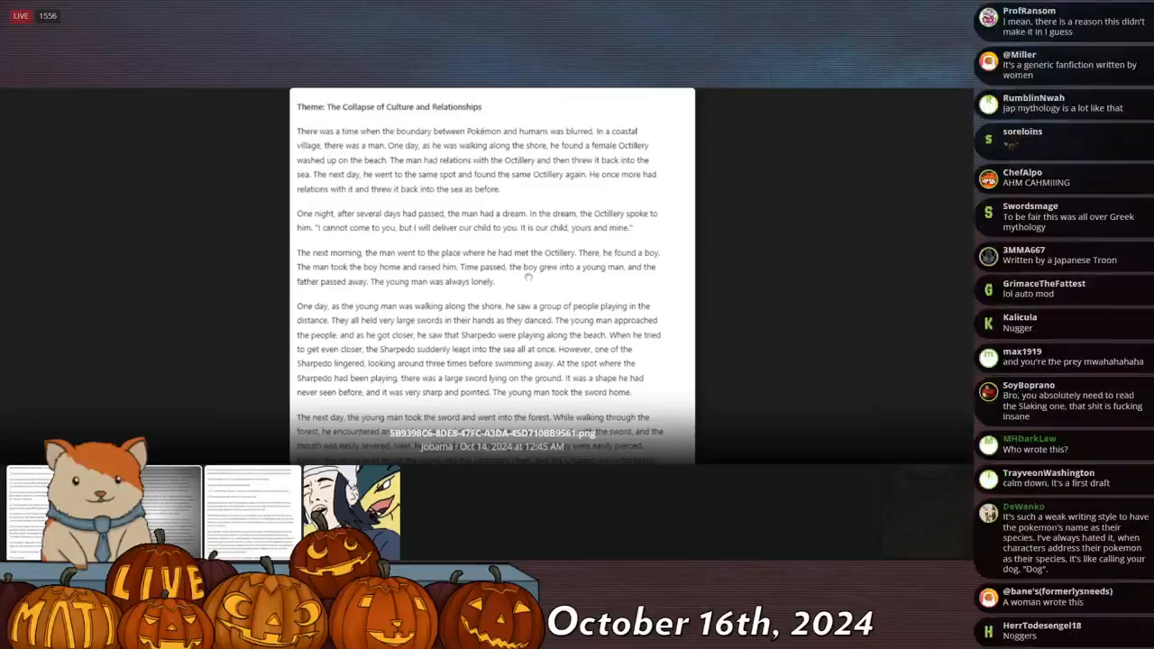
scroll(down, 3)
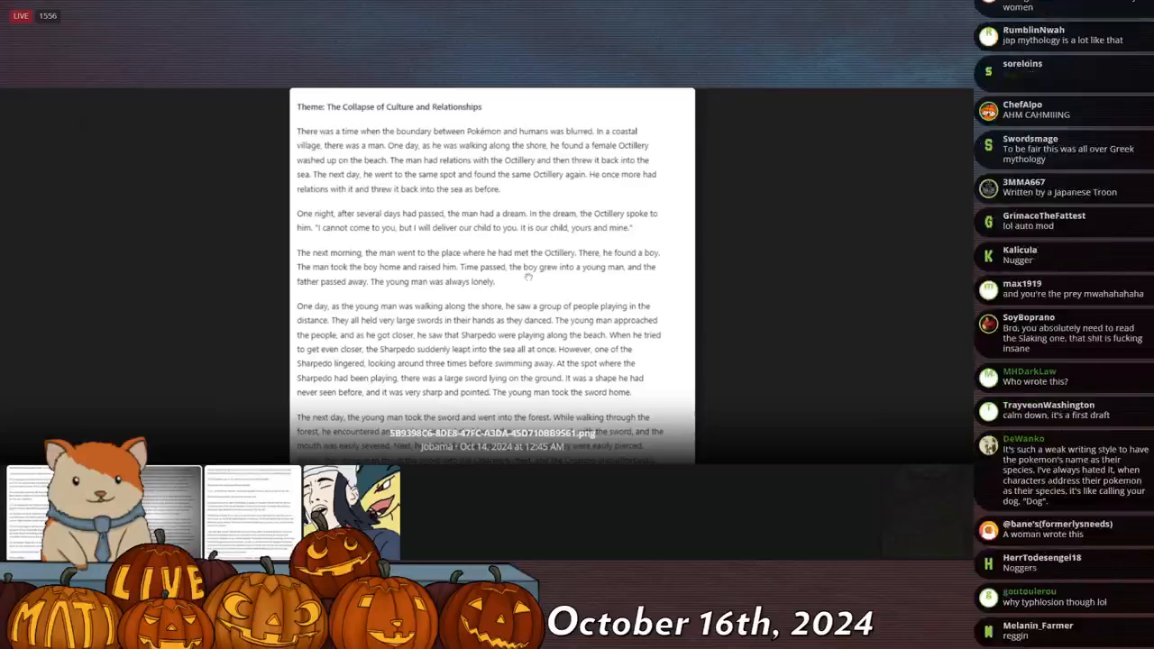
scroll(down, 3)
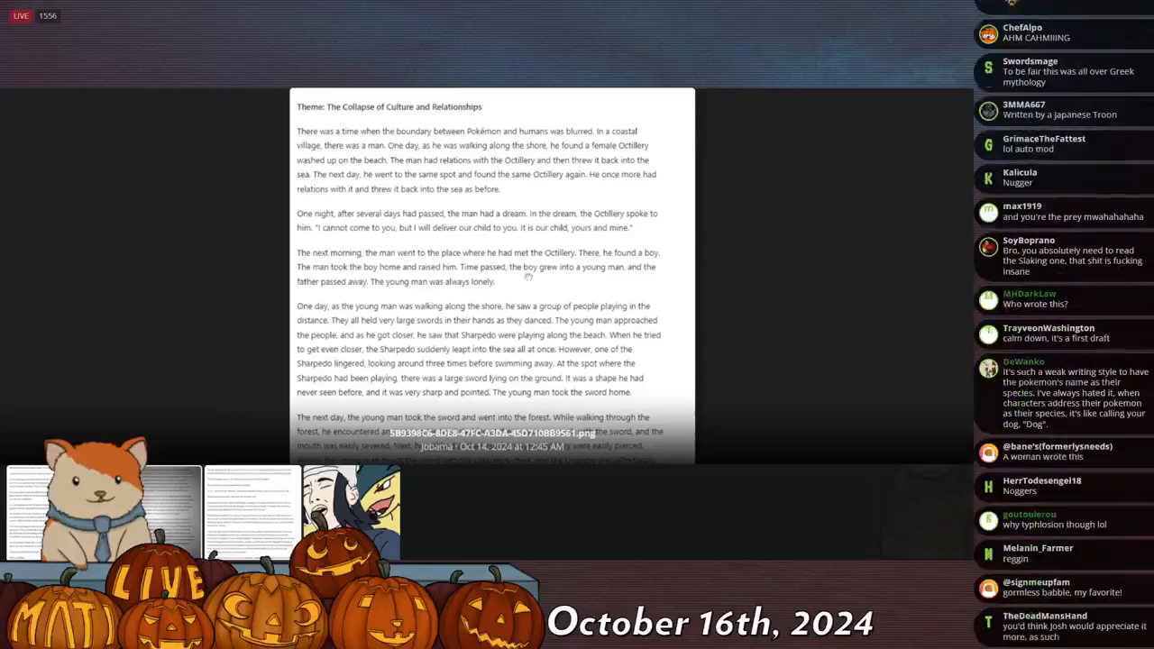
scroll(down, 3)
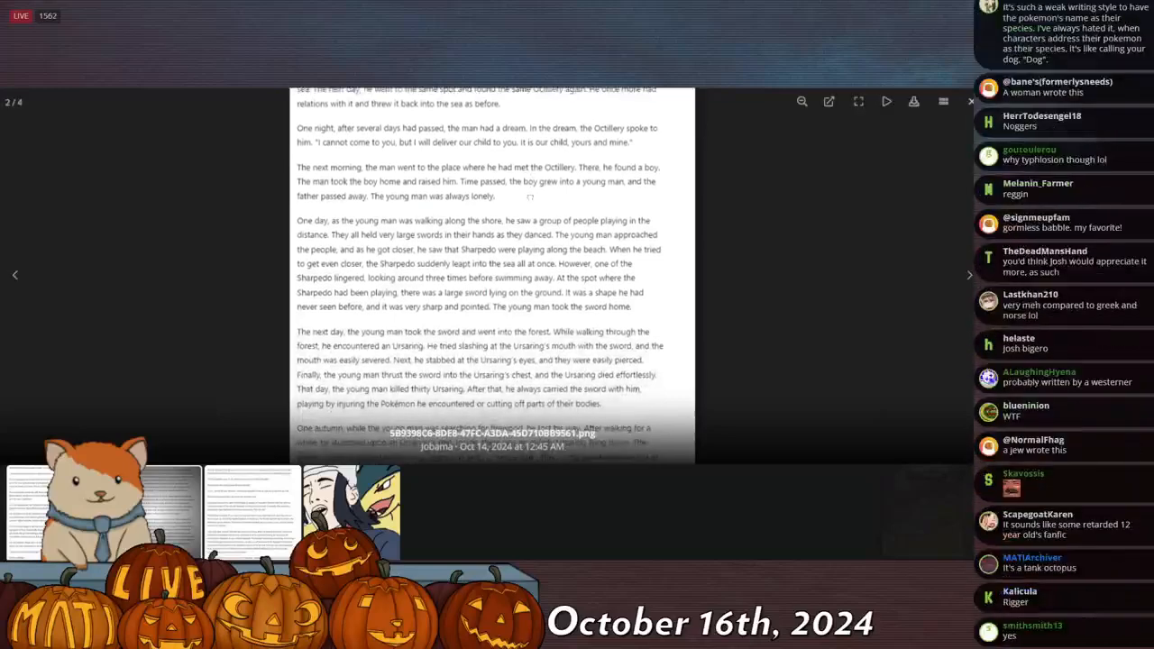
Continue past the sword paragraphs to where the young man kills the Ursaring.
scroll(down, 3)
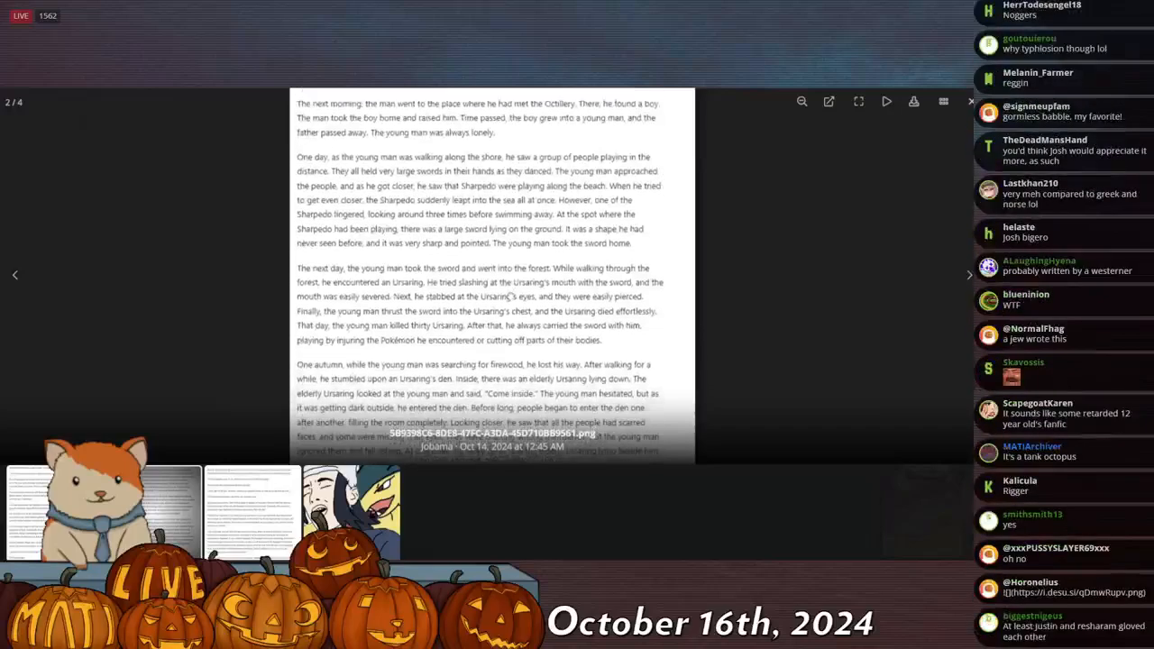
scroll(down, 3)
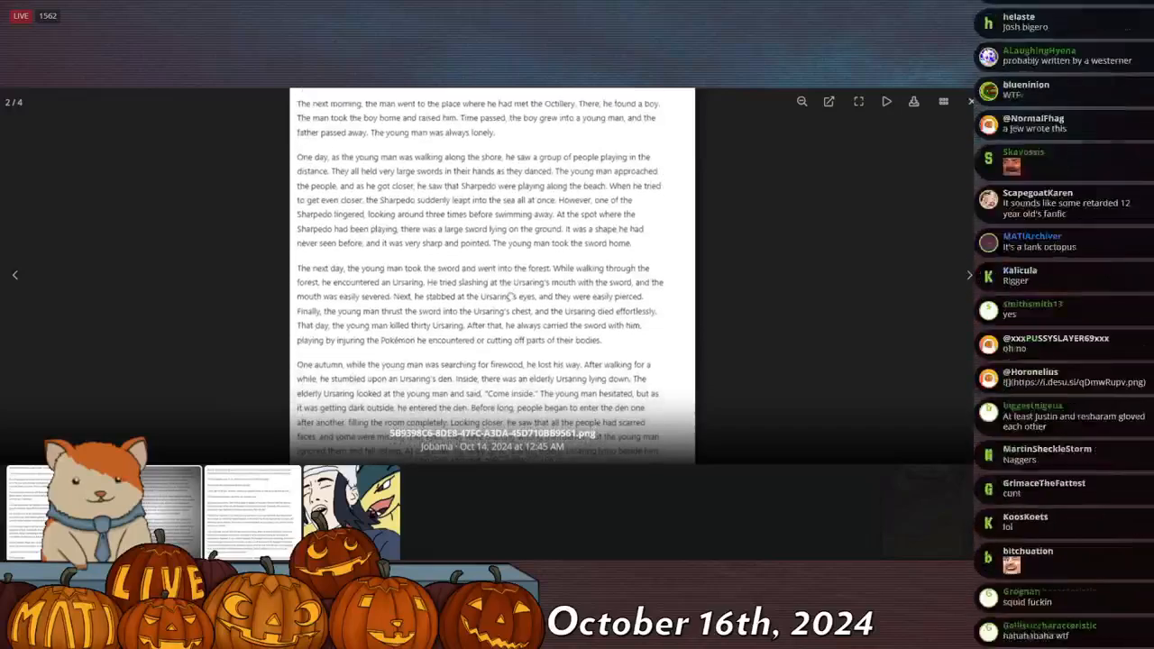
scroll(down, 3)
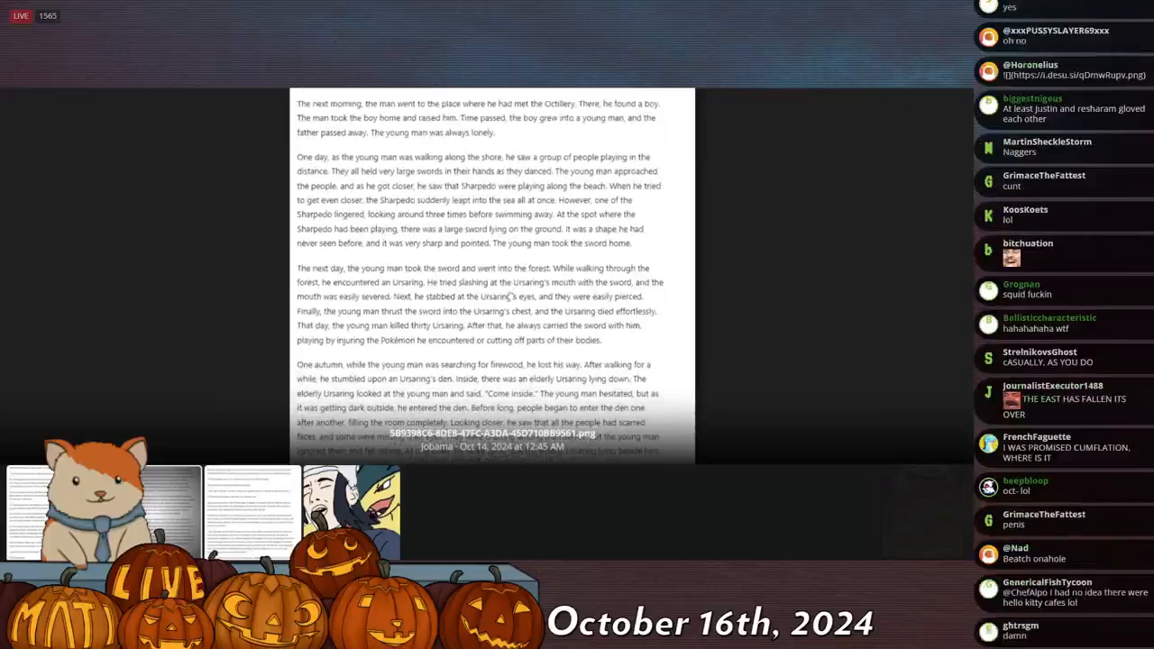
scroll(down, 3)
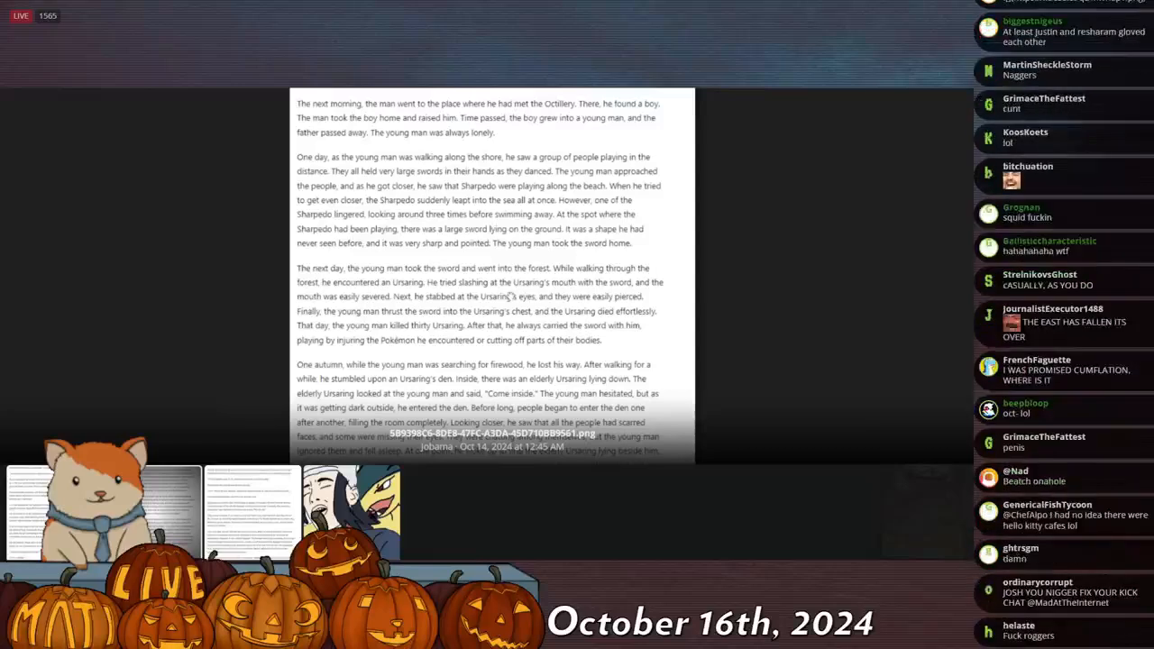
scroll(down, 3)
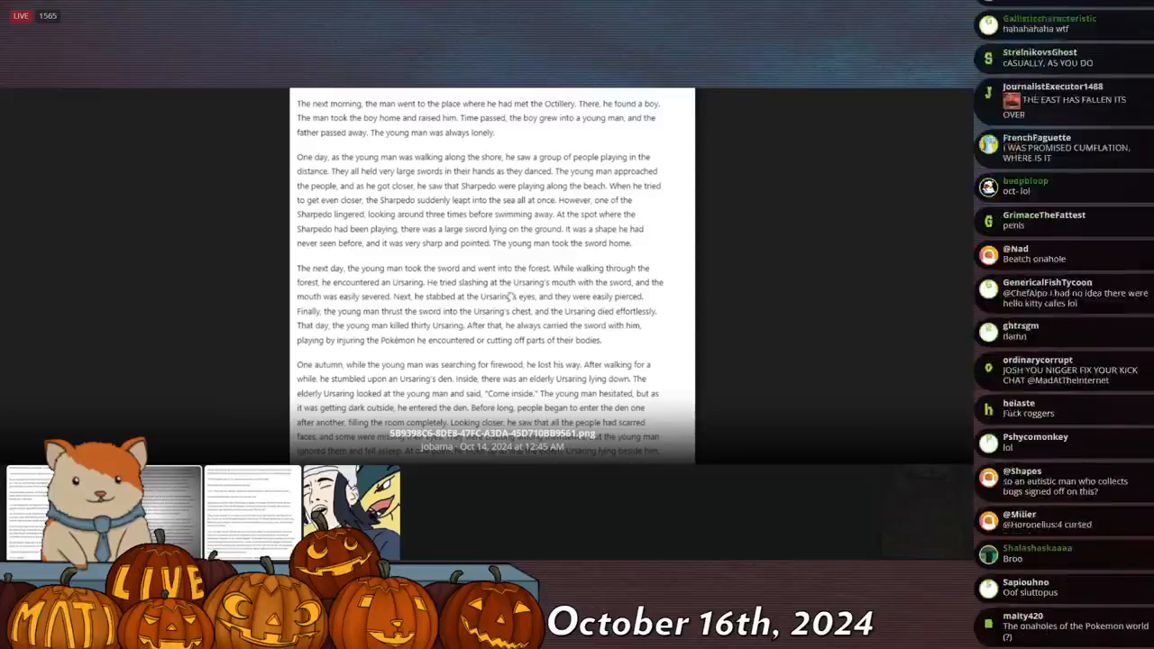
scroll(down, 3)
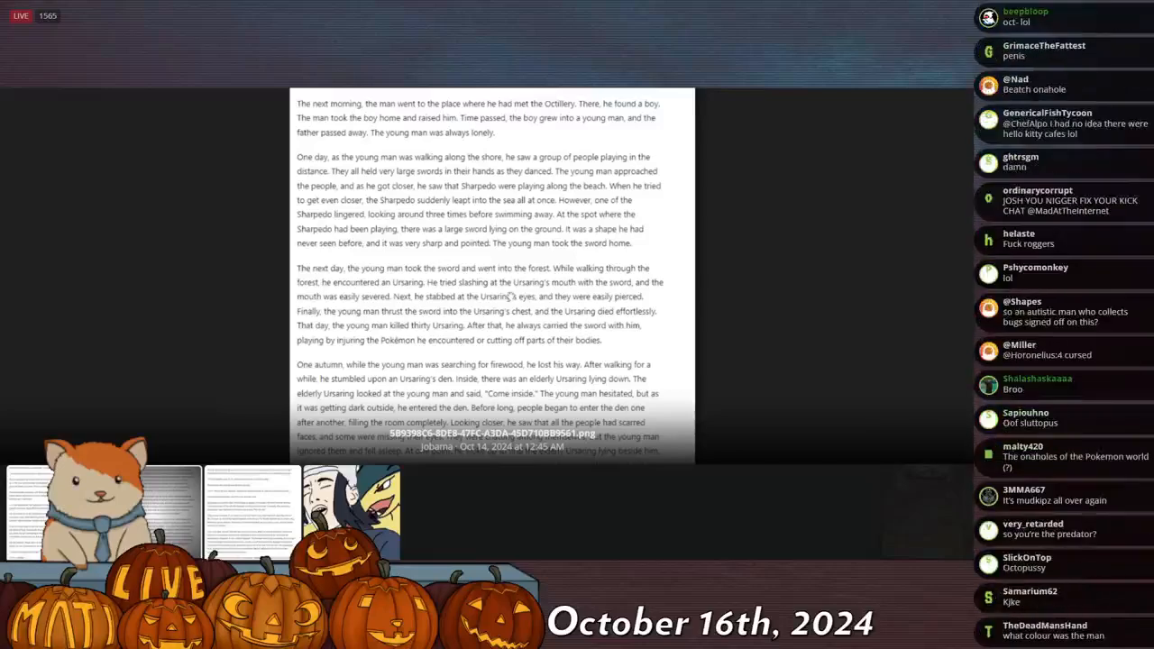
scroll(down, 3)
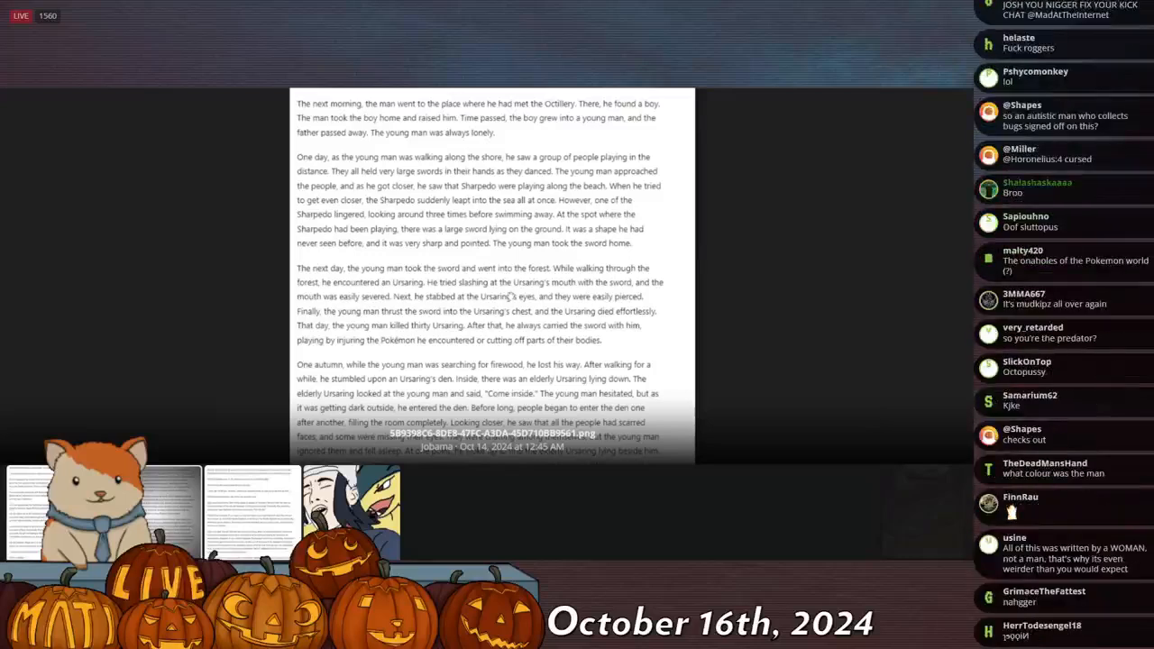
scroll(down, 3)
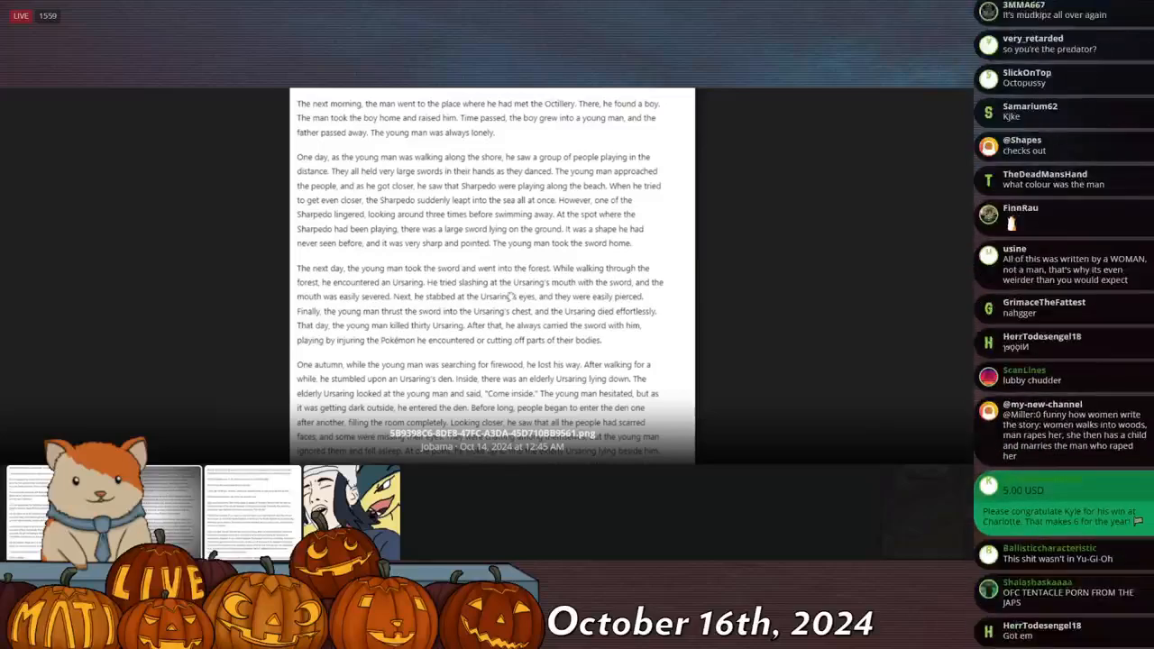
Read on to the elderly Ursaring cave passage and the young man's return to the village.
scroll(down, 3)
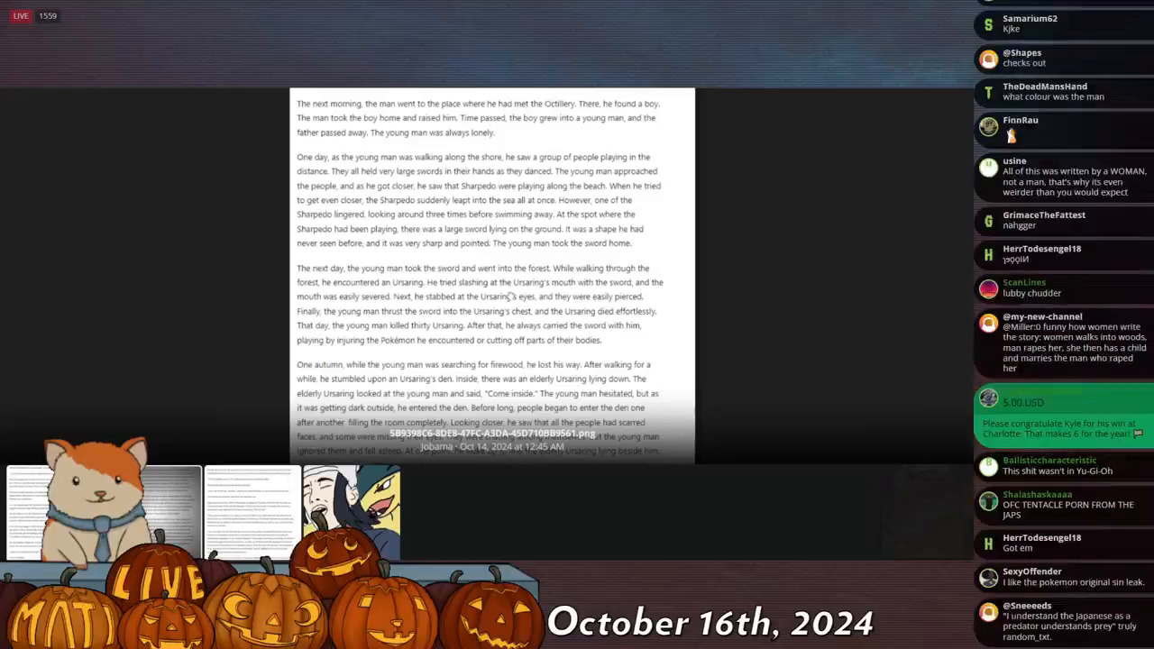
scroll(down, 3)
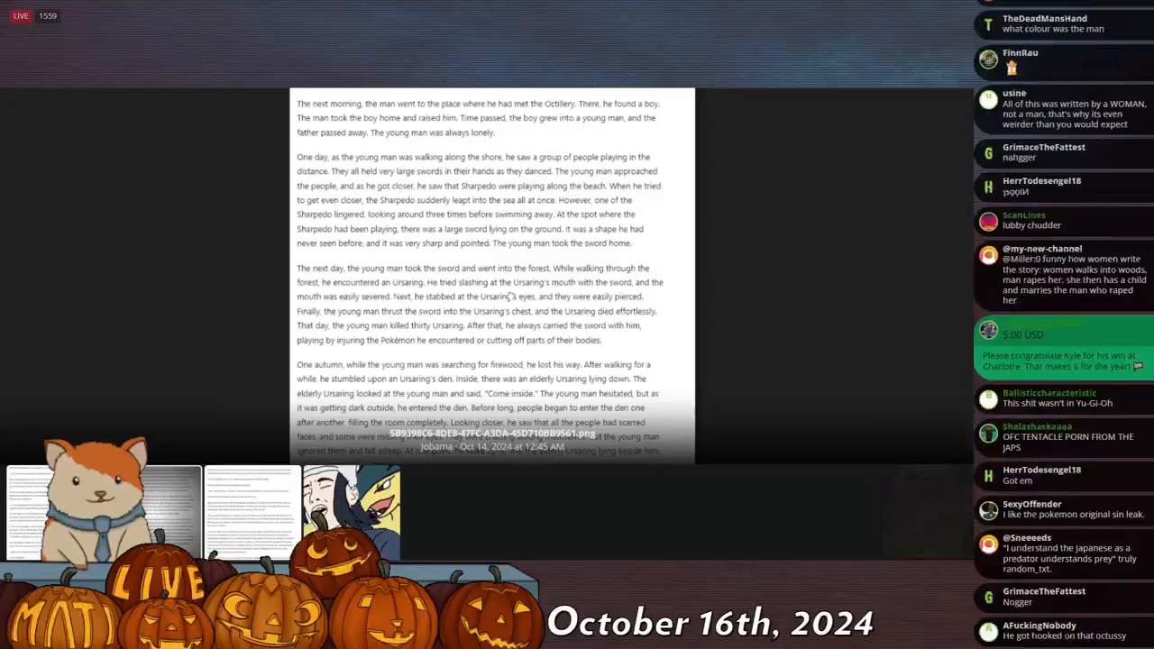
scroll(down, 3)
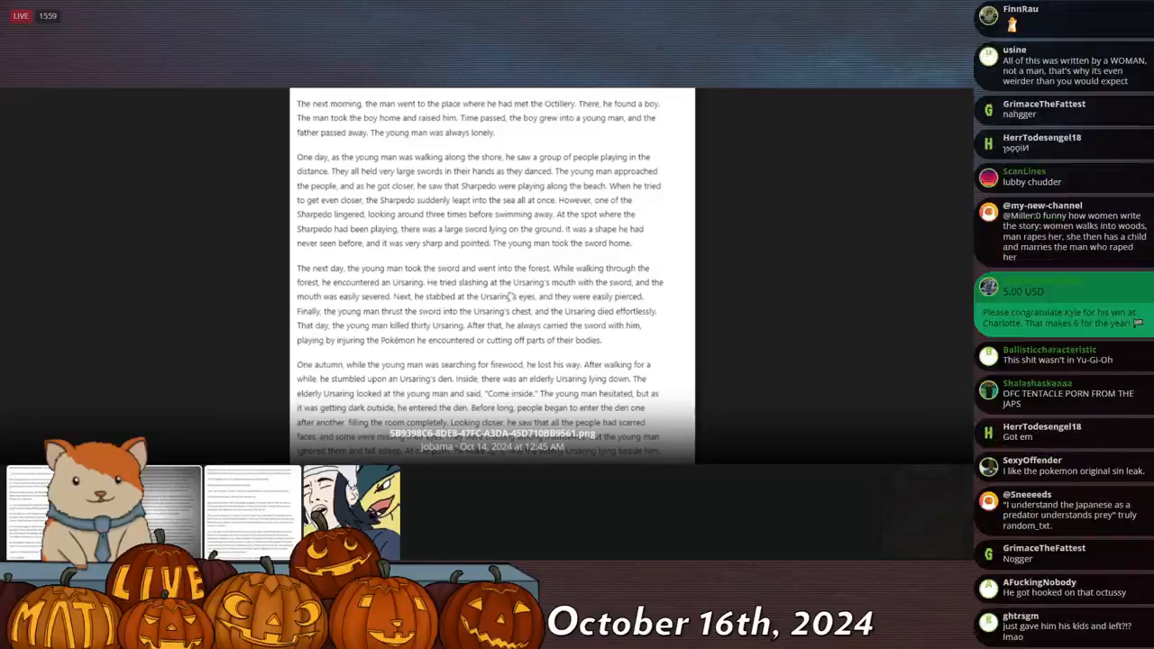
scroll(down, 3)
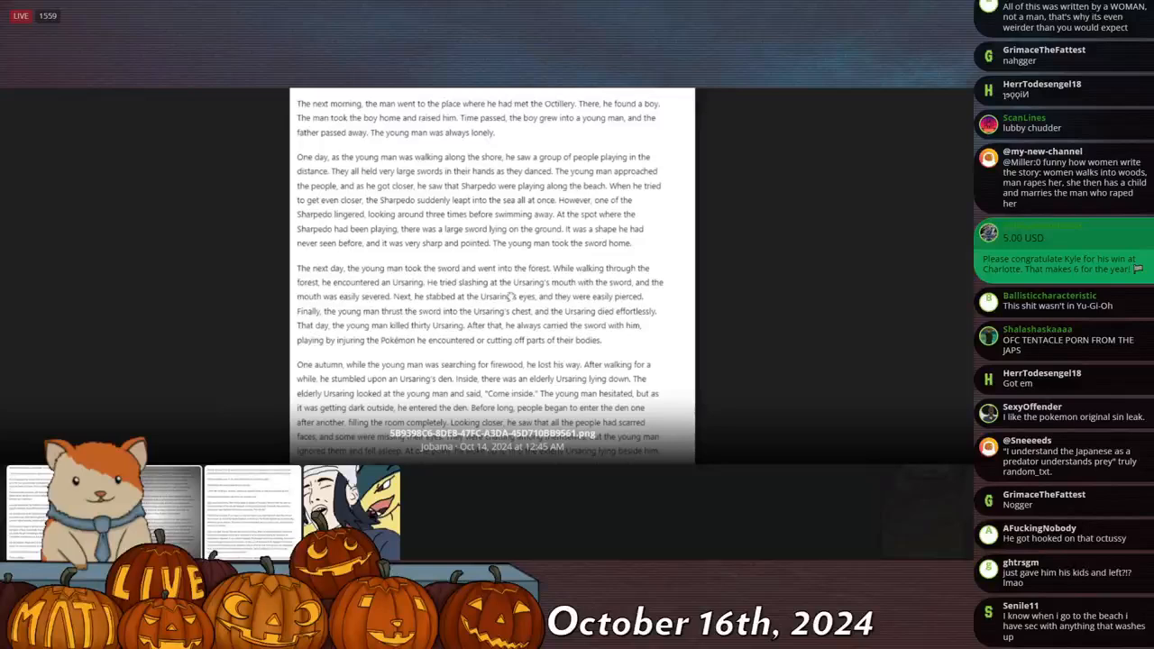
scroll(down, 3)
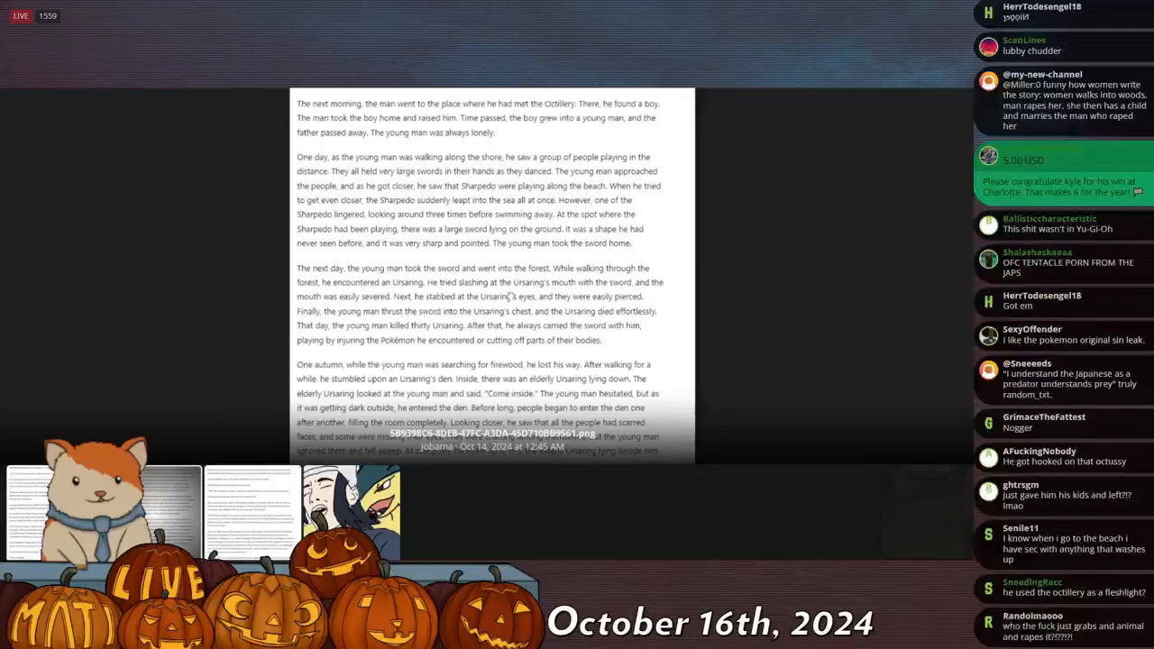
scroll(down, 3)
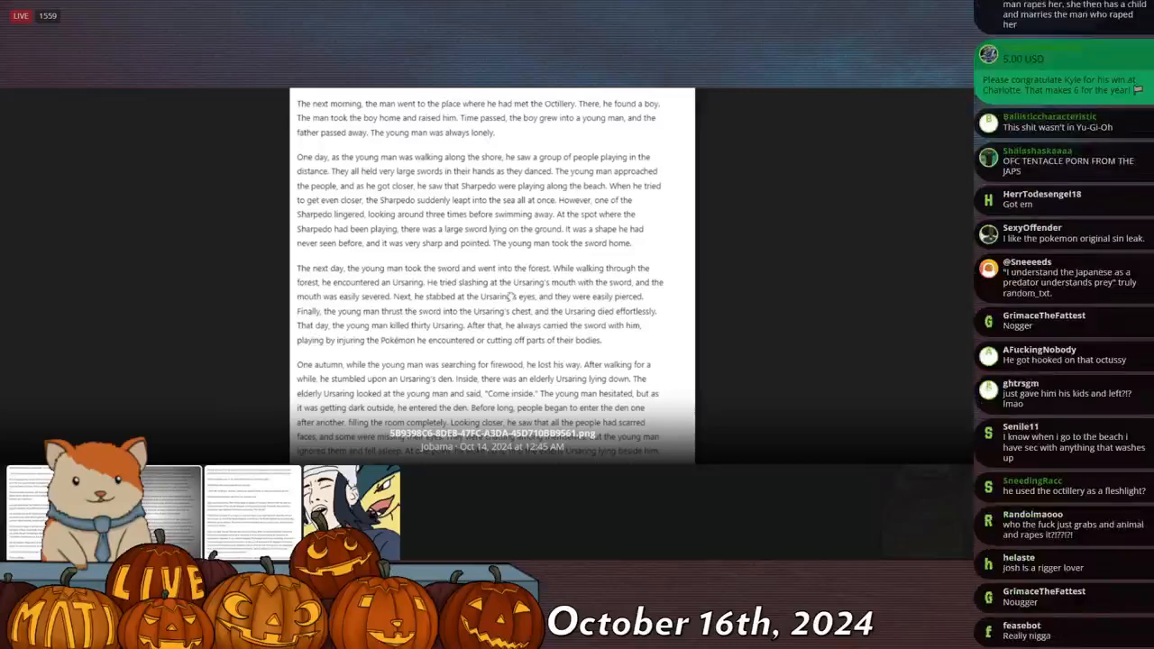
scroll(down, 3)
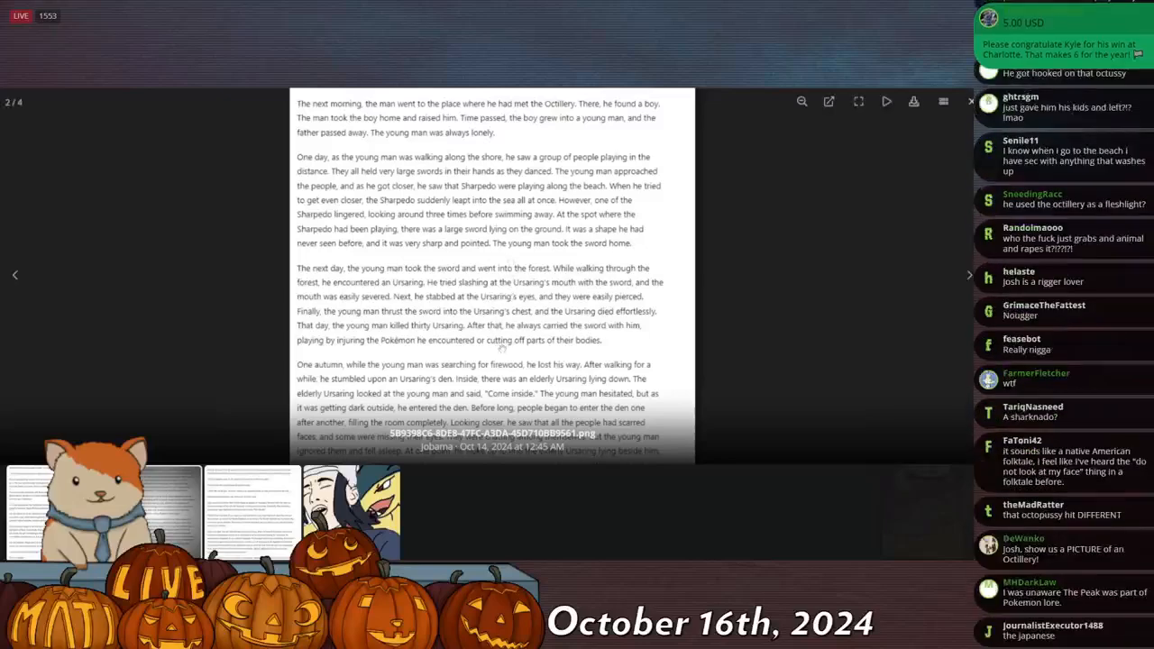
scroll(down, 3)
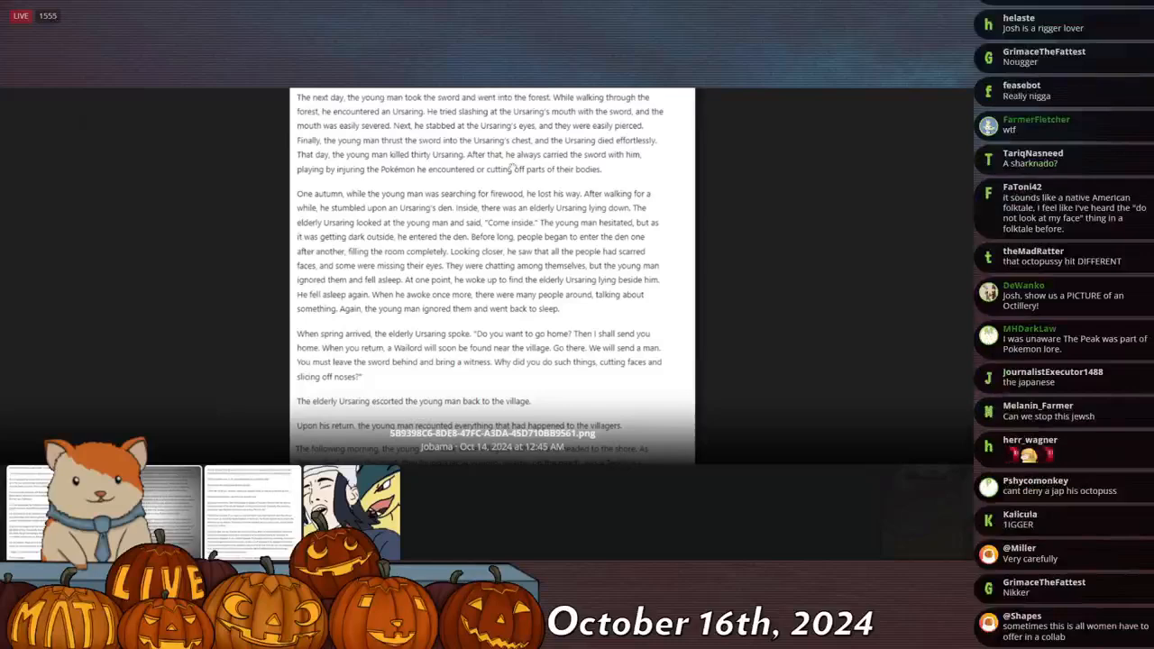
Follow the story through the village paragraphs to the next-morning Weavile and Teddiursa beach passage.
scroll(down, 3)
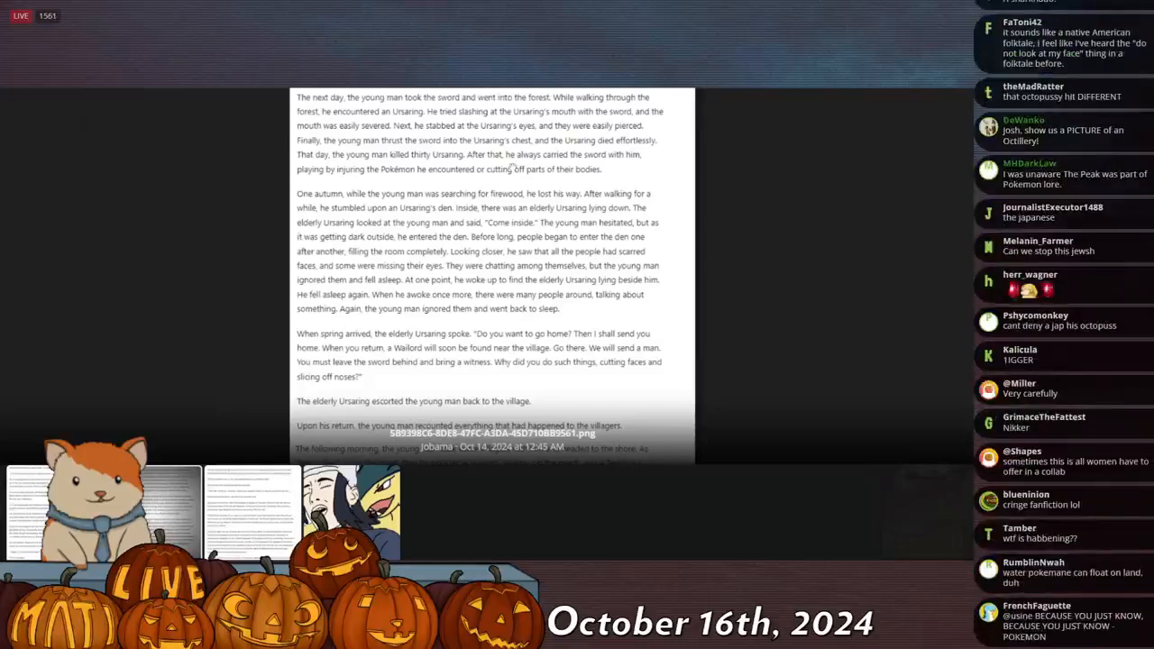
scroll(down, 3)
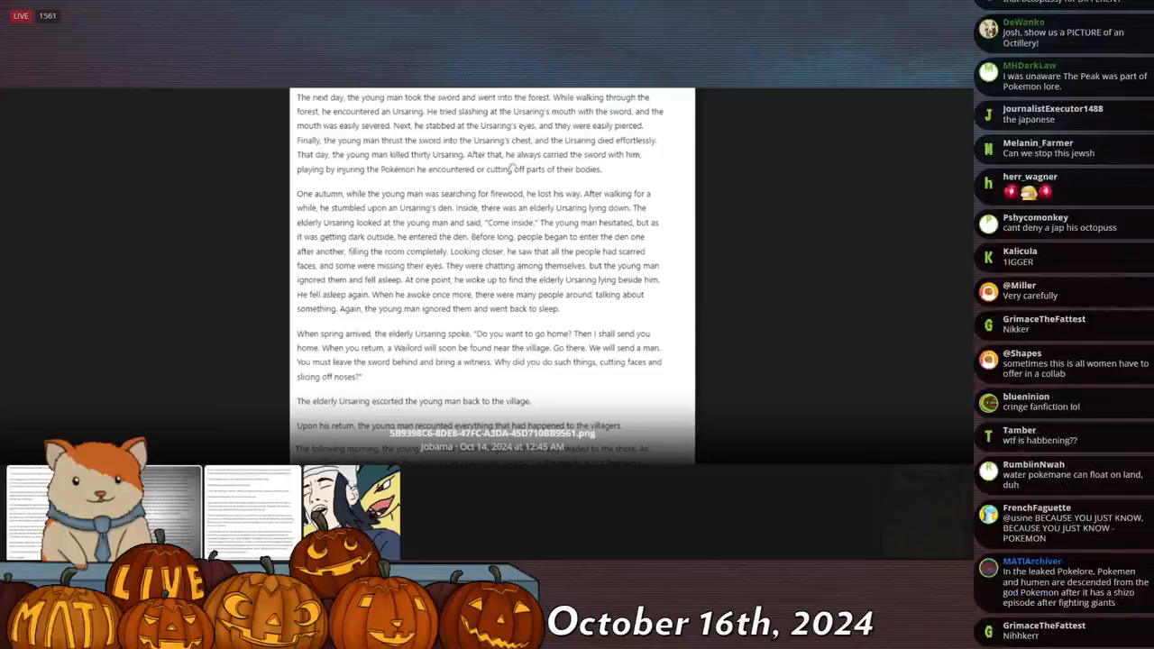
scroll(down, 3)
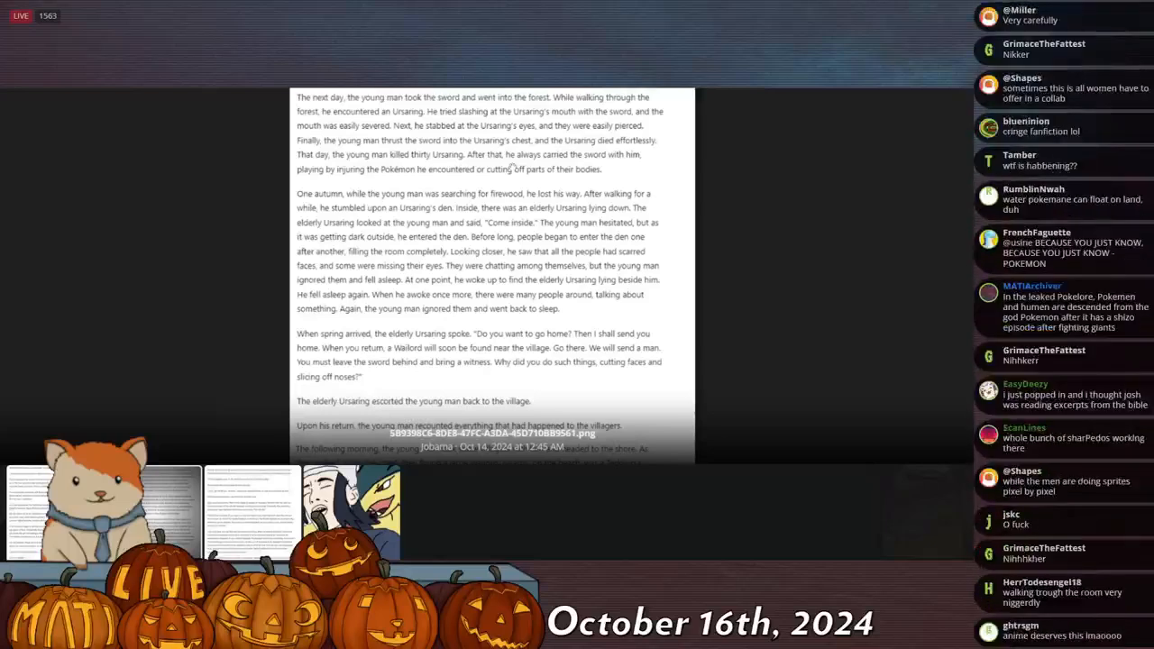
scroll(down, 3)
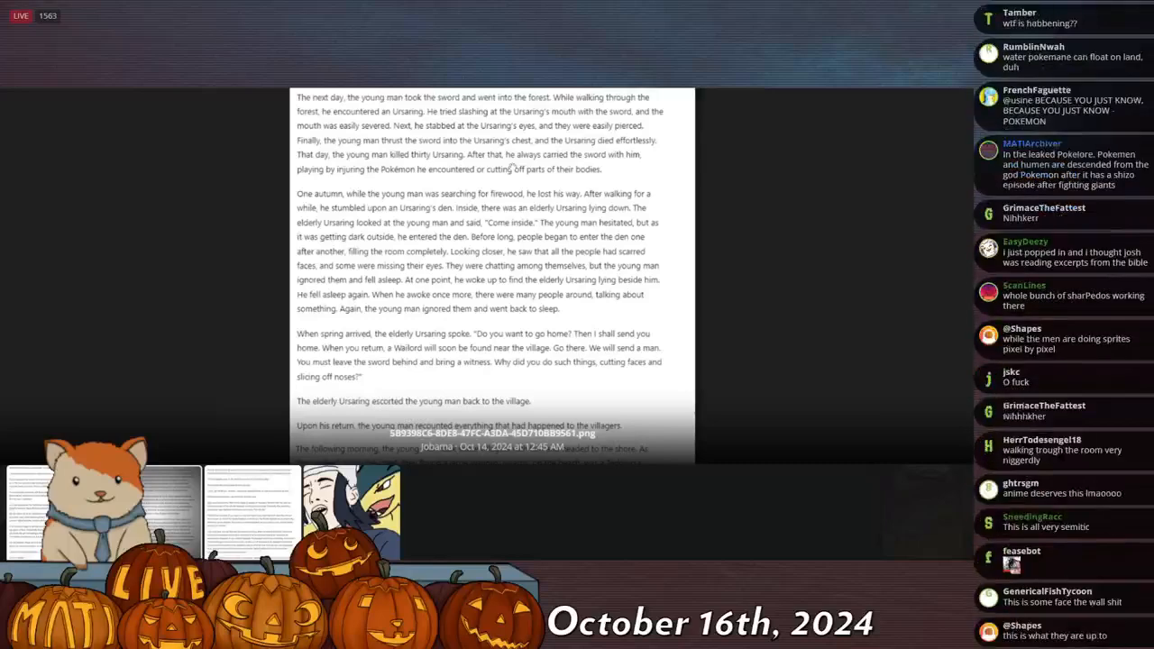
scroll(down, 3)
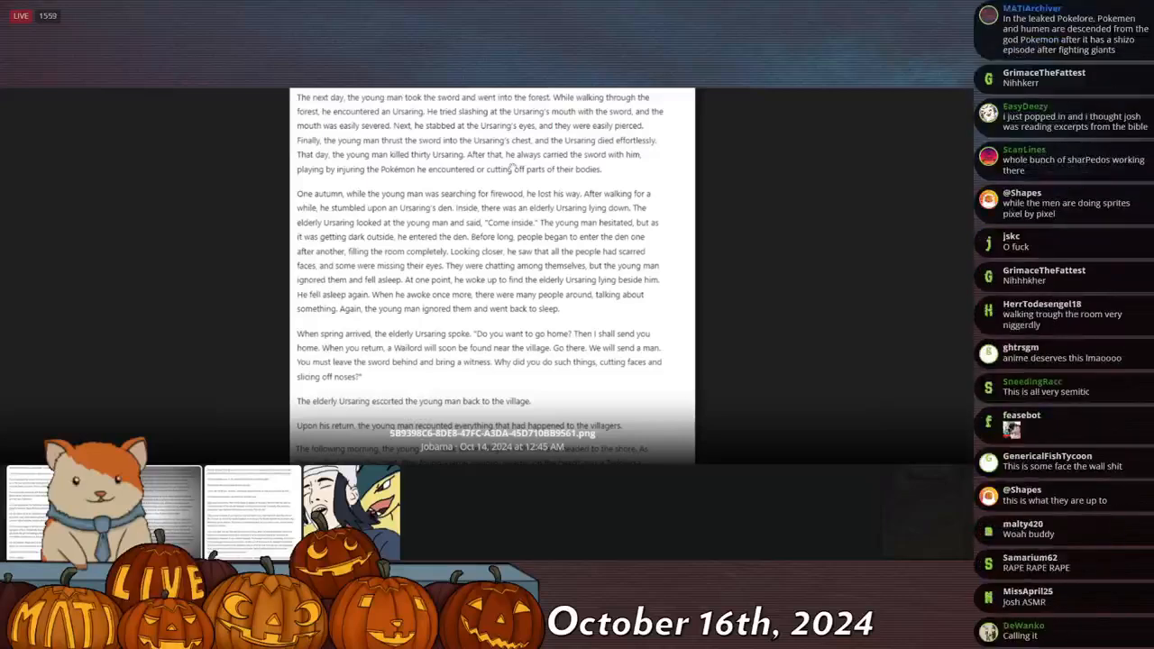
scroll(down, 3)
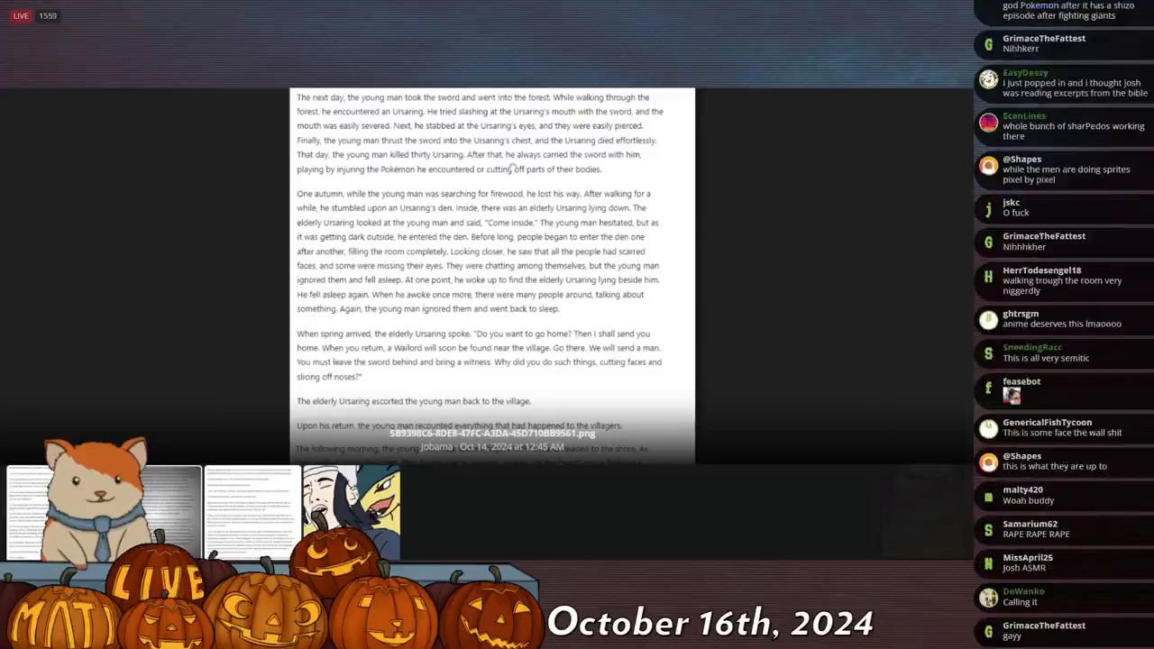
scroll(down, 3)
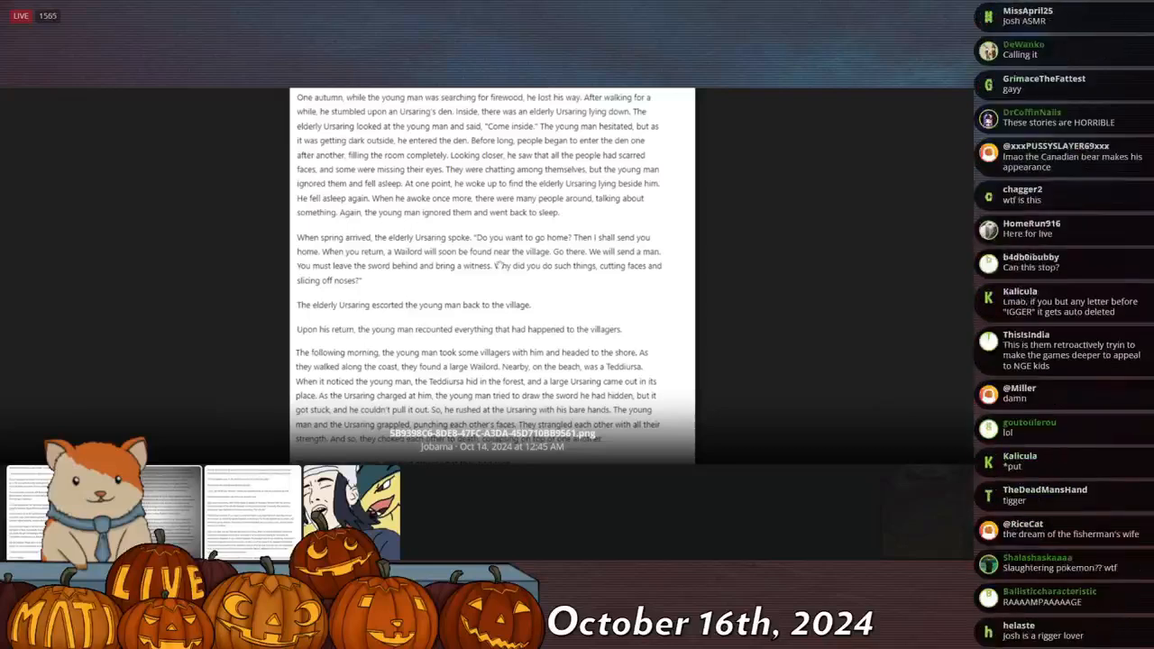
scroll(down, 3)
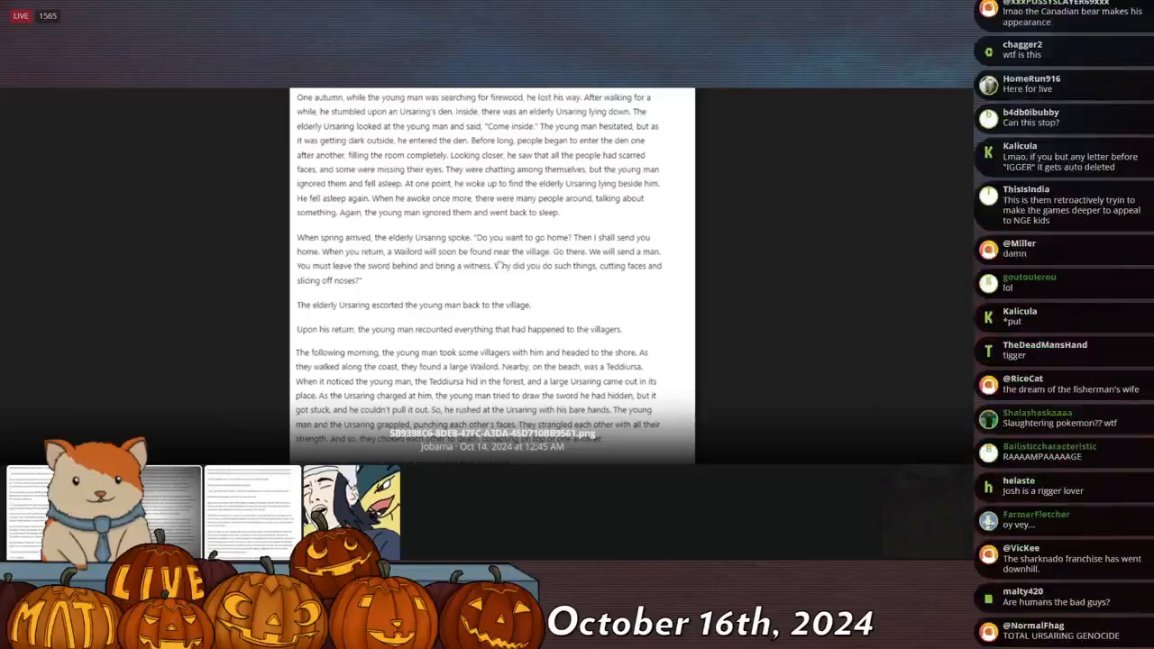
scroll(down, 3)
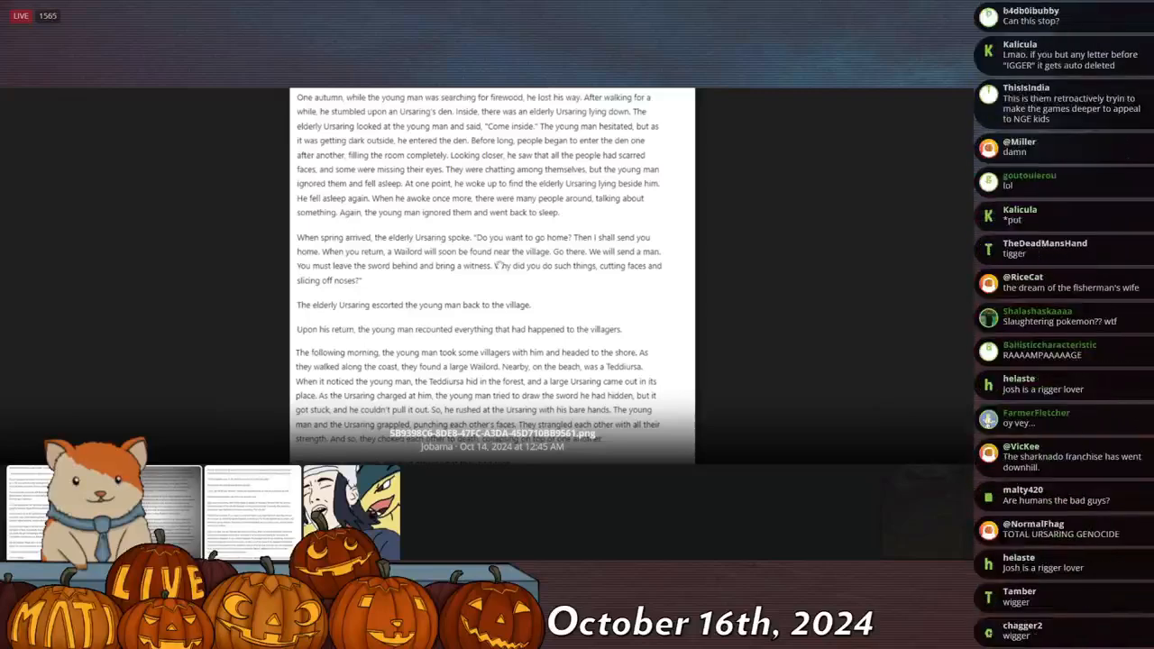
scroll(down, 3)
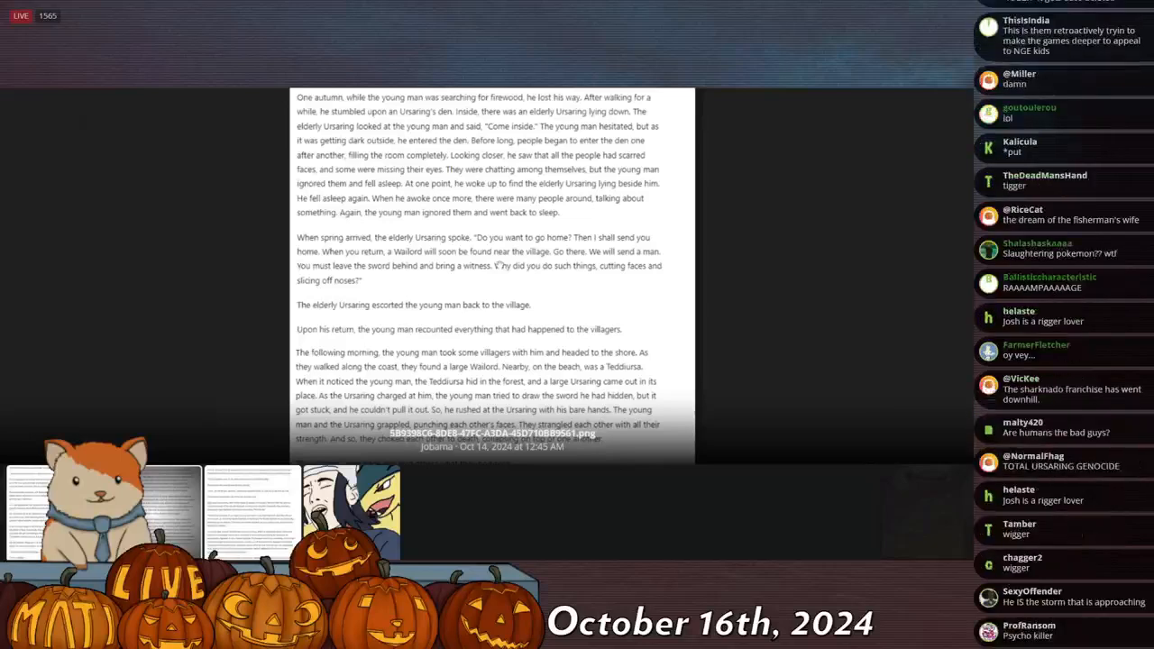
scroll(down, 3)
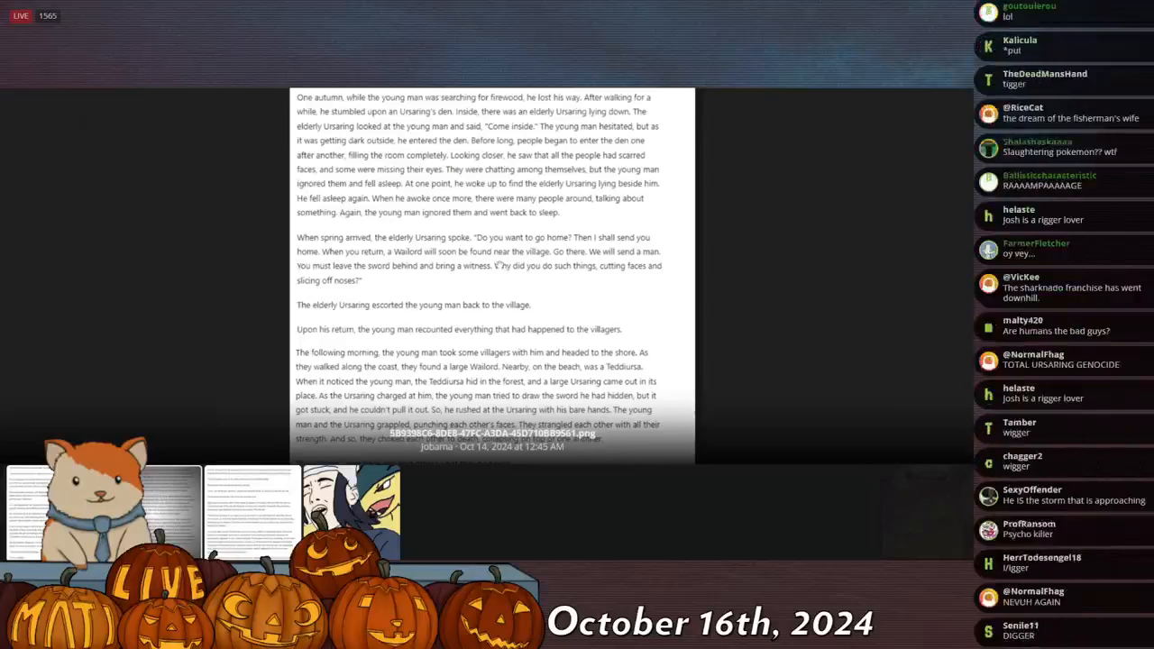
scroll(down, 3)
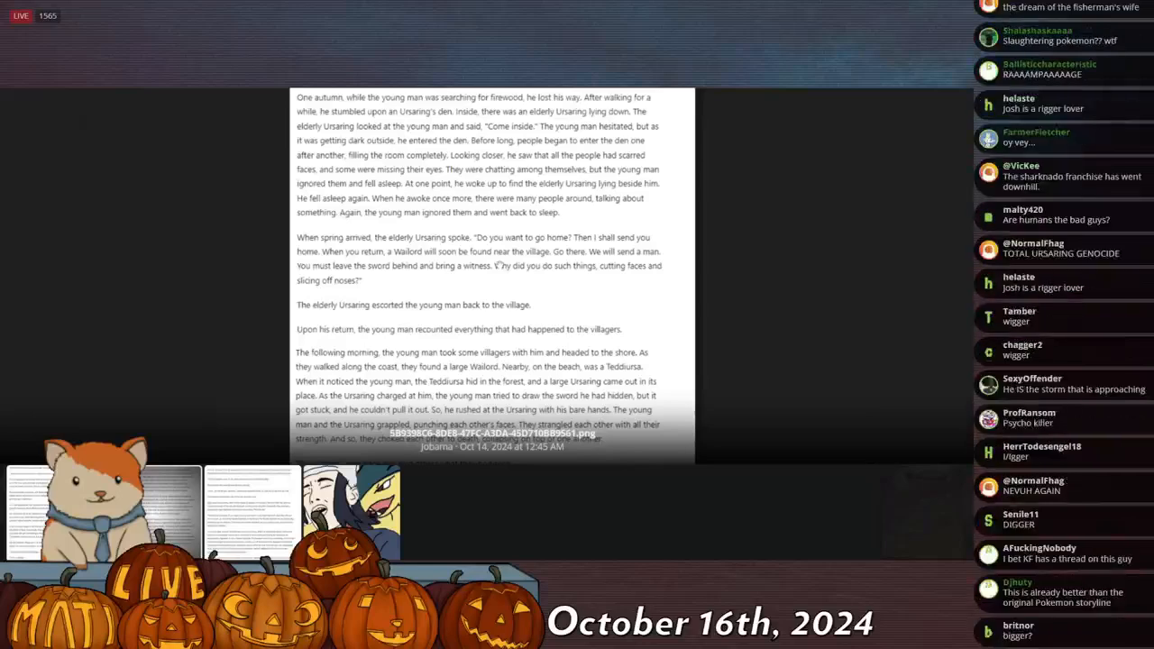
scroll(down, 3)
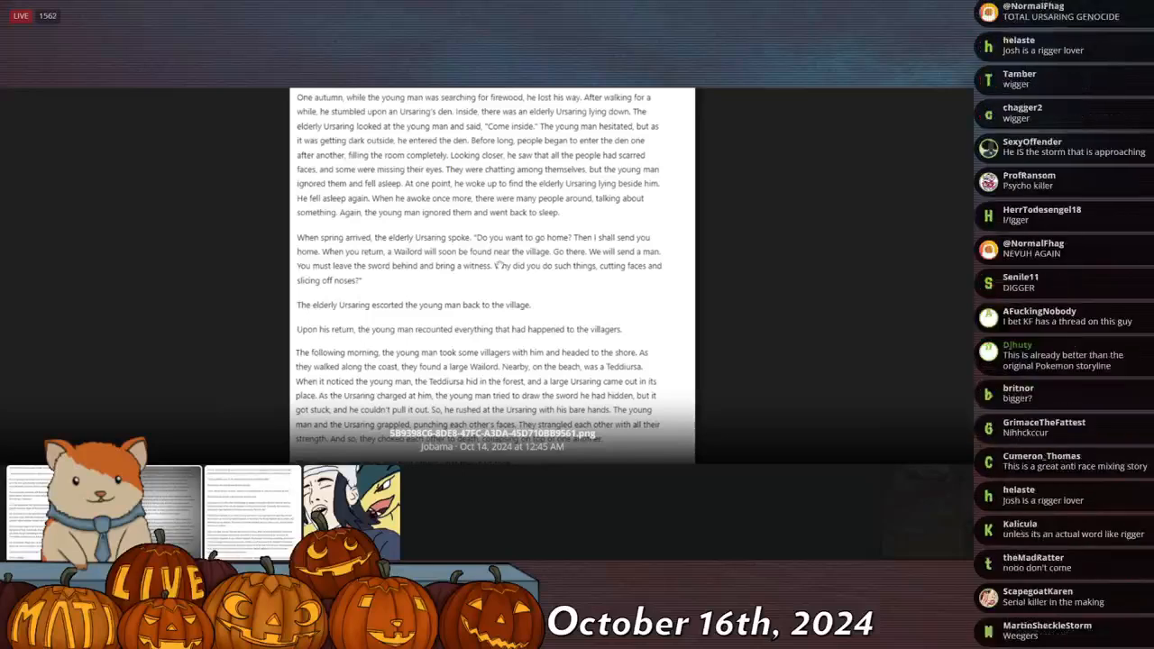
scroll(down, 3)
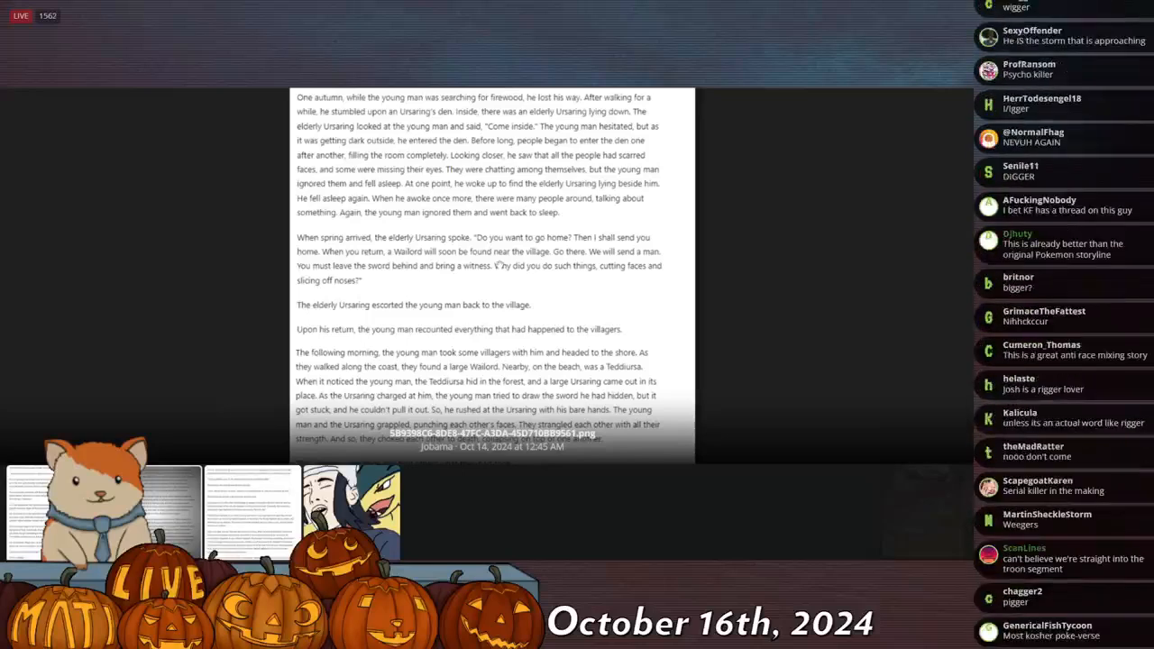
scroll(down, 3)
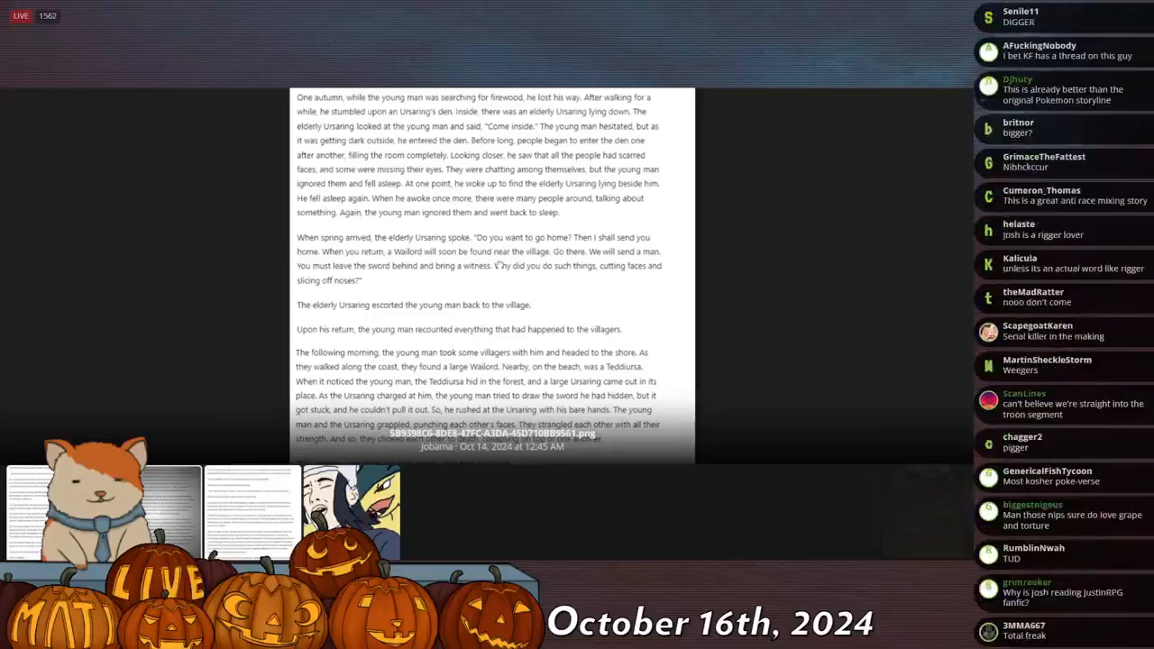
scroll(down, 3)
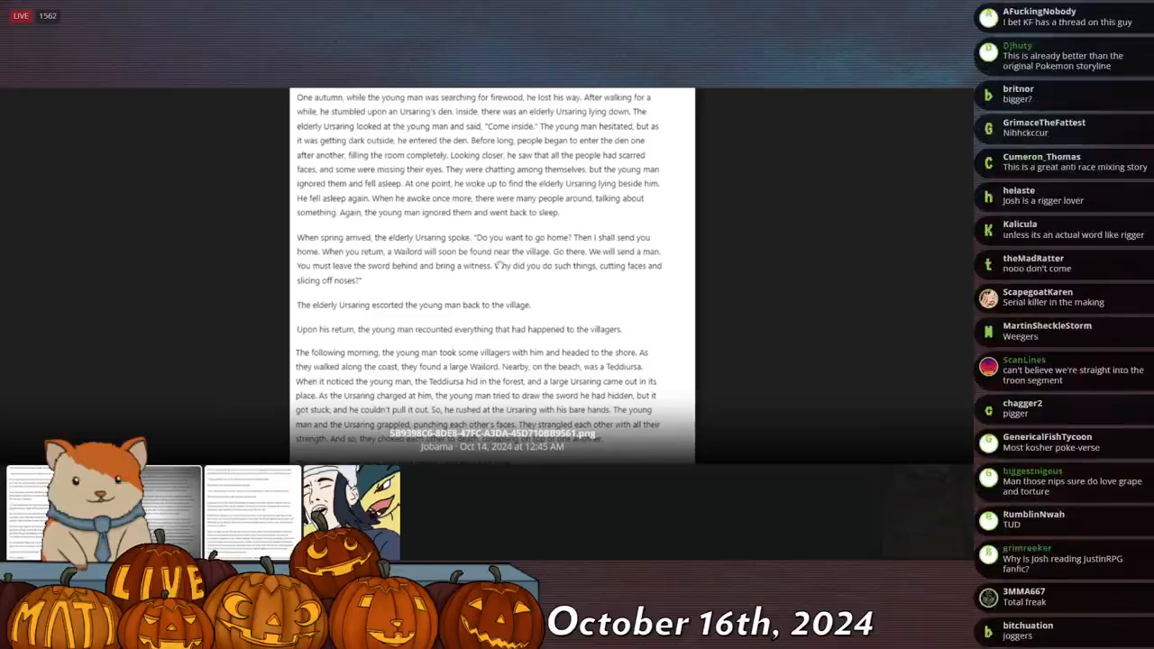
scroll(down, 3)
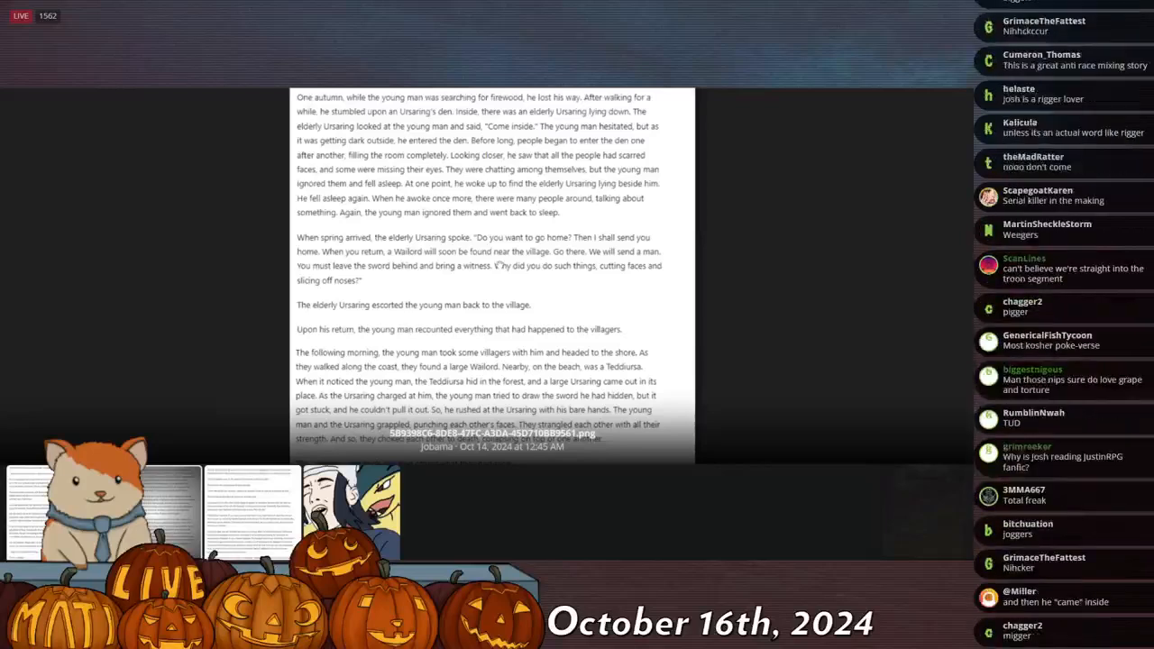
scroll(down, 3)
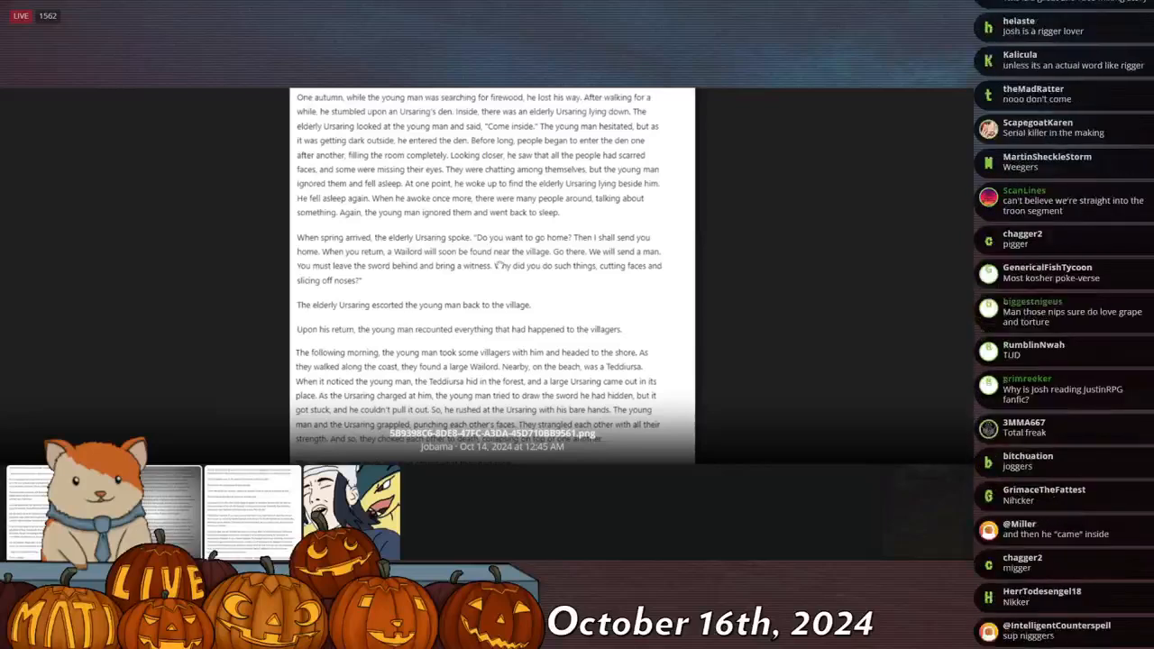
scroll(down, 3)
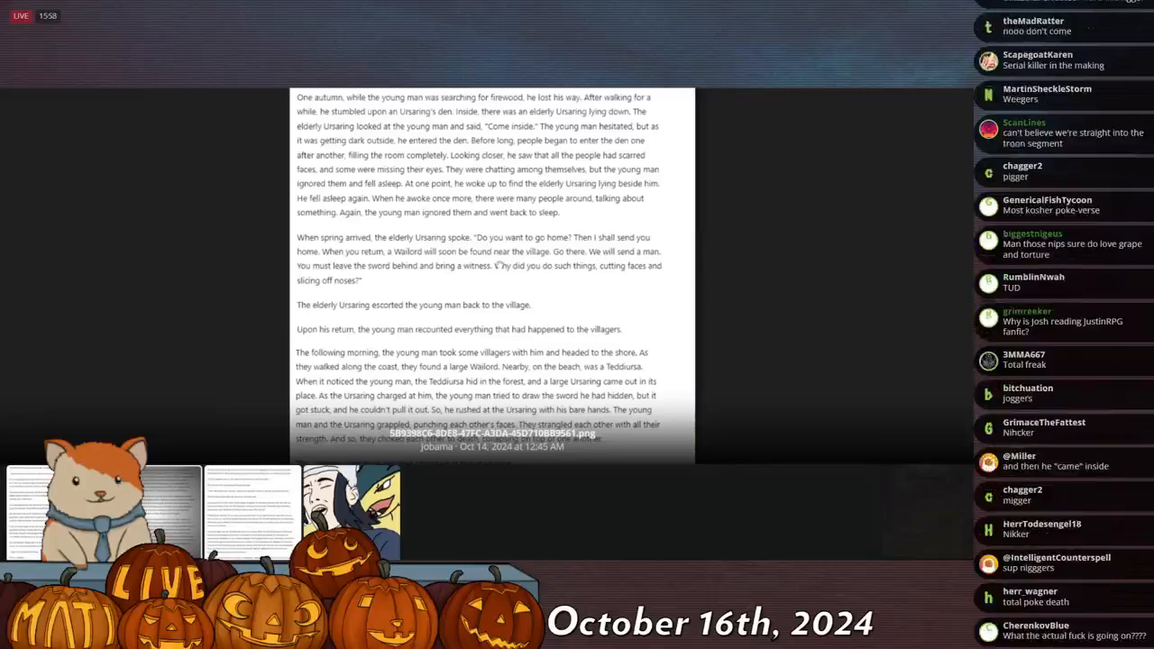
scroll(down, 3)
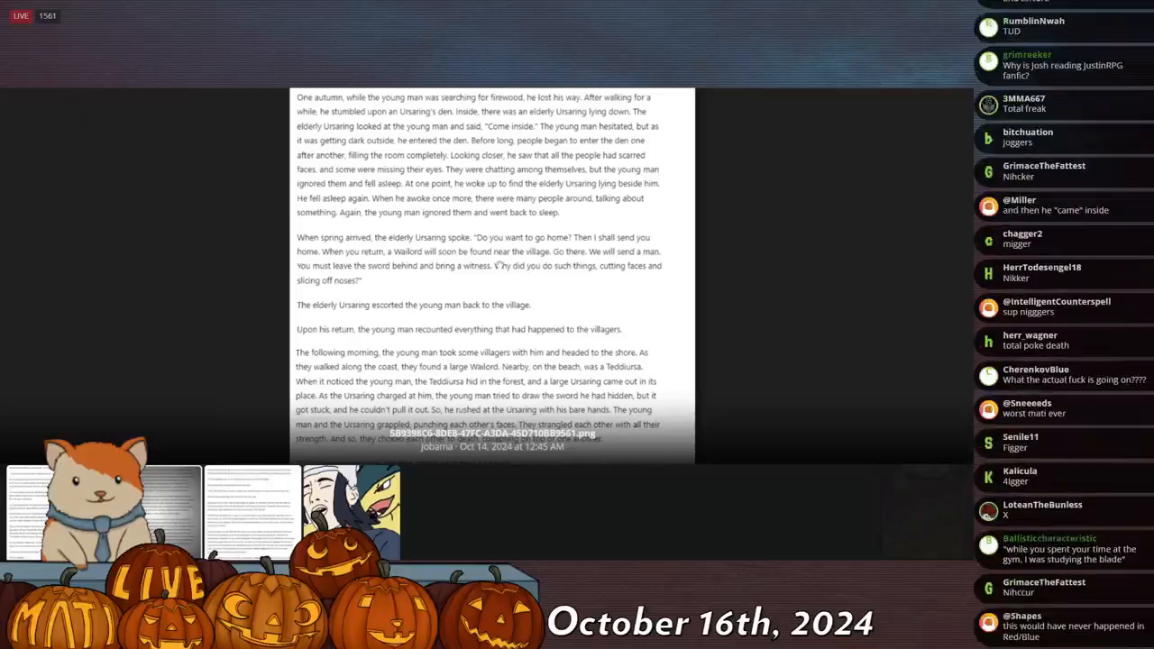
scroll(down, 3)
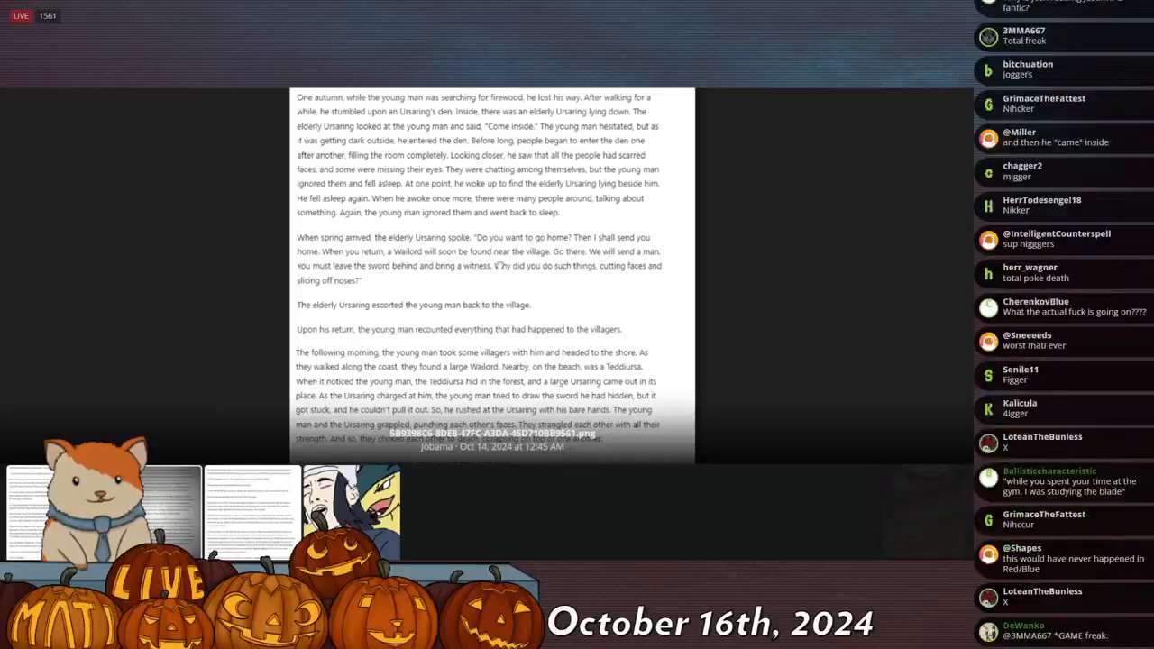
scroll(down, 3)
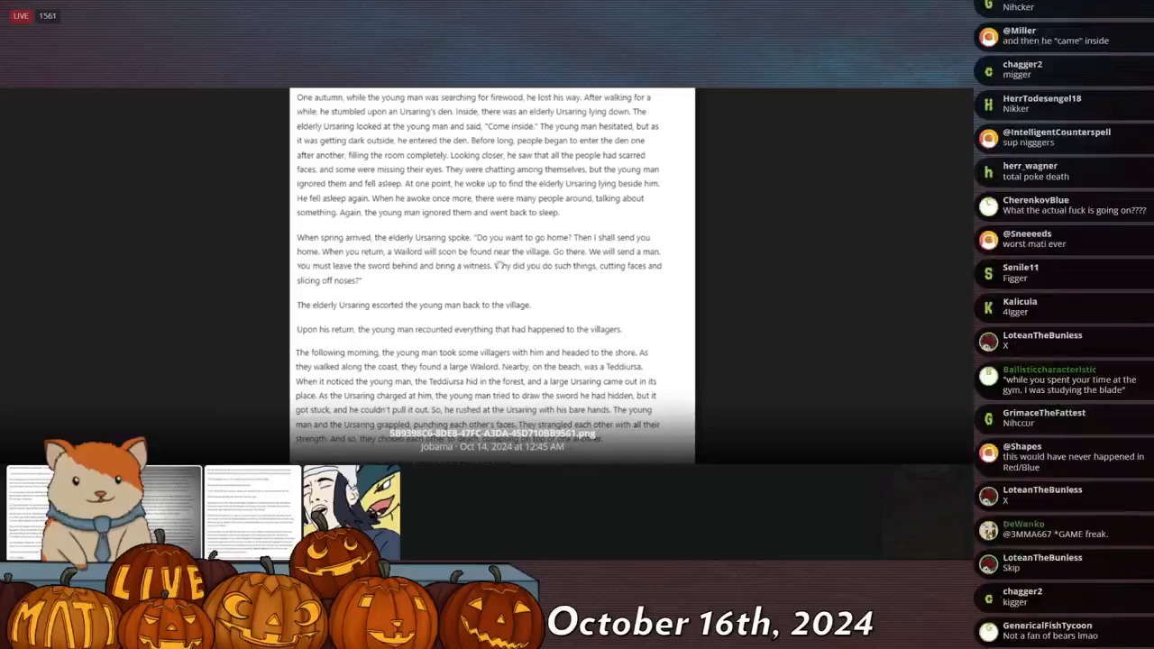
scroll(down, 3)
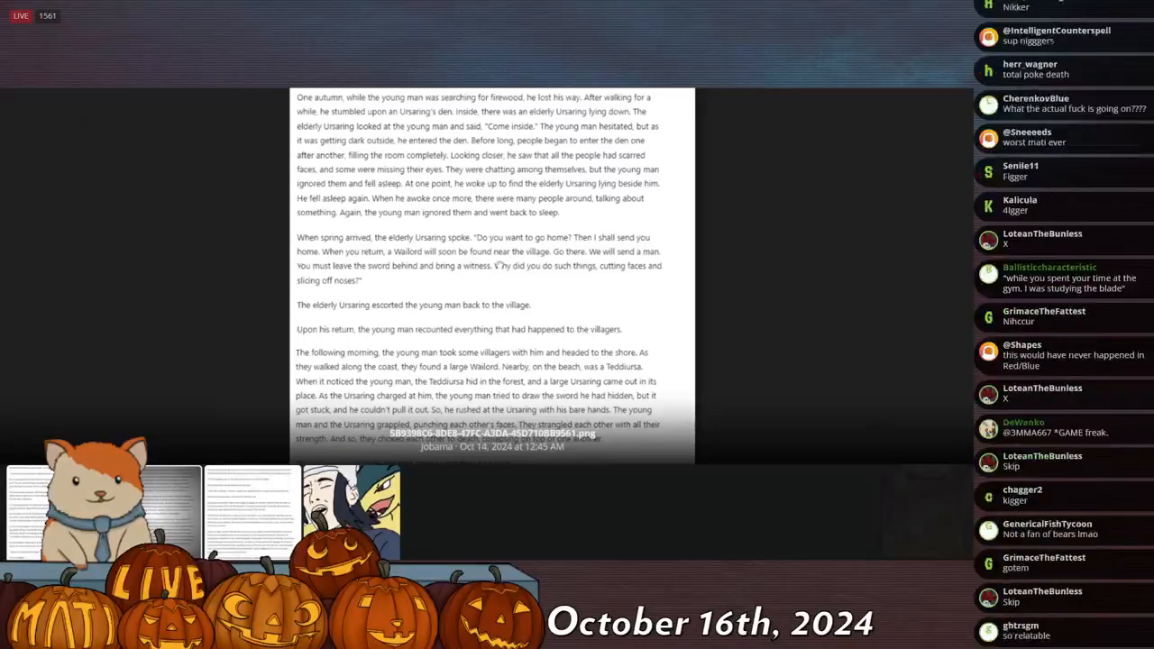
click(490, 270)
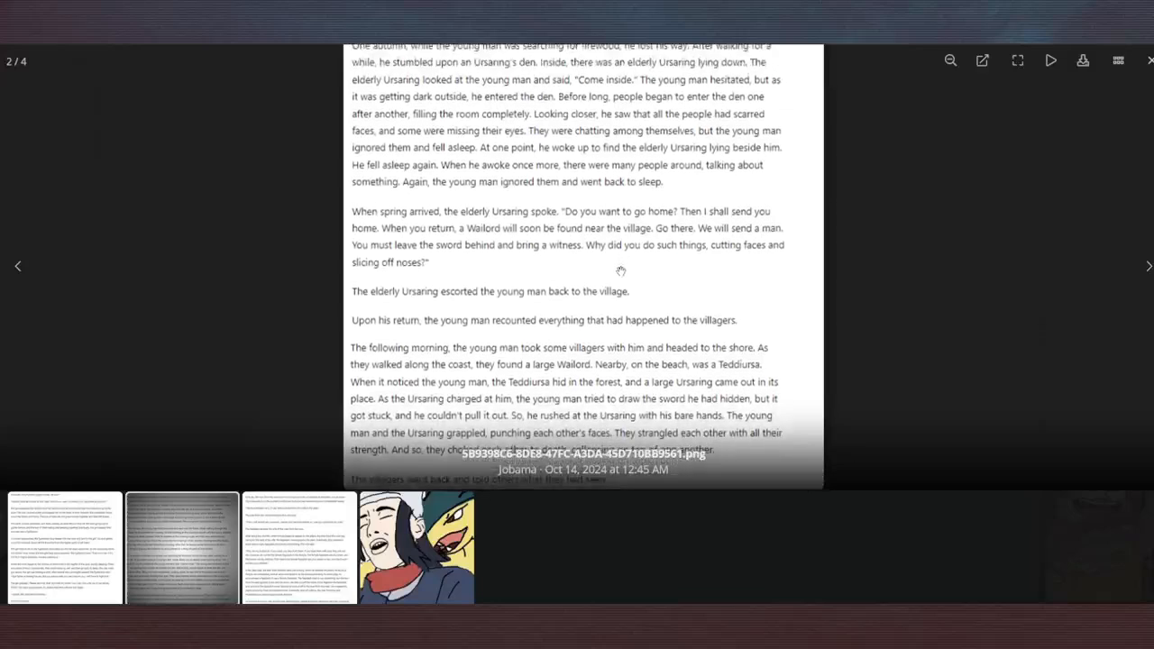
mouse_move(620, 280)
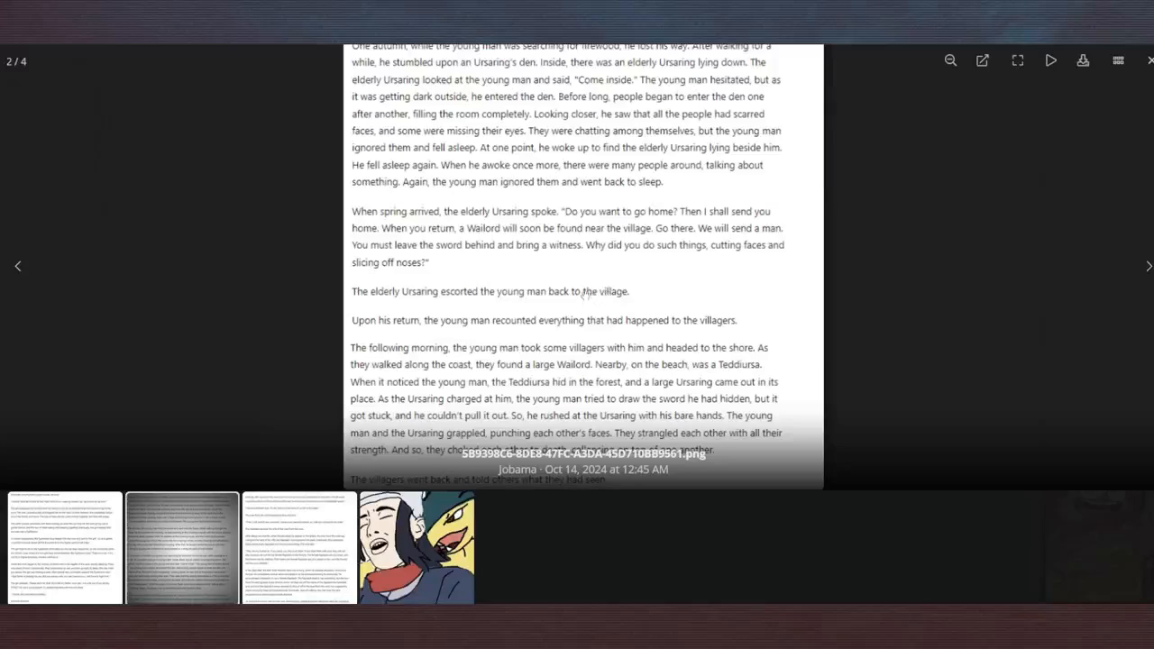
mouse_move(573, 310)
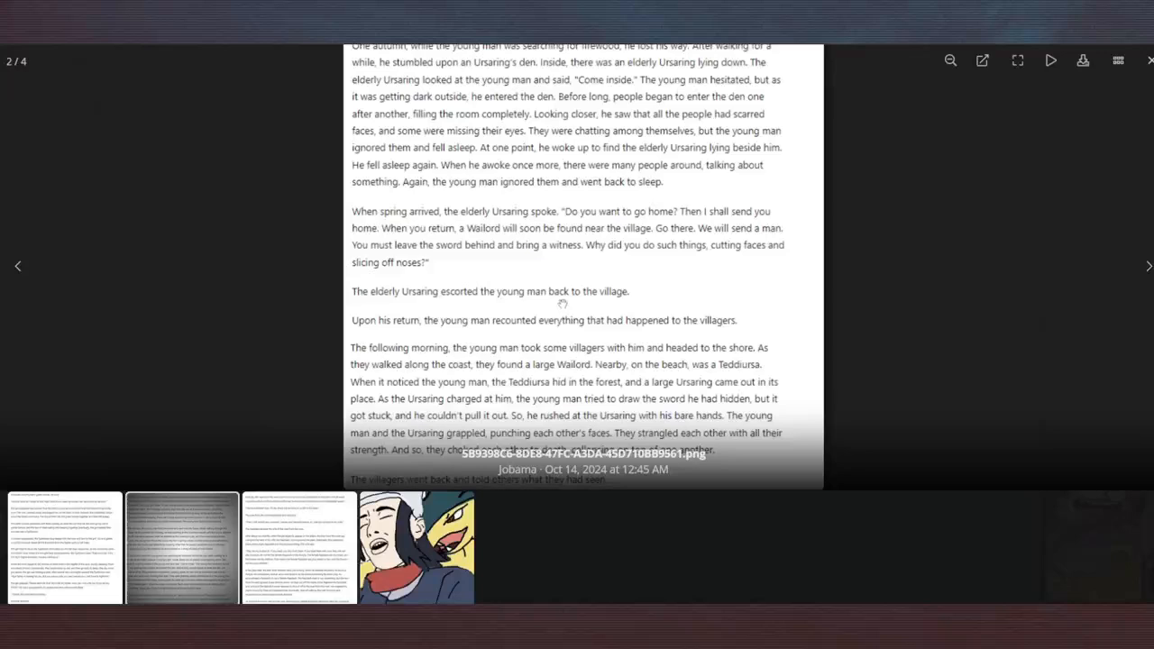
mouse_move(576, 272)
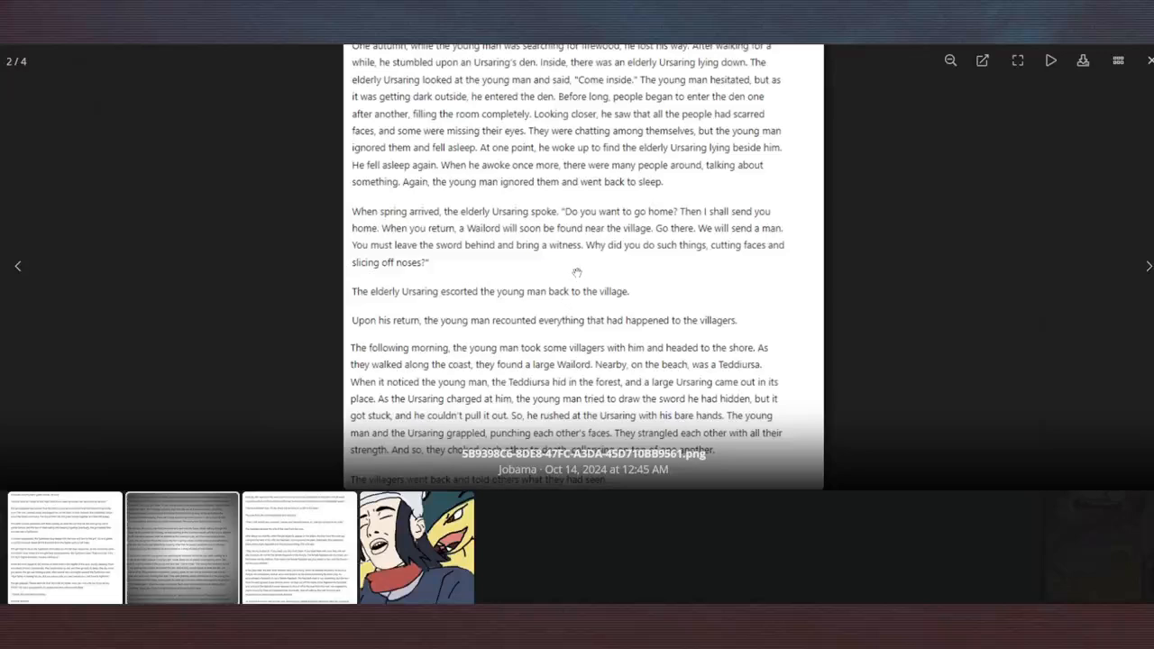
mouse_move(690, 353)
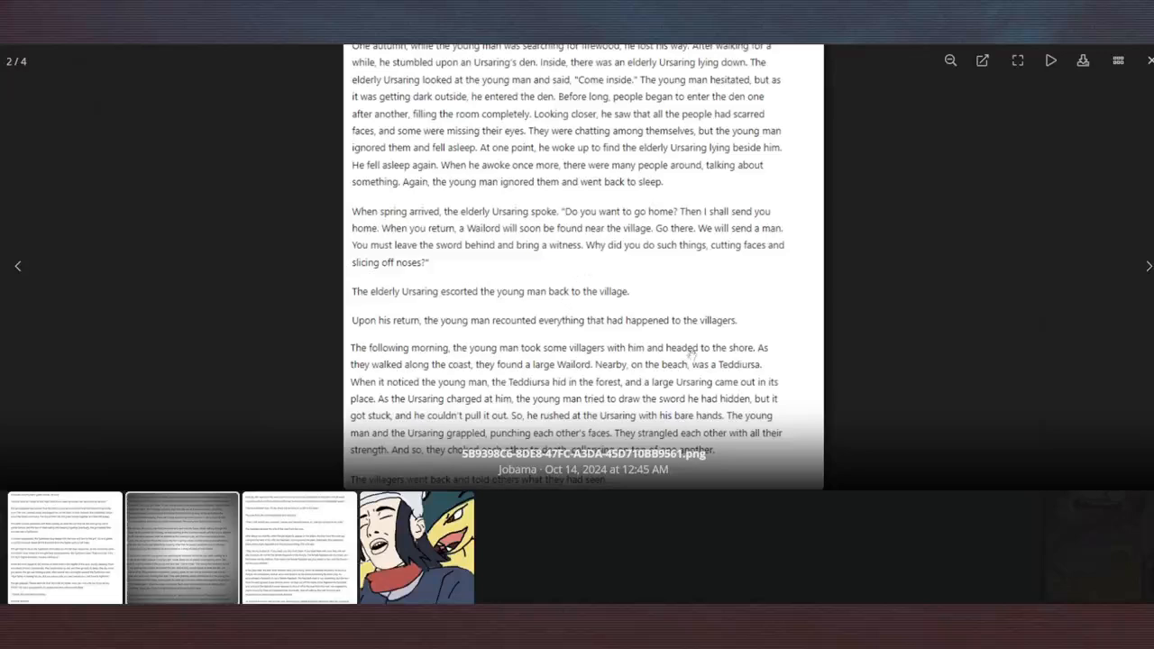
mouse_move(671, 316)
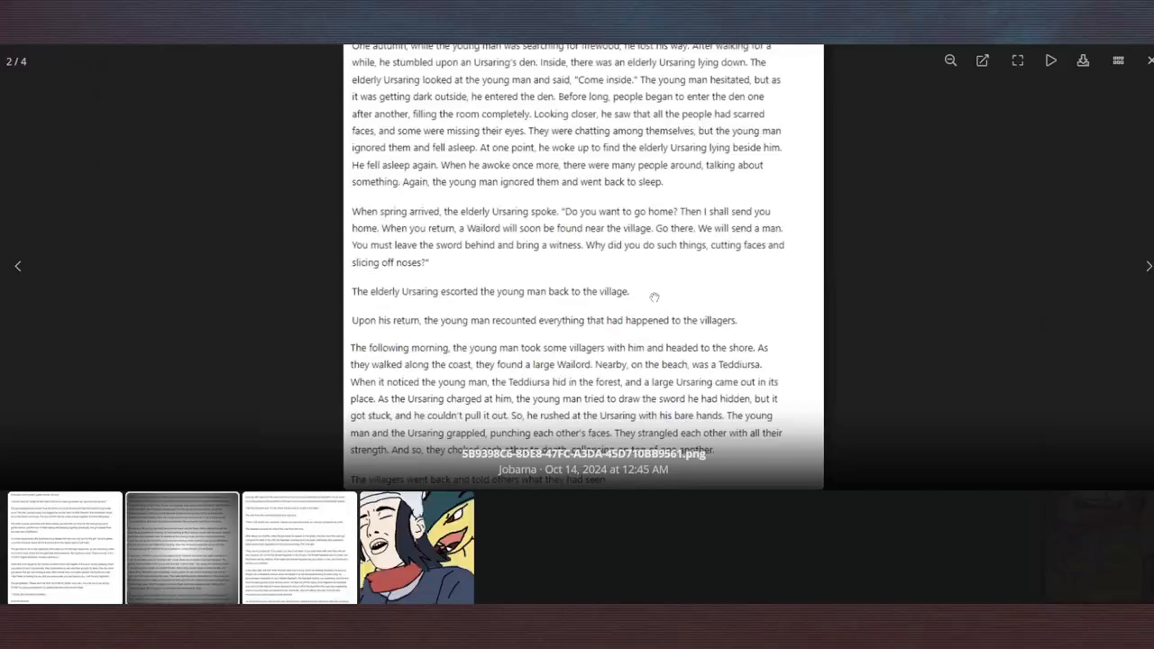
mouse_move(652, 288)
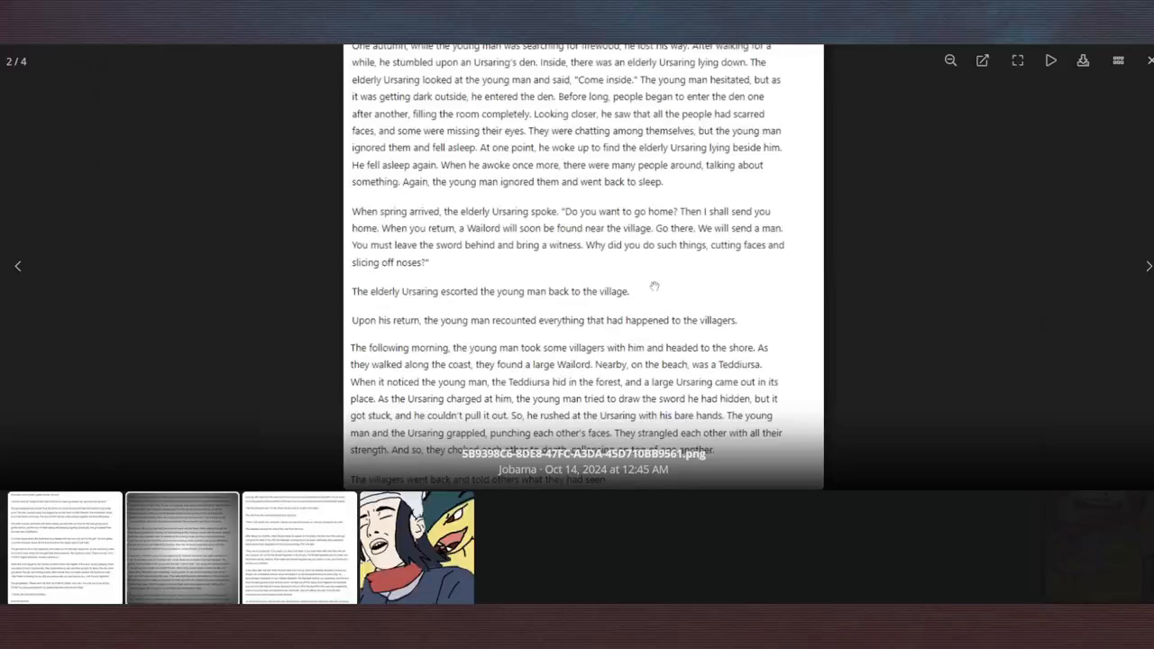
Finish the second story image and advance to the third, 'Humans Hunting Pokémon' with the Rapidash passage.
scroll(down, 3)
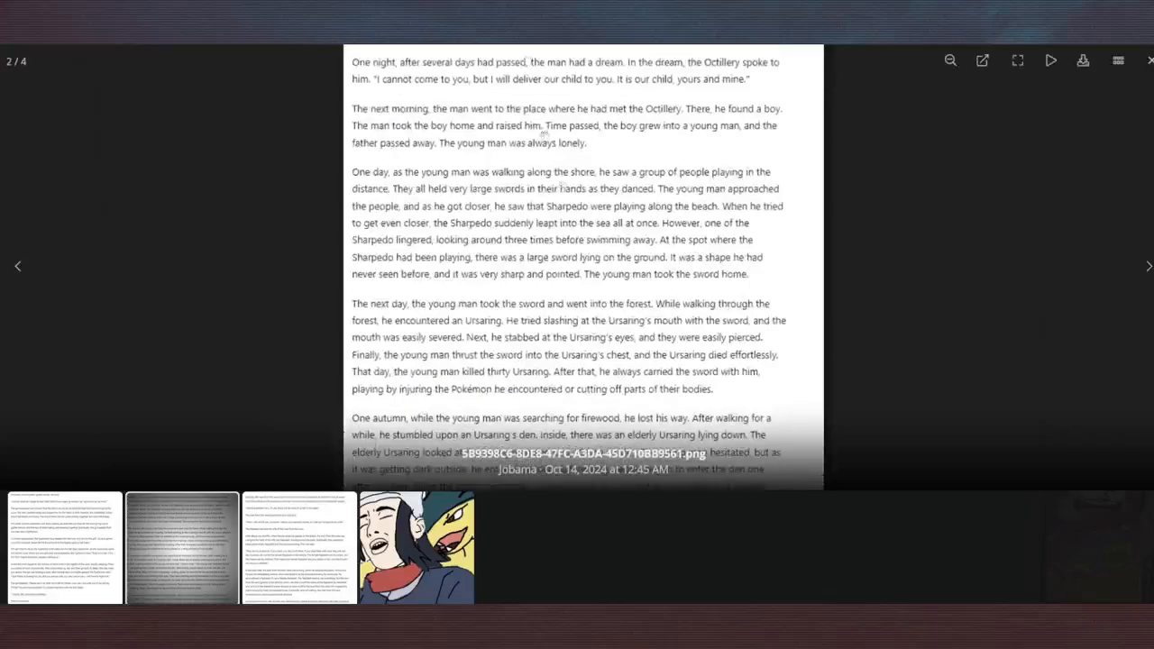
scroll(down, 3)
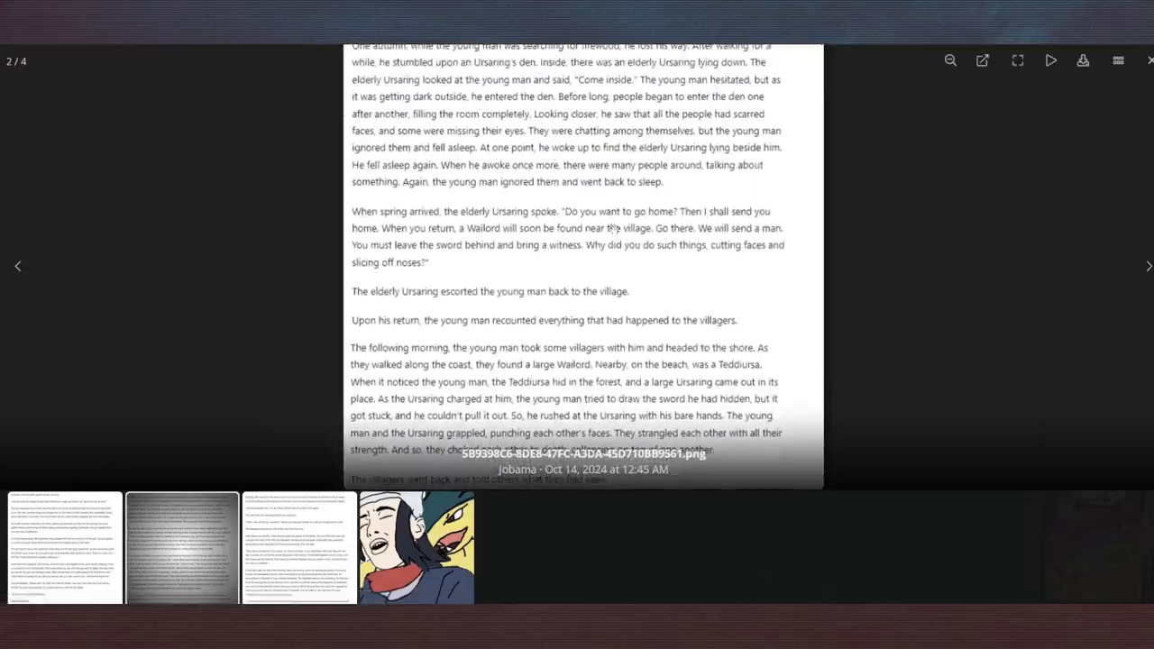
scroll(up, 3)
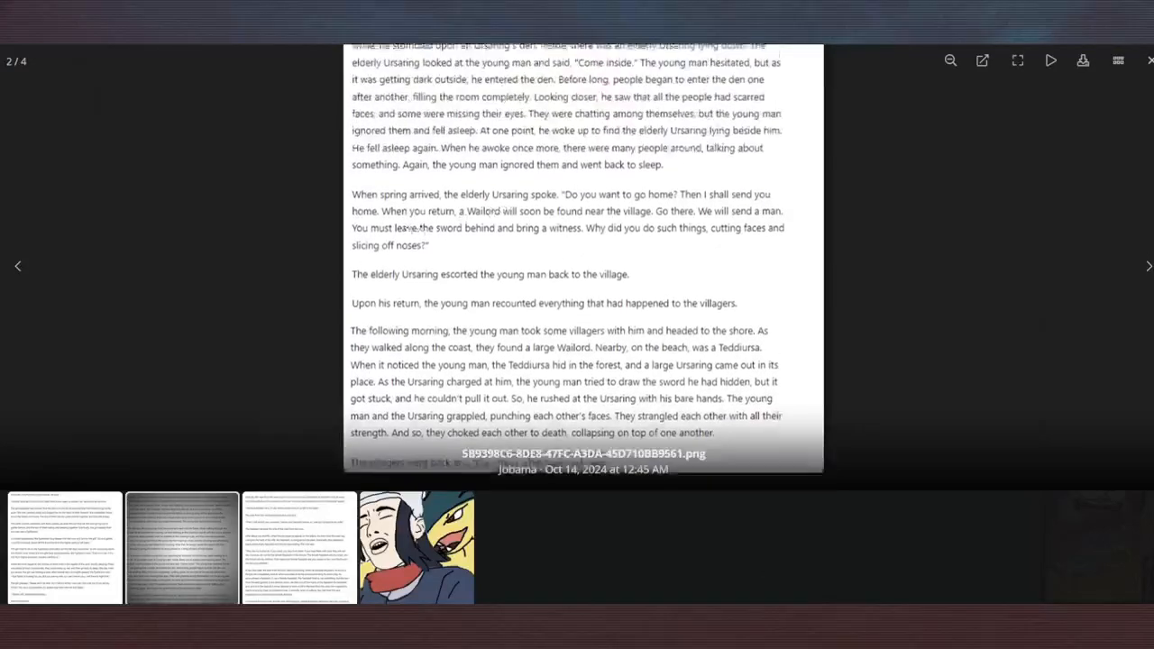
click(1150, 61)
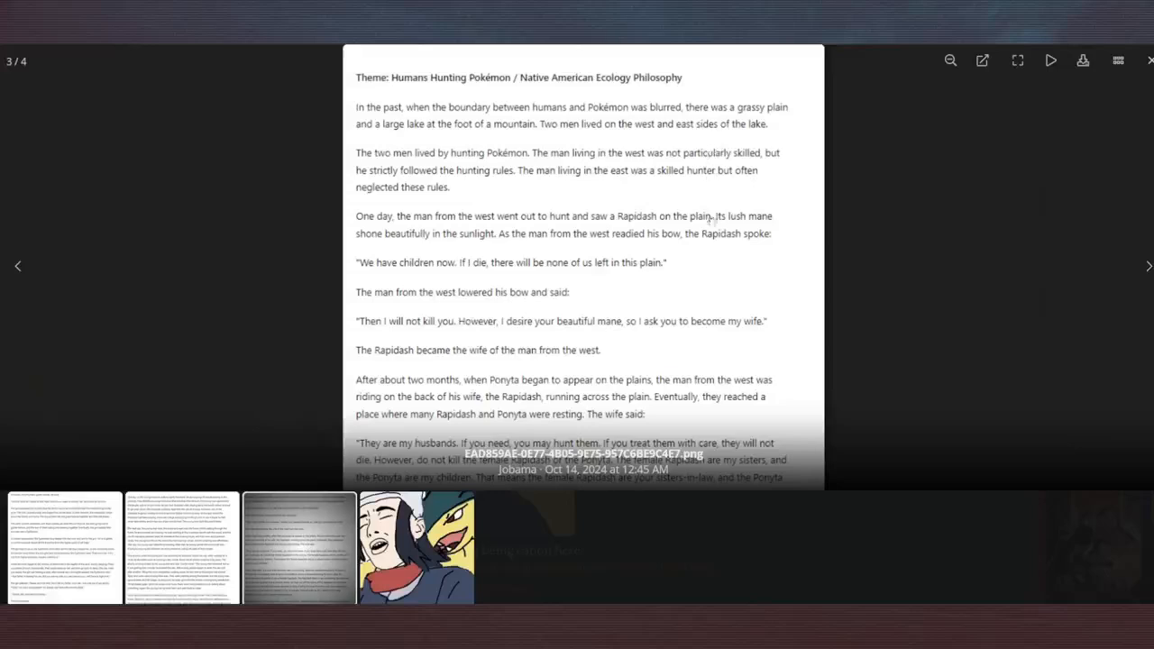
scroll(down, 3)
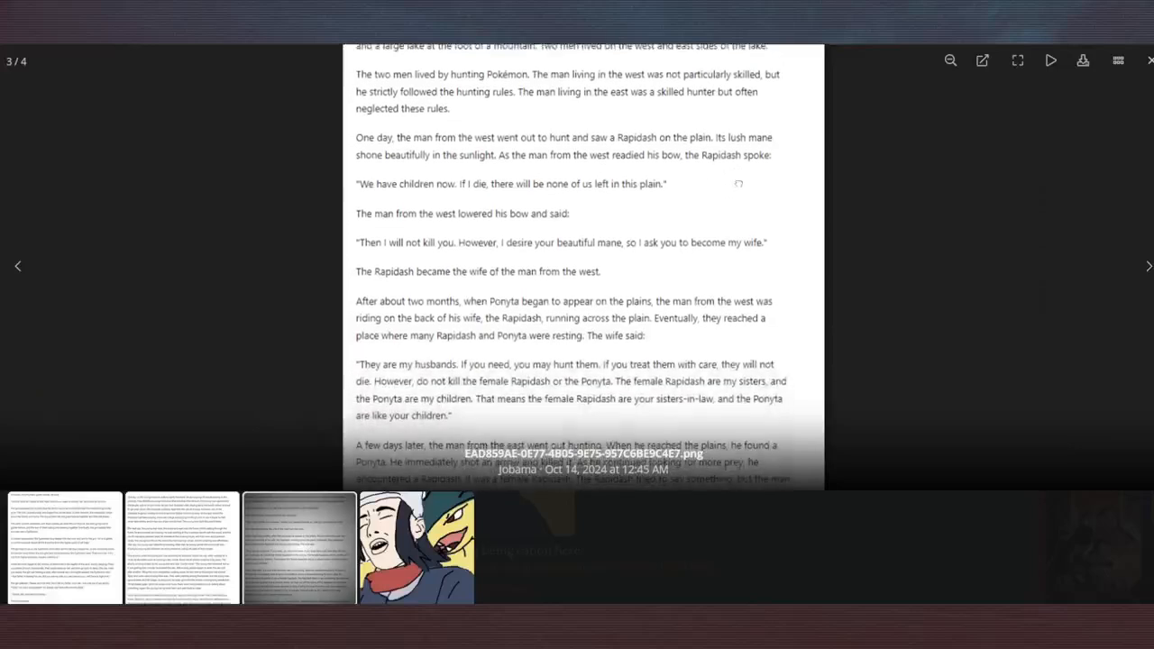
scroll(up, 3)
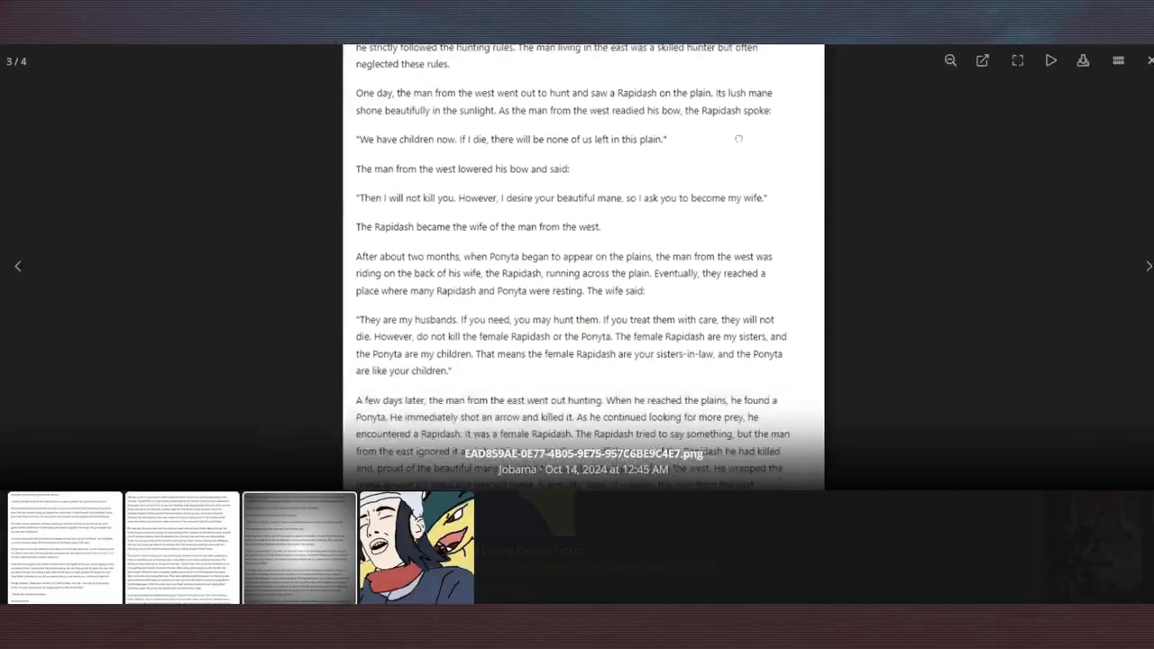
scroll(up, 3)
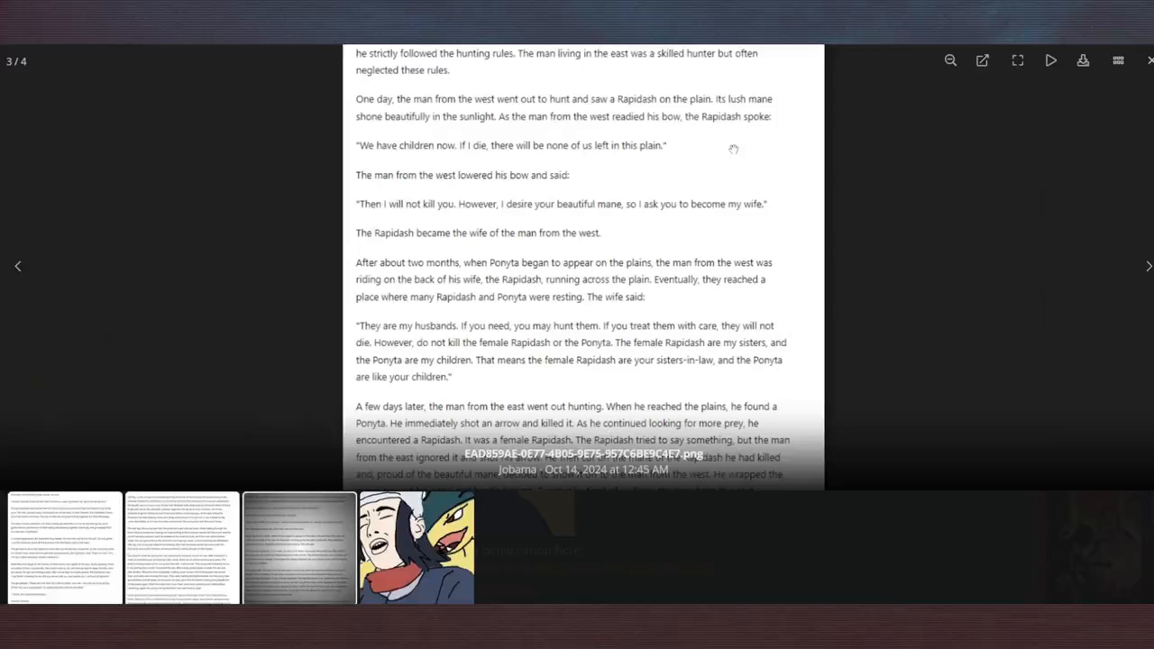
mouse_move(730, 144)
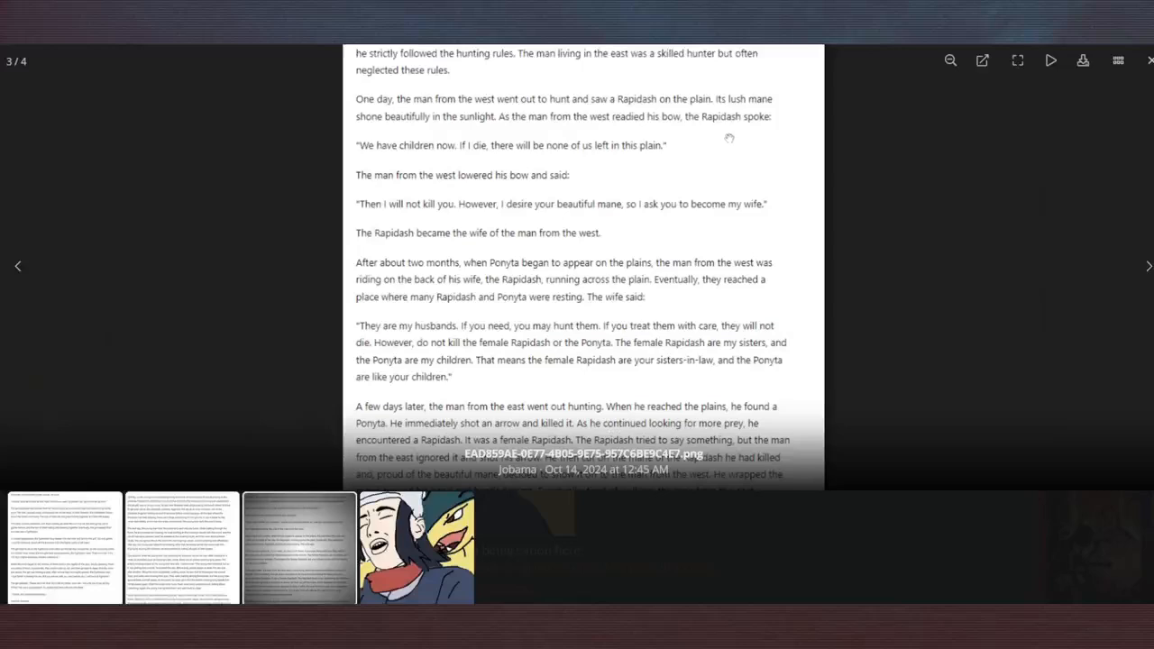
mouse_move(748, 173)
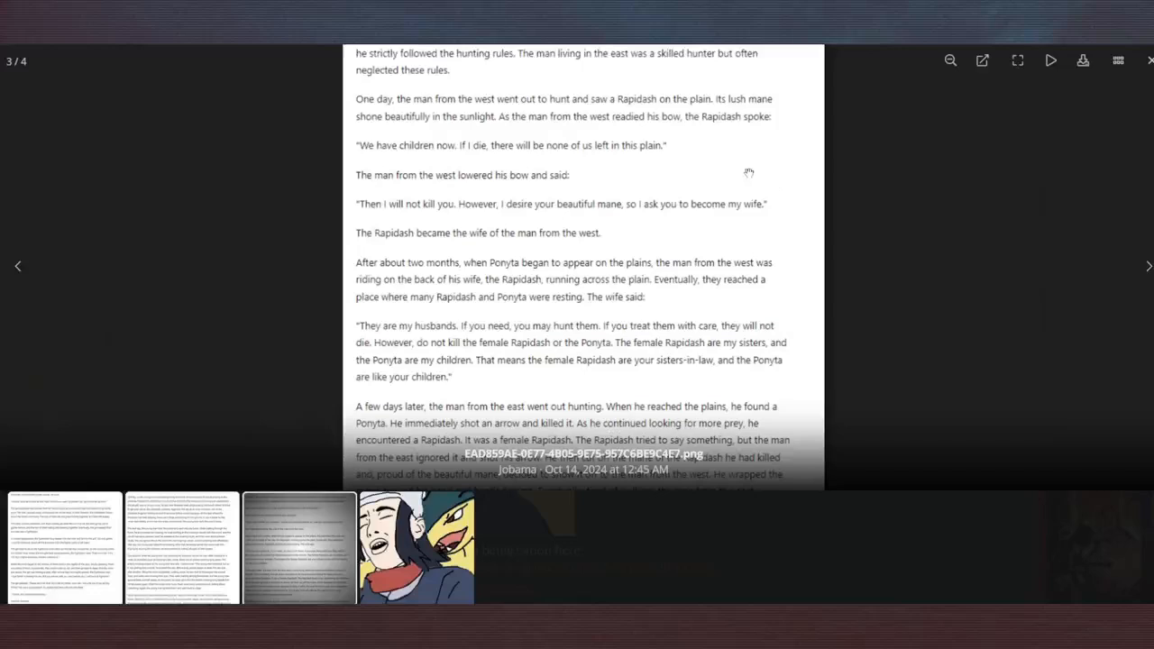
mouse_move(754, 163)
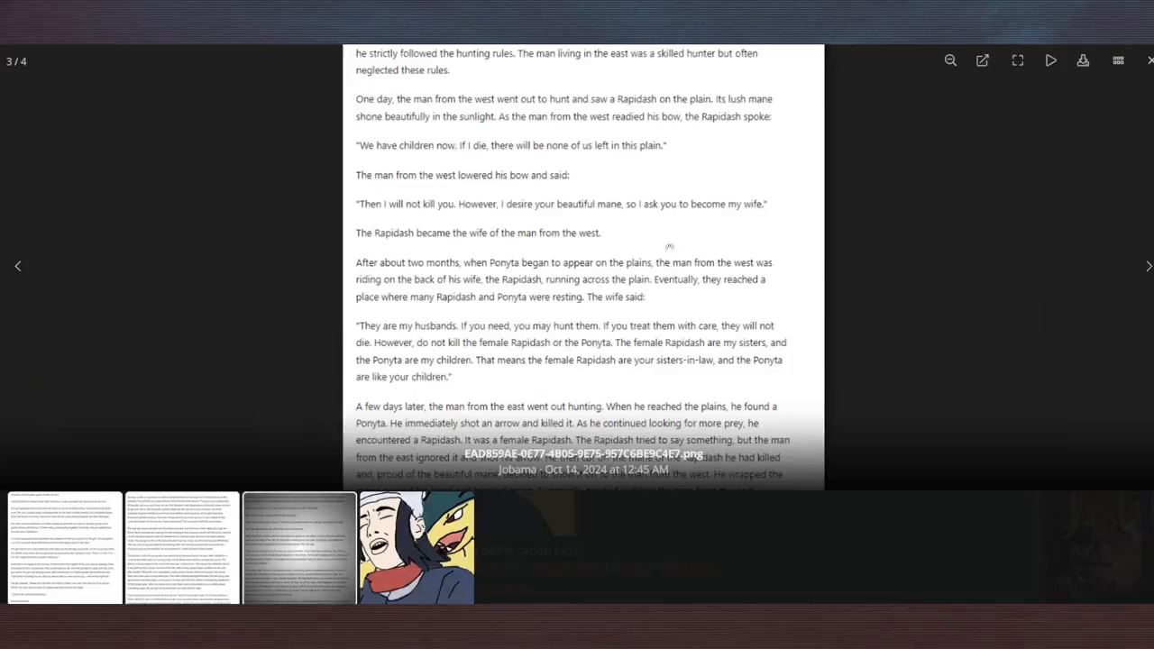
scroll(down, 3)
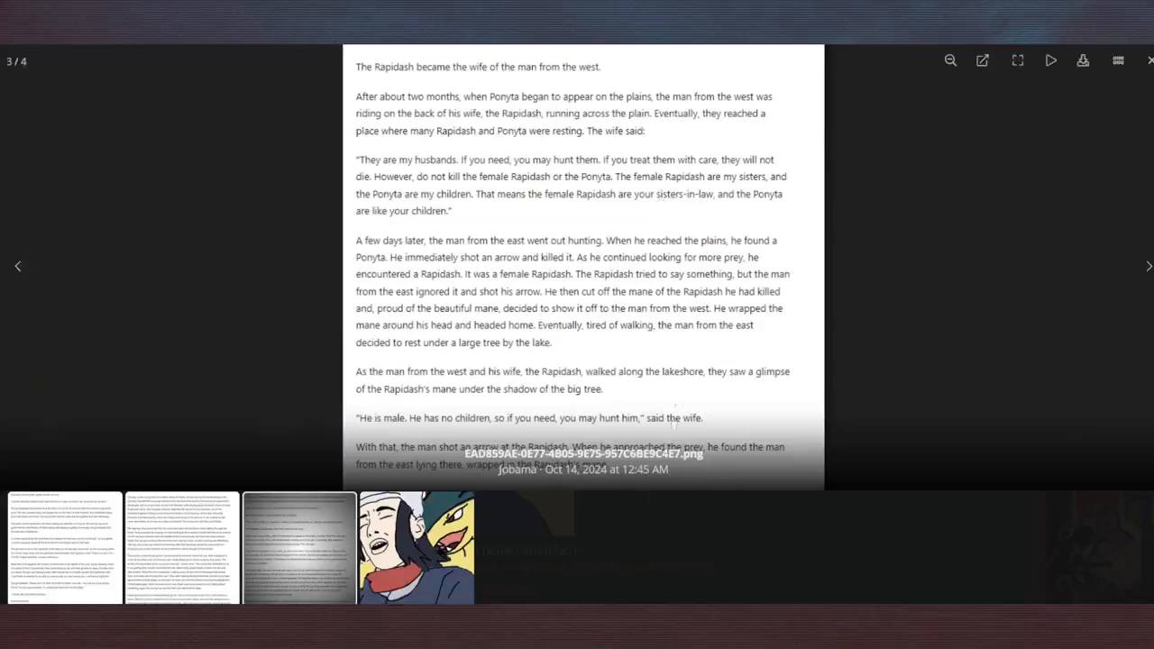
Finish the enlarged story page and return to the forum thread at the lore post's closing discussion link.
scroll(down, 3)
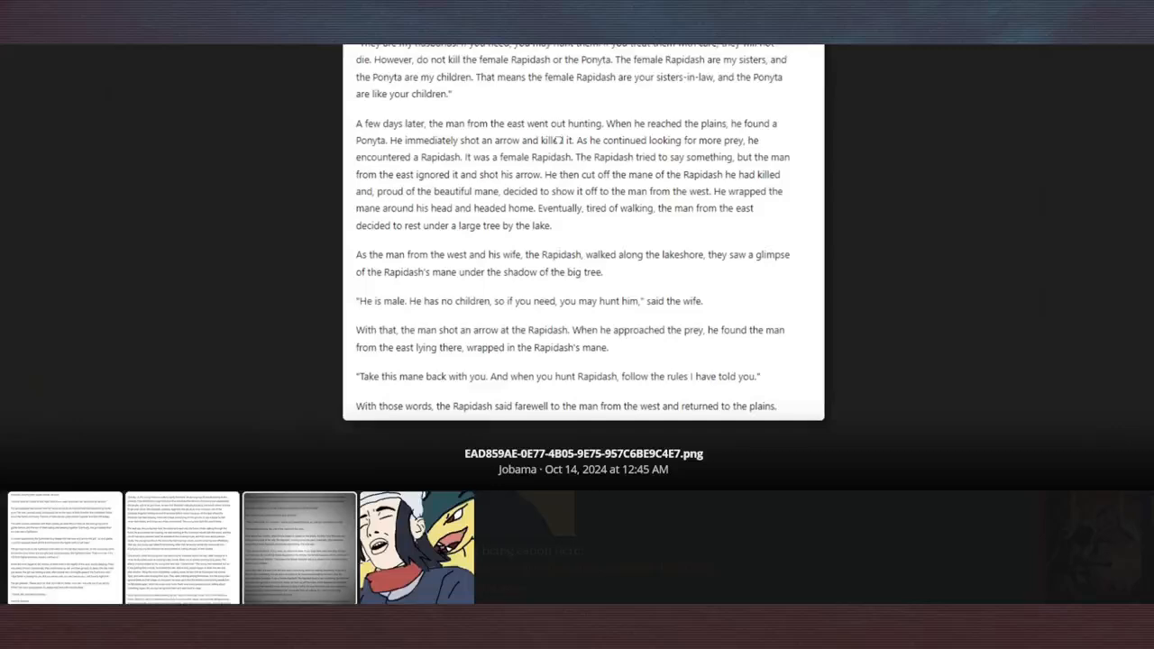
scroll(up, 3)
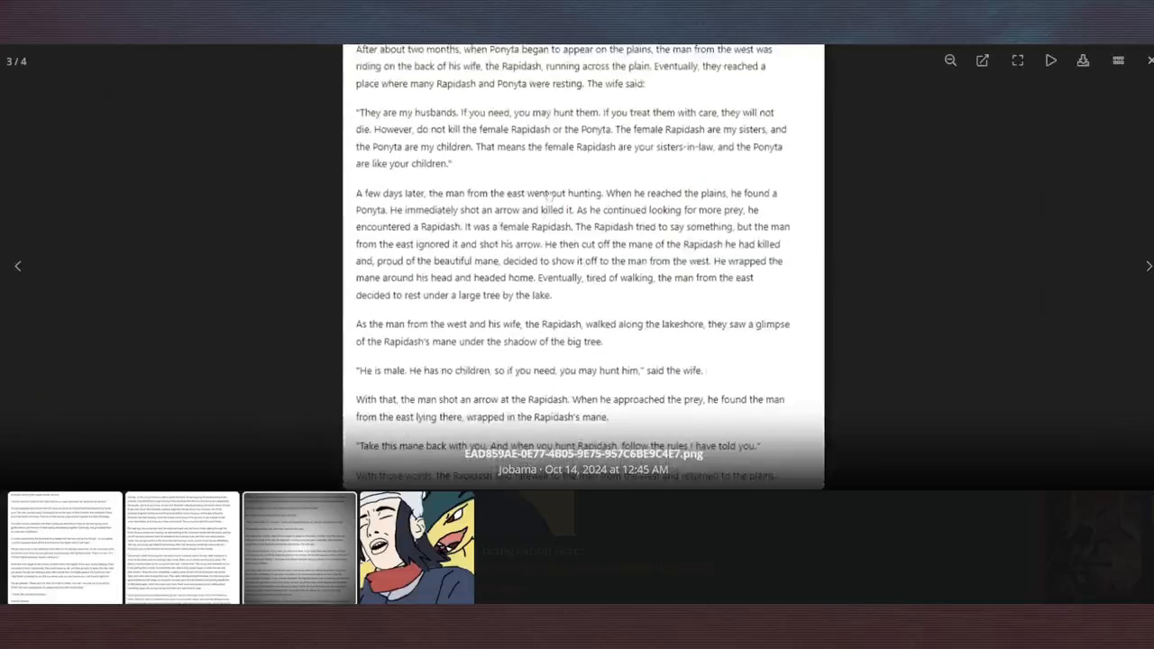
scroll(up, 3)
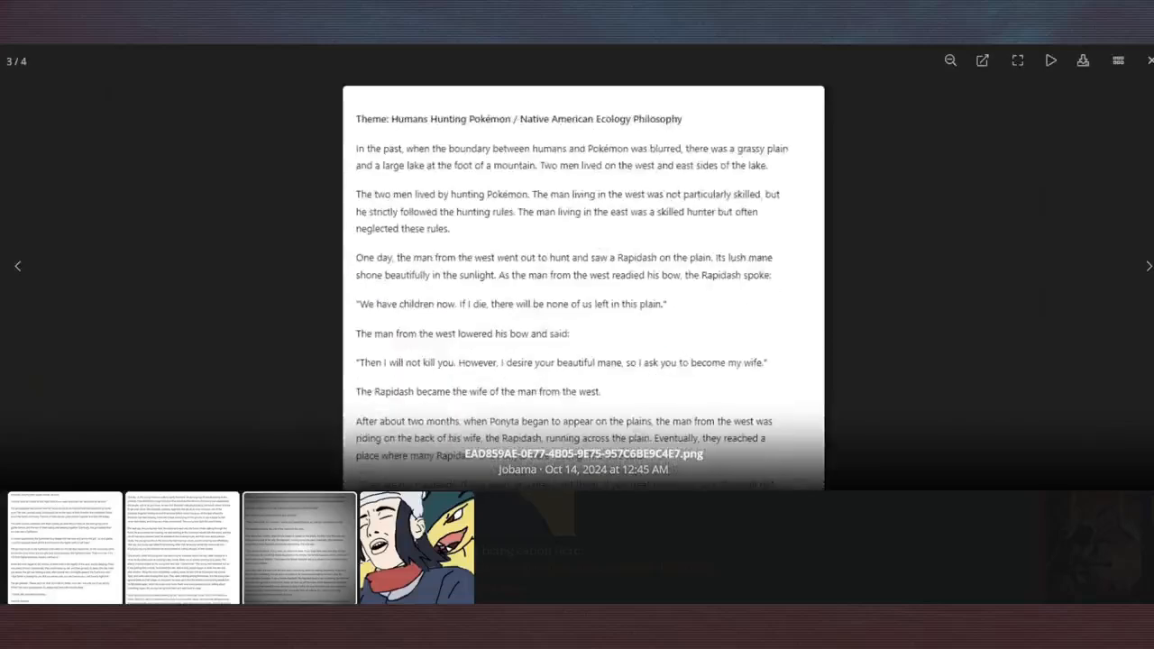
scroll(down, 3)
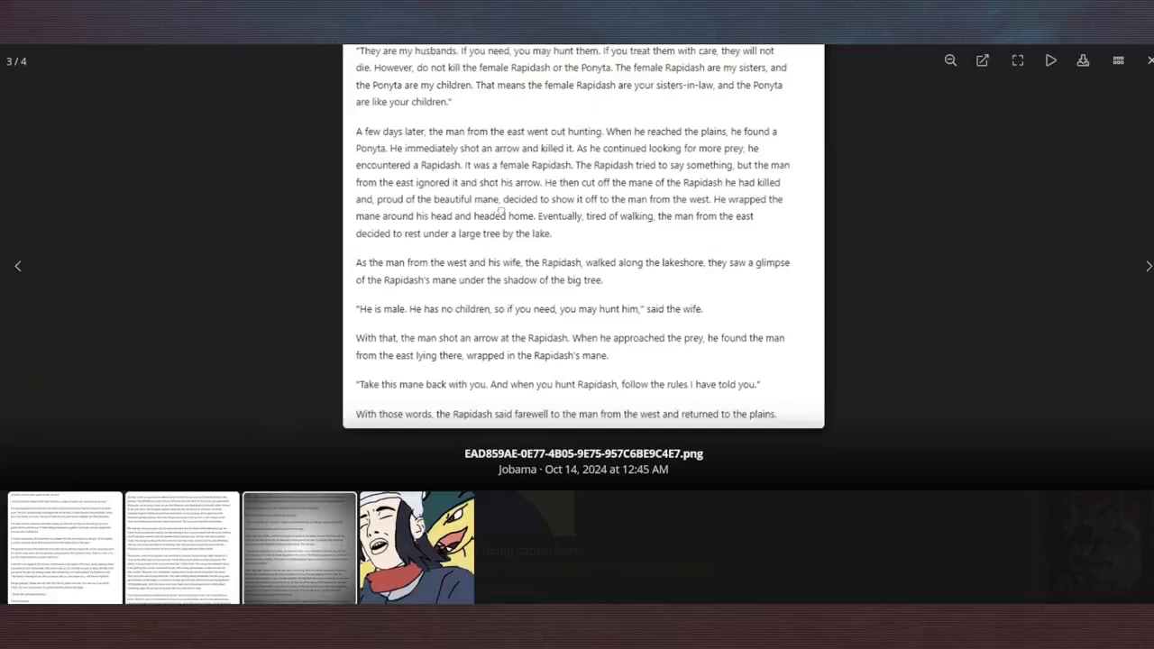
scroll(up, 3)
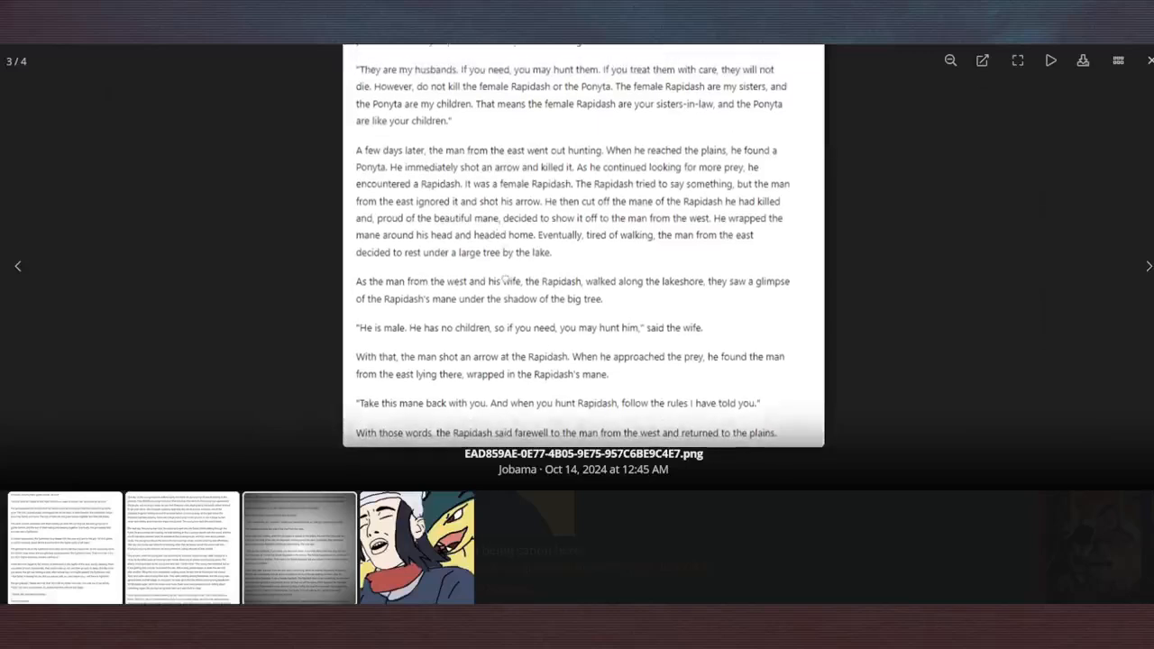
scroll(up, 3)
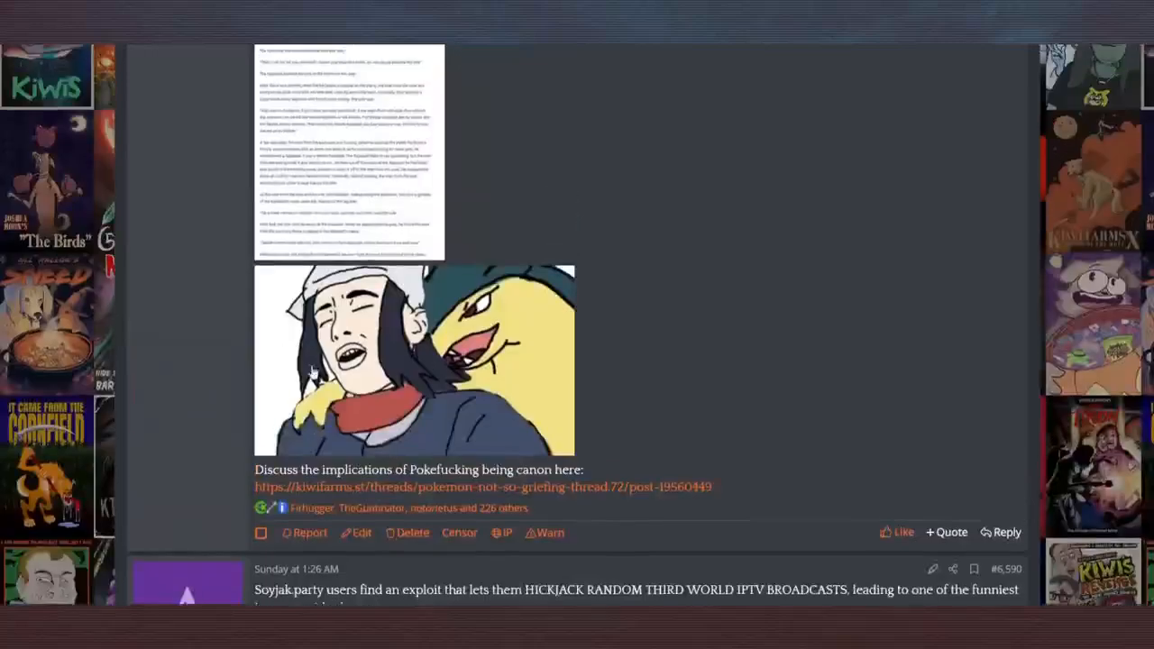
scroll(up, 3)
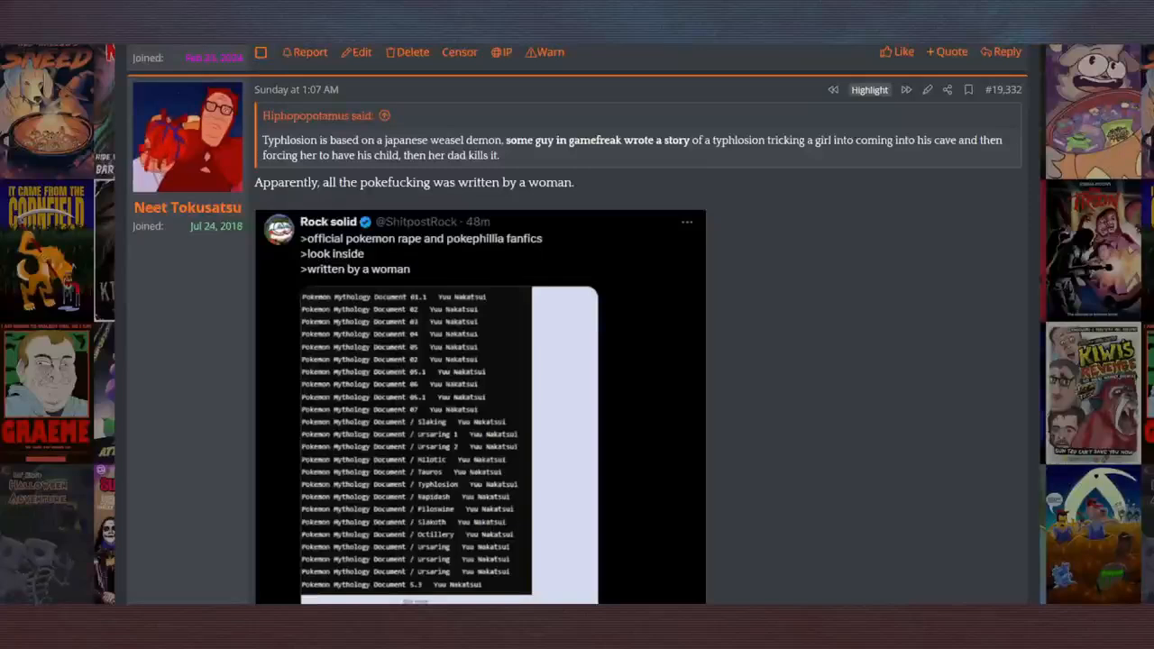
scroll(down, 3)
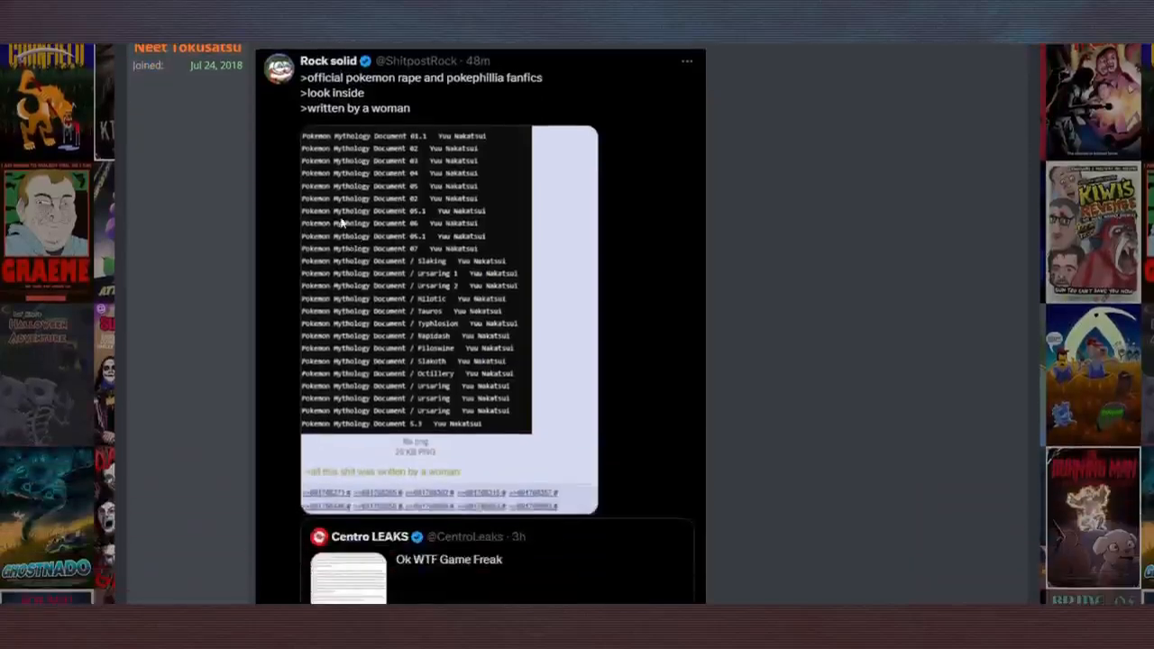
mouse_move(1139, 245)
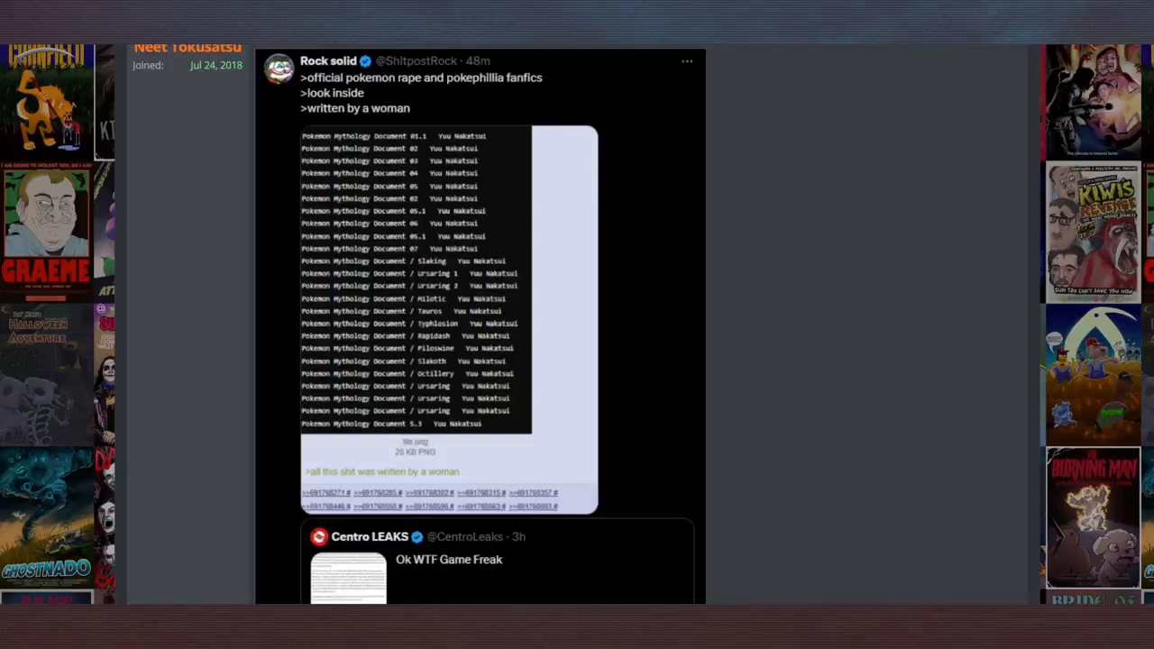
mouse_move(555, 242)
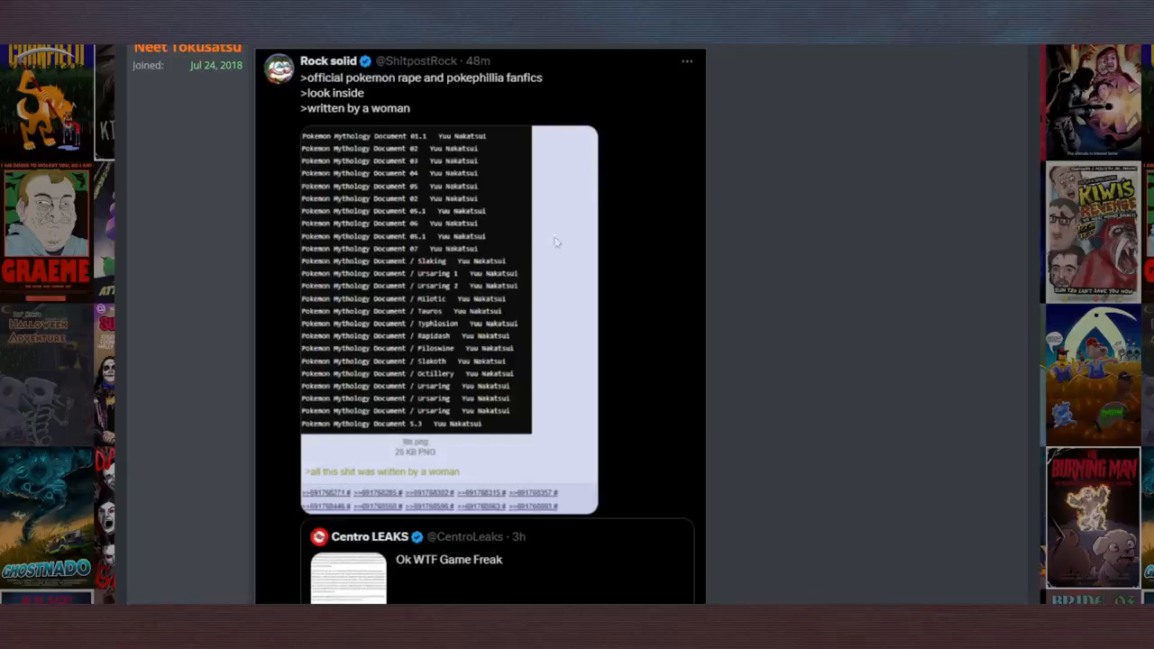
mouse_move(460, 145)
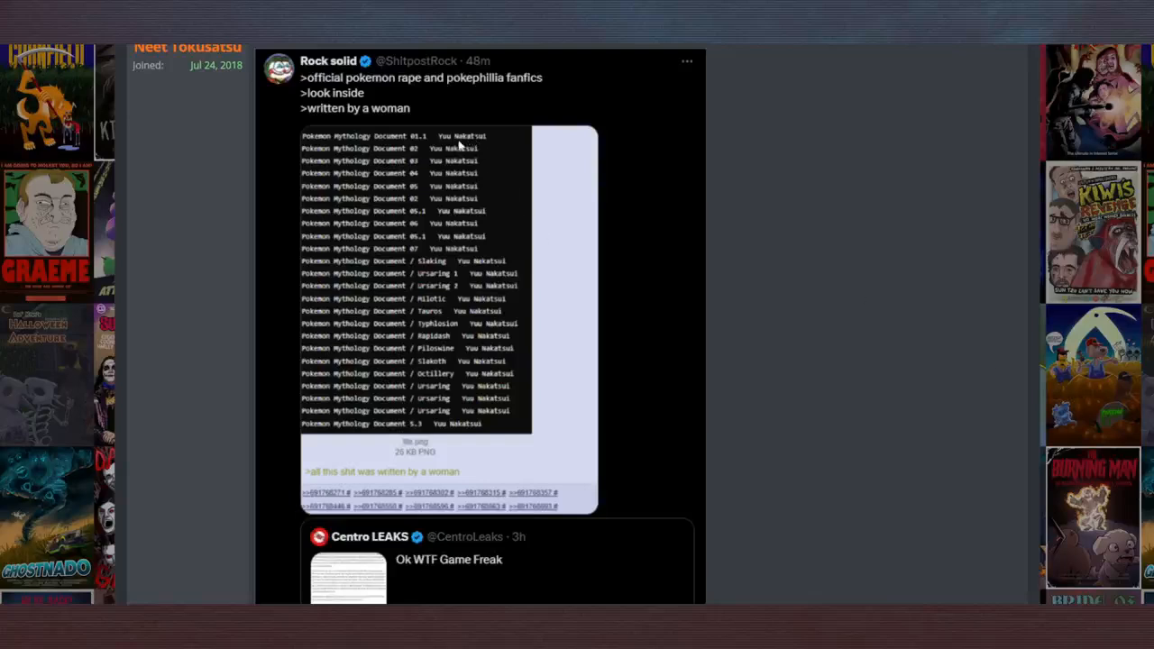
mouse_move(599, 171)
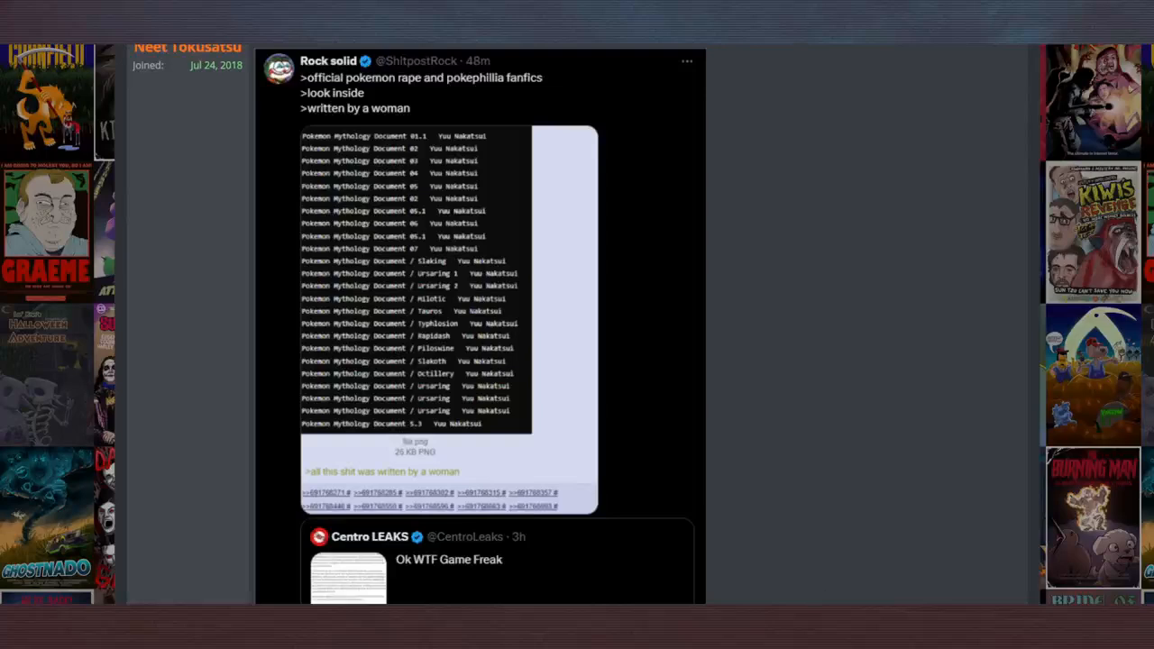
mouse_move(863, 591)
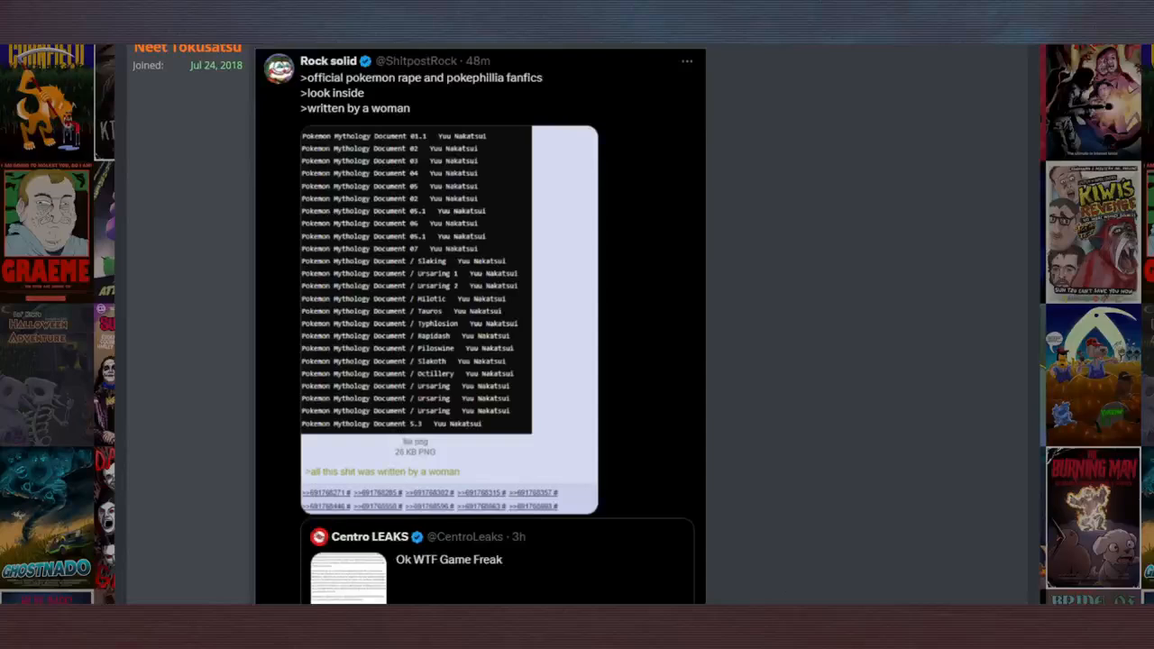
mouse_move(444, 86)
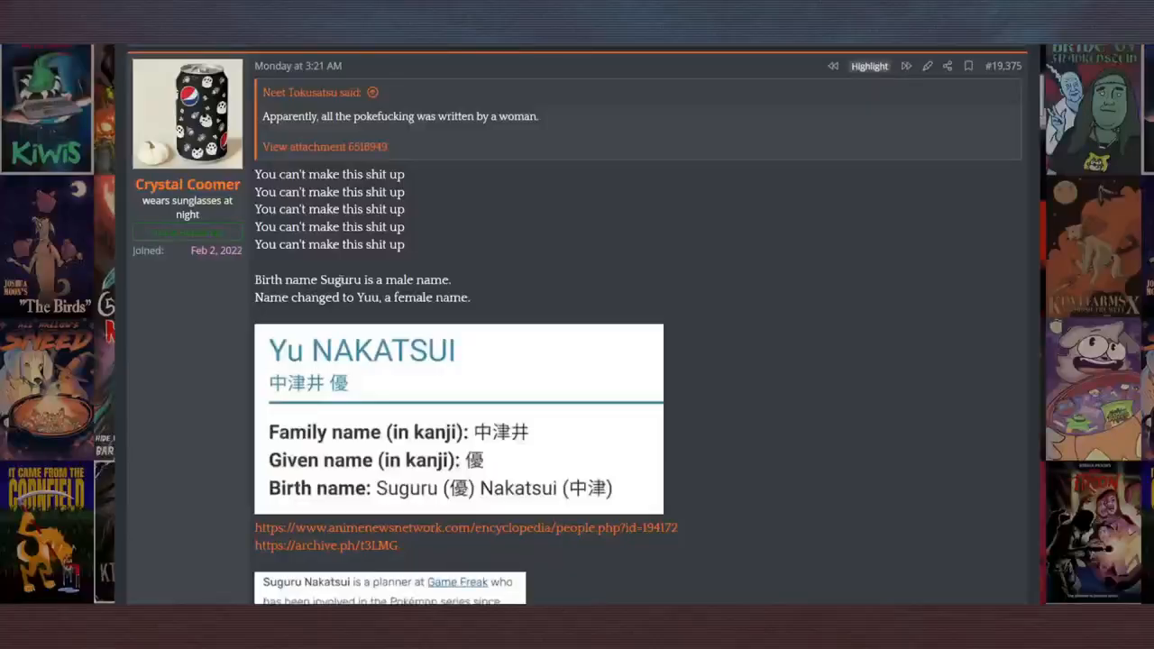
mouse_move(396, 353)
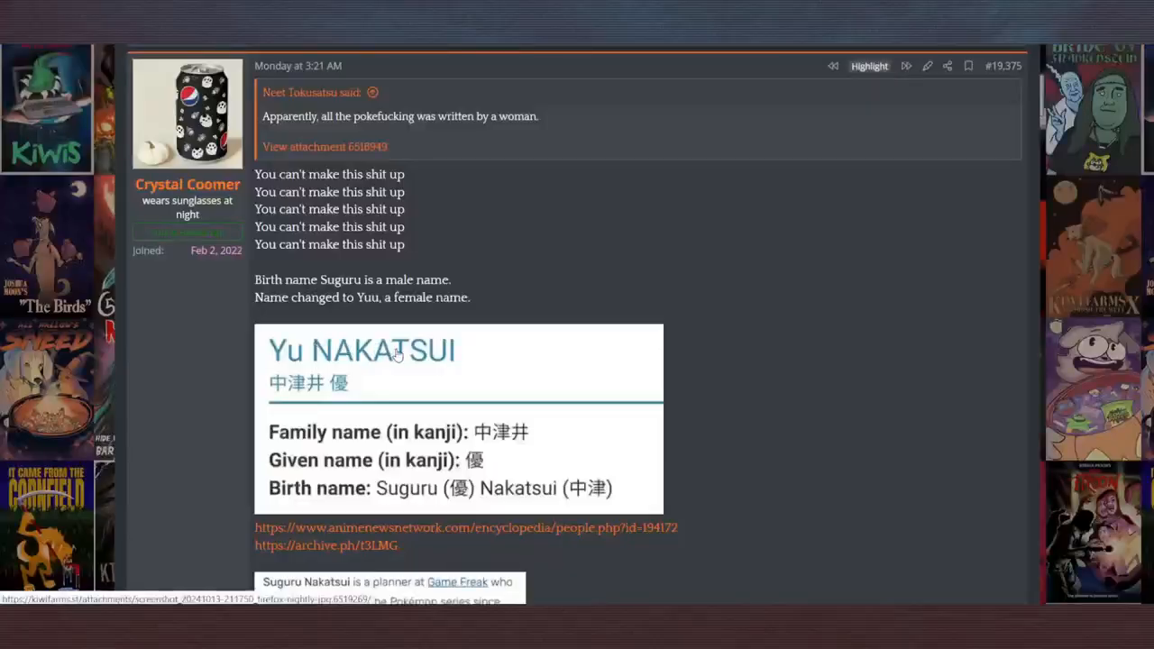
scroll(down, 3)
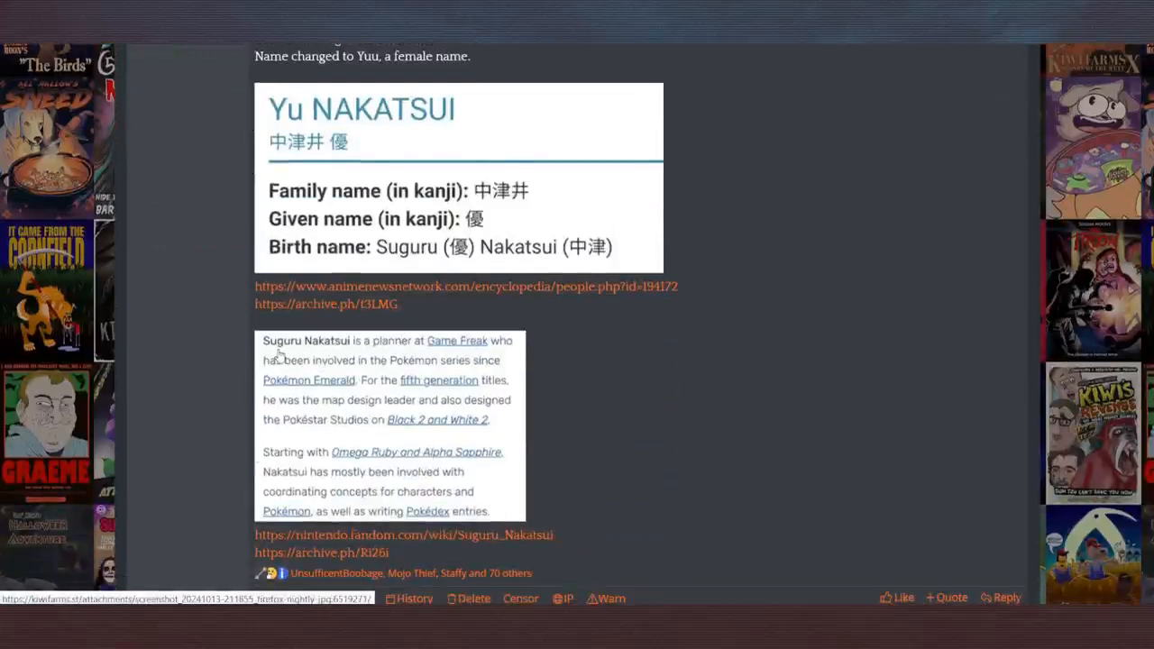
mouse_move(353, 161)
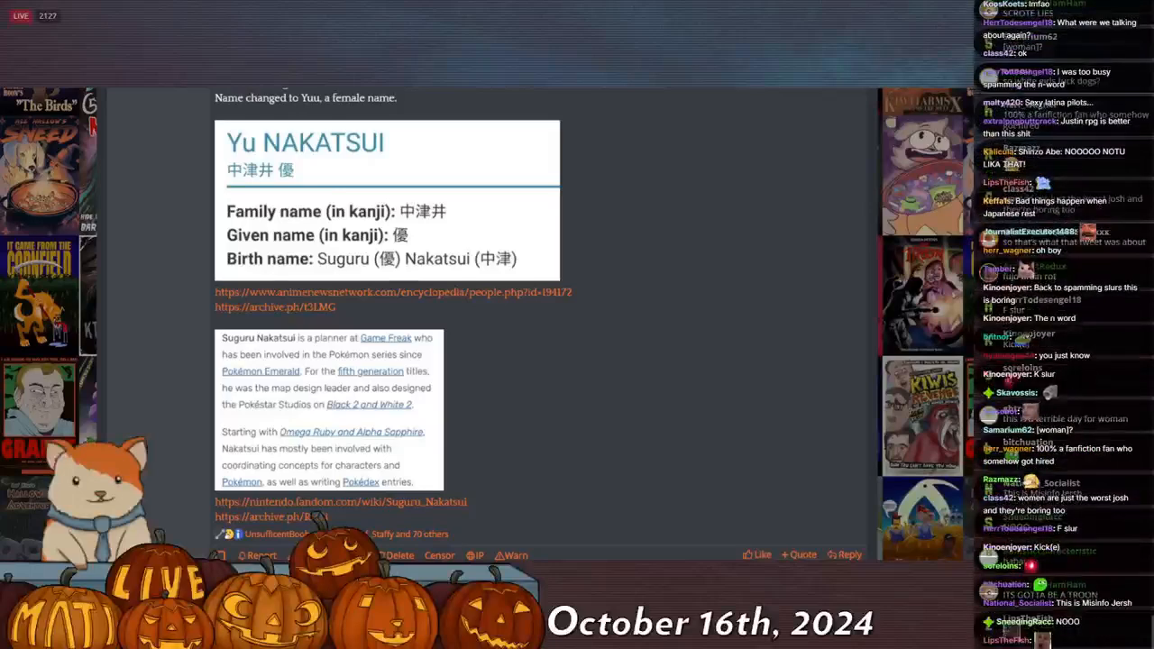
scroll(down, 3)
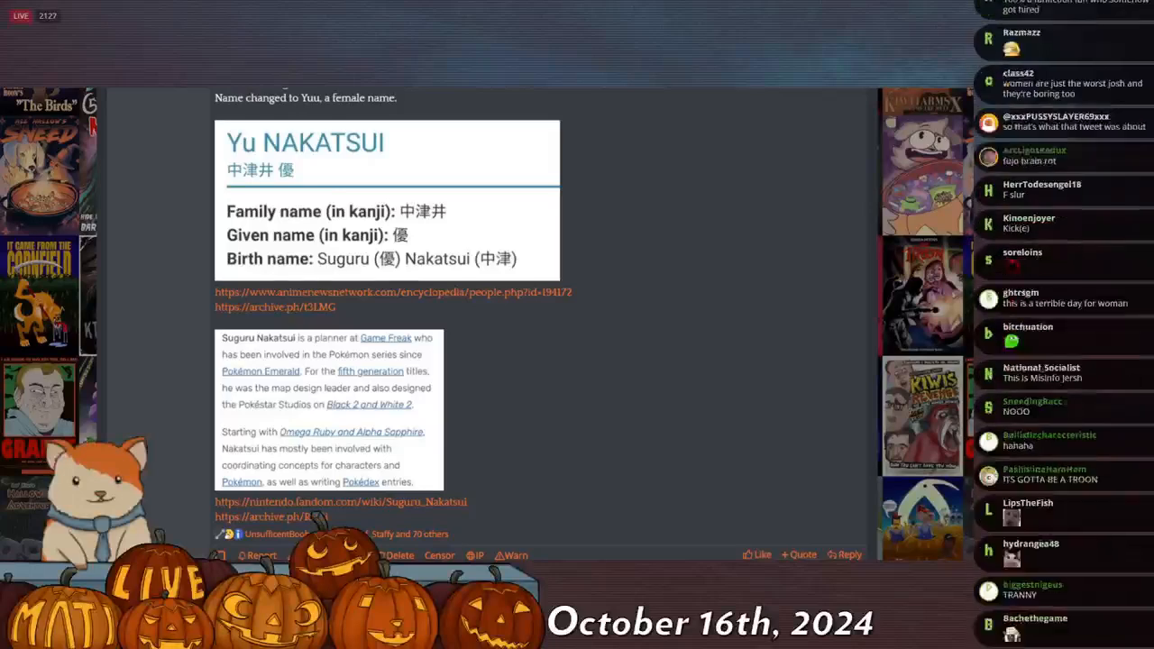
scroll(down, 3)
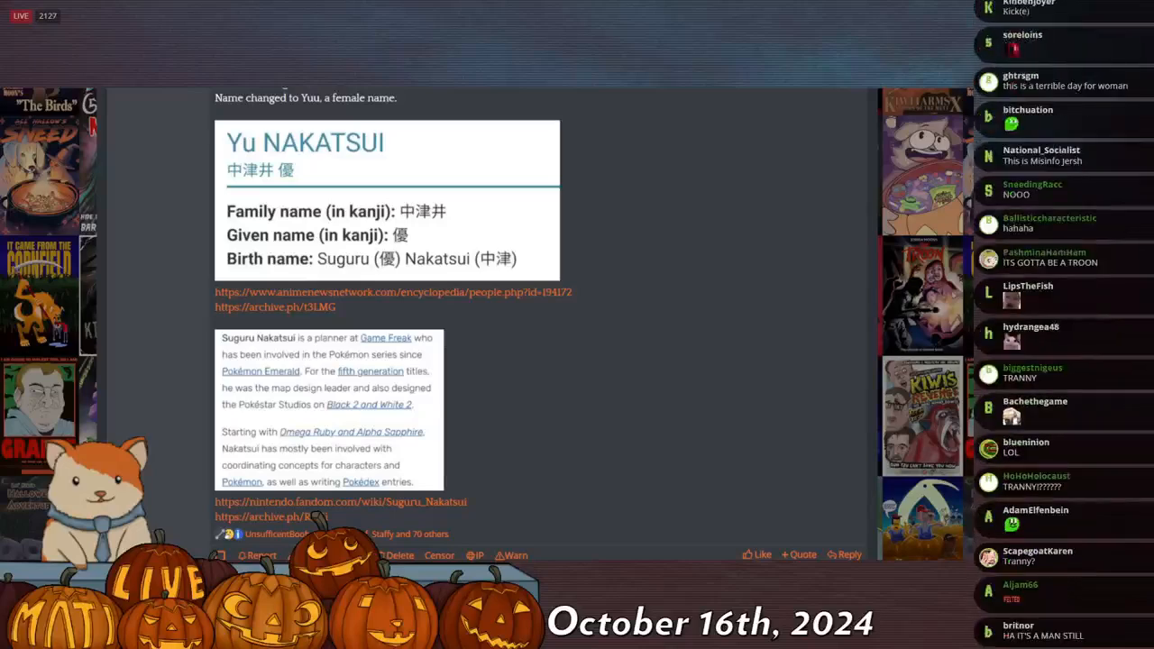
scroll(down, 3)
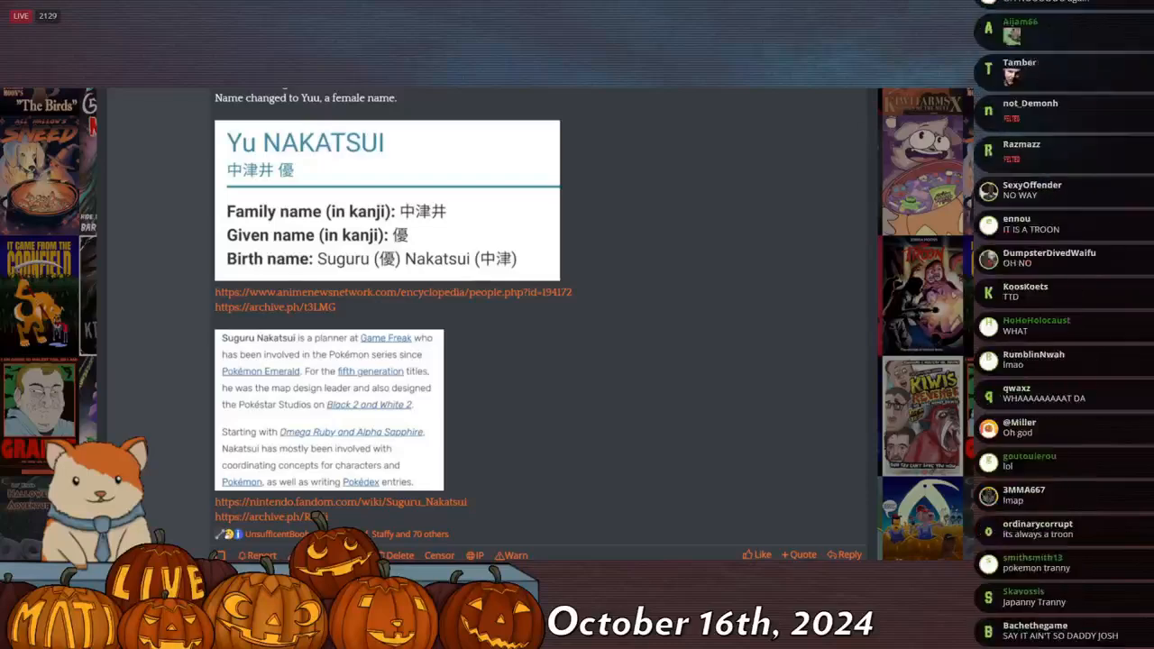
scroll(down, 3)
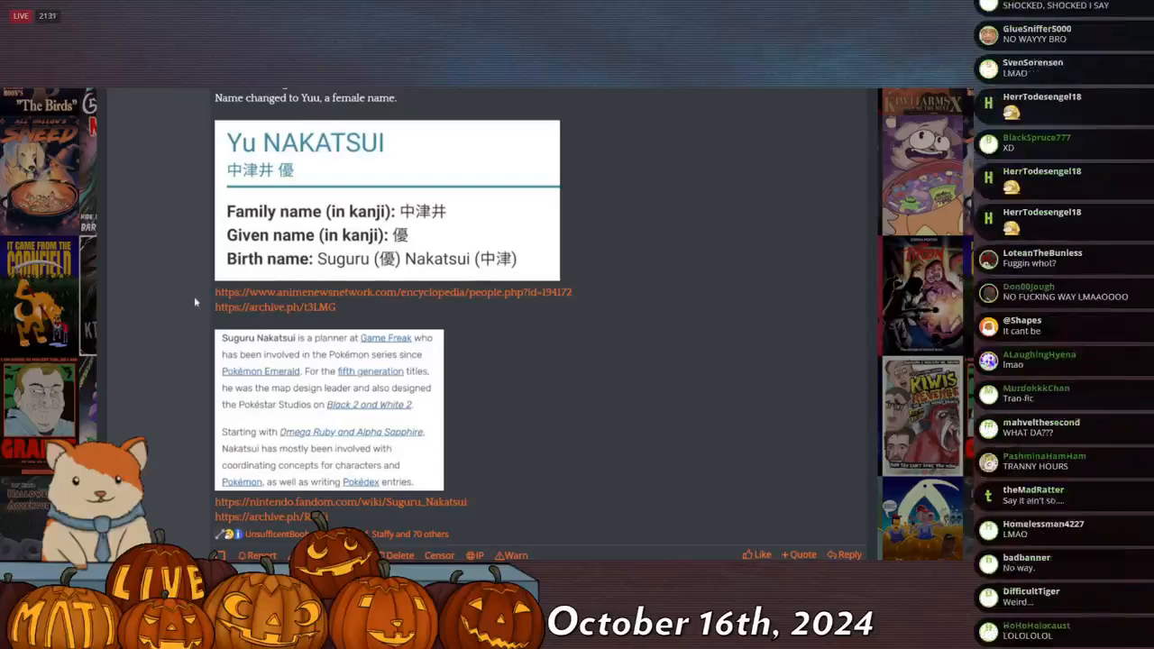
Reach the reply wishing the leaker a fine and prison and enlarge its attached tweet screenshot.
scroll(down, 3)
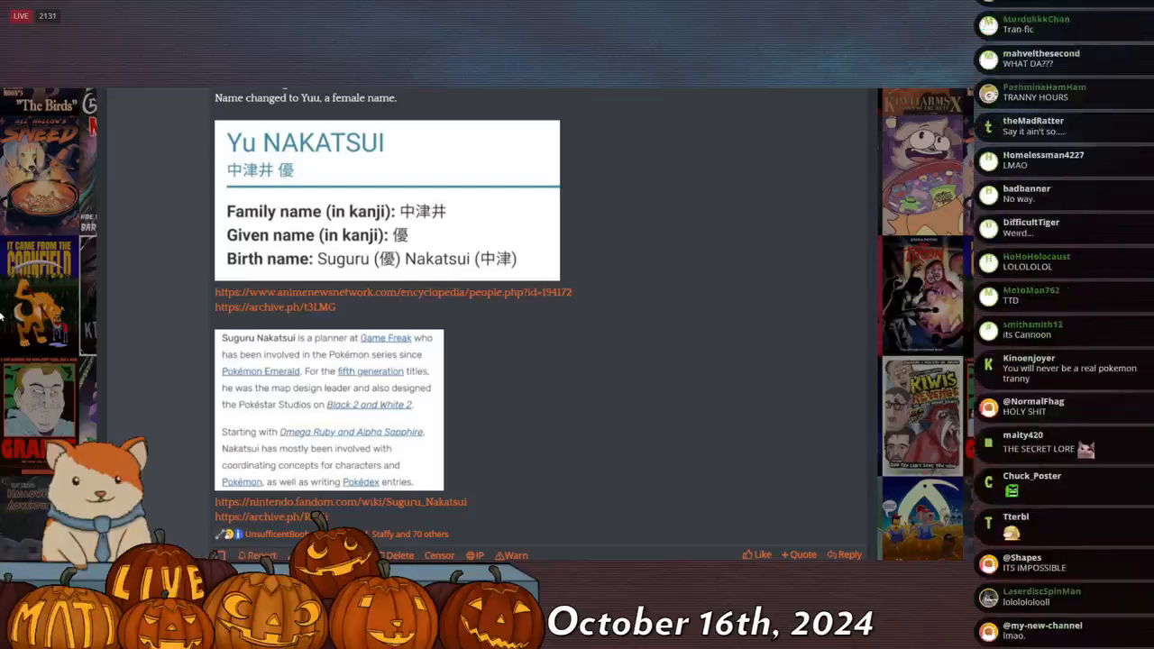
scroll(down, 3)
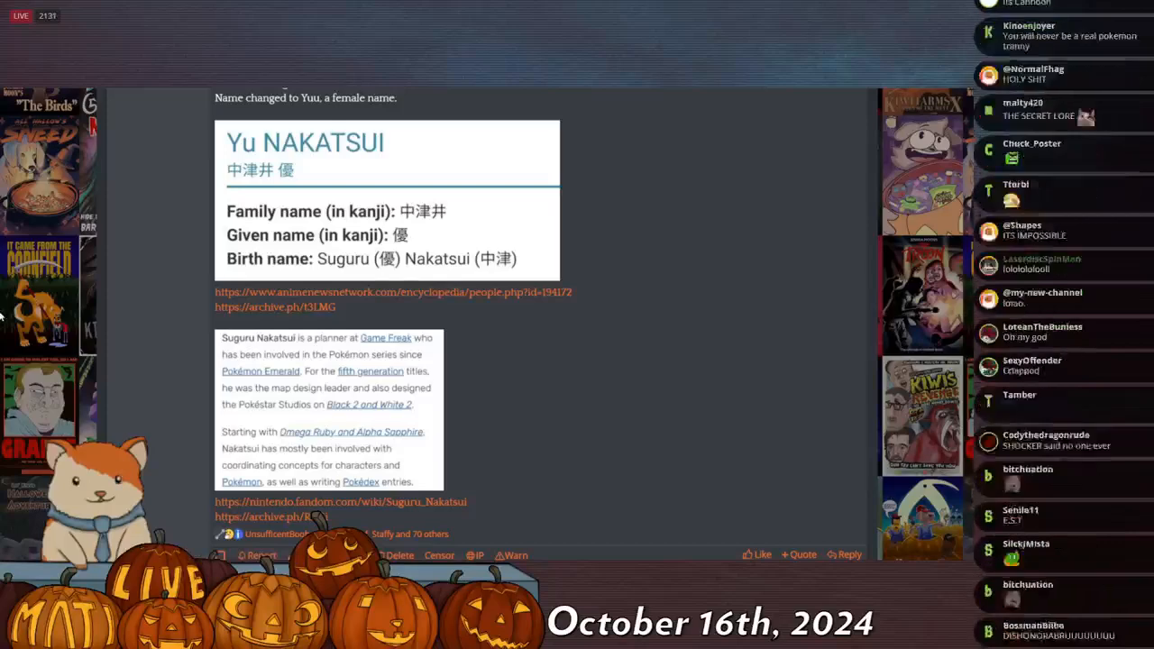
scroll(down, 3)
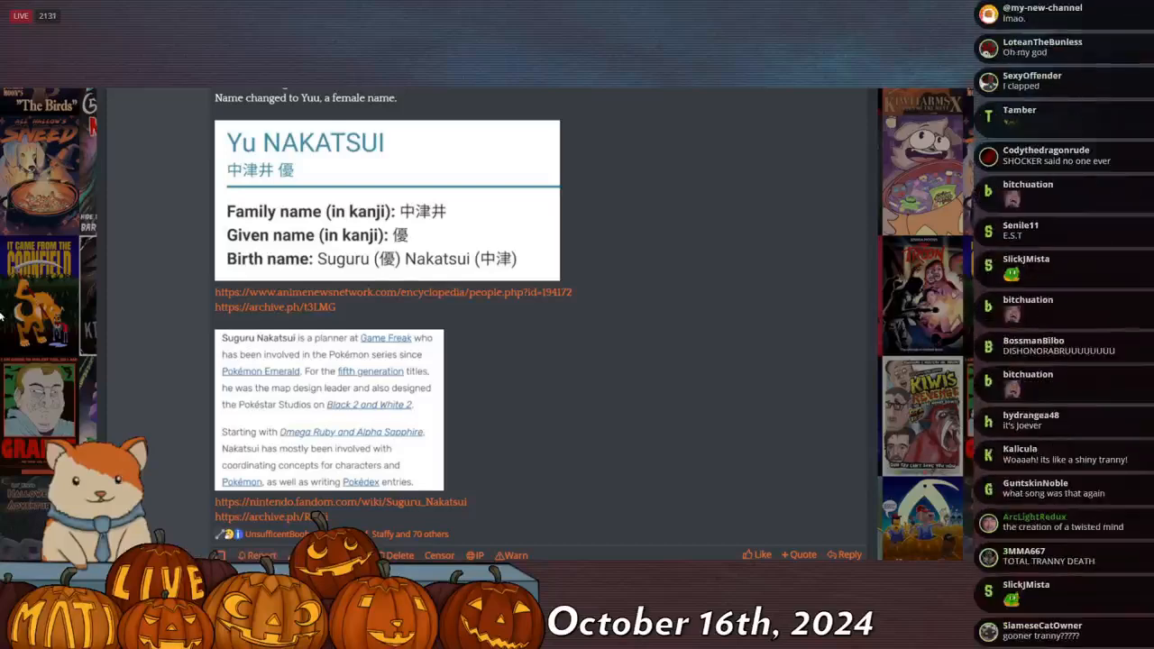
scroll(down, 3)
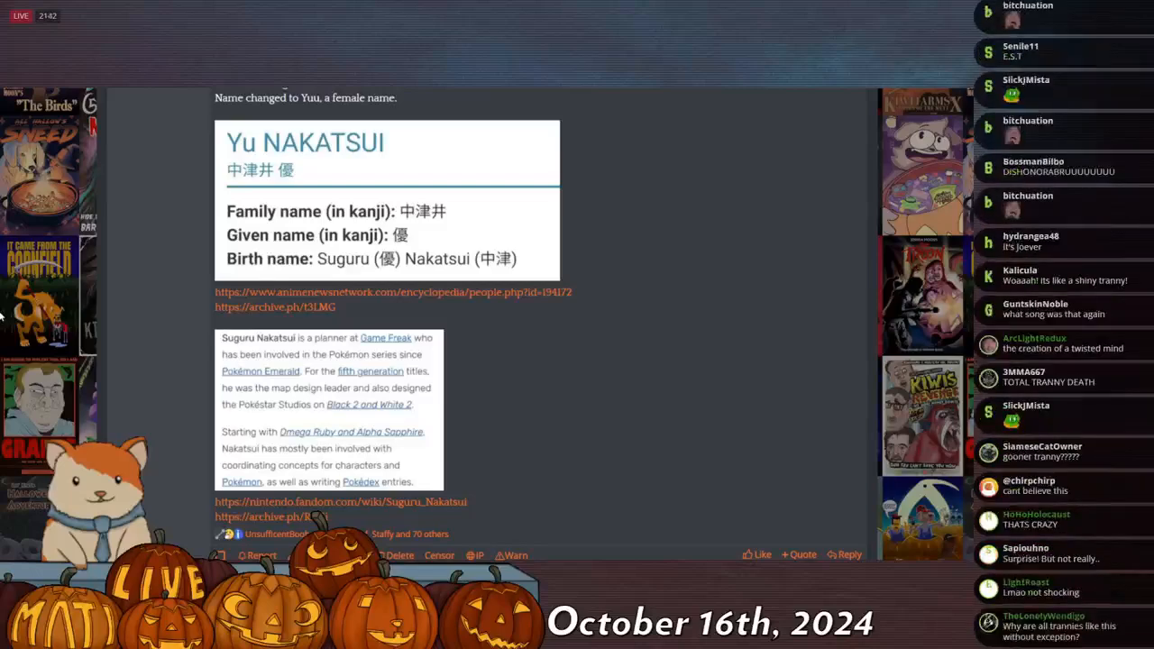
scroll(down, 3)
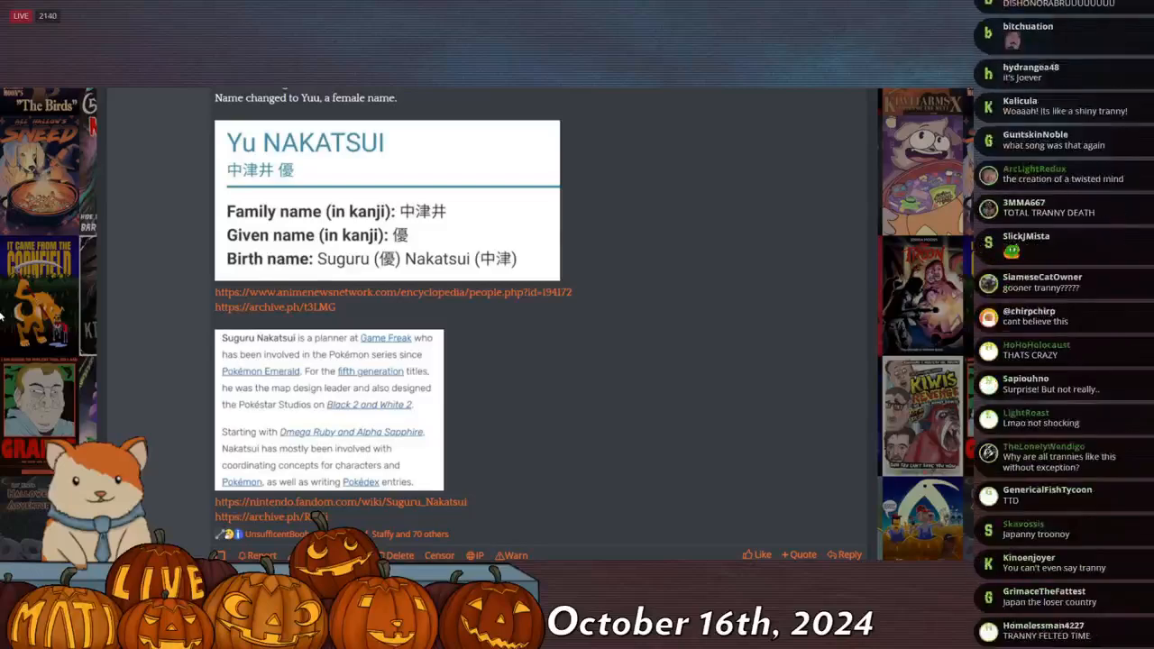
scroll(down, 3)
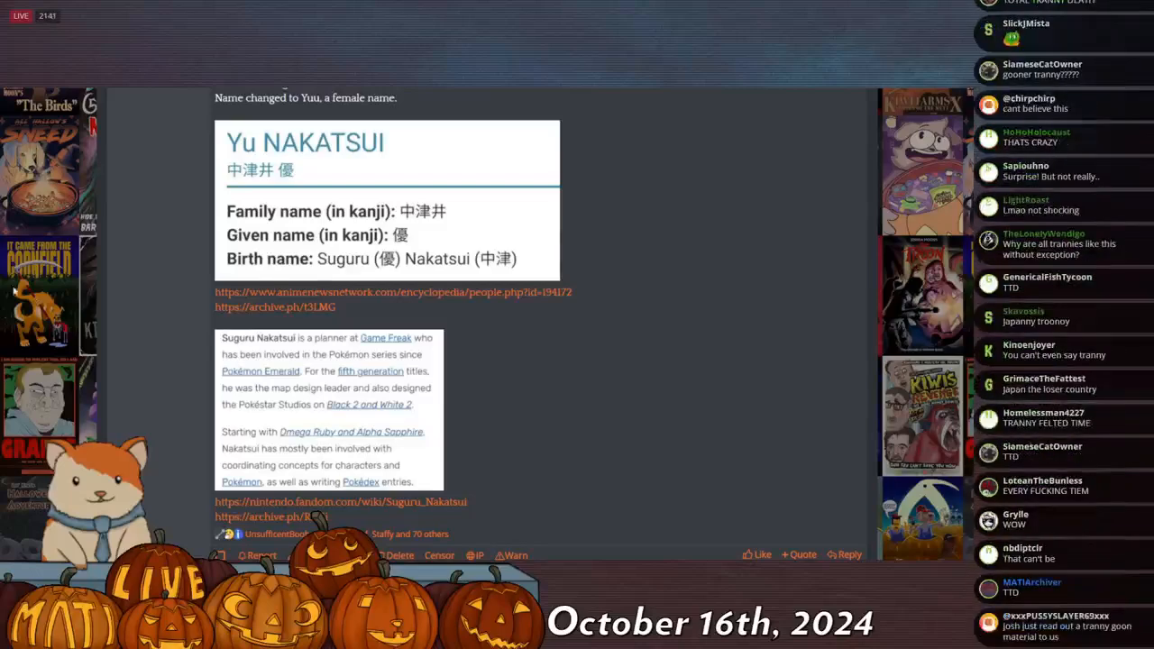
scroll(down, 3)
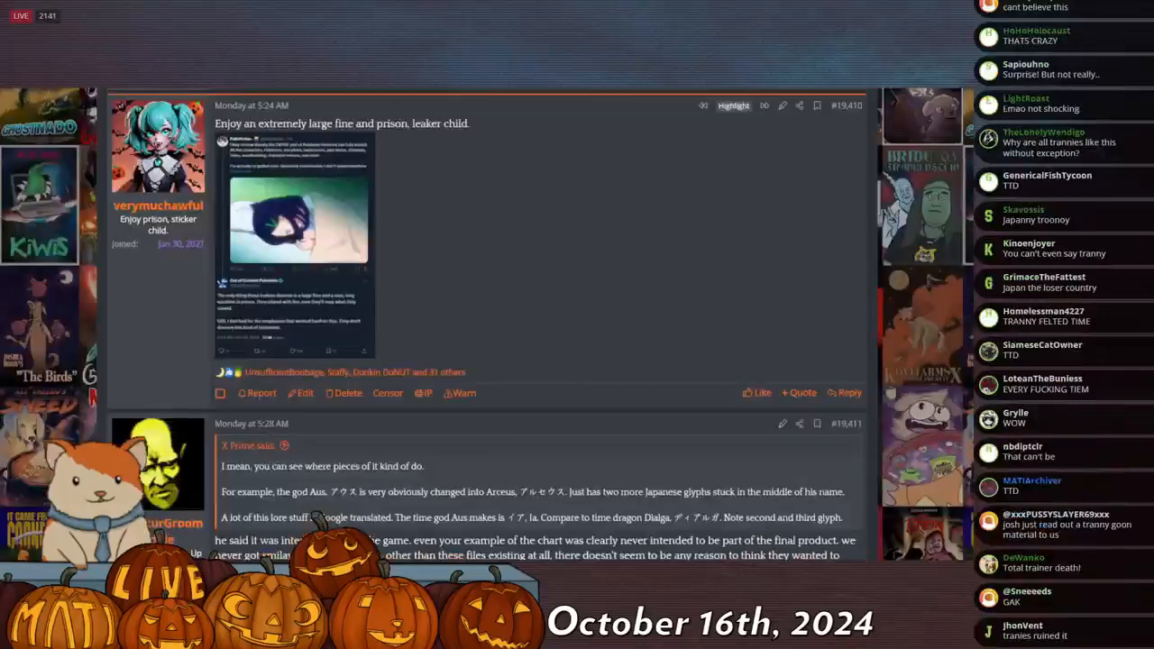
click(292, 220)
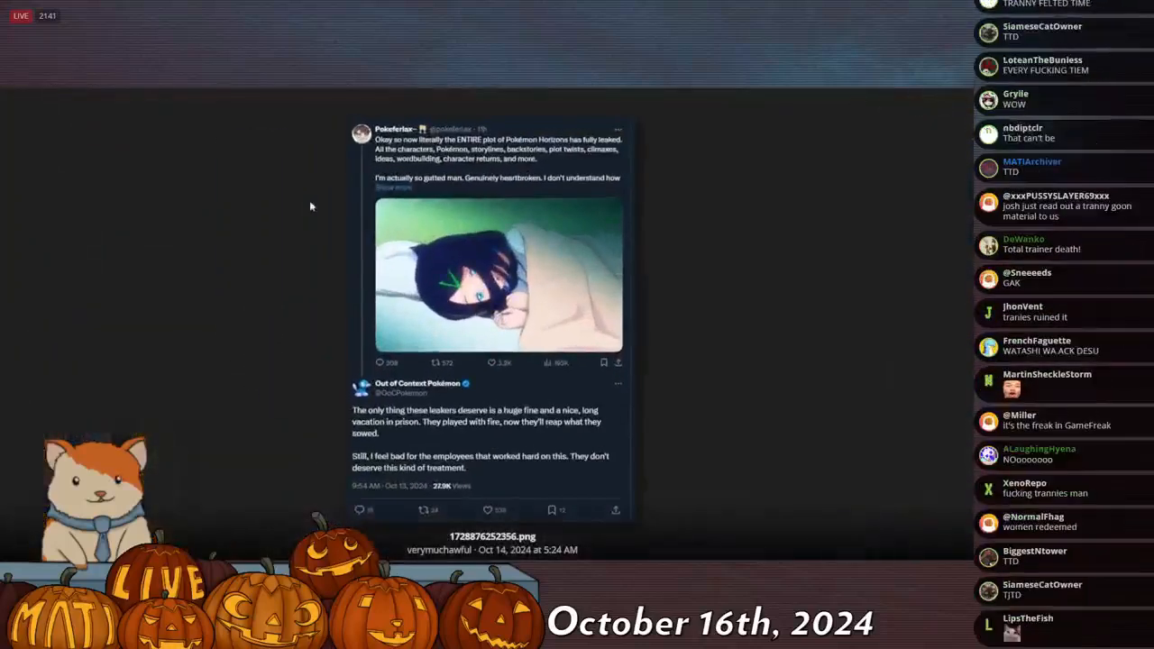
scroll(down, 3)
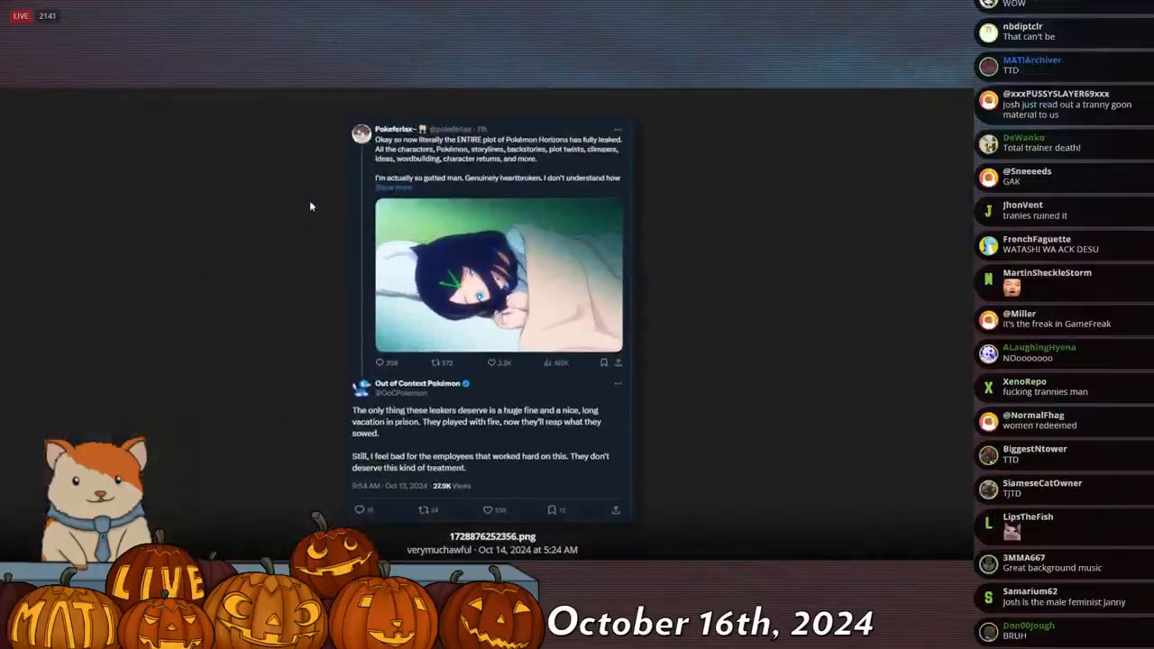
scroll(down, 3)
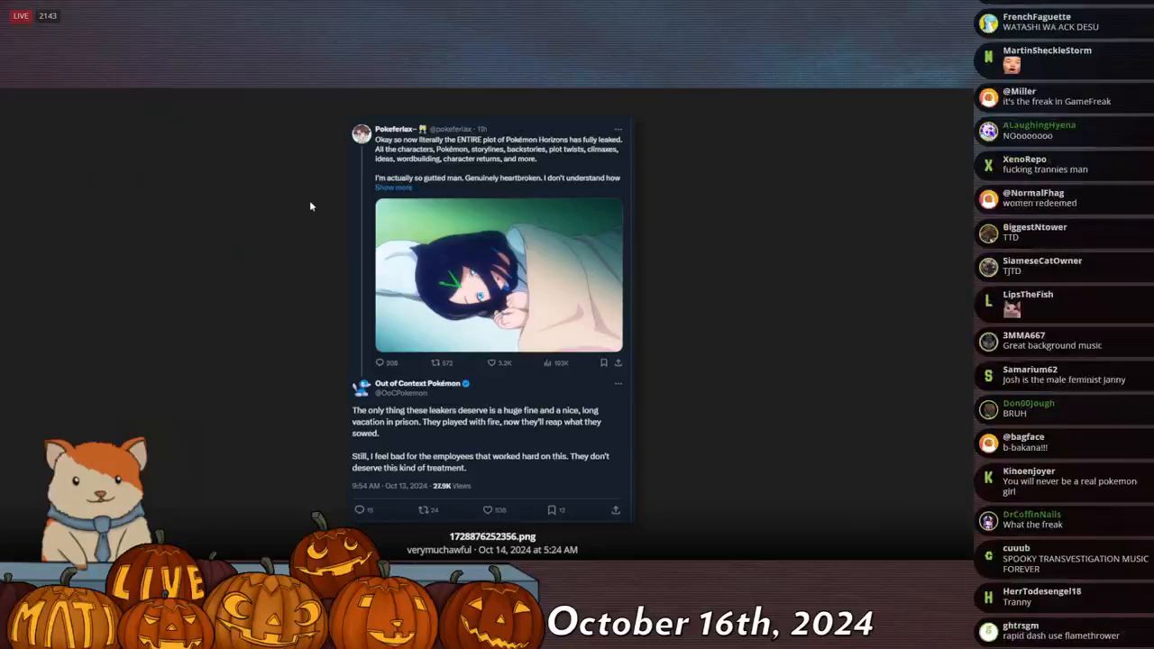
scroll(down, 3)
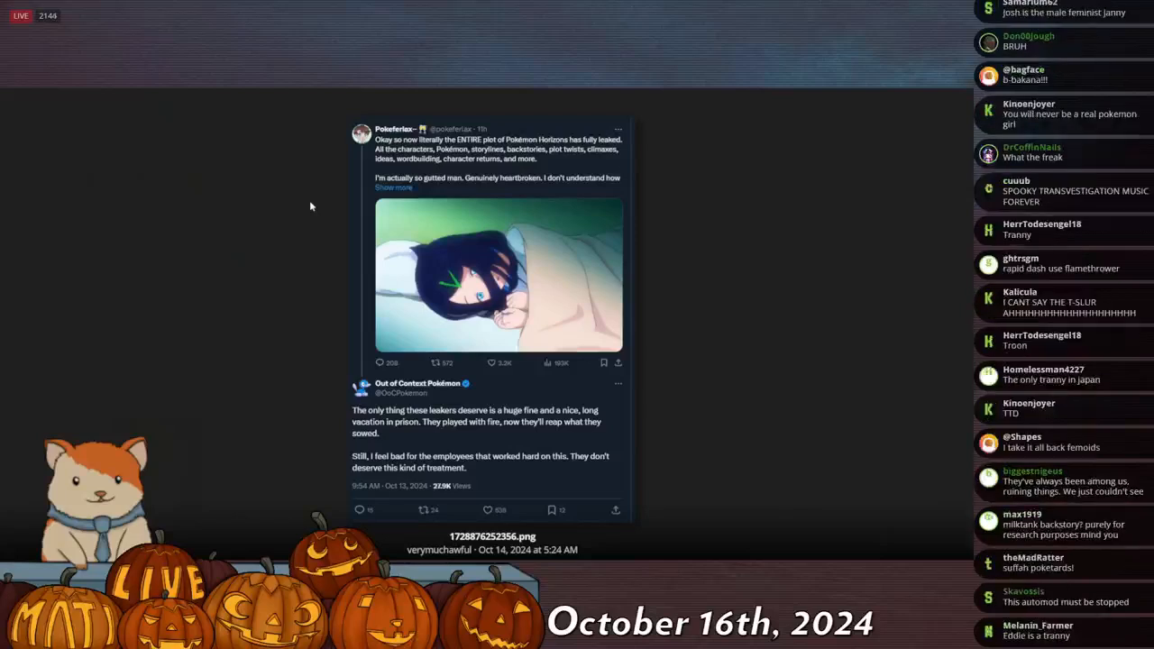
scroll(down, 3)
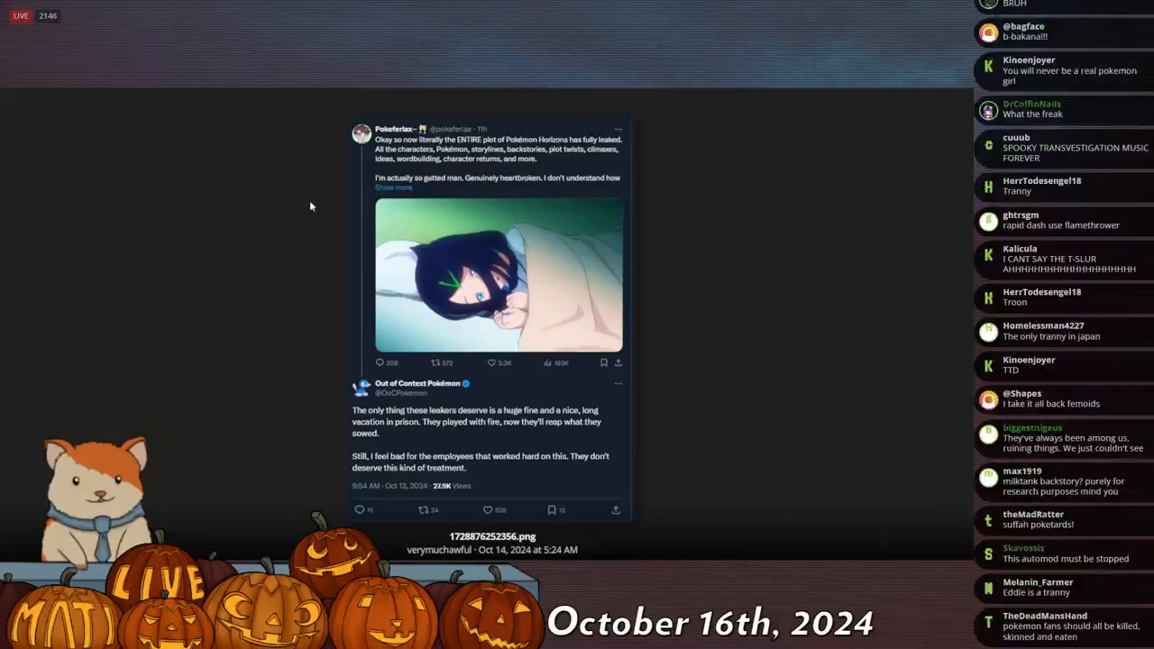
scroll(down, 3)
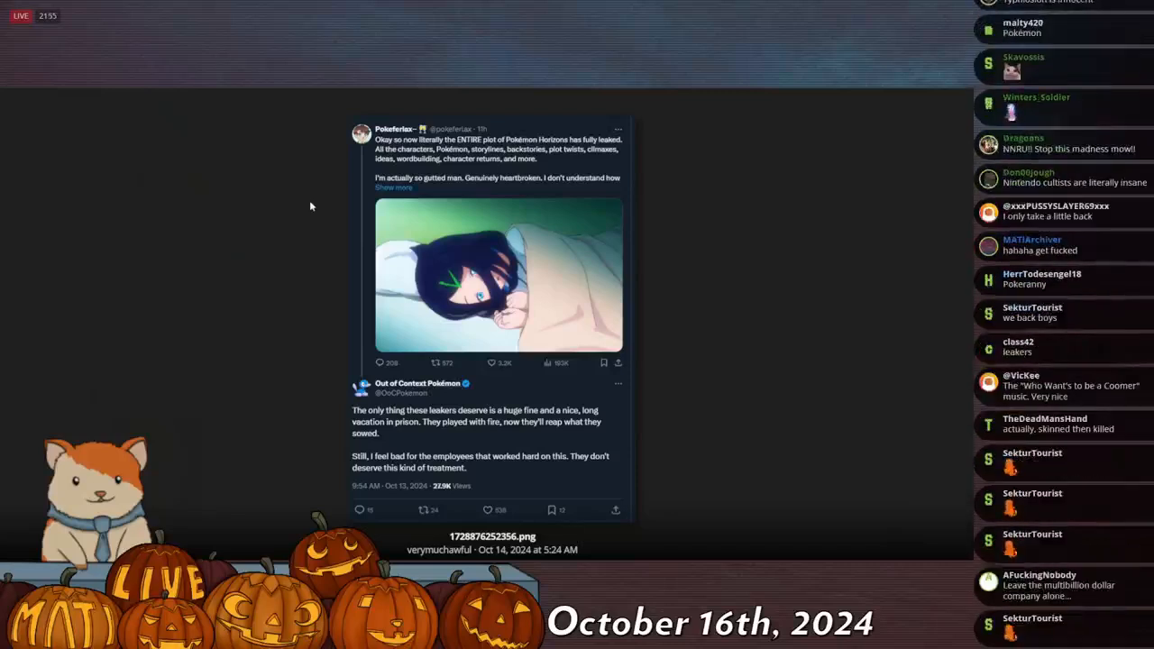
scroll(down, 3)
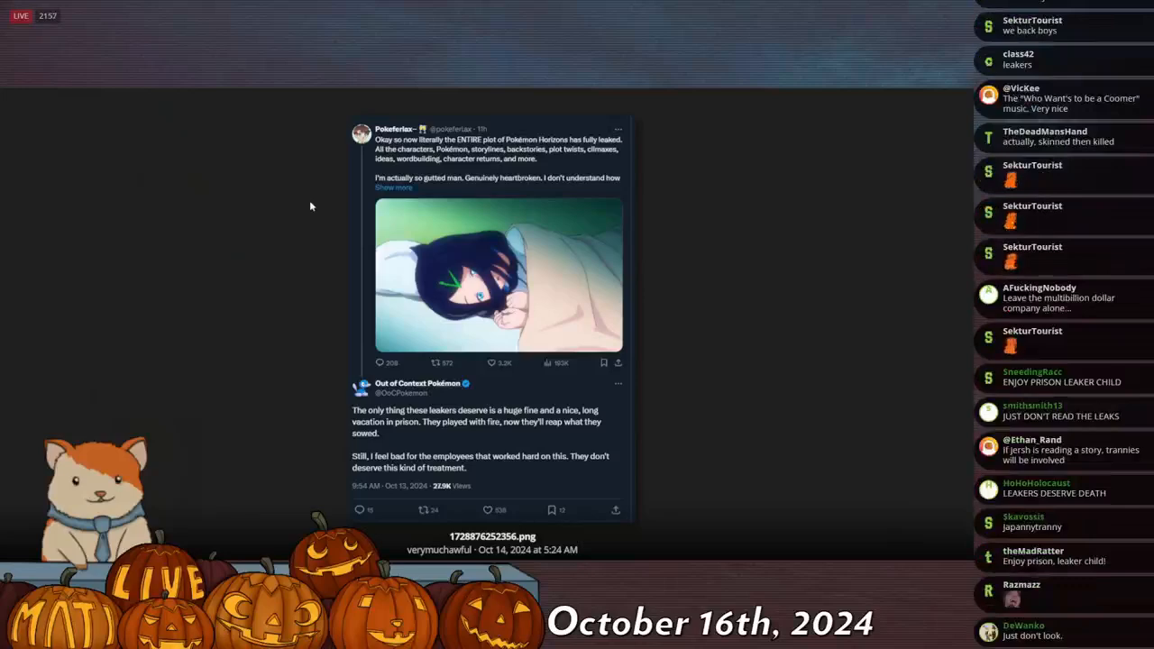
scroll(down, 3)
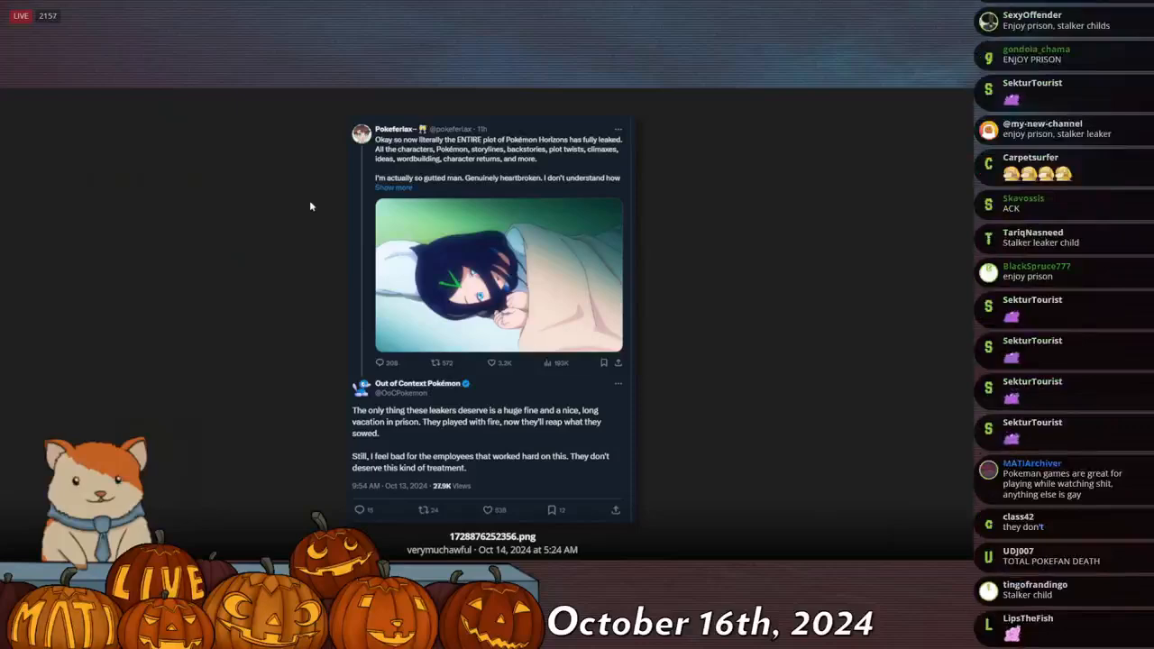
scroll(down, 3)
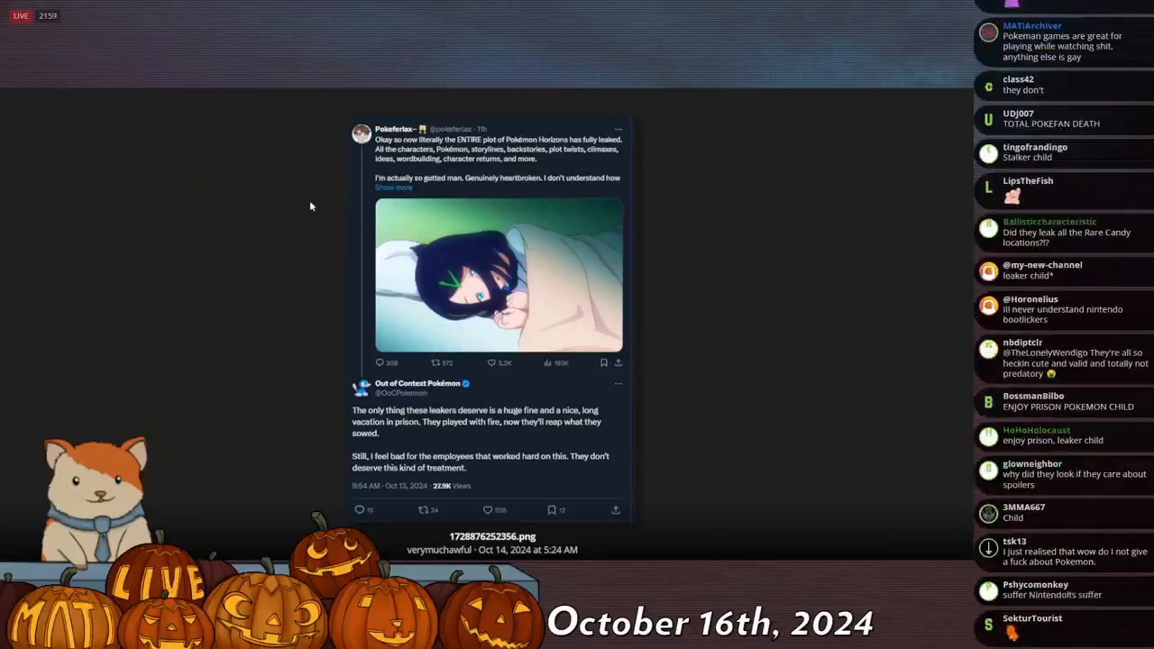
scroll(down, 3)
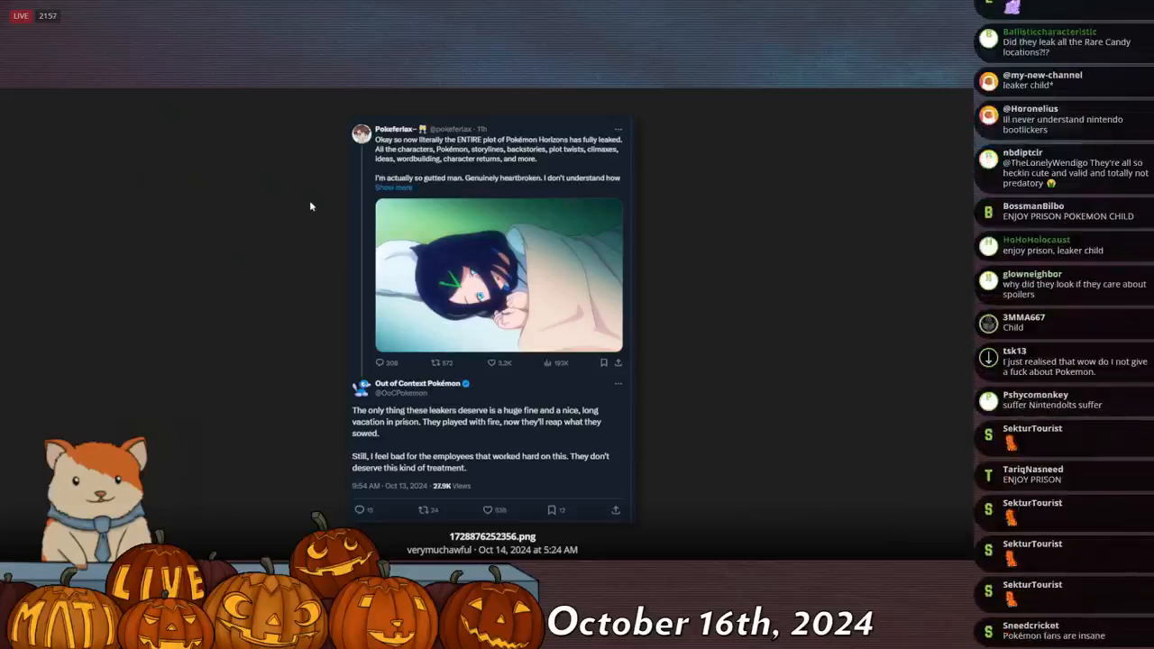
scroll(down, 3)
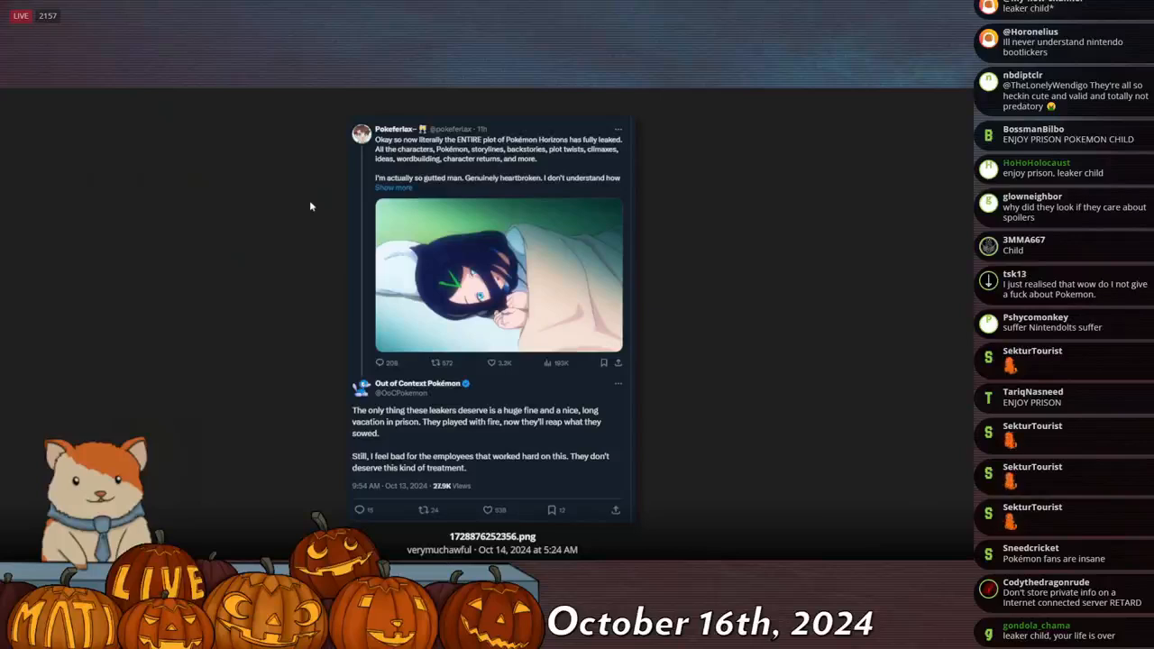
scroll(down, 3)
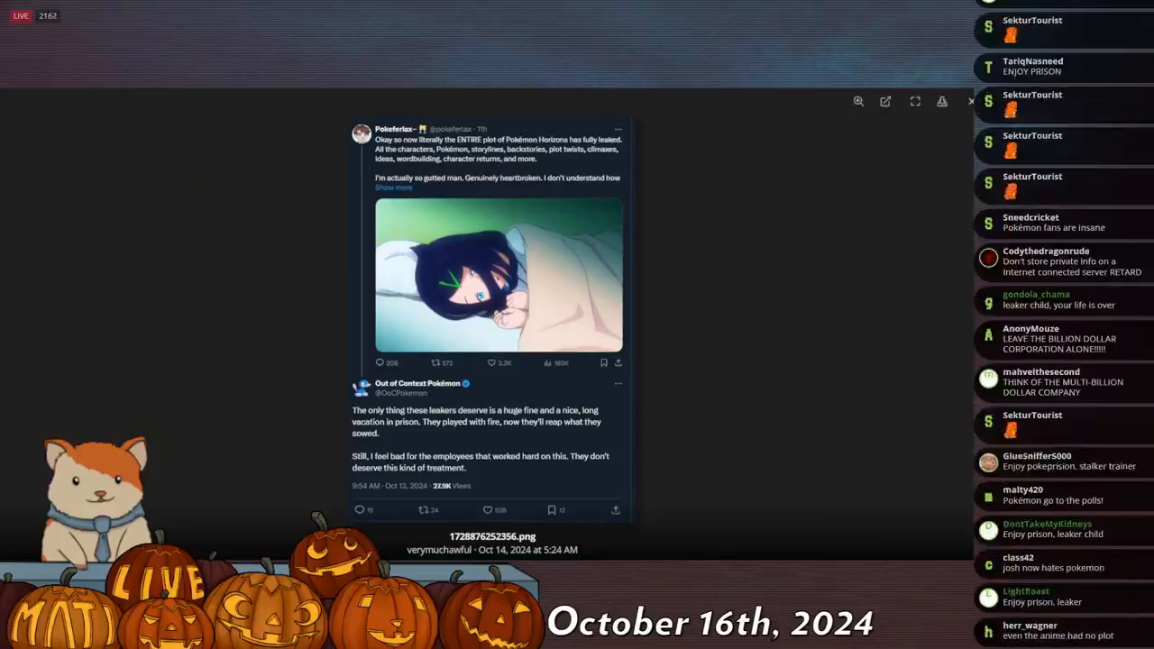
scroll(down, 3)
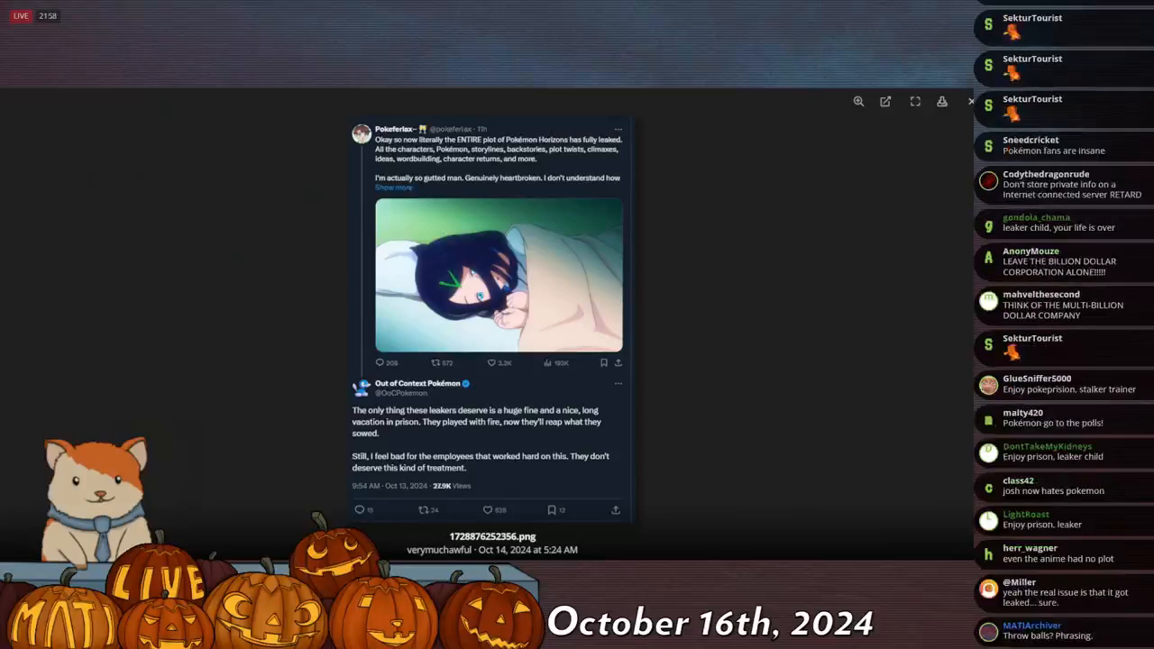
scroll(down, 3)
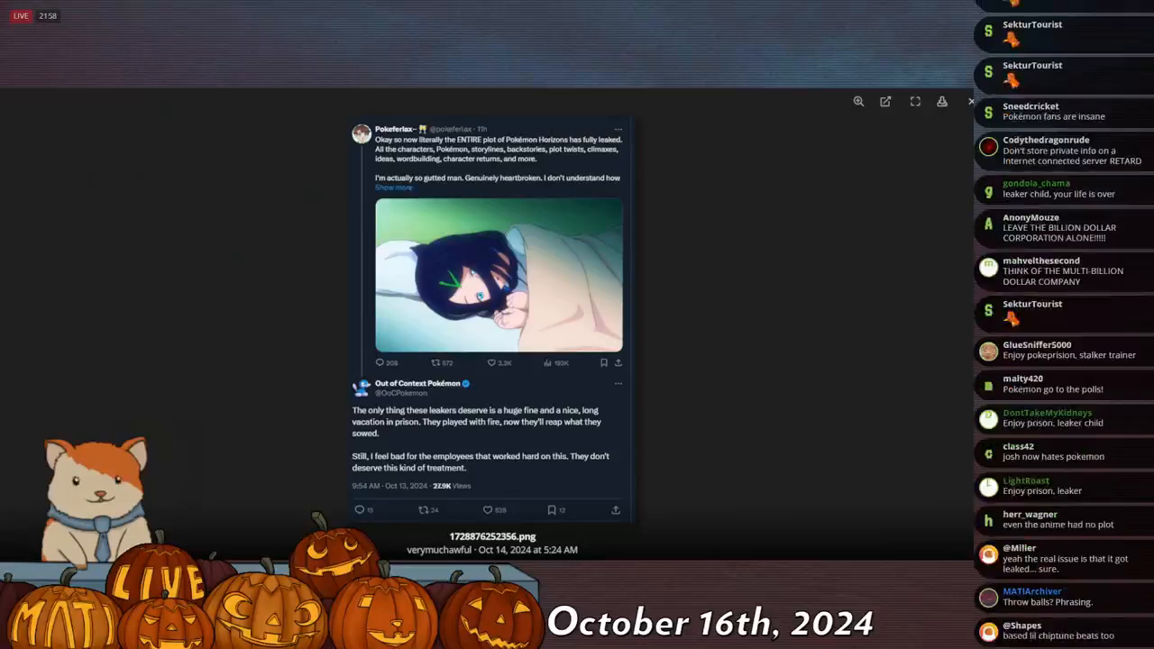
scroll(down, 3)
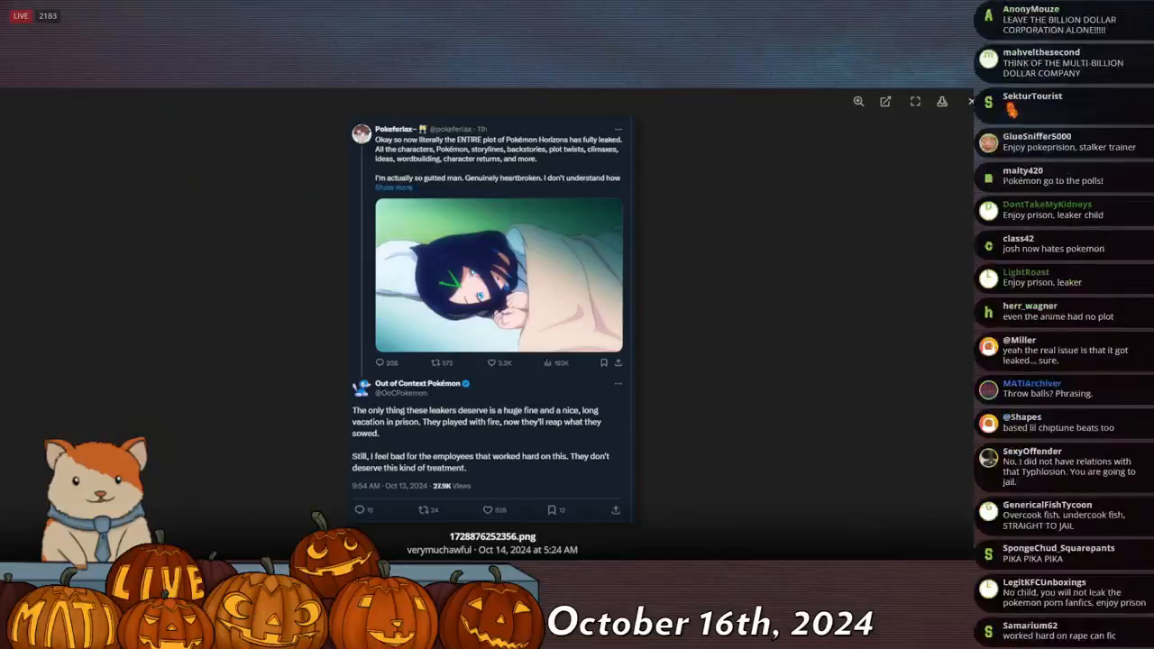
scroll(down, 3)
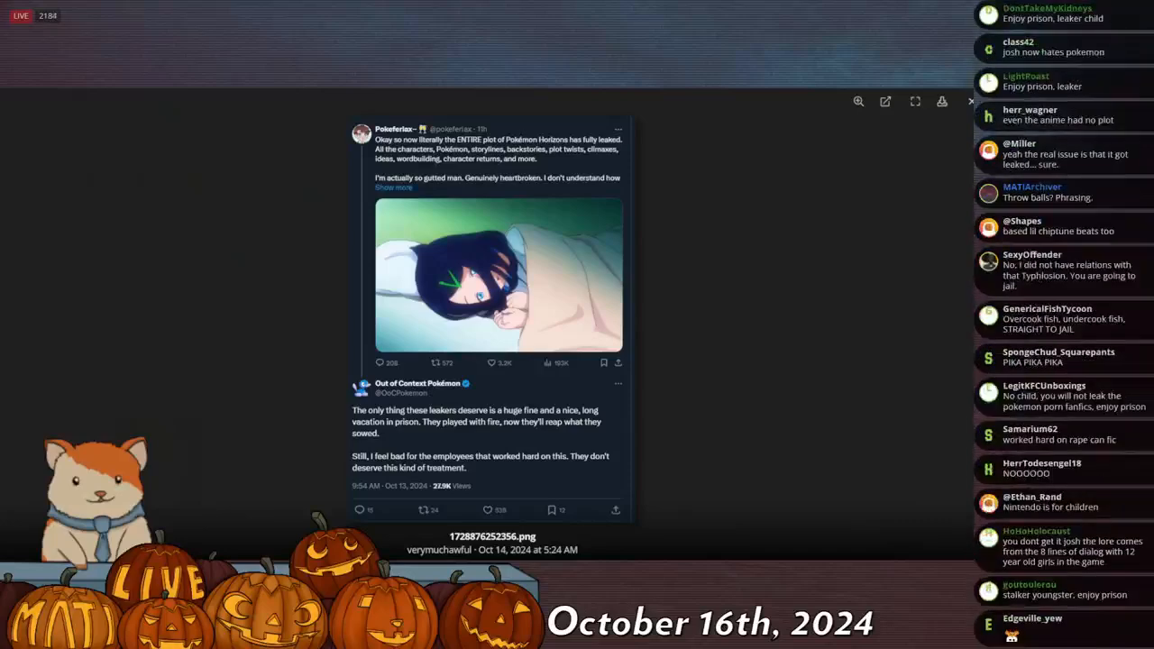
scroll(down, 3)
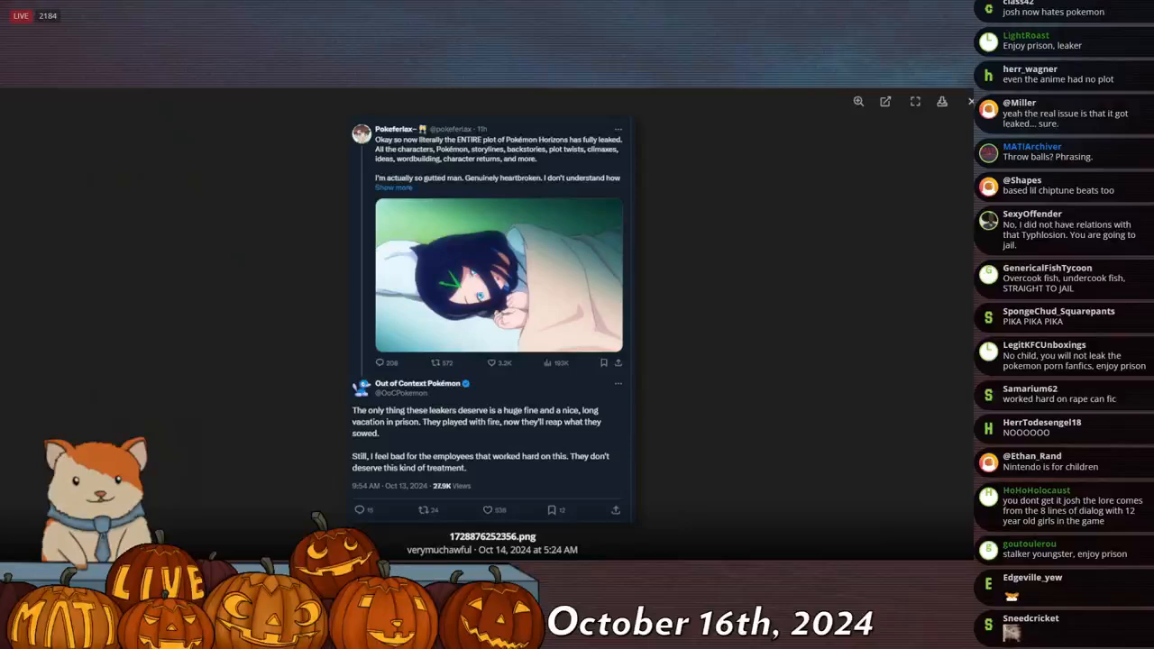
scroll(down, 3)
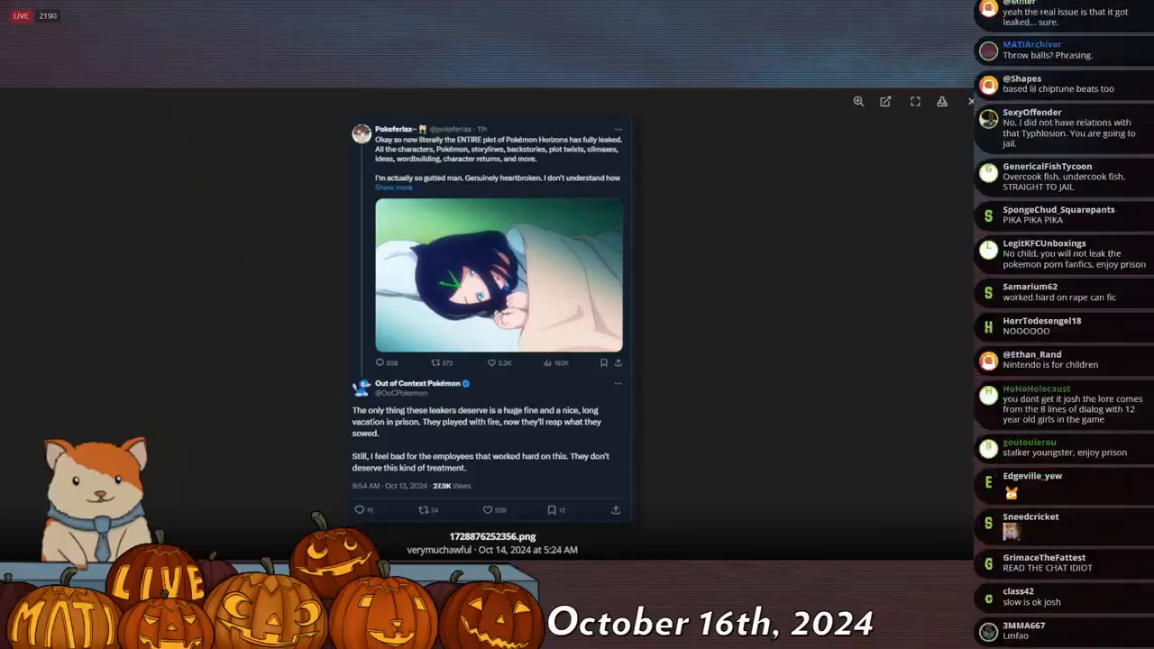
scroll(down, 3)
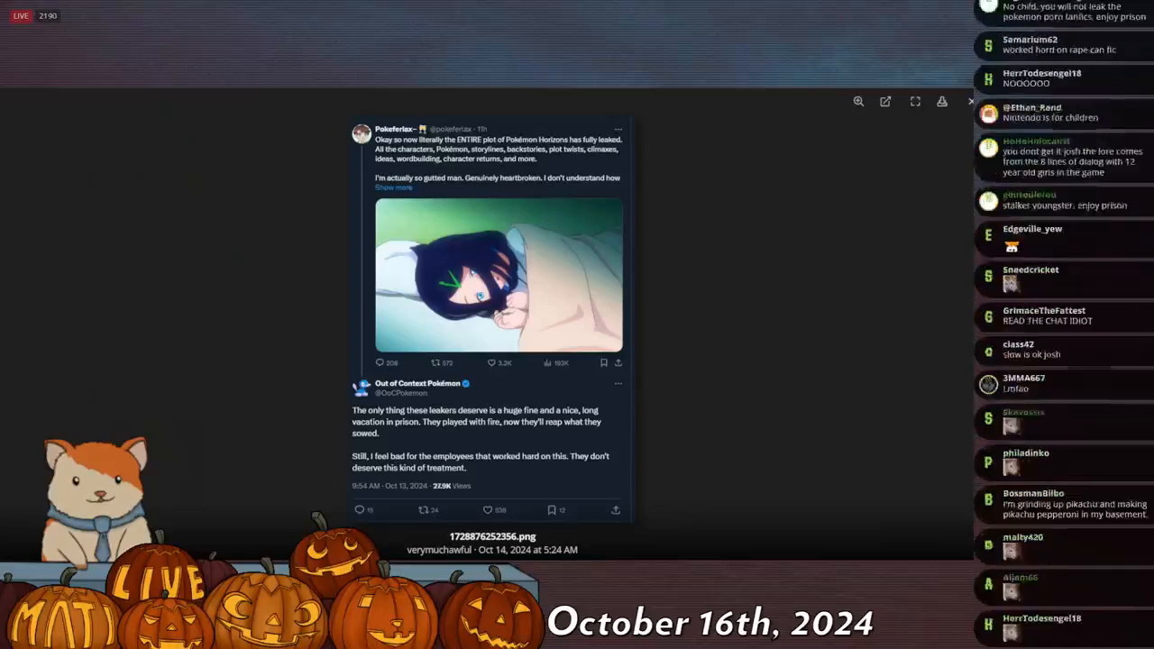
scroll(down, 3)
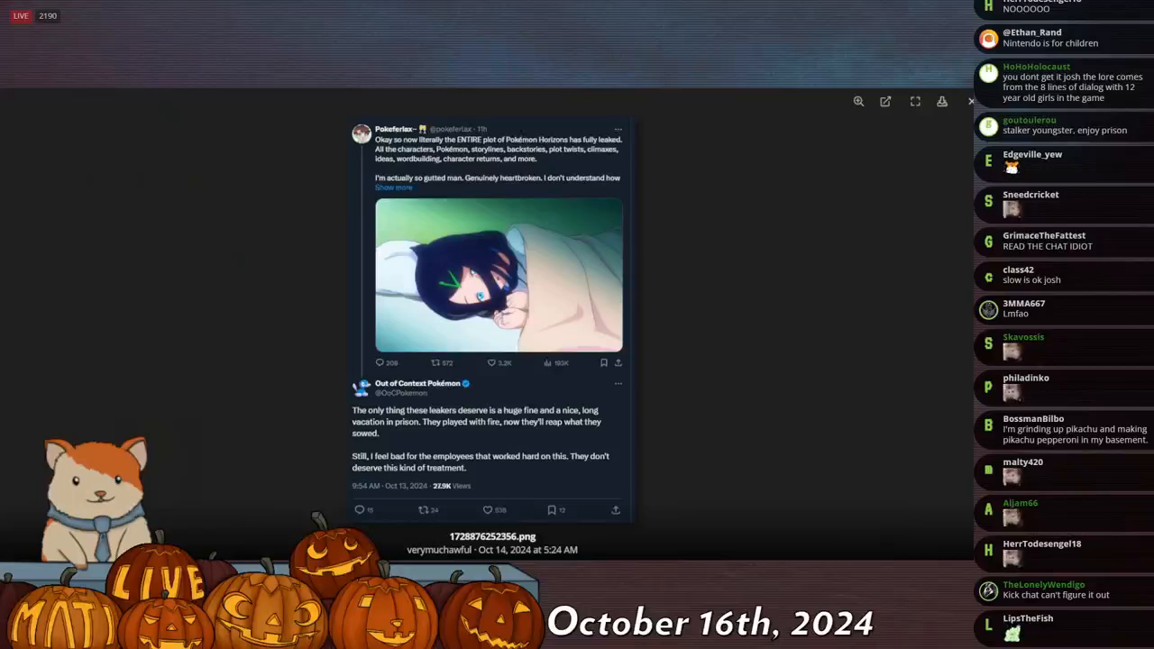
scroll(down, 3)
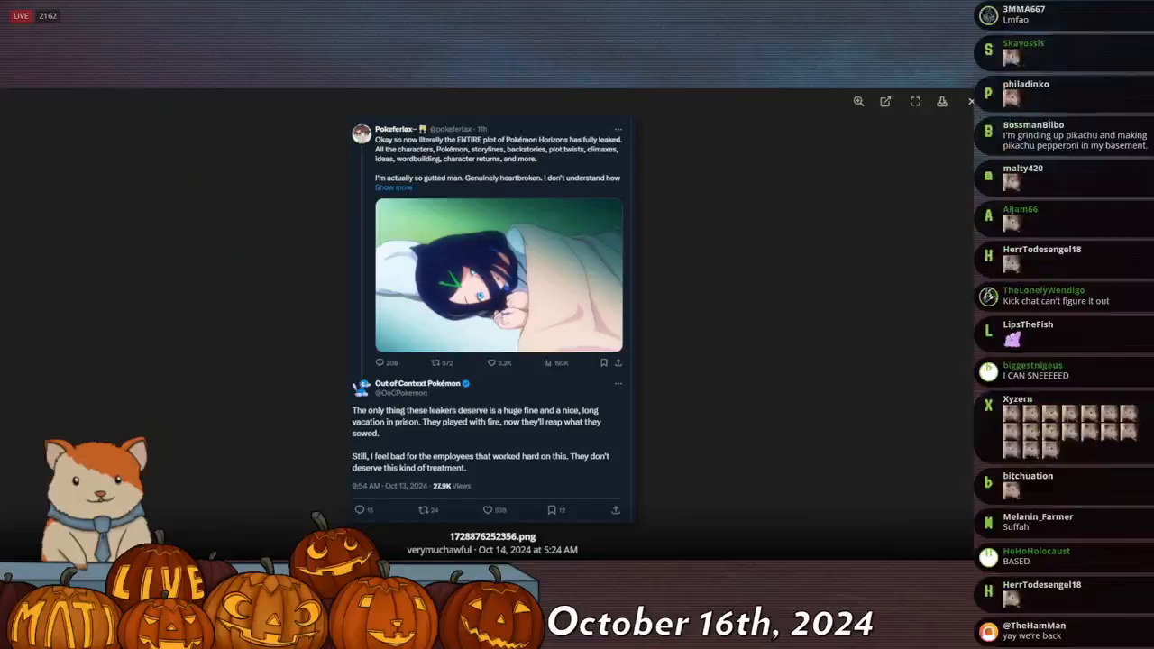
scroll(down, 3)
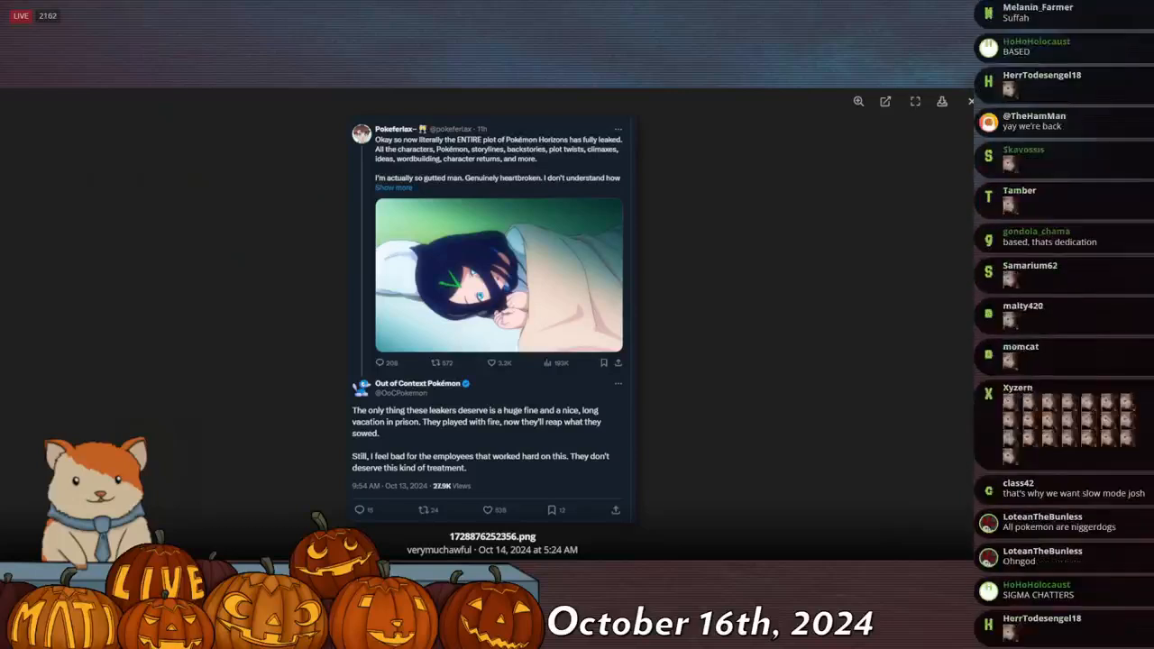
scroll(down, 3)
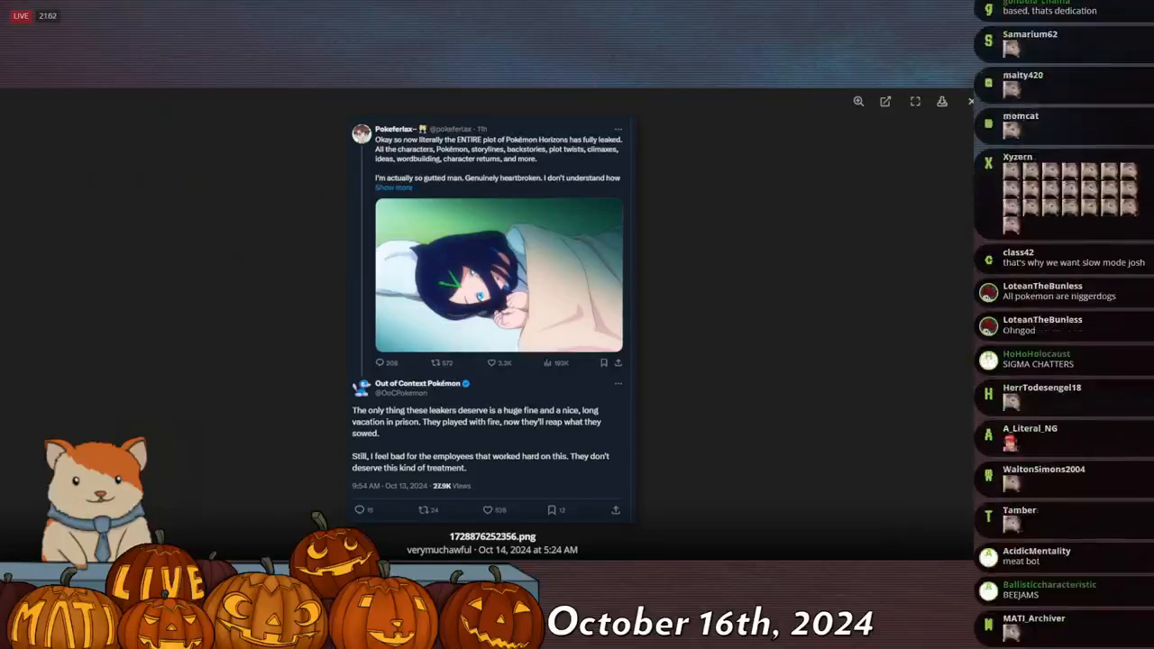
scroll(down, 3)
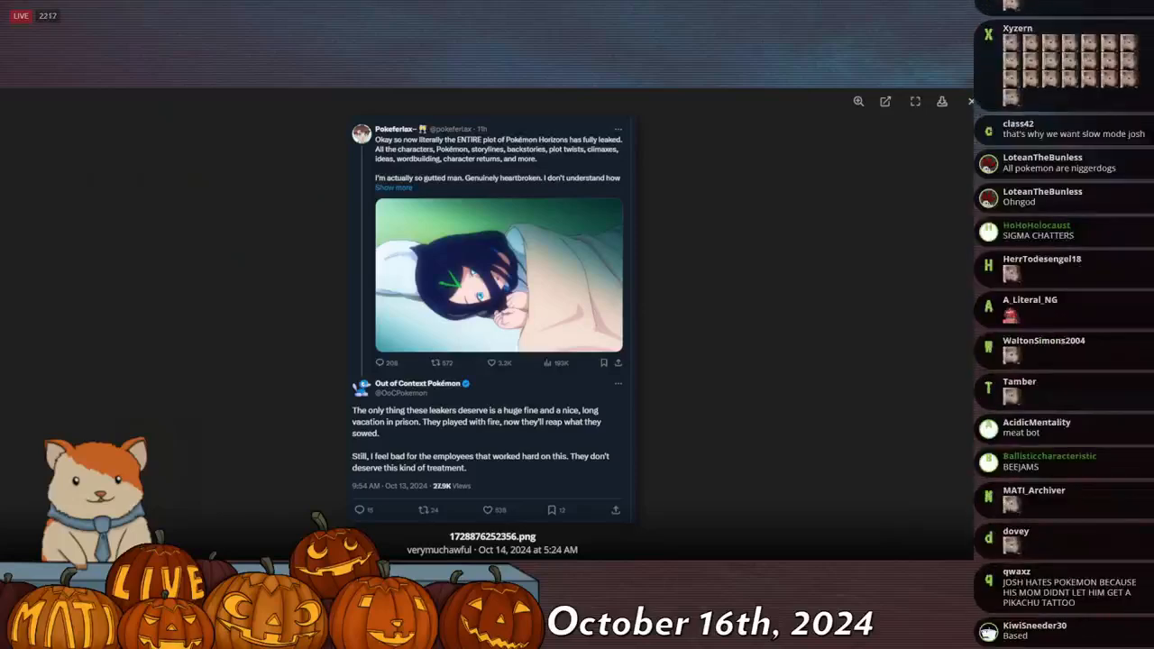
scroll(down, 3)
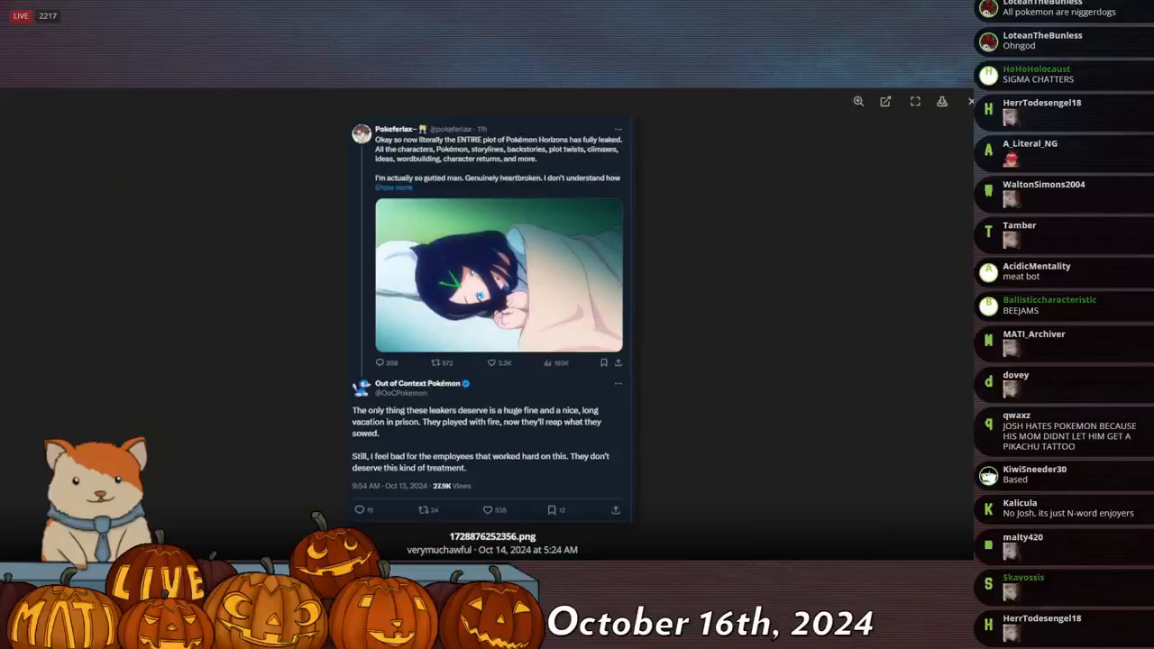
scroll(down, 3)
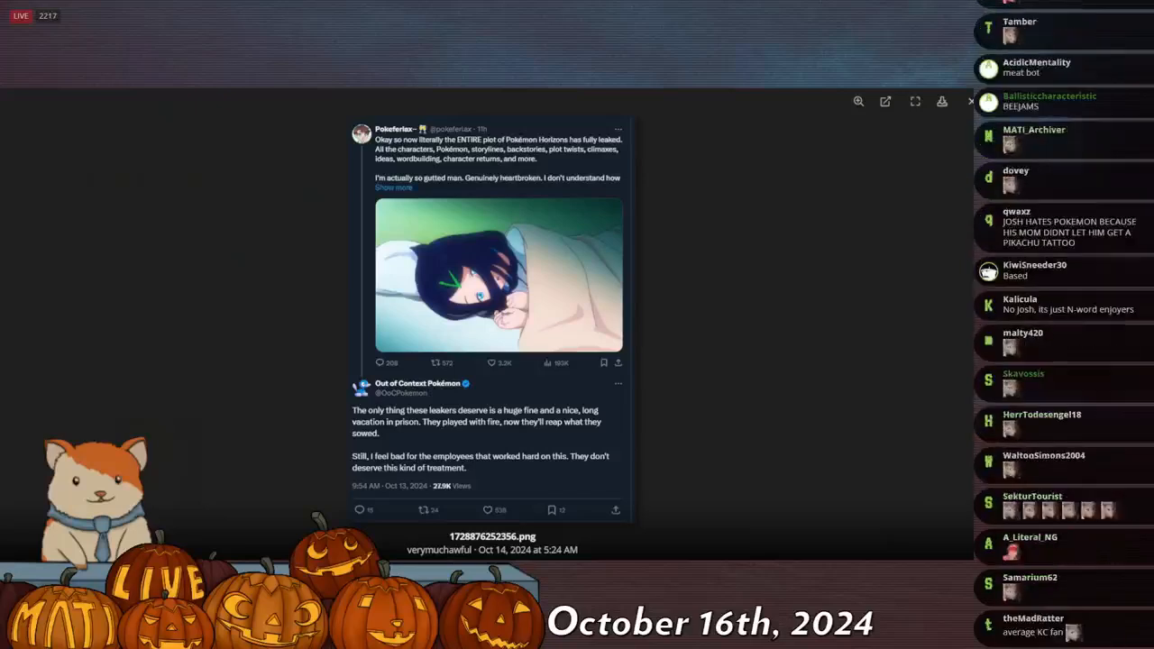
scroll(down, 3)
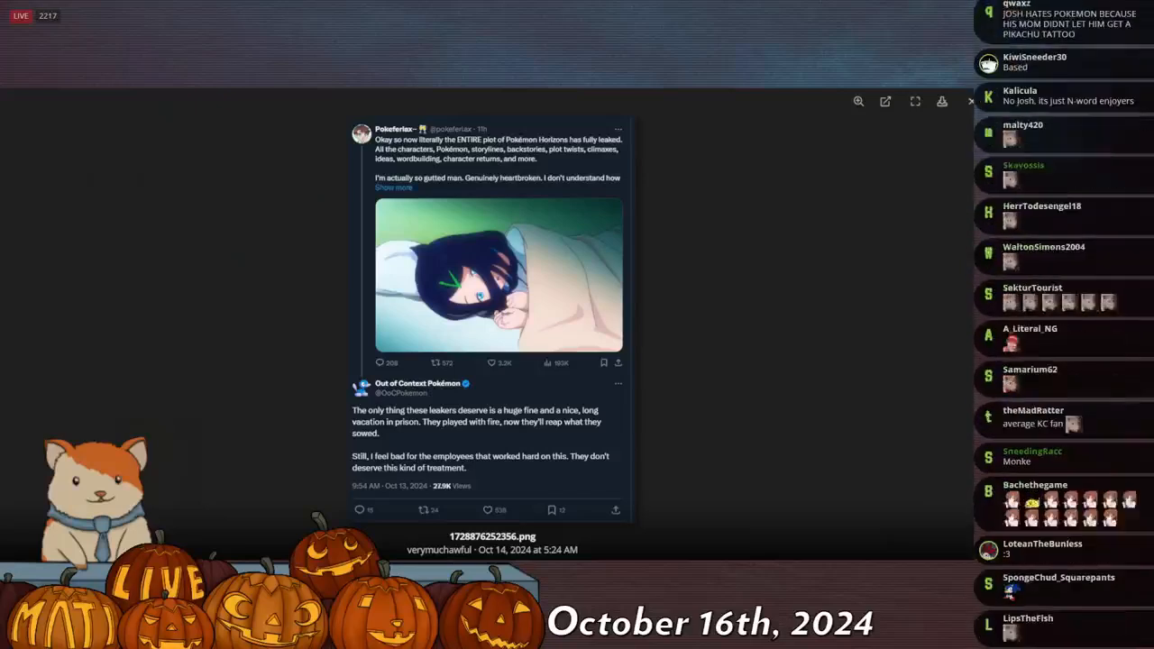